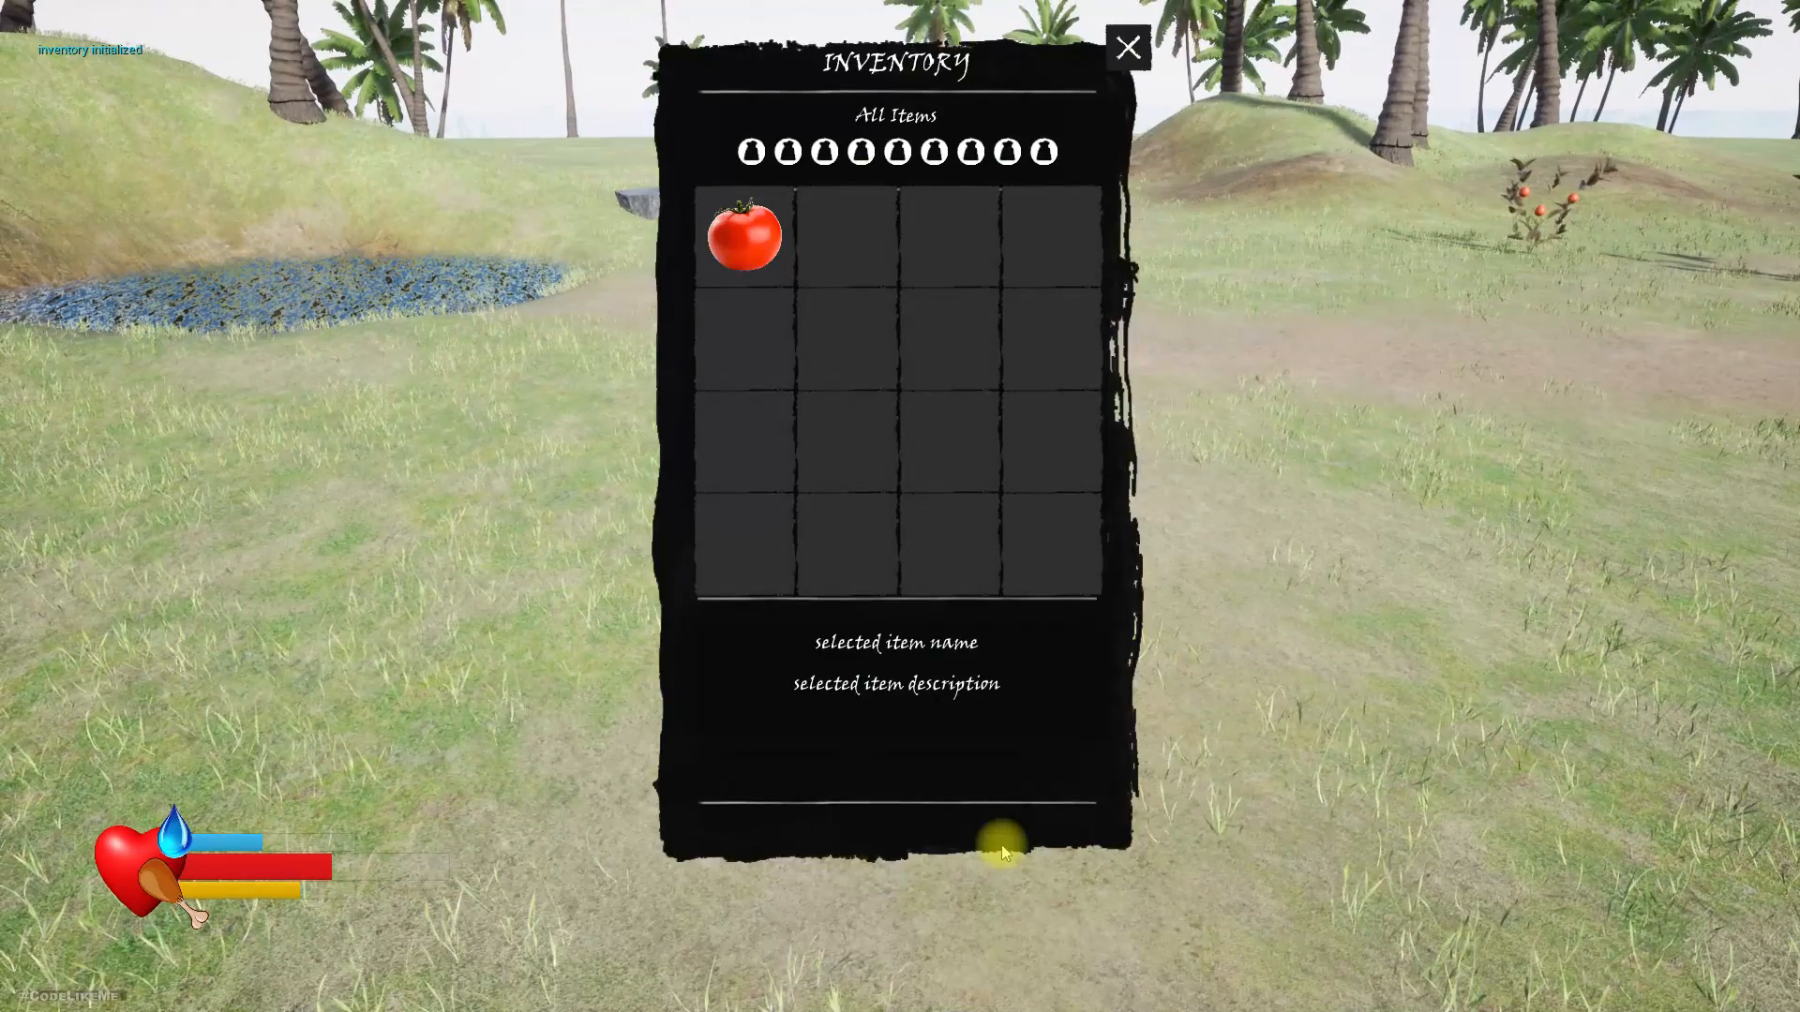
{"action": "mouse_move", "coordinate": [740, 238]}
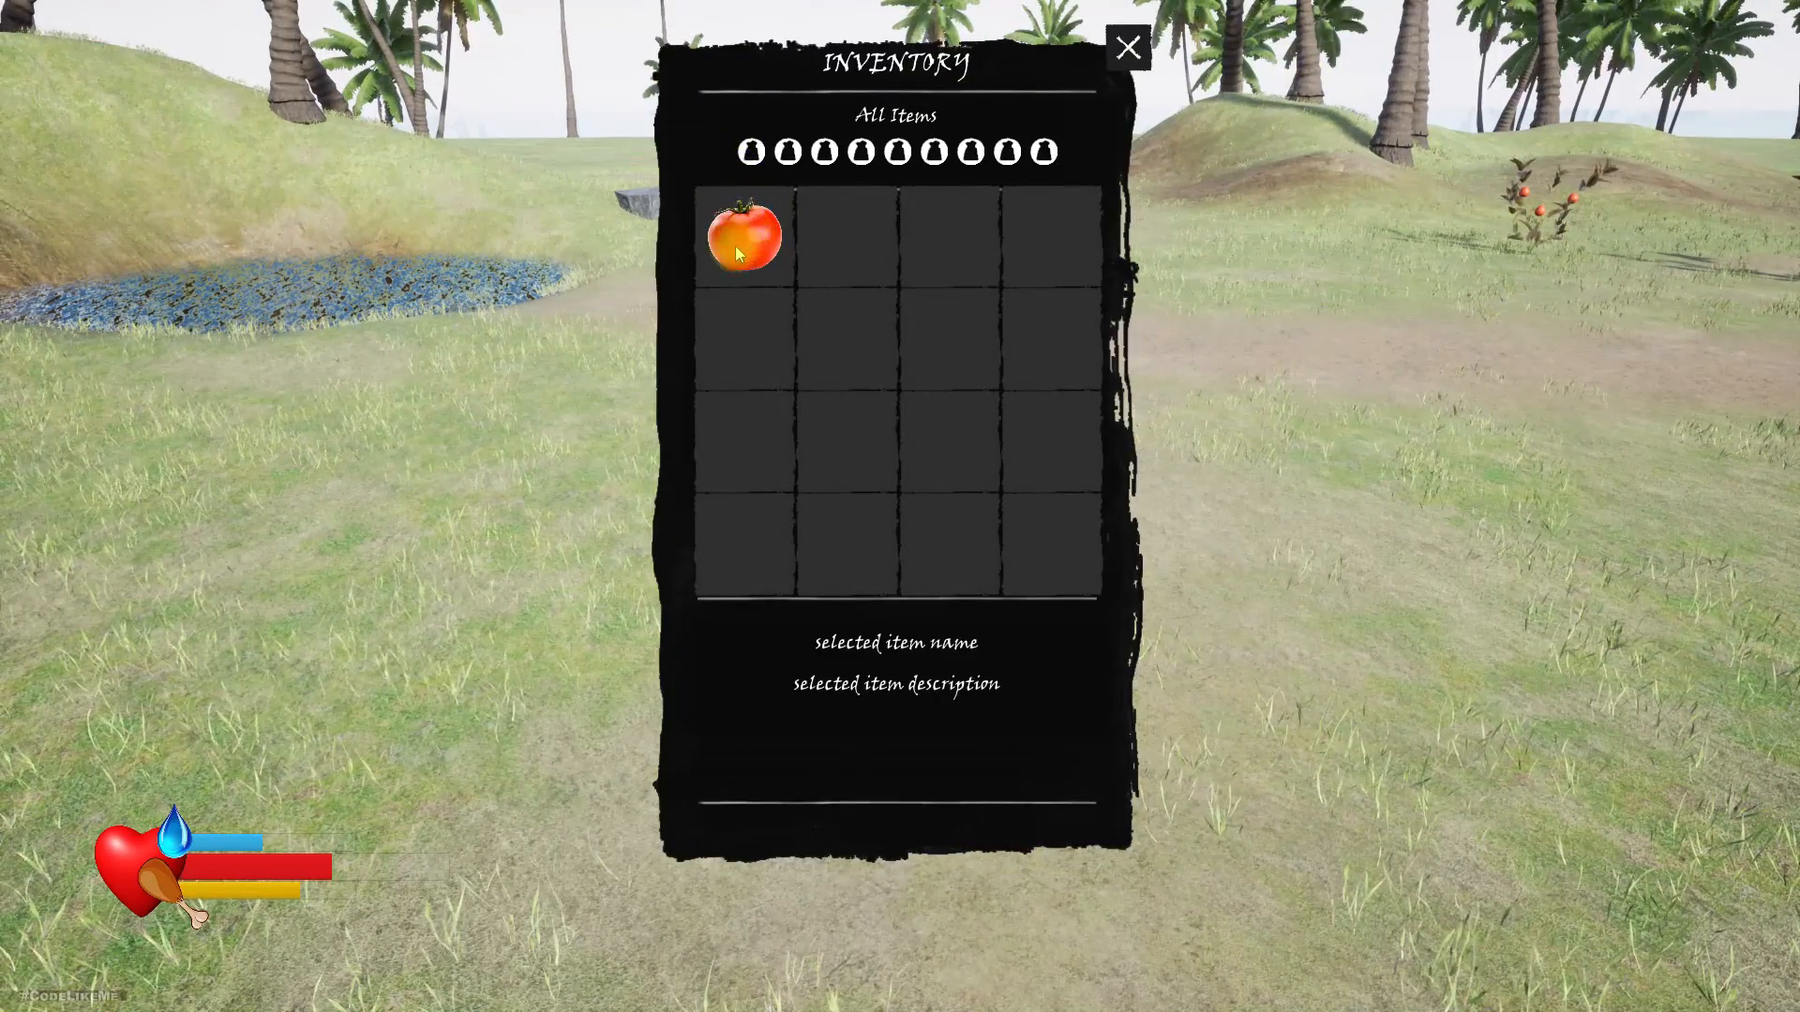
View the fruit's name and description in the inventory and drop it.
{"action": "left_click", "coordinate": [742, 236]}
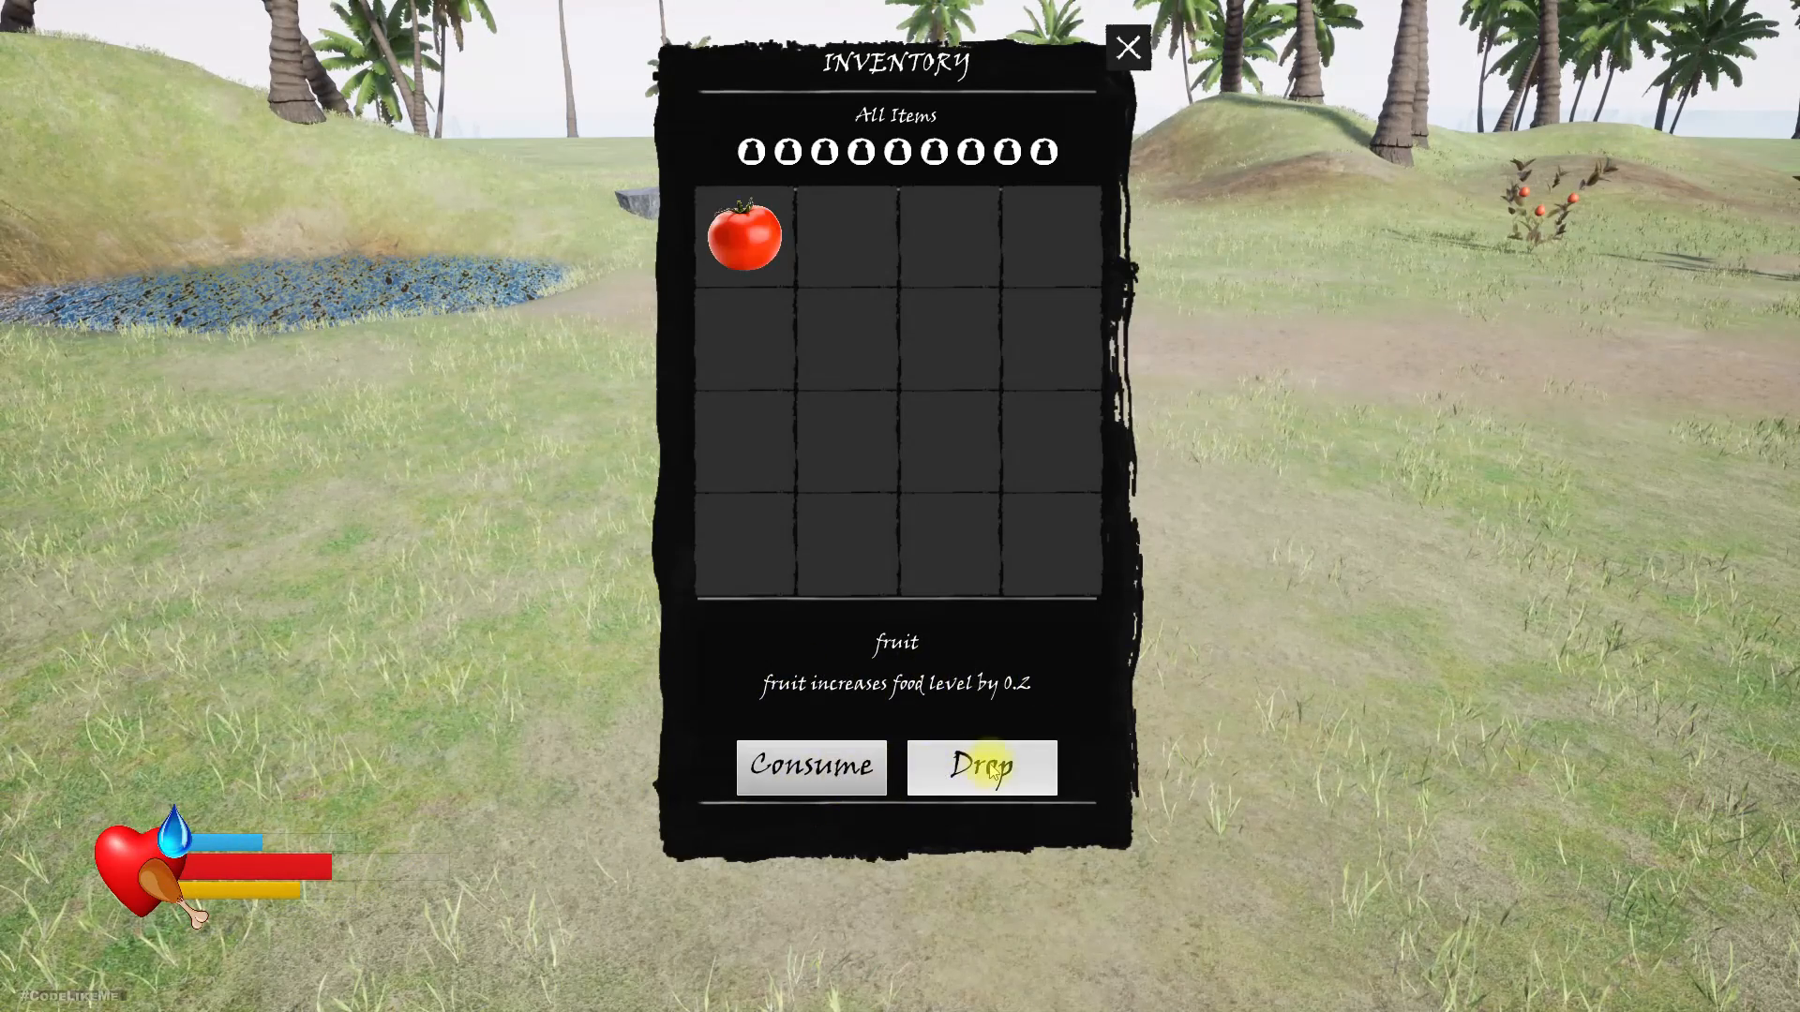
{"action": "mouse_move", "coordinate": [962, 801]}
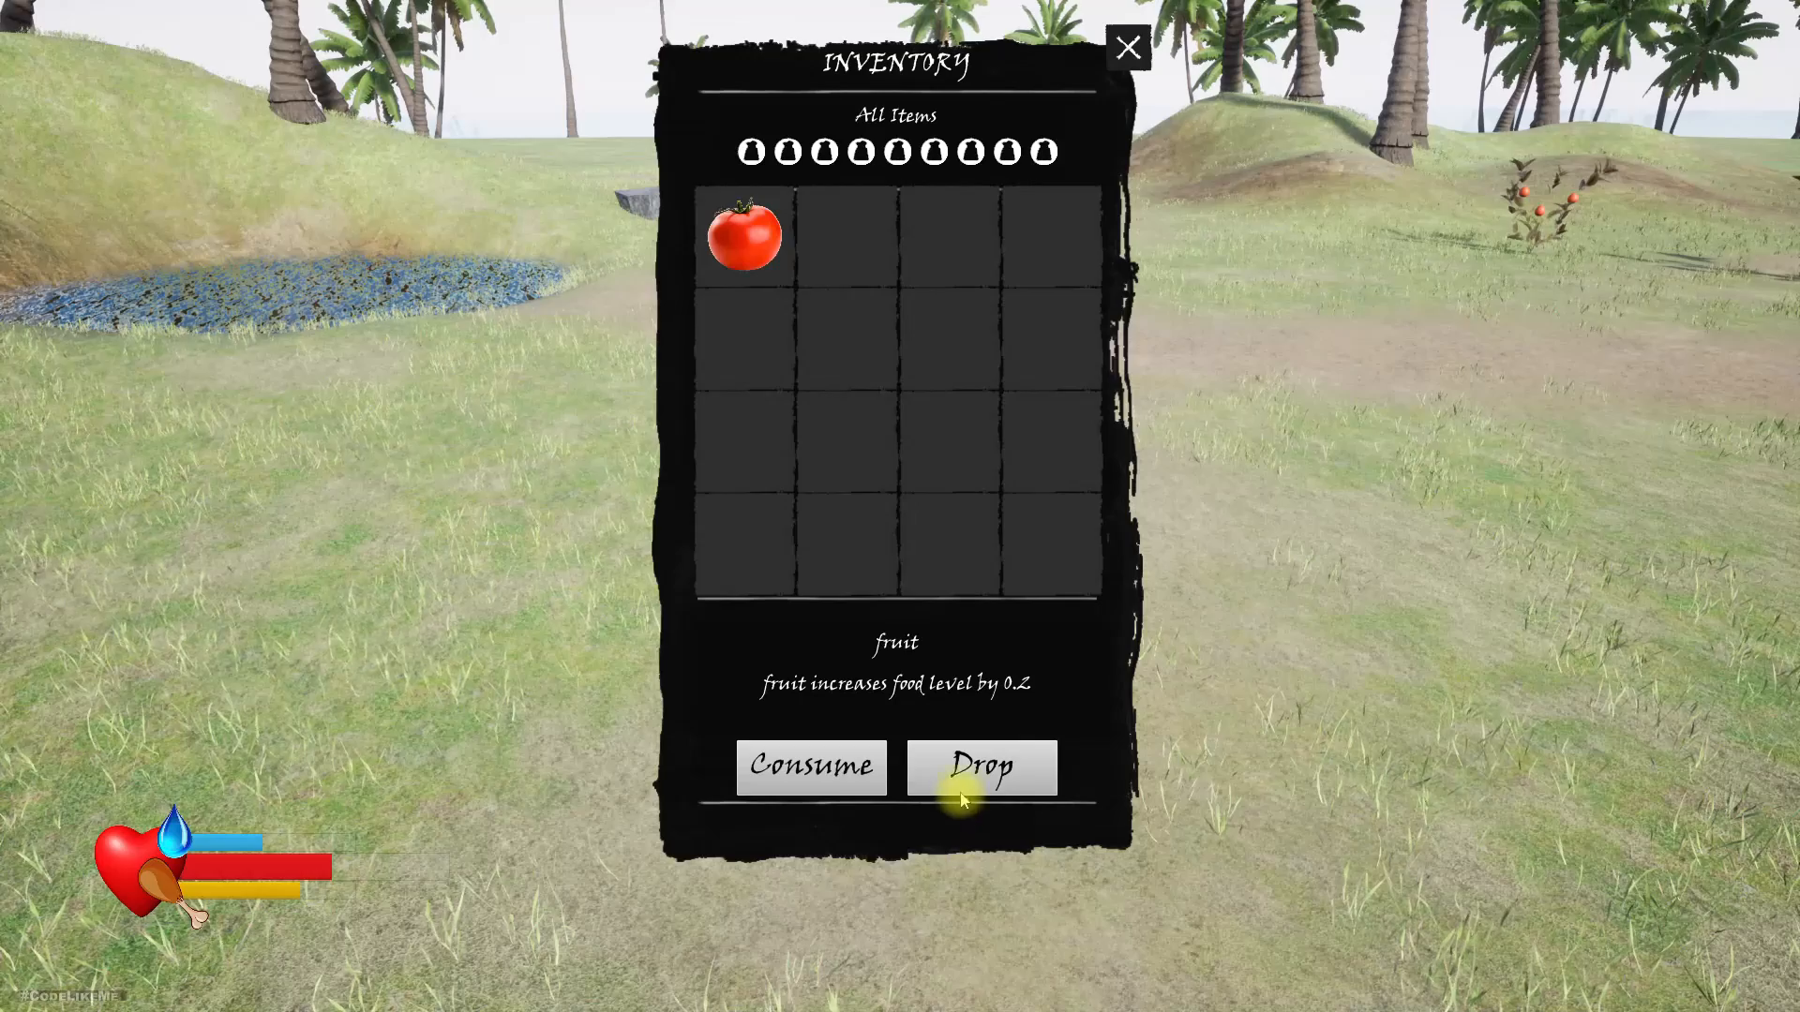
{"action": "left_click", "coordinate": [981, 767]}
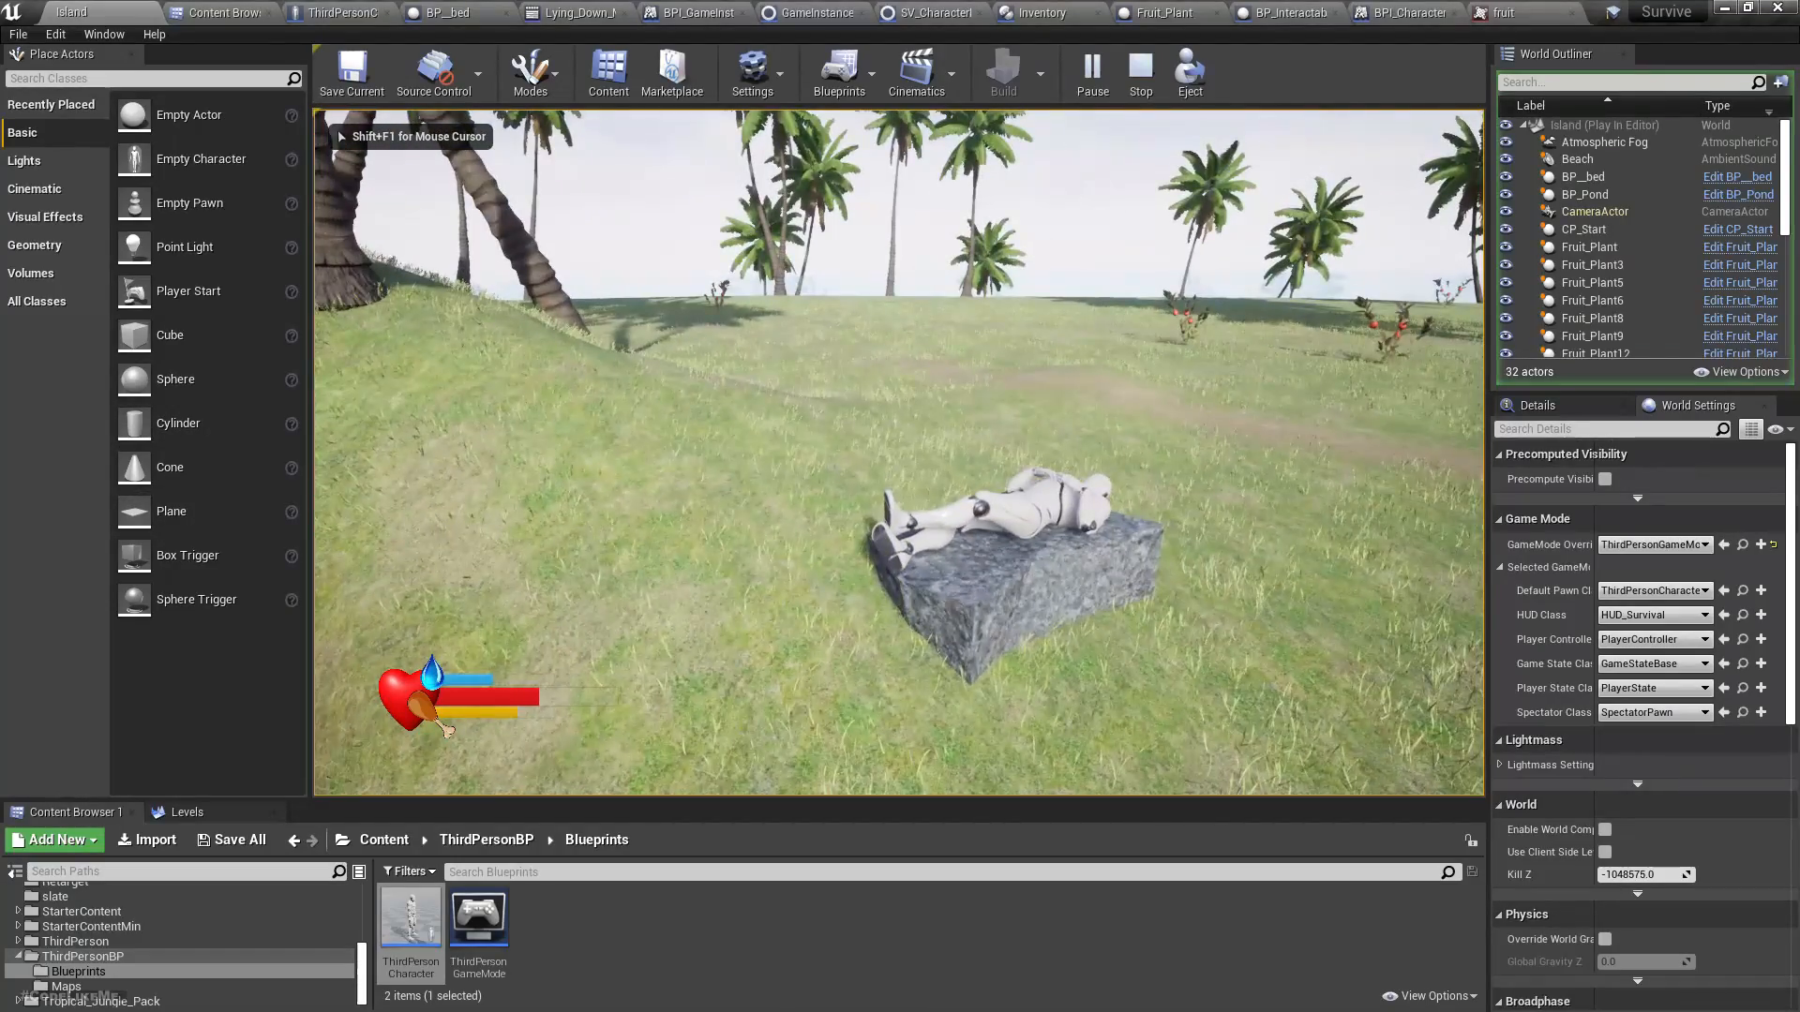
Stop the play session and select the stone bed actor in the level.
{"action": "left_click", "coordinate": [1138, 71]}
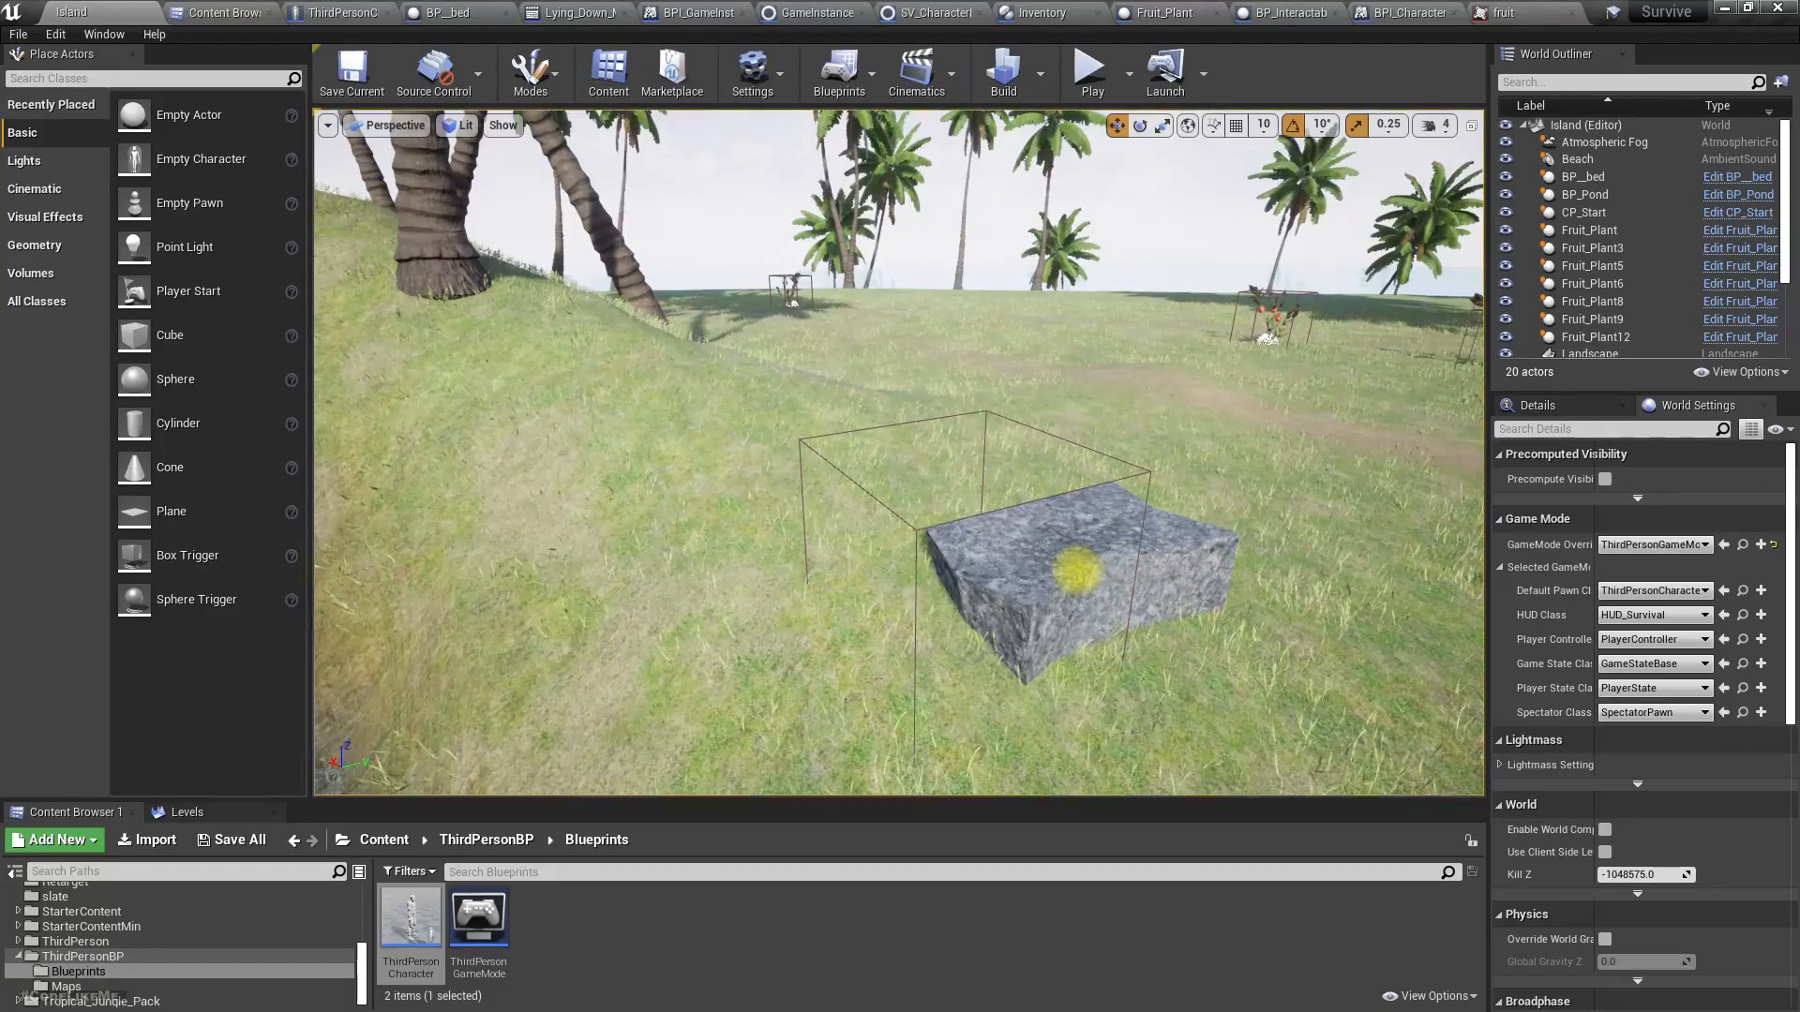
{"action": "left_click", "coordinate": [1086, 66]}
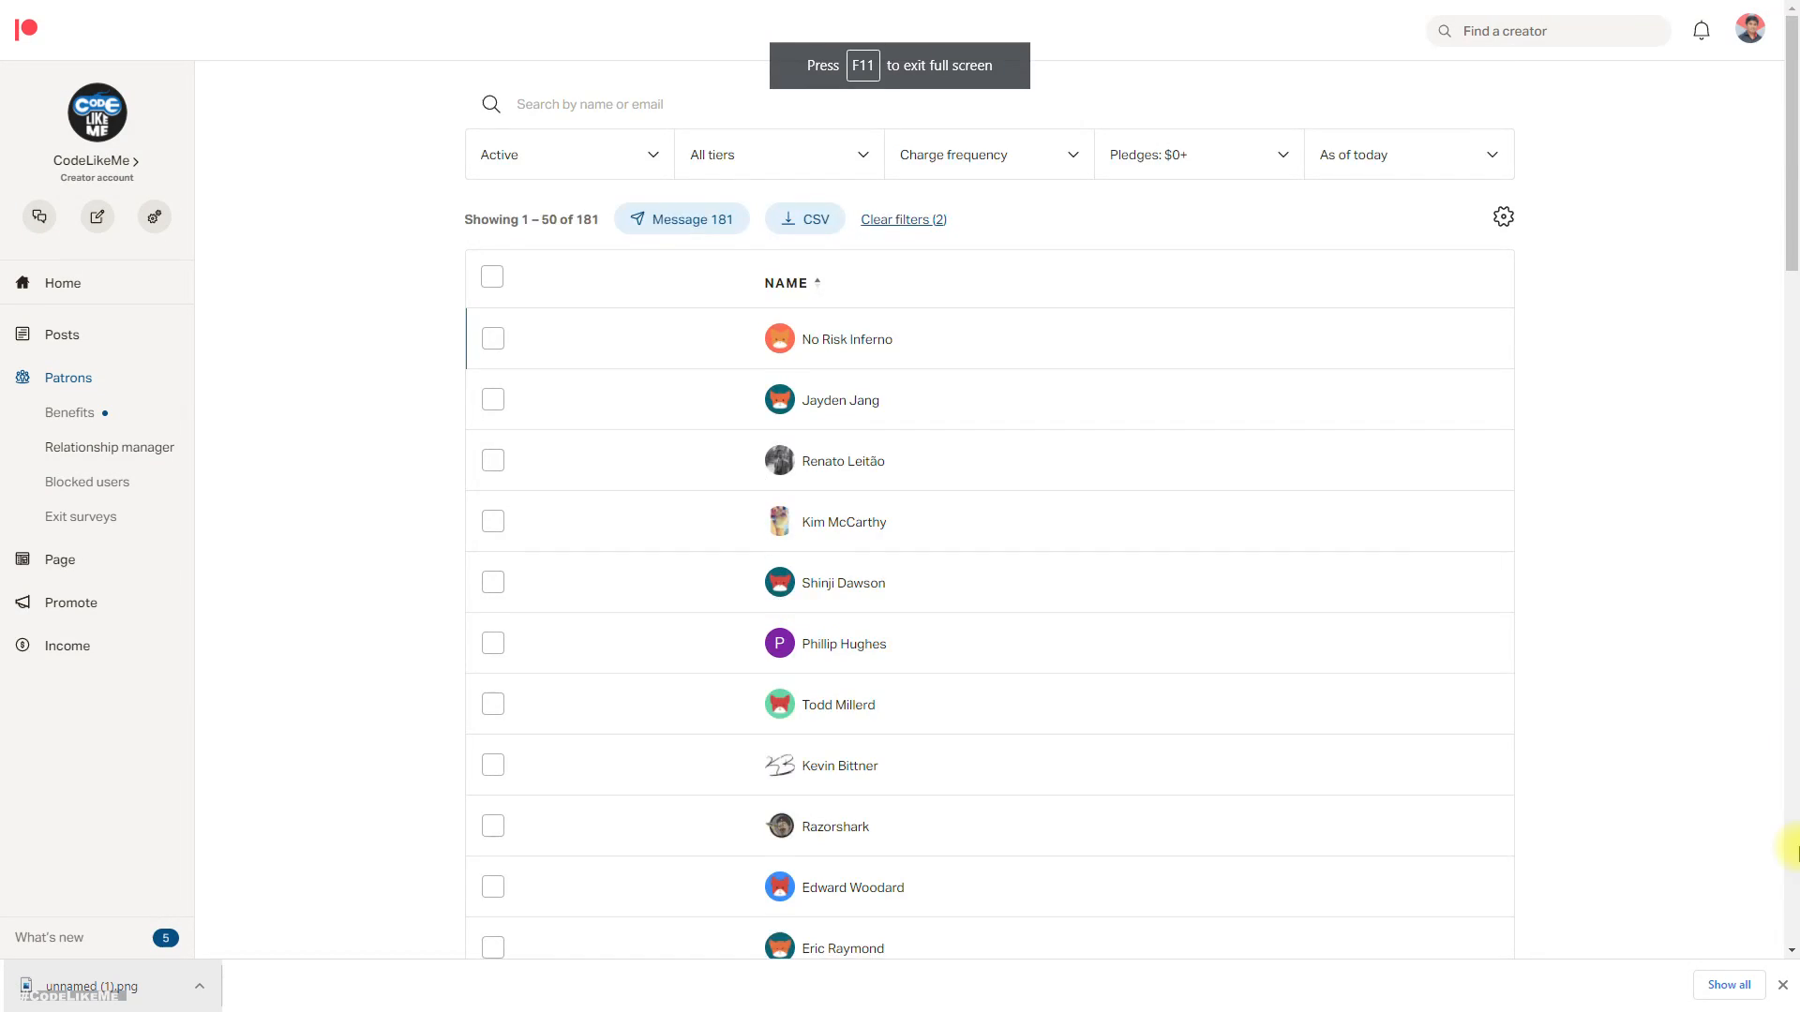
{"action": "scroll", "scroll_direction": "down", "scroll_amount": 3}
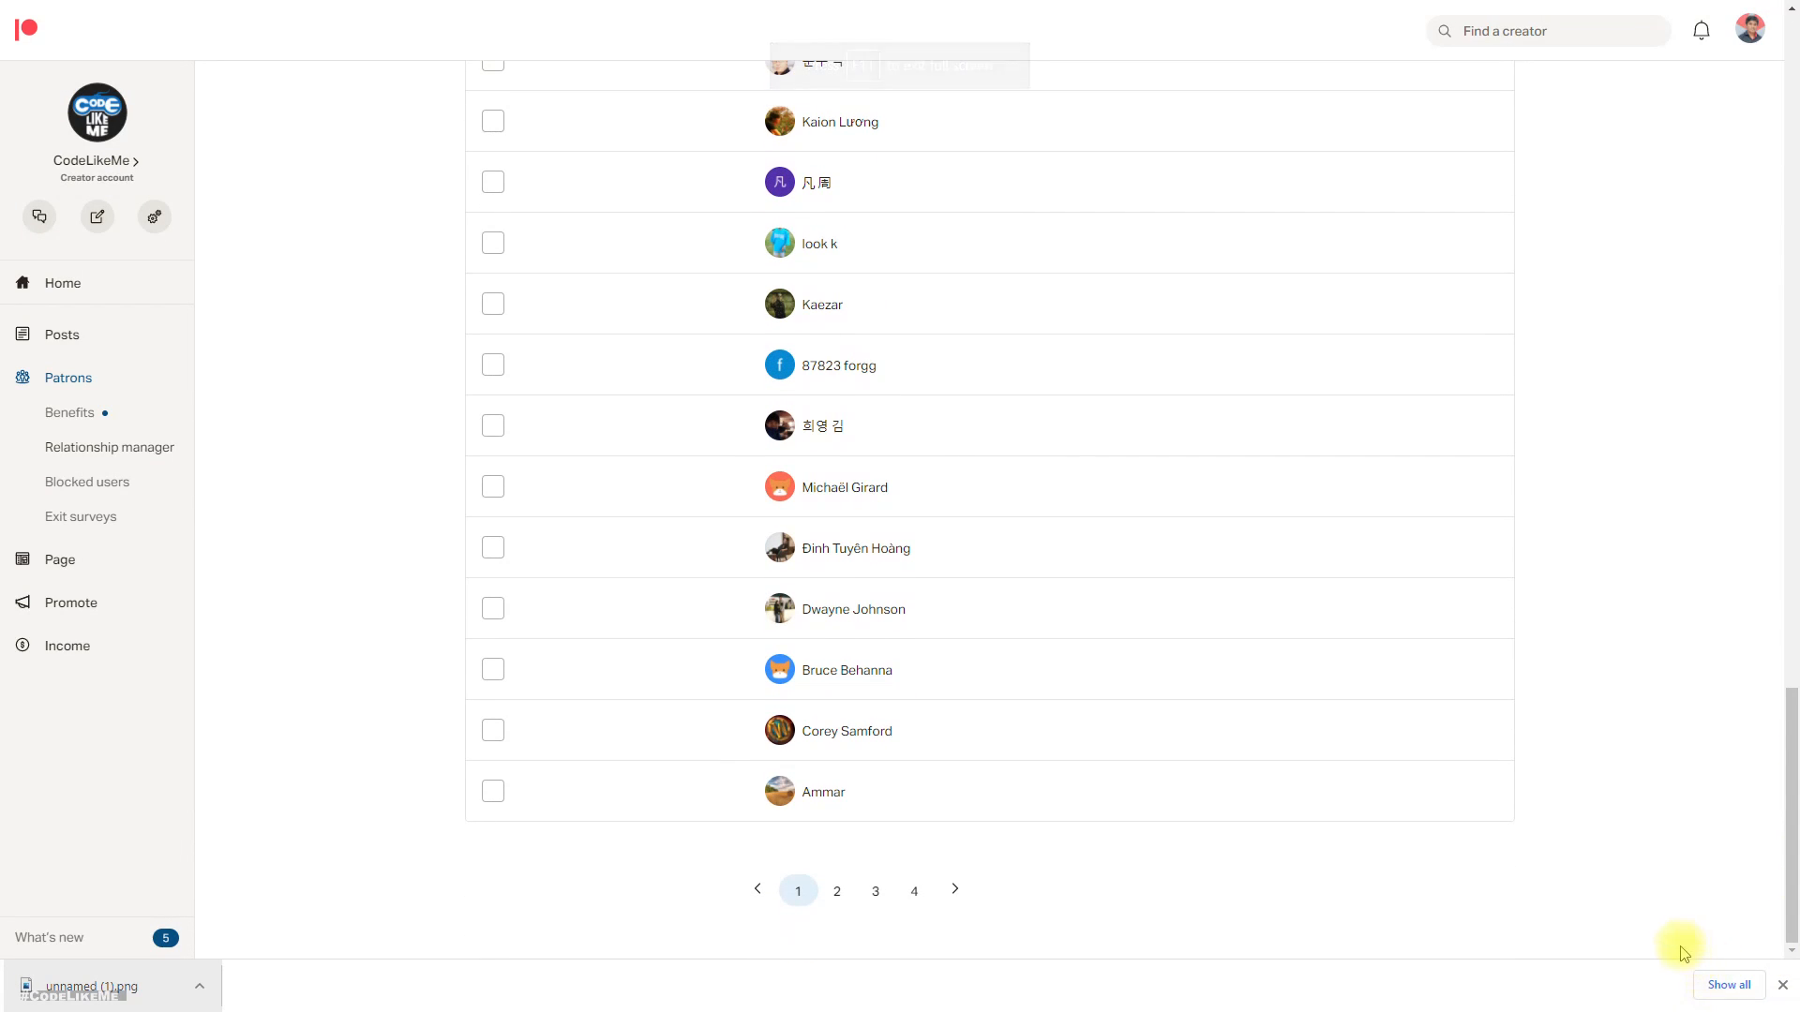
{"action": "left_click", "coordinate": [836, 889]}
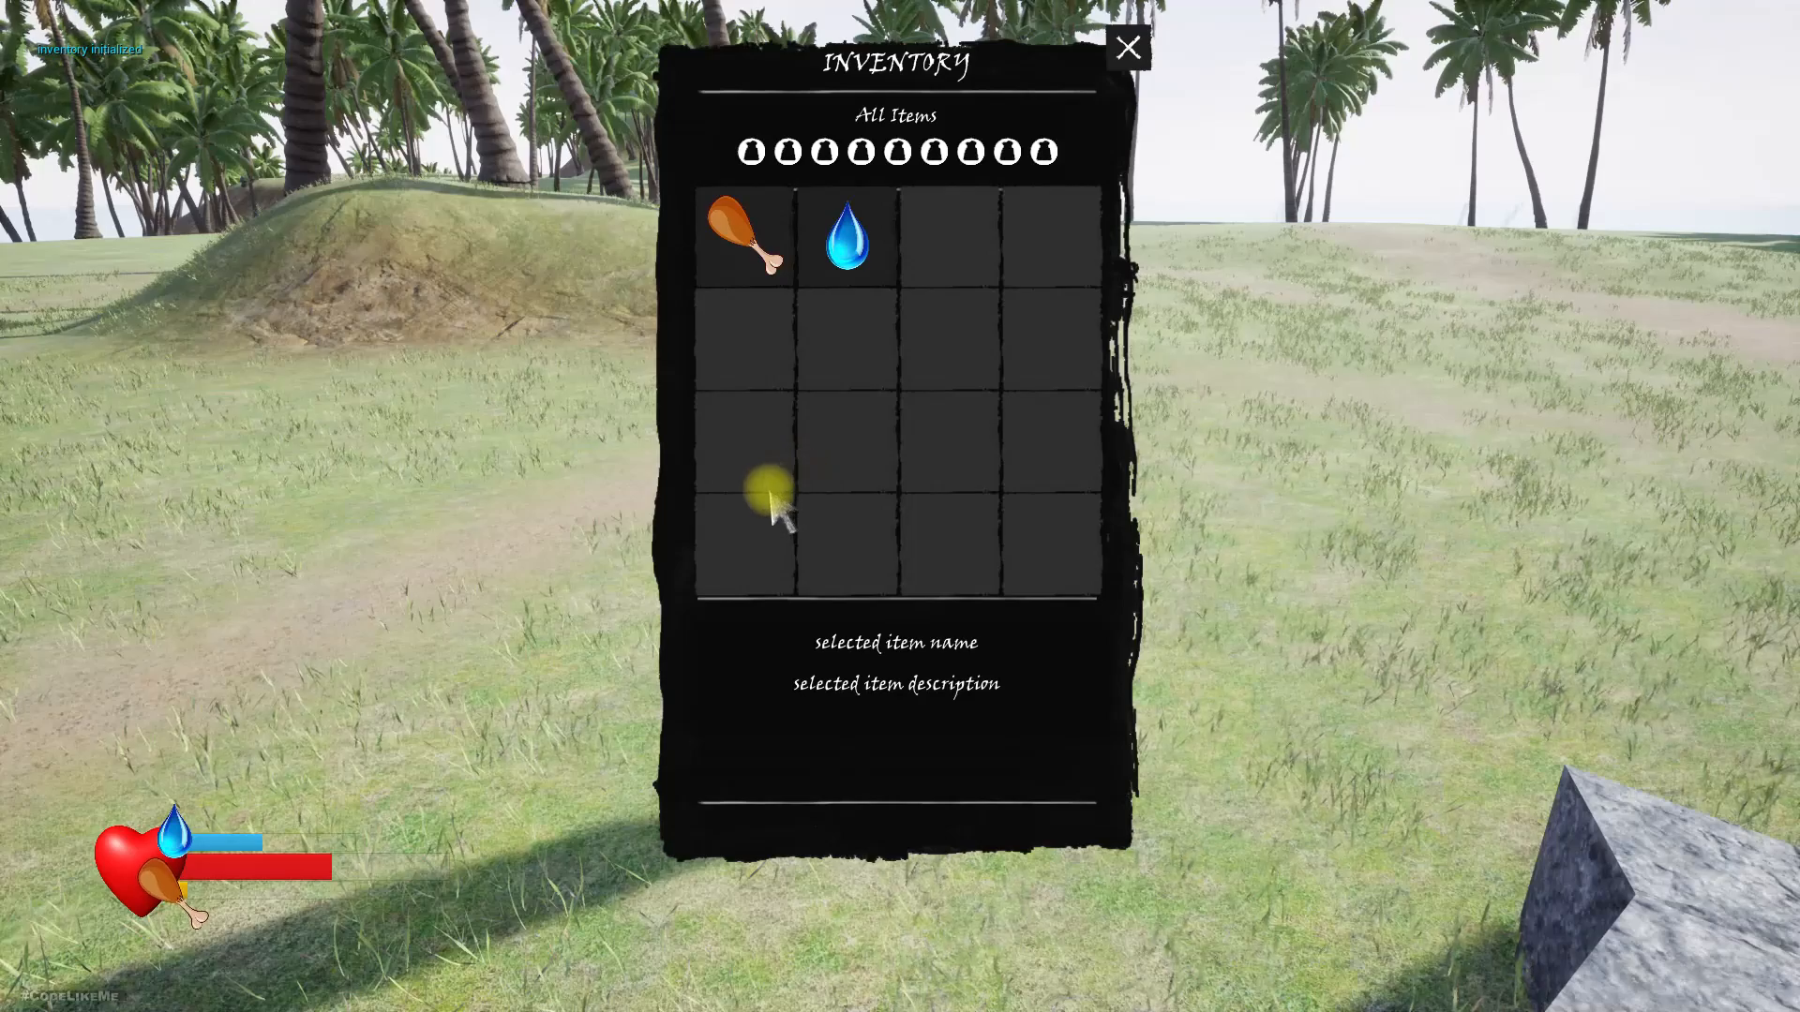
Consume the Rabbit Meat, drag the Water out of the inventory, and replay to reopen the inventory.
{"action": "left_click", "coordinate": [1127, 49]}
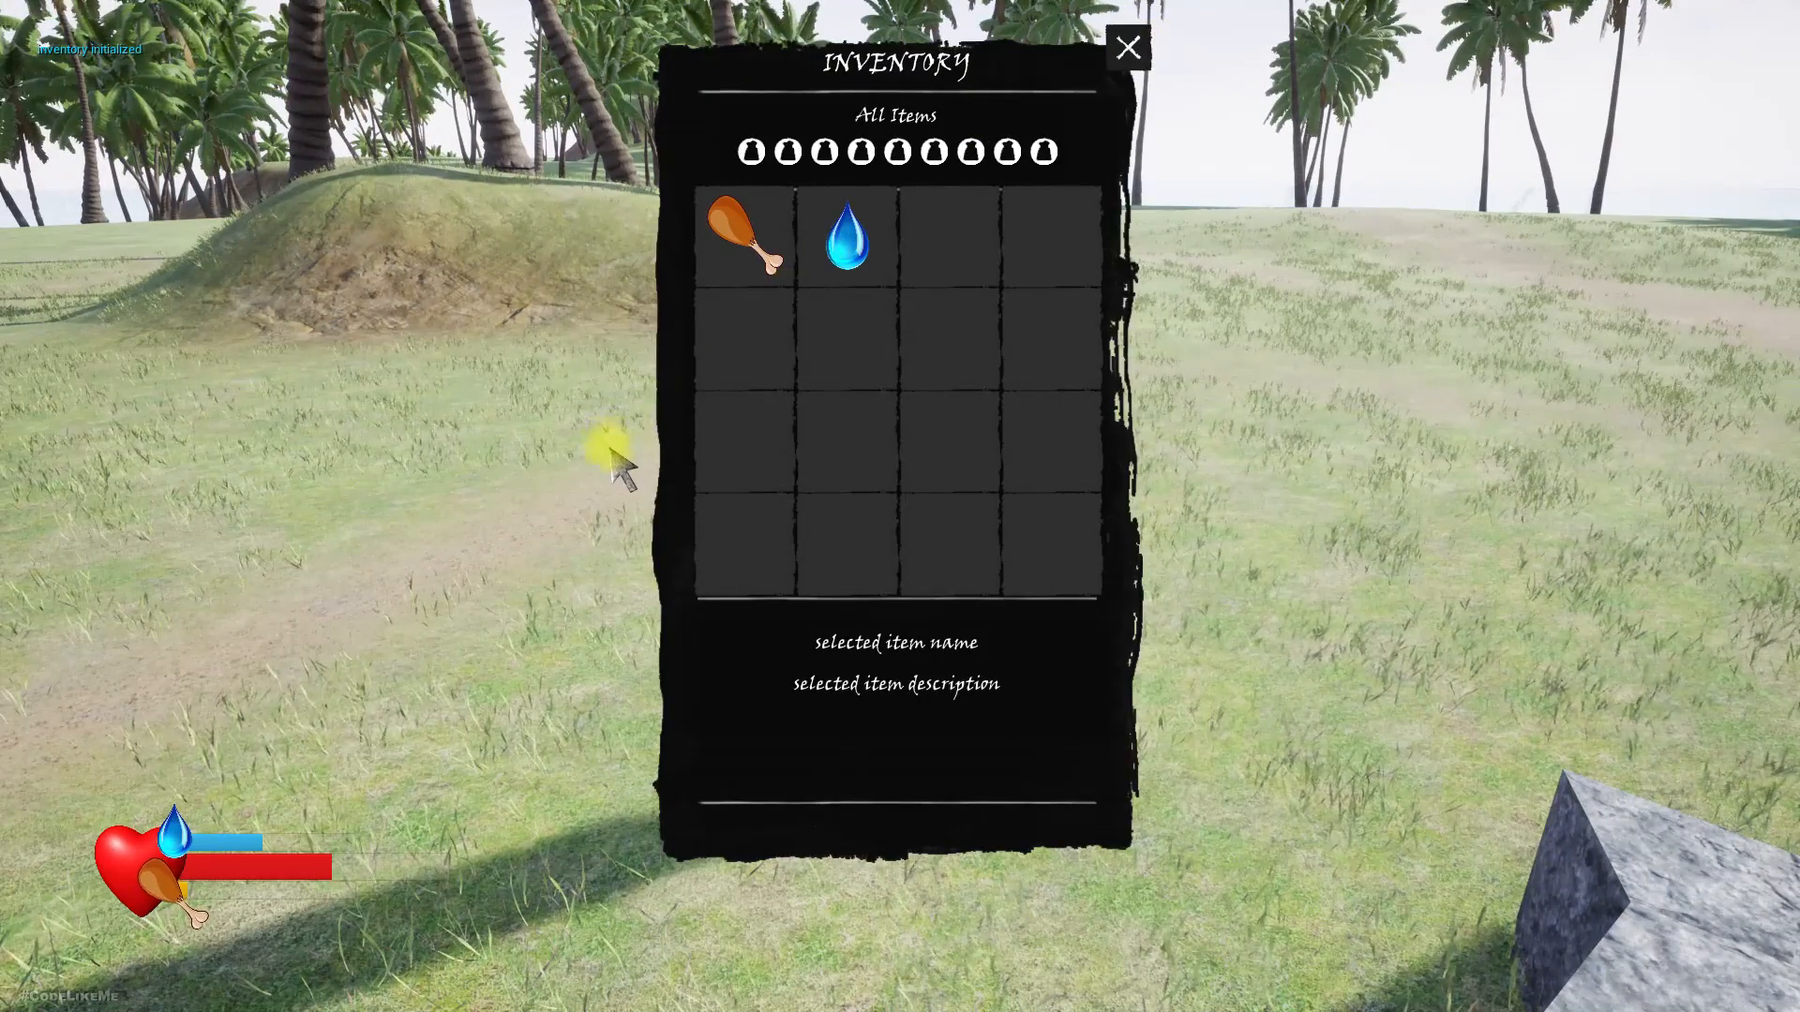
{"action": "left_click", "coordinate": [746, 237]}
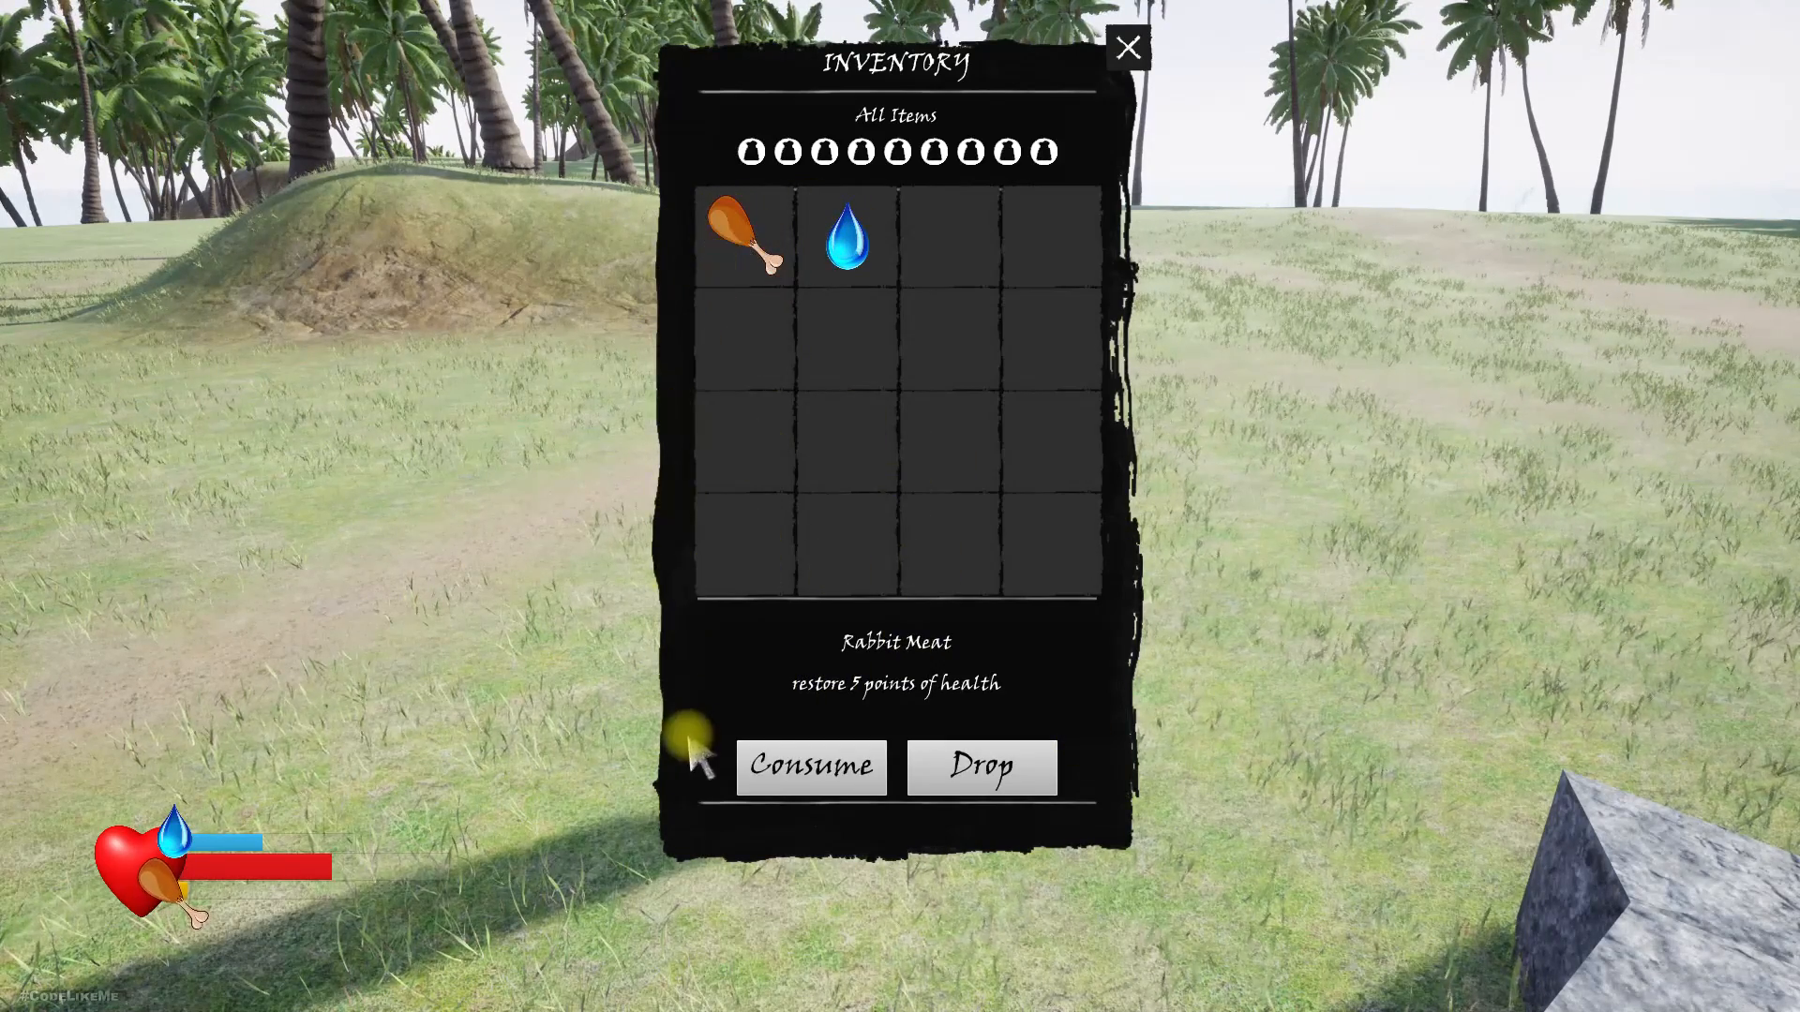
{"action": "left_click", "coordinate": [810, 767]}
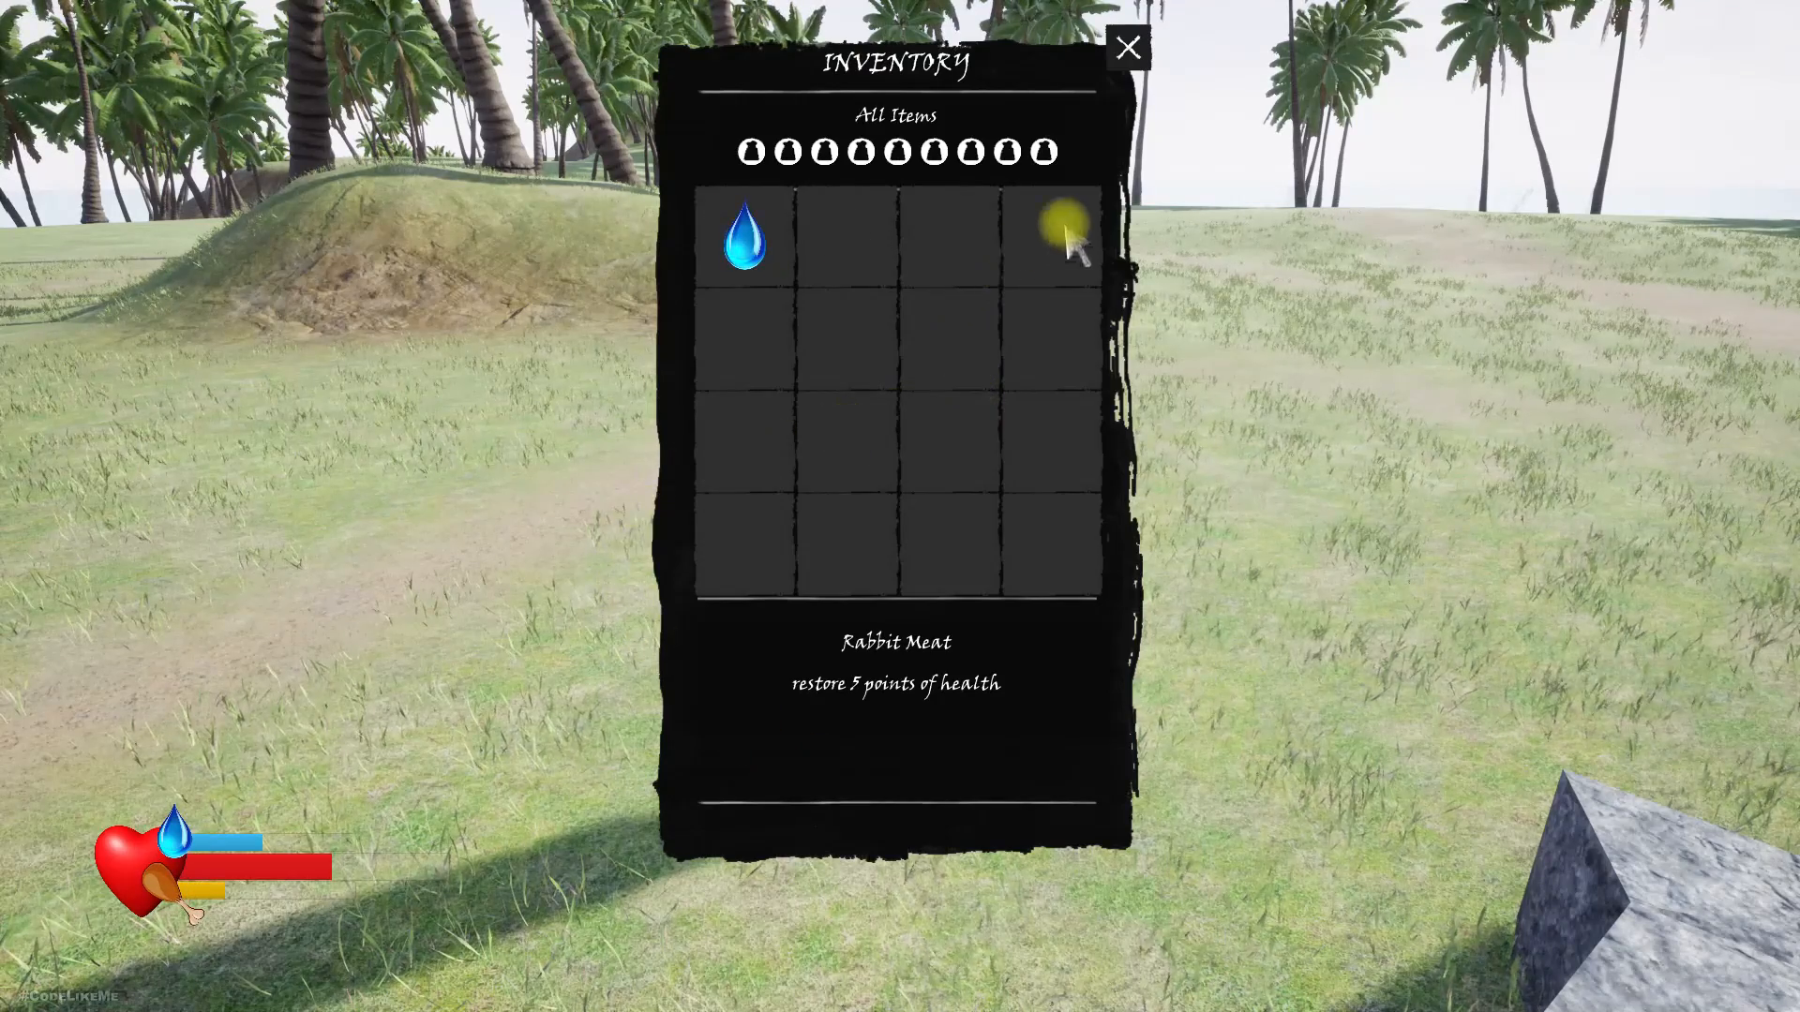
{"action": "left_click", "coordinate": [1127, 49]}
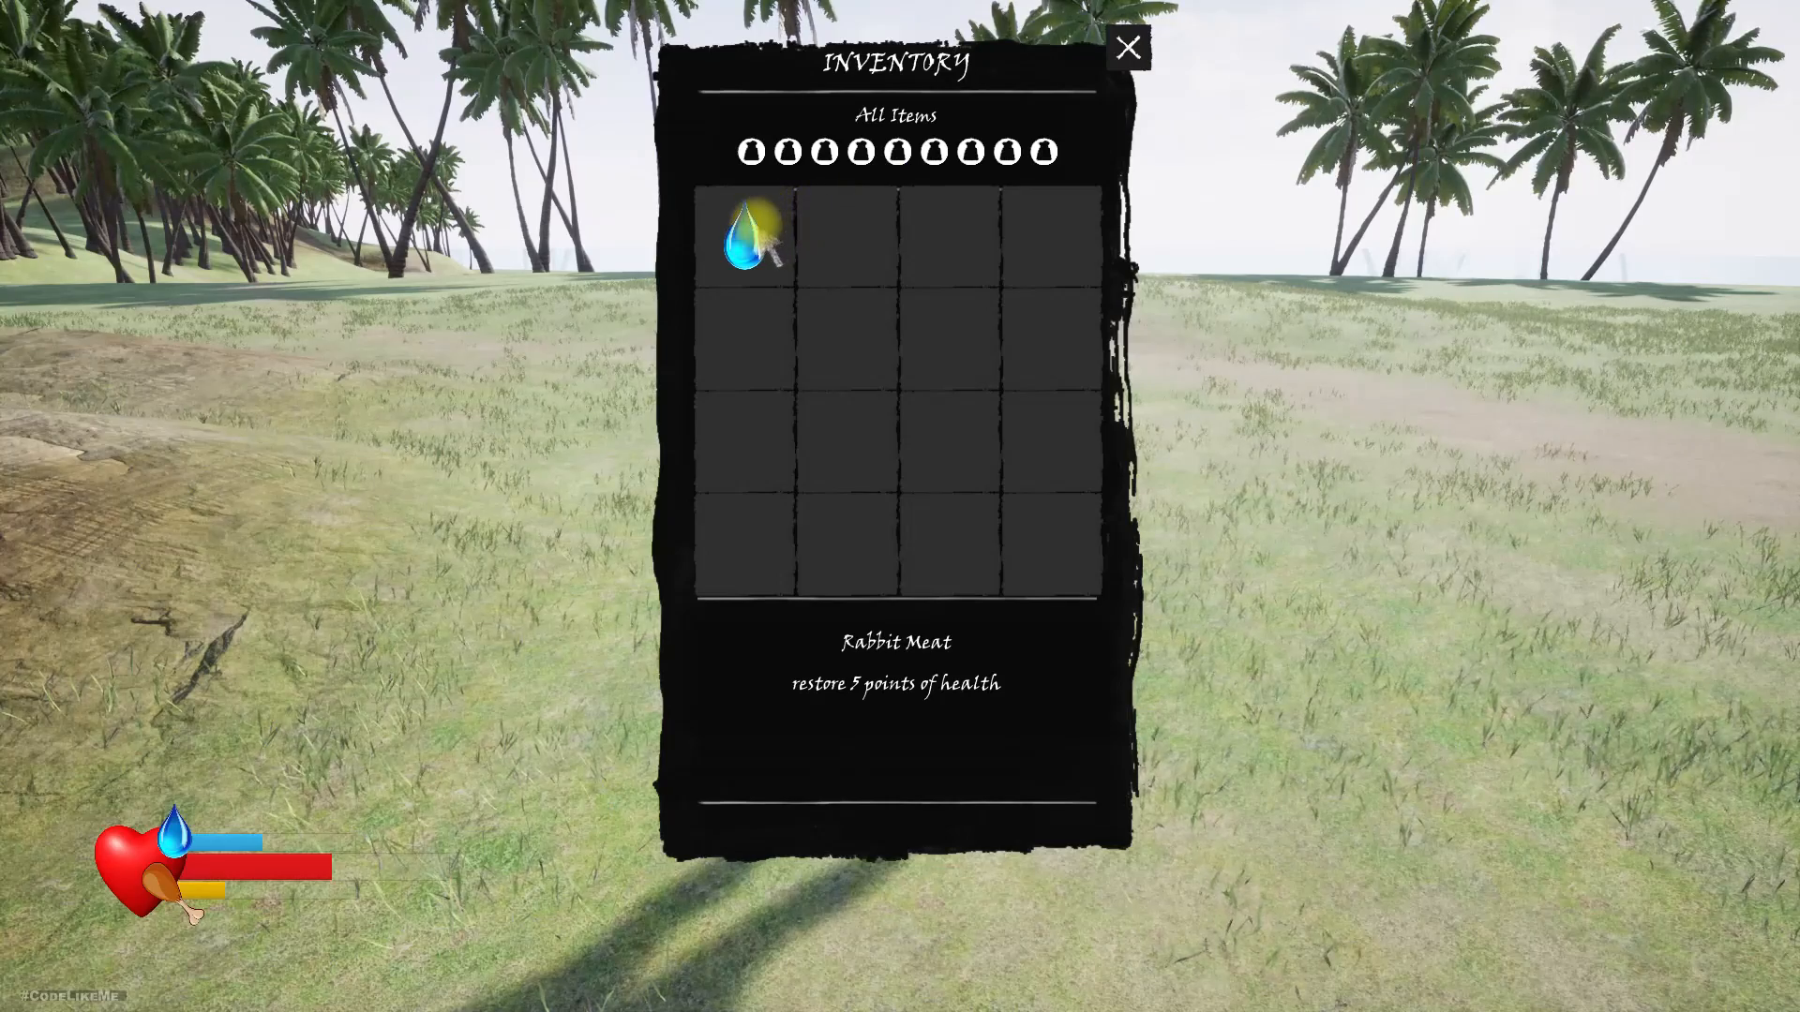
{"action": "left_click_drag", "start_coordinate": [746, 236], "coordinate": [969, 562]}
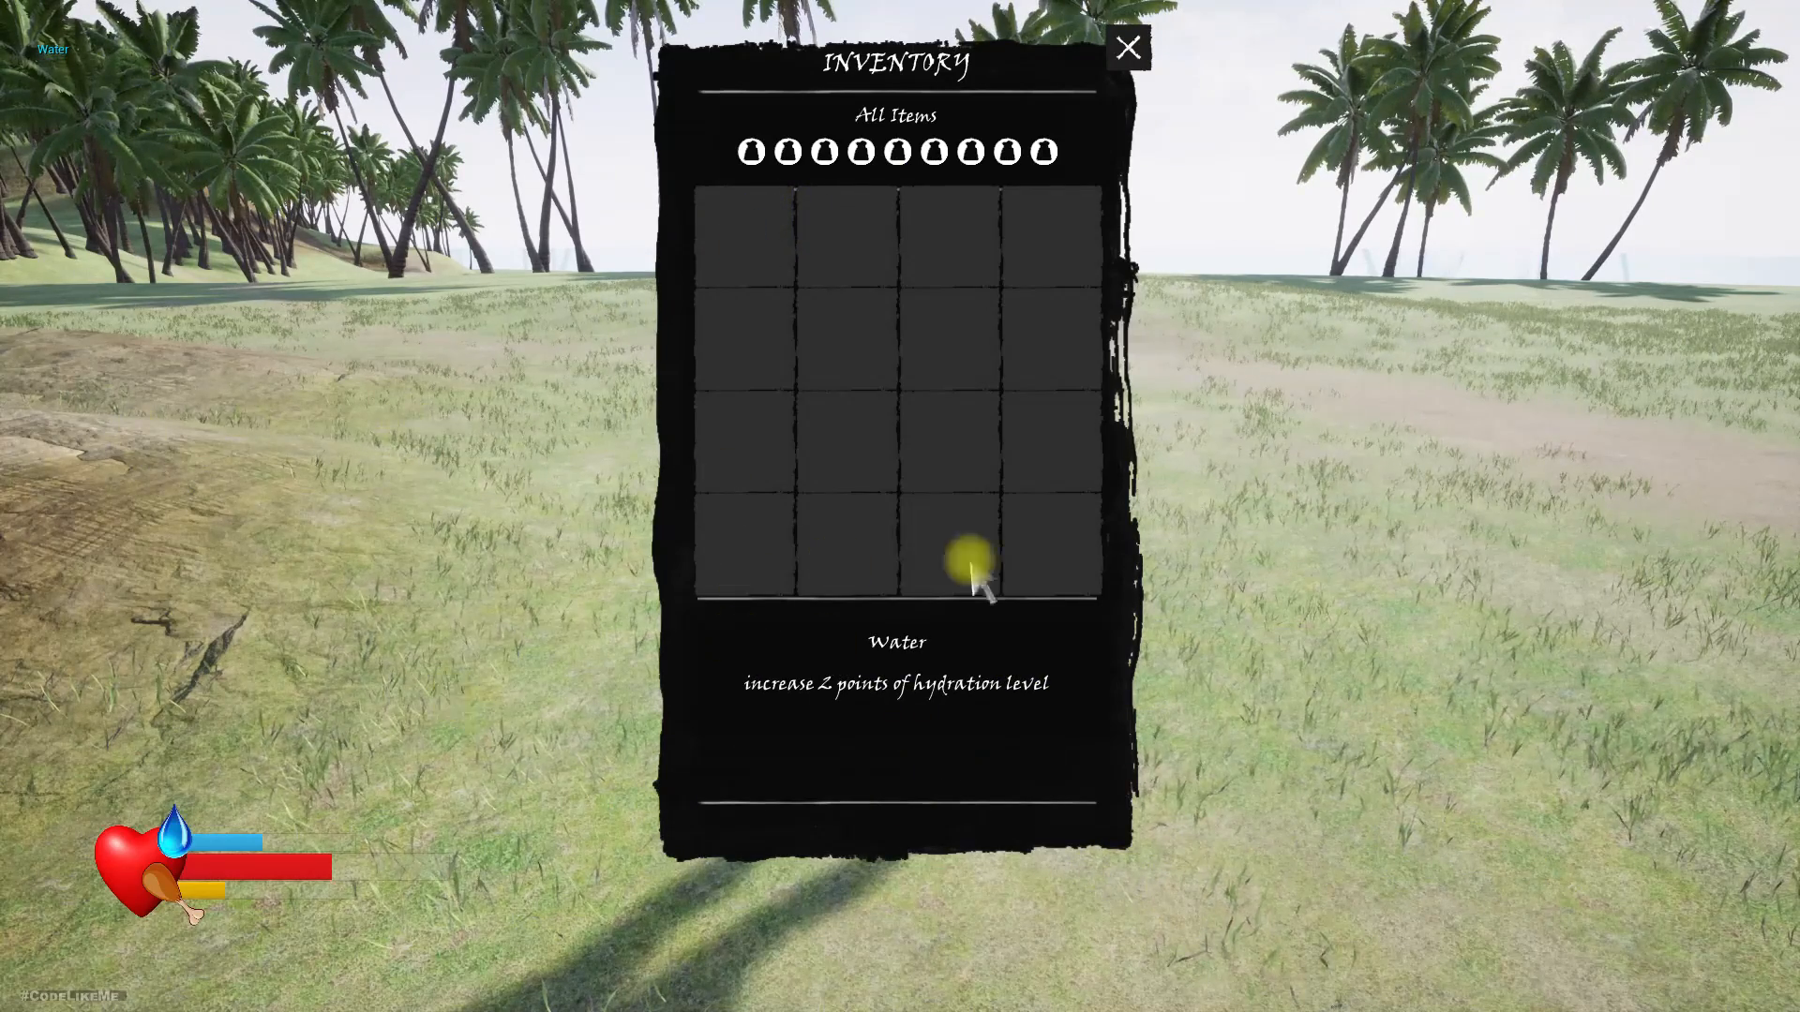
{"action": "left_click", "coordinate": [1126, 49]}
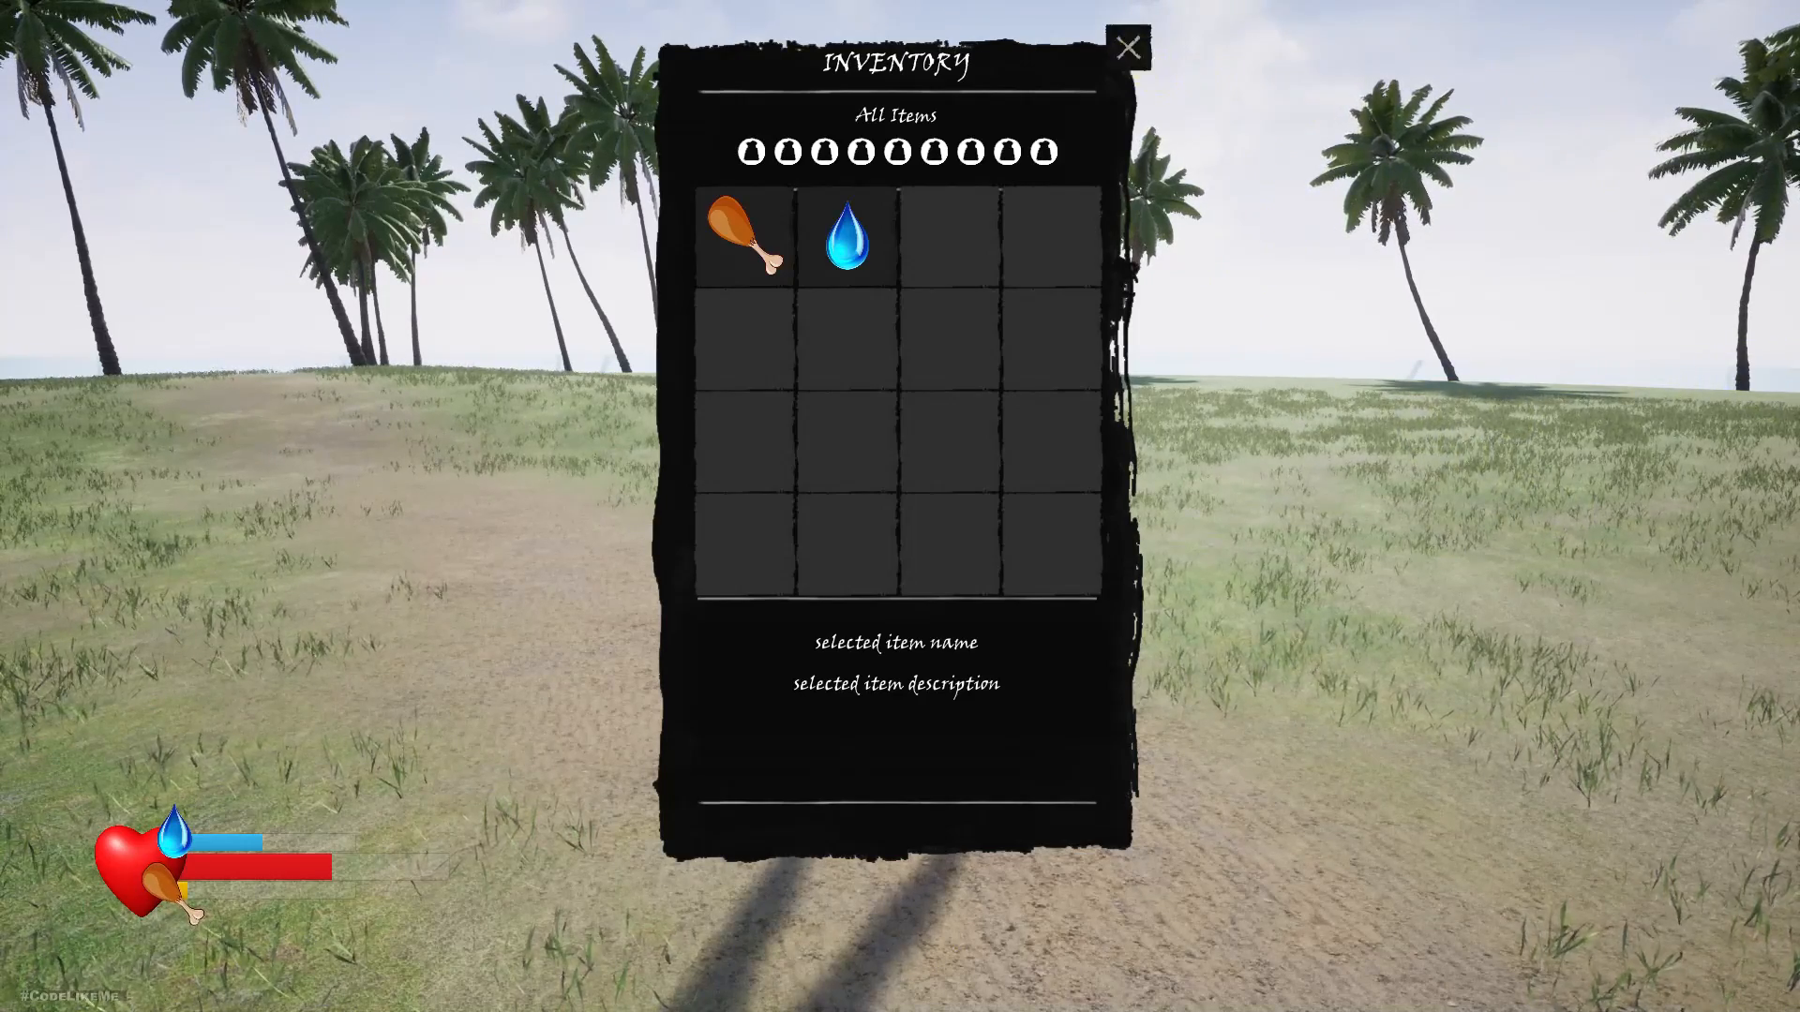
Start and stop play sessions to confirm Rabbit Meat and Water persist in the inventory.
{"action": "left_click", "coordinate": [1127, 49]}
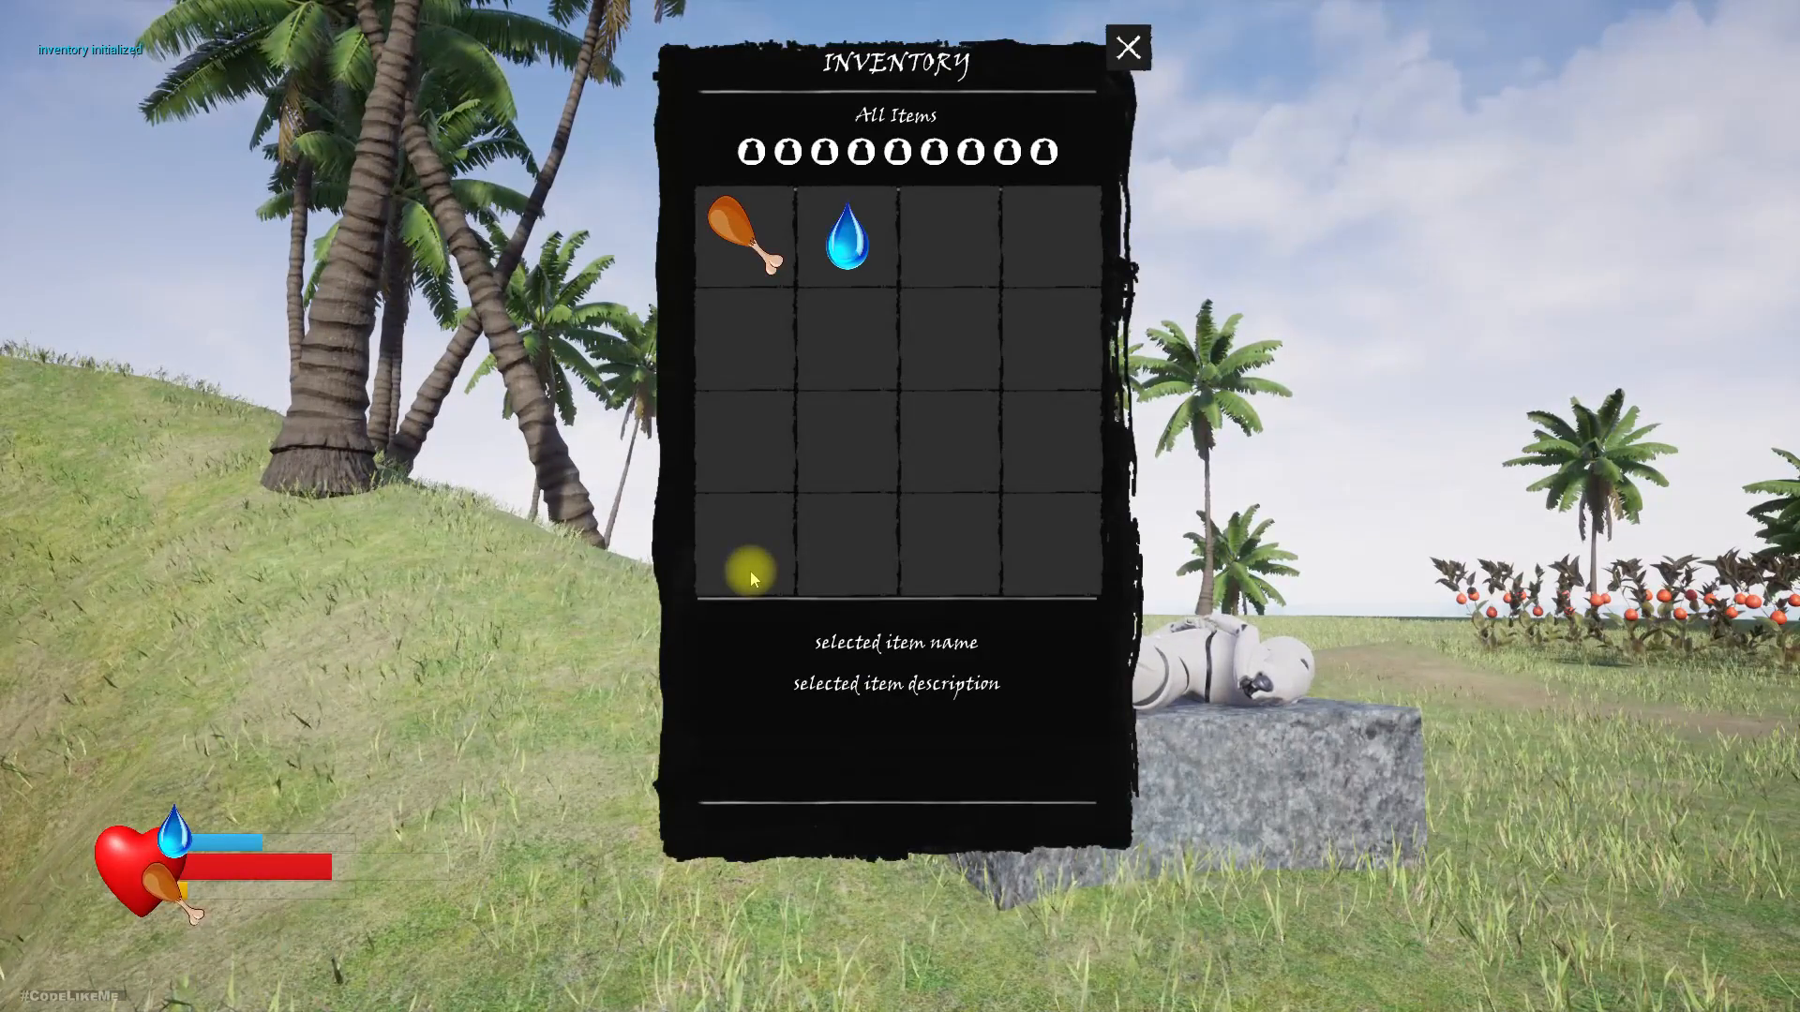
{"action": "left_click", "coordinate": [1126, 48]}
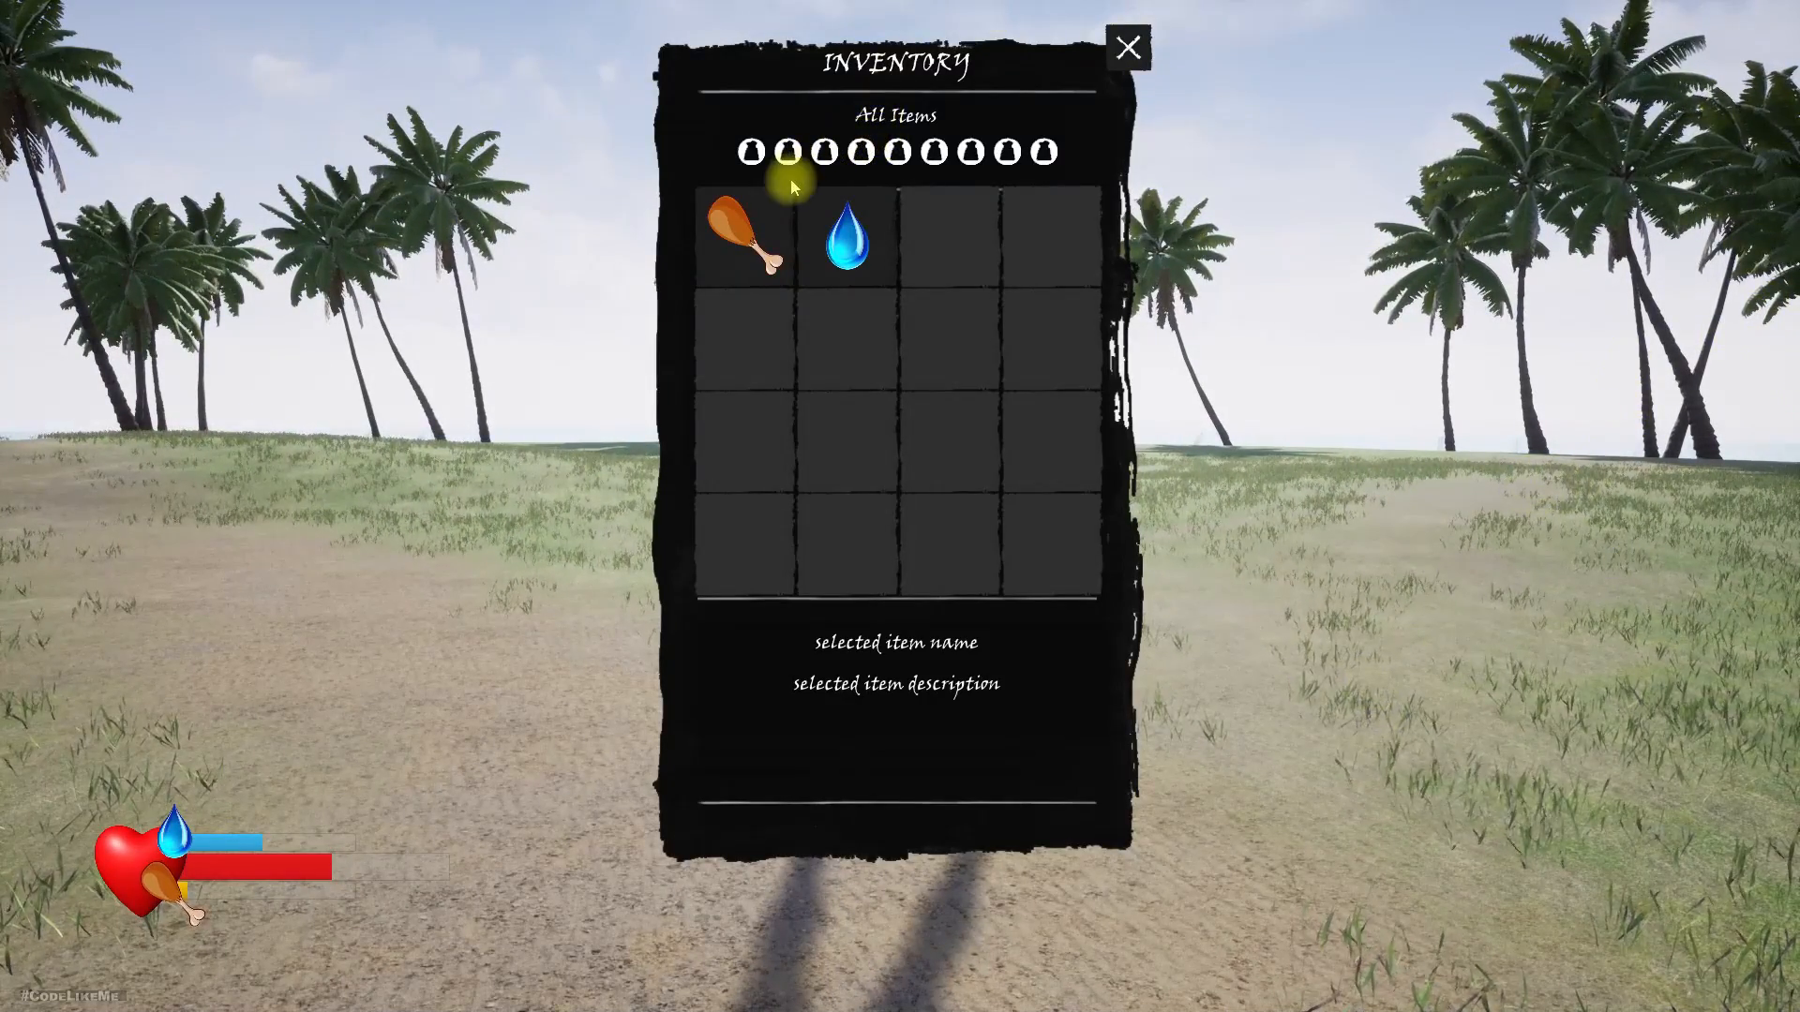
{"action": "left_click", "coordinate": [1126, 47]}
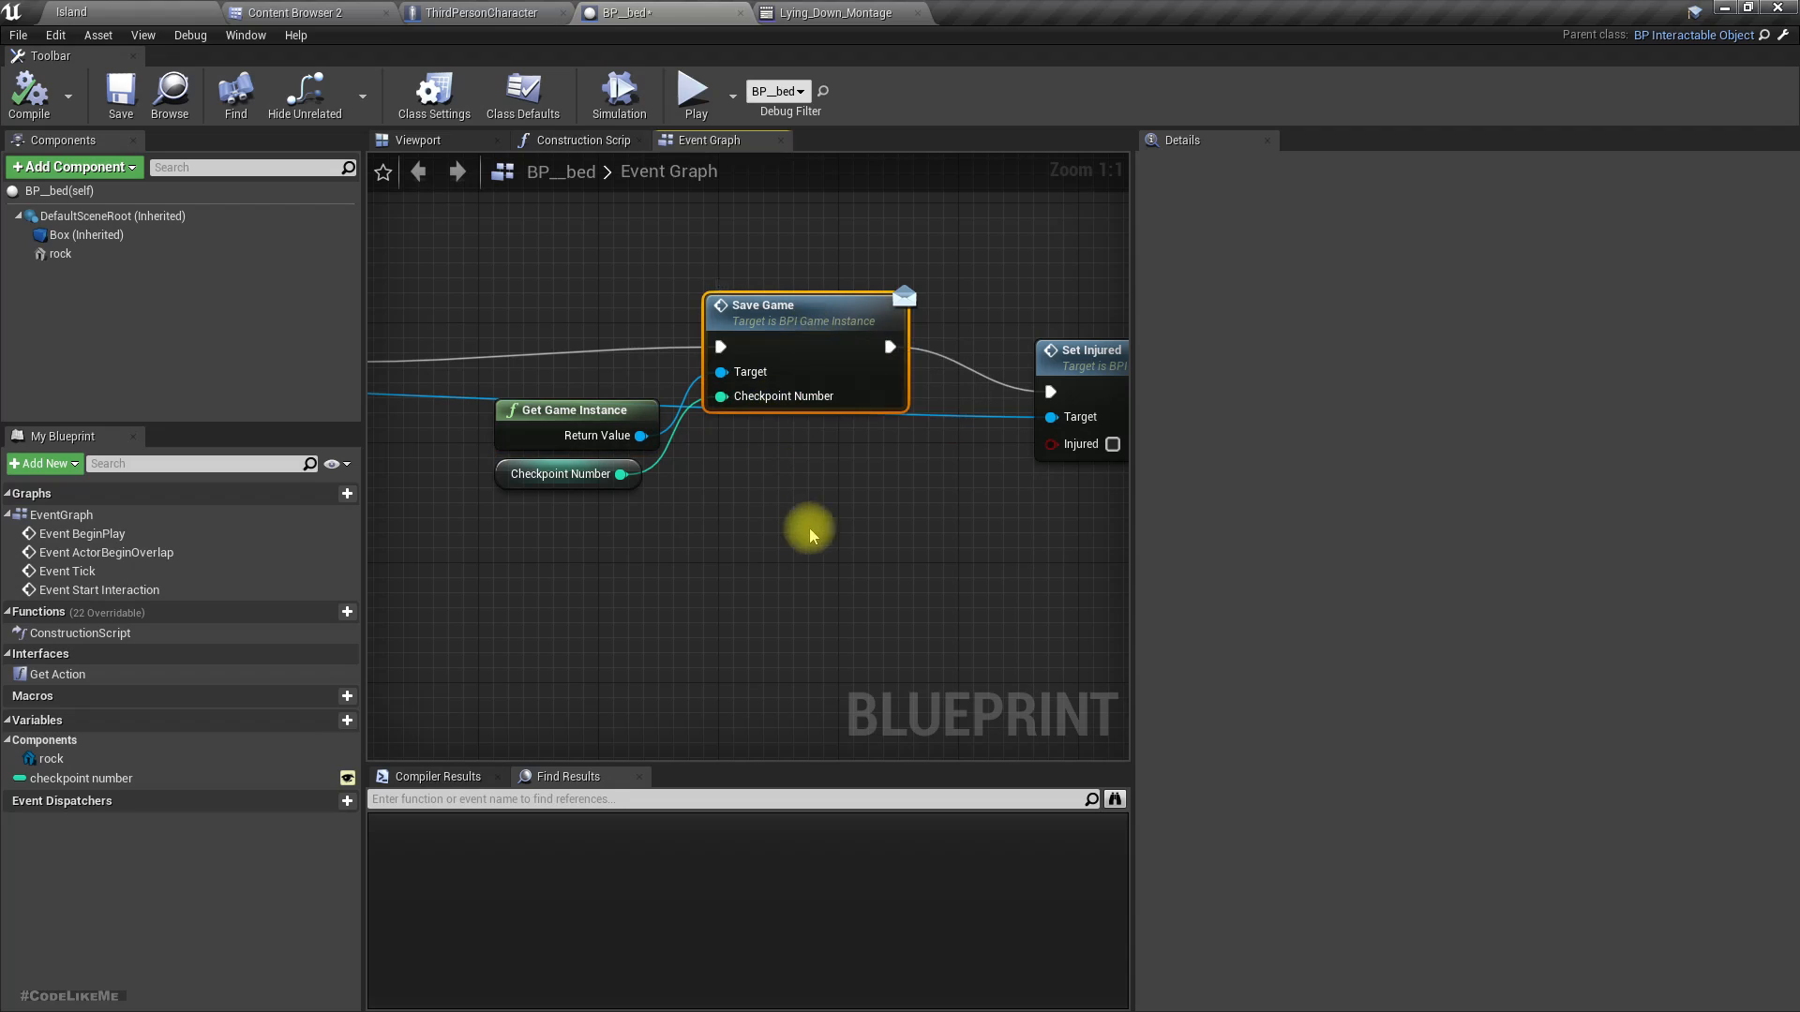
{"action": "mouse_move", "coordinate": [706, 485]}
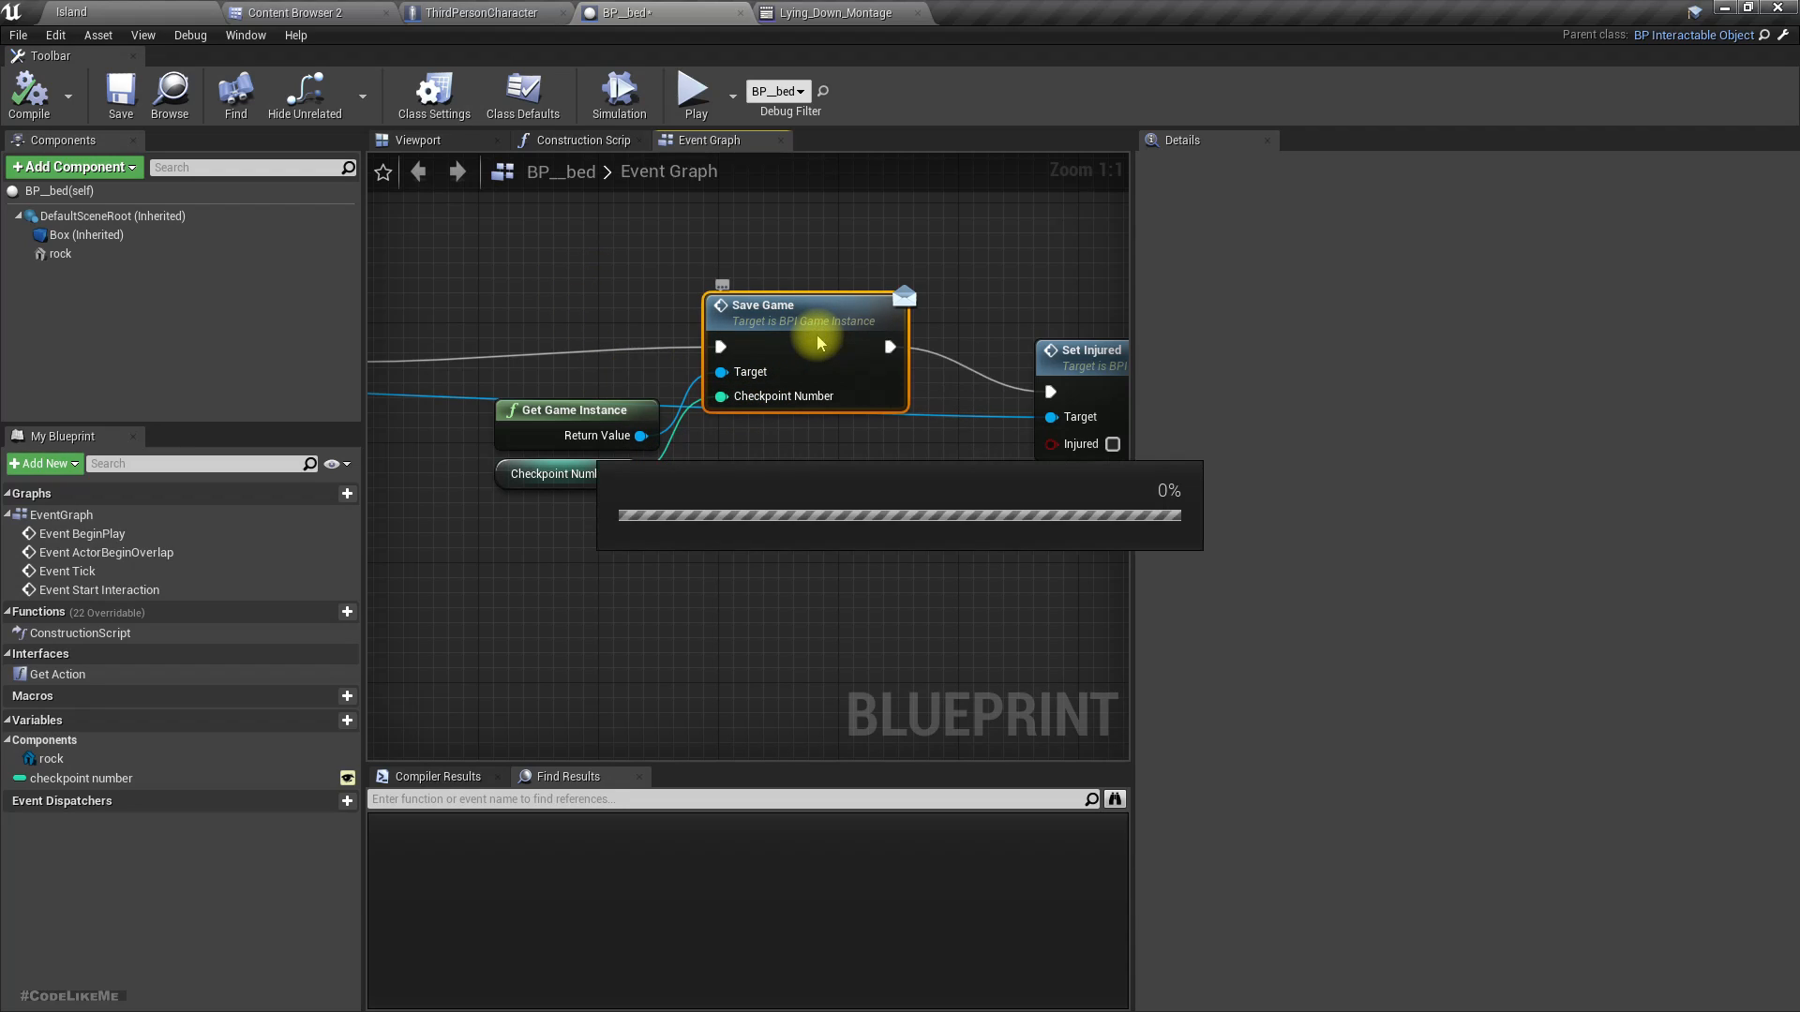
View the SaveGame function's checkpoint number input in BPI_GameInstance, then return to the content browser.
{"action": "left_click", "coordinate": [1005, 13]}
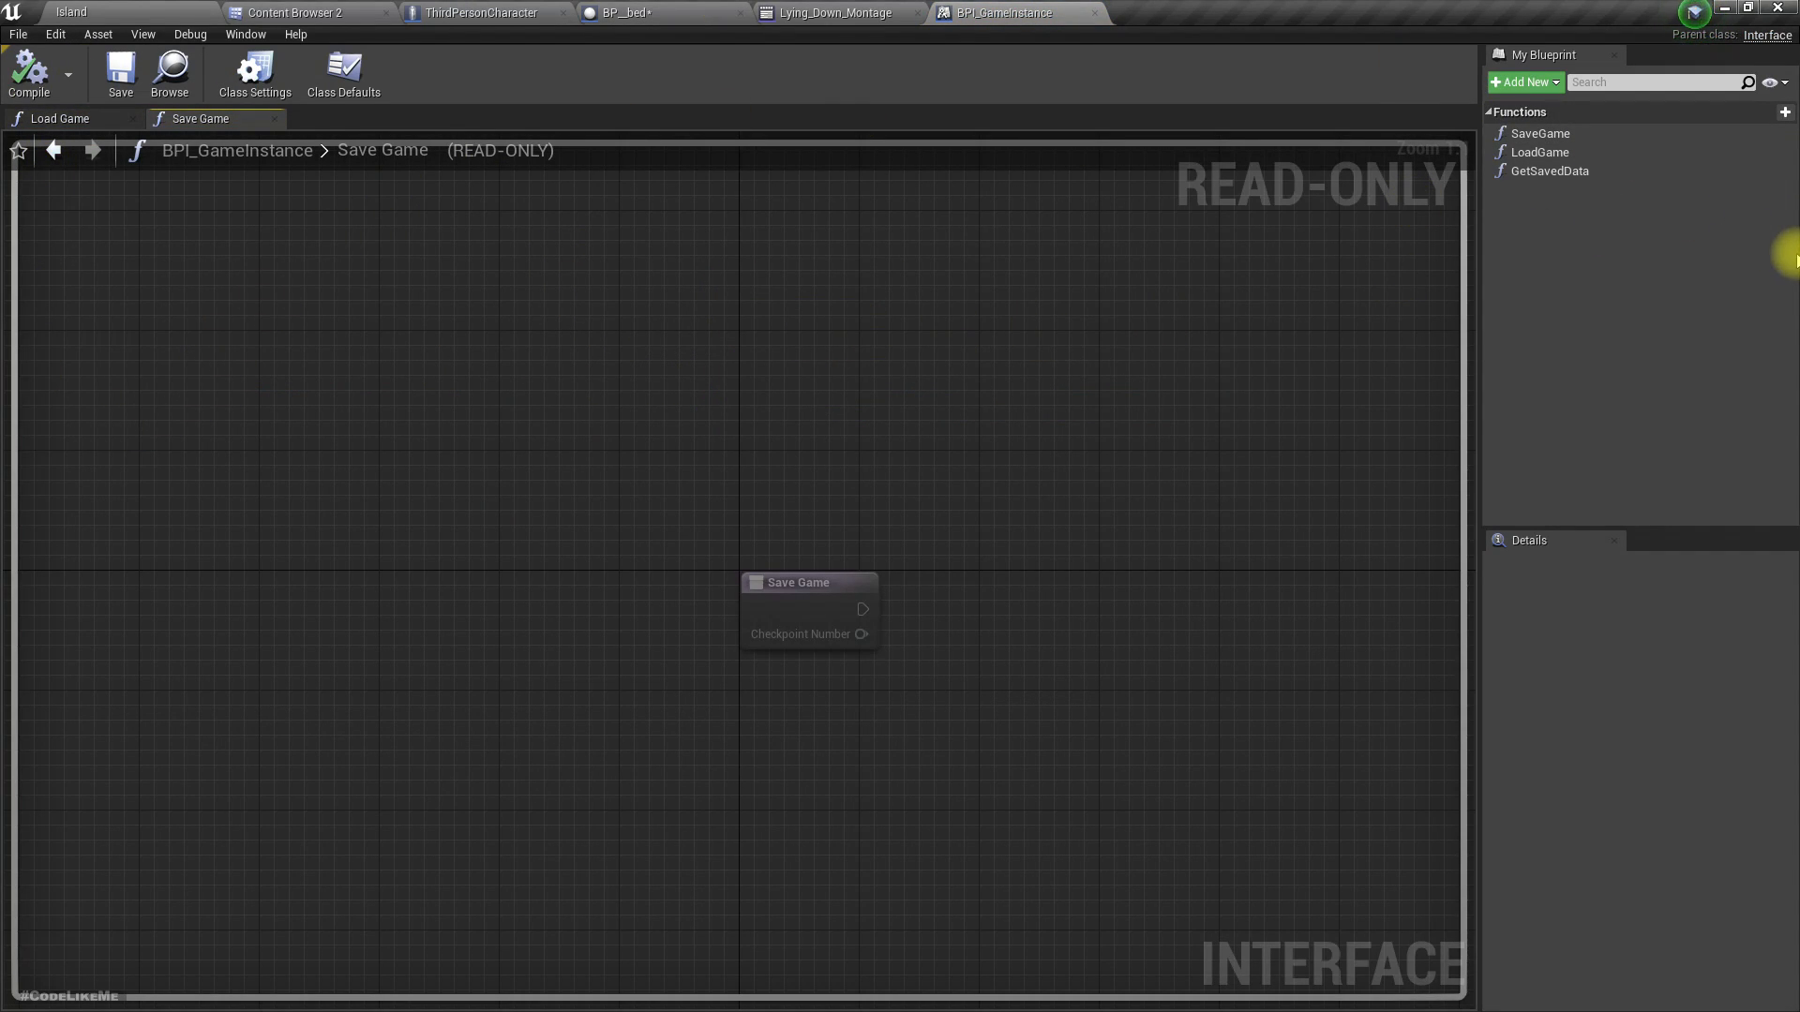
{"action": "left_click", "coordinate": [1543, 133]}
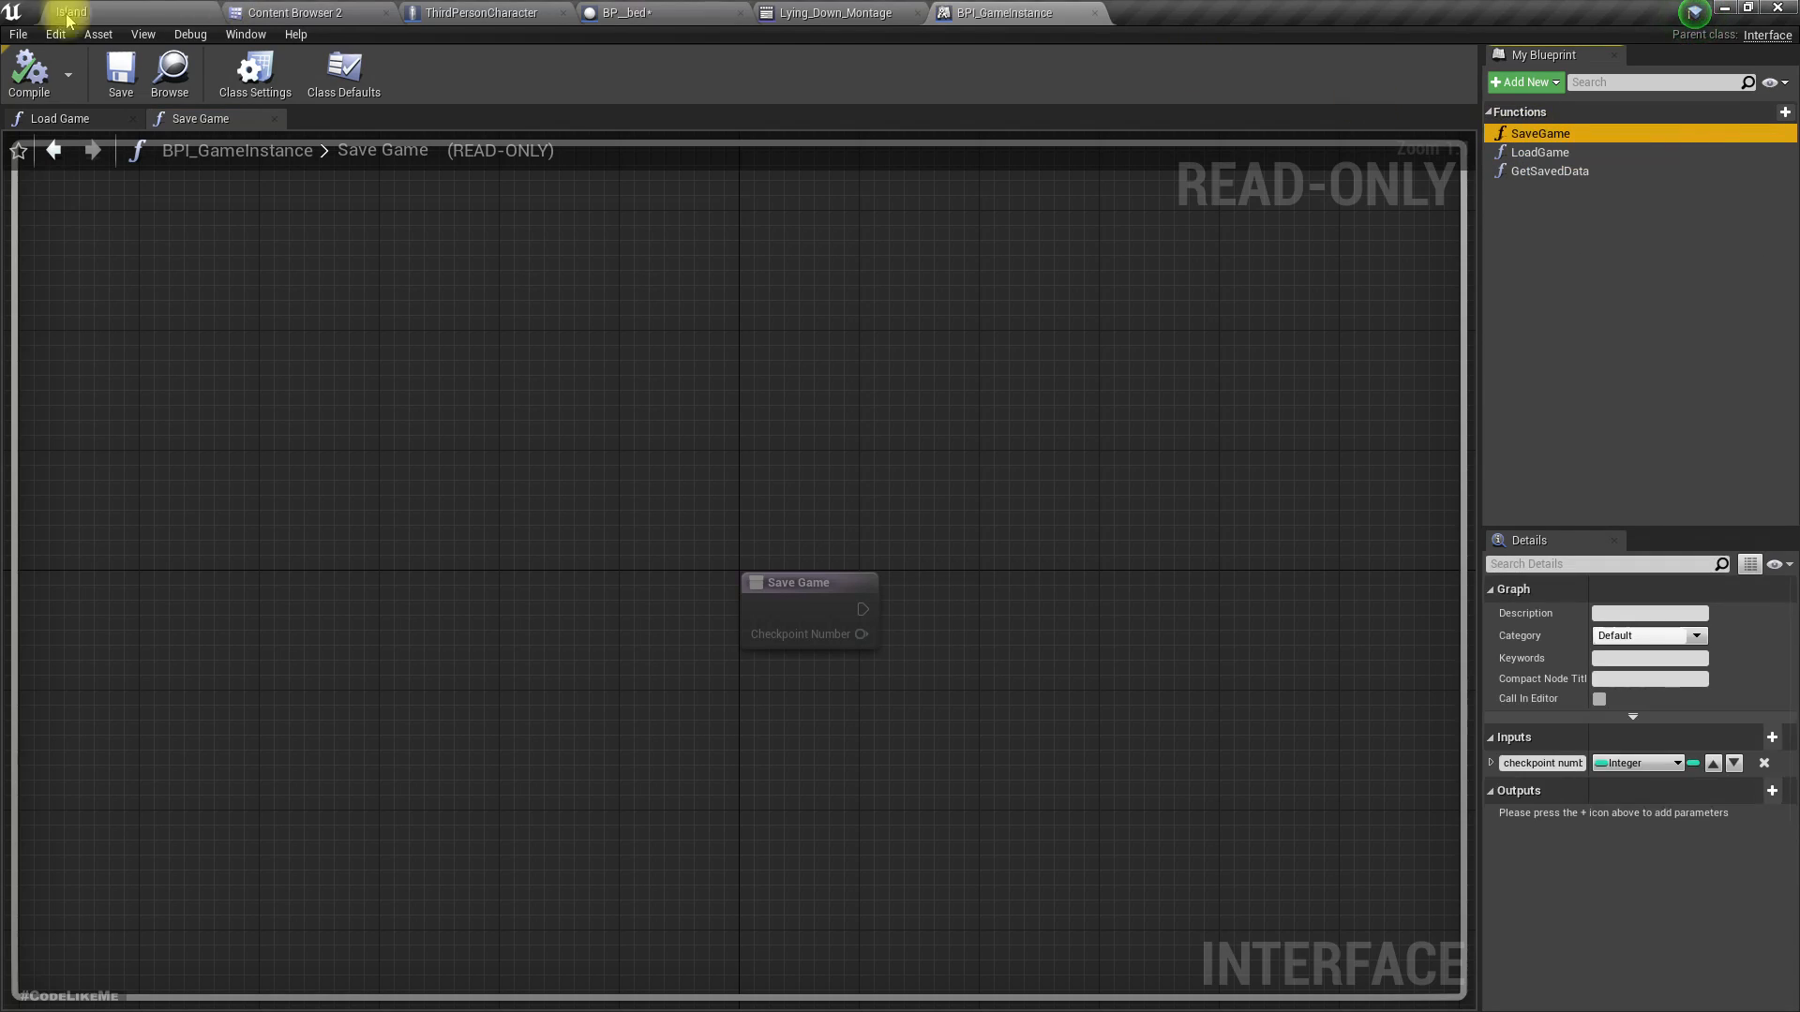
{"action": "left_click", "coordinate": [294, 13]}
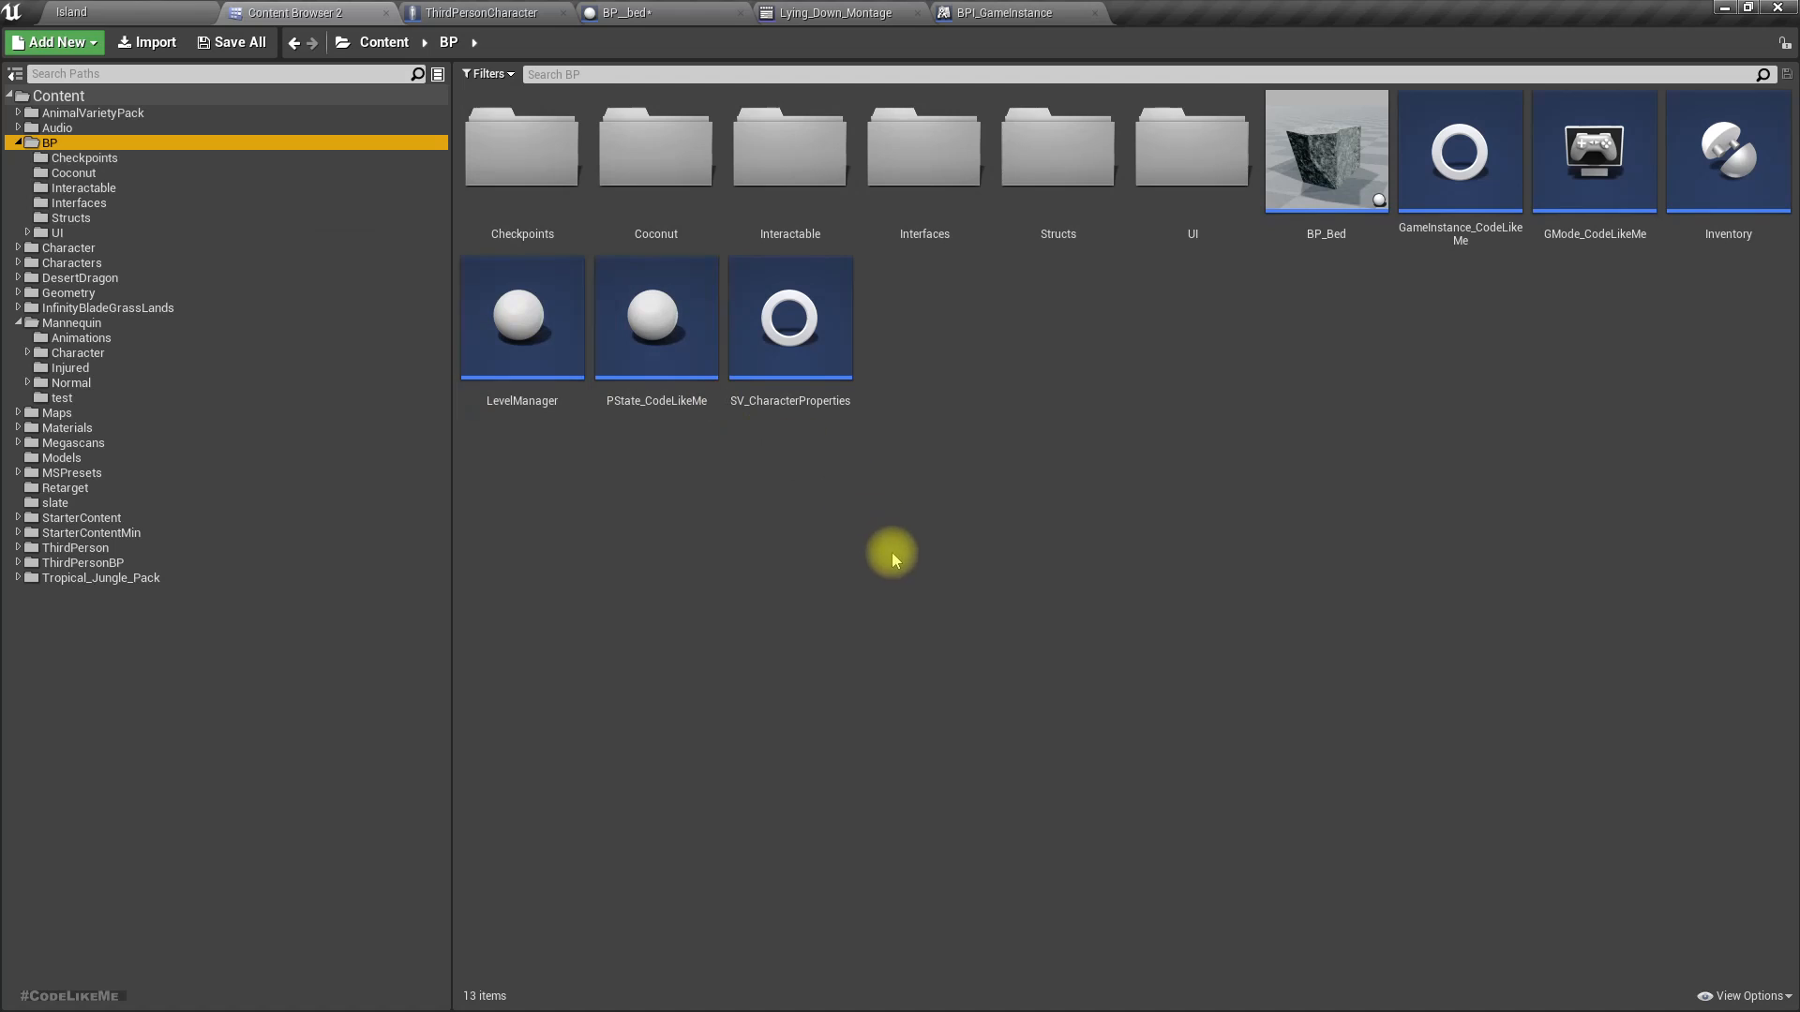
{"action": "mouse_move", "coordinate": [1460, 150]}
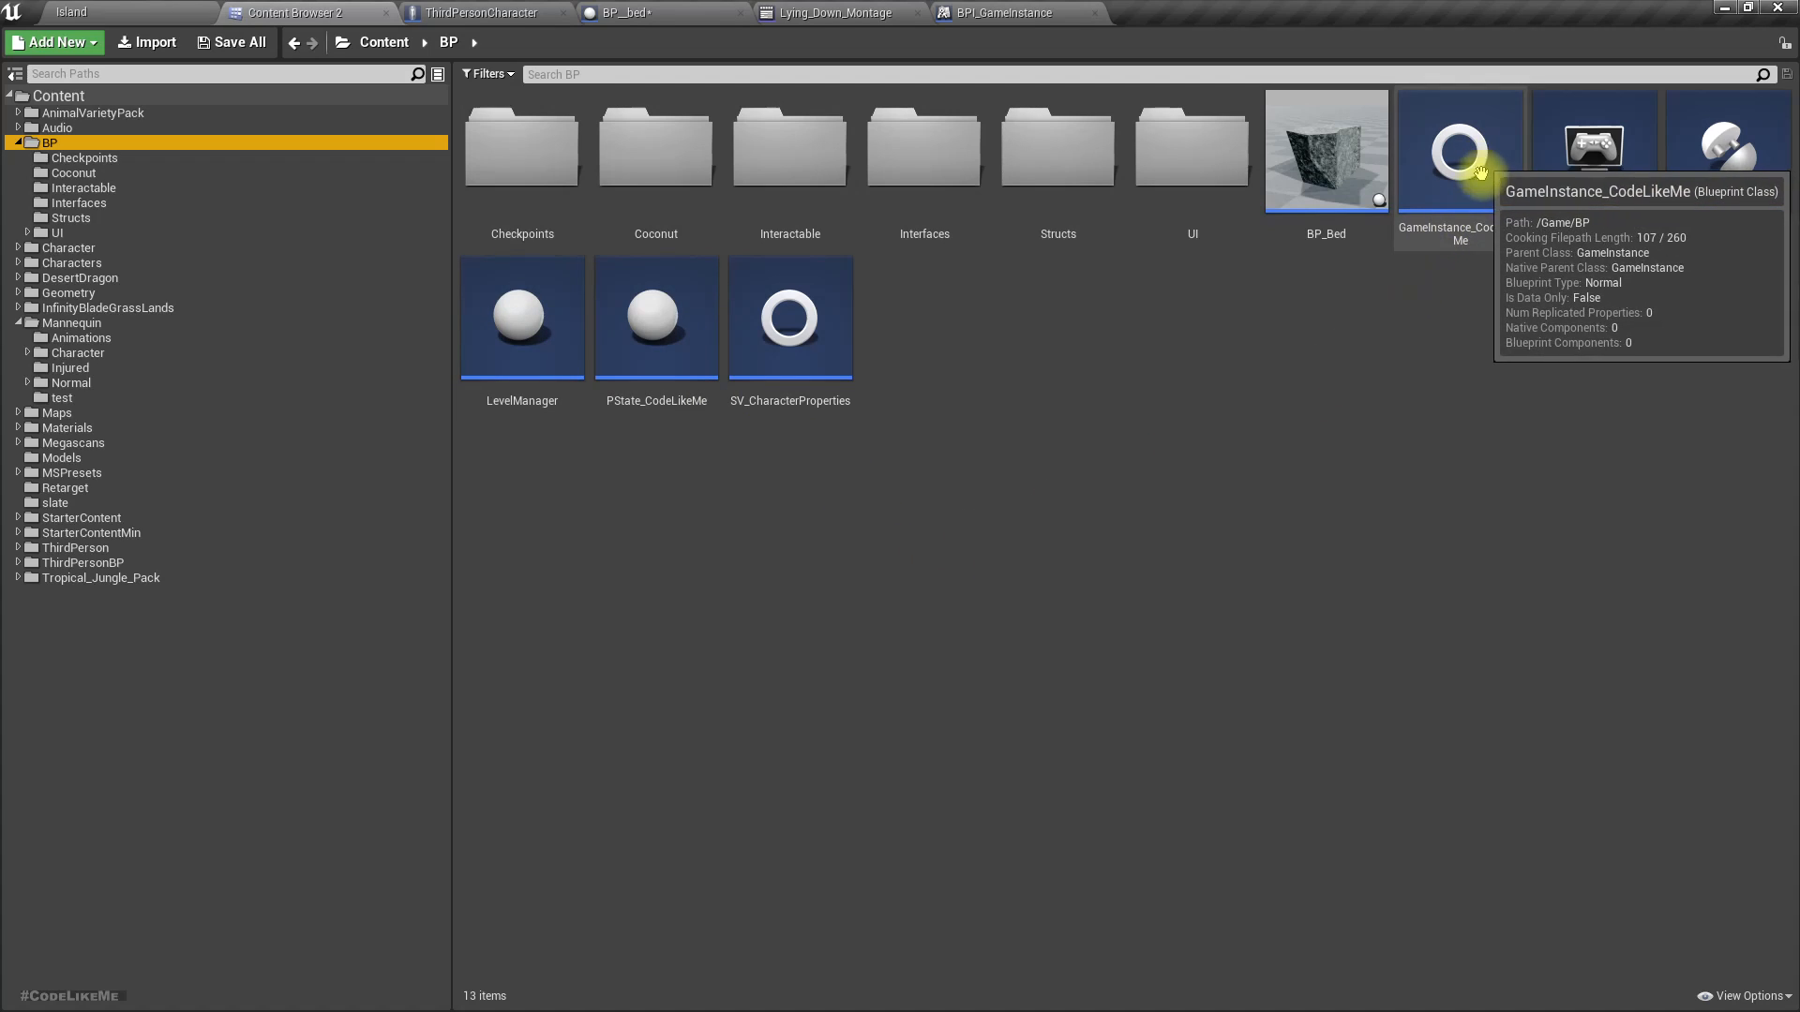
In GameInstance_CodeLikeMe, select the Set Sv Ch Properties node and browse to its save game class asset.
{"action": "left_click", "coordinate": [1459, 150]}
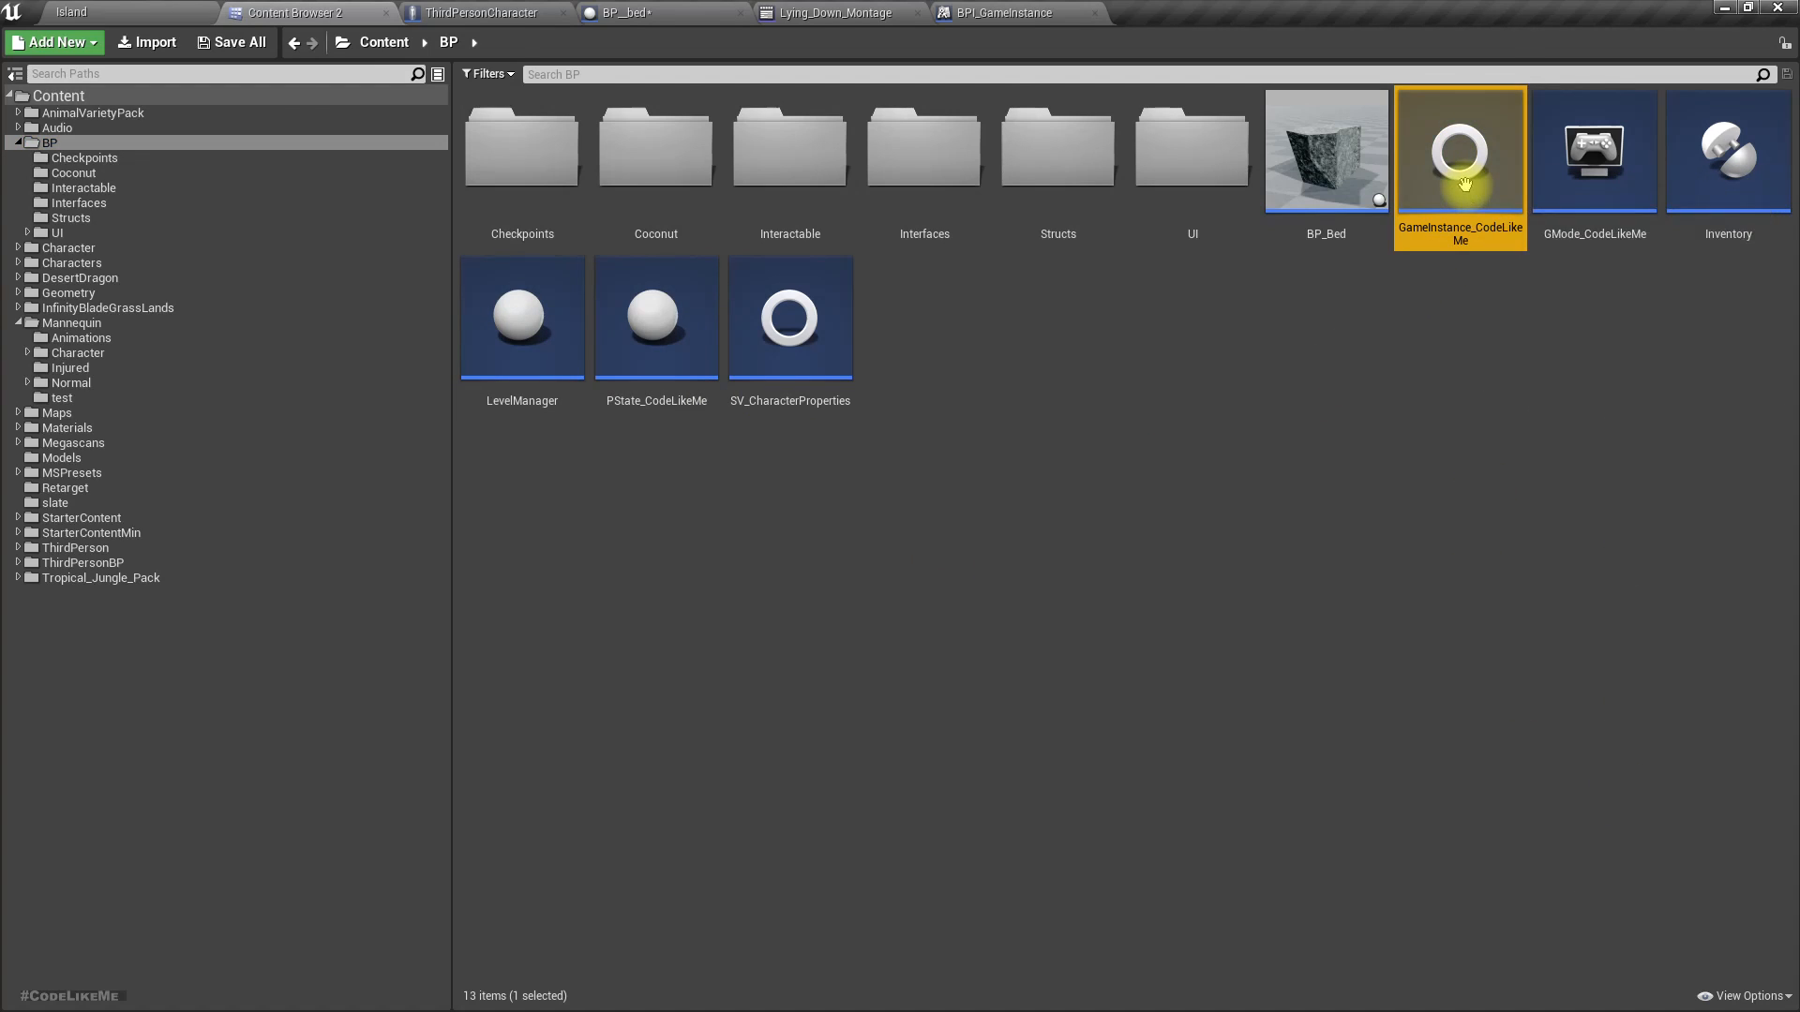
{"action": "double_click", "coordinate": [1459, 150]}
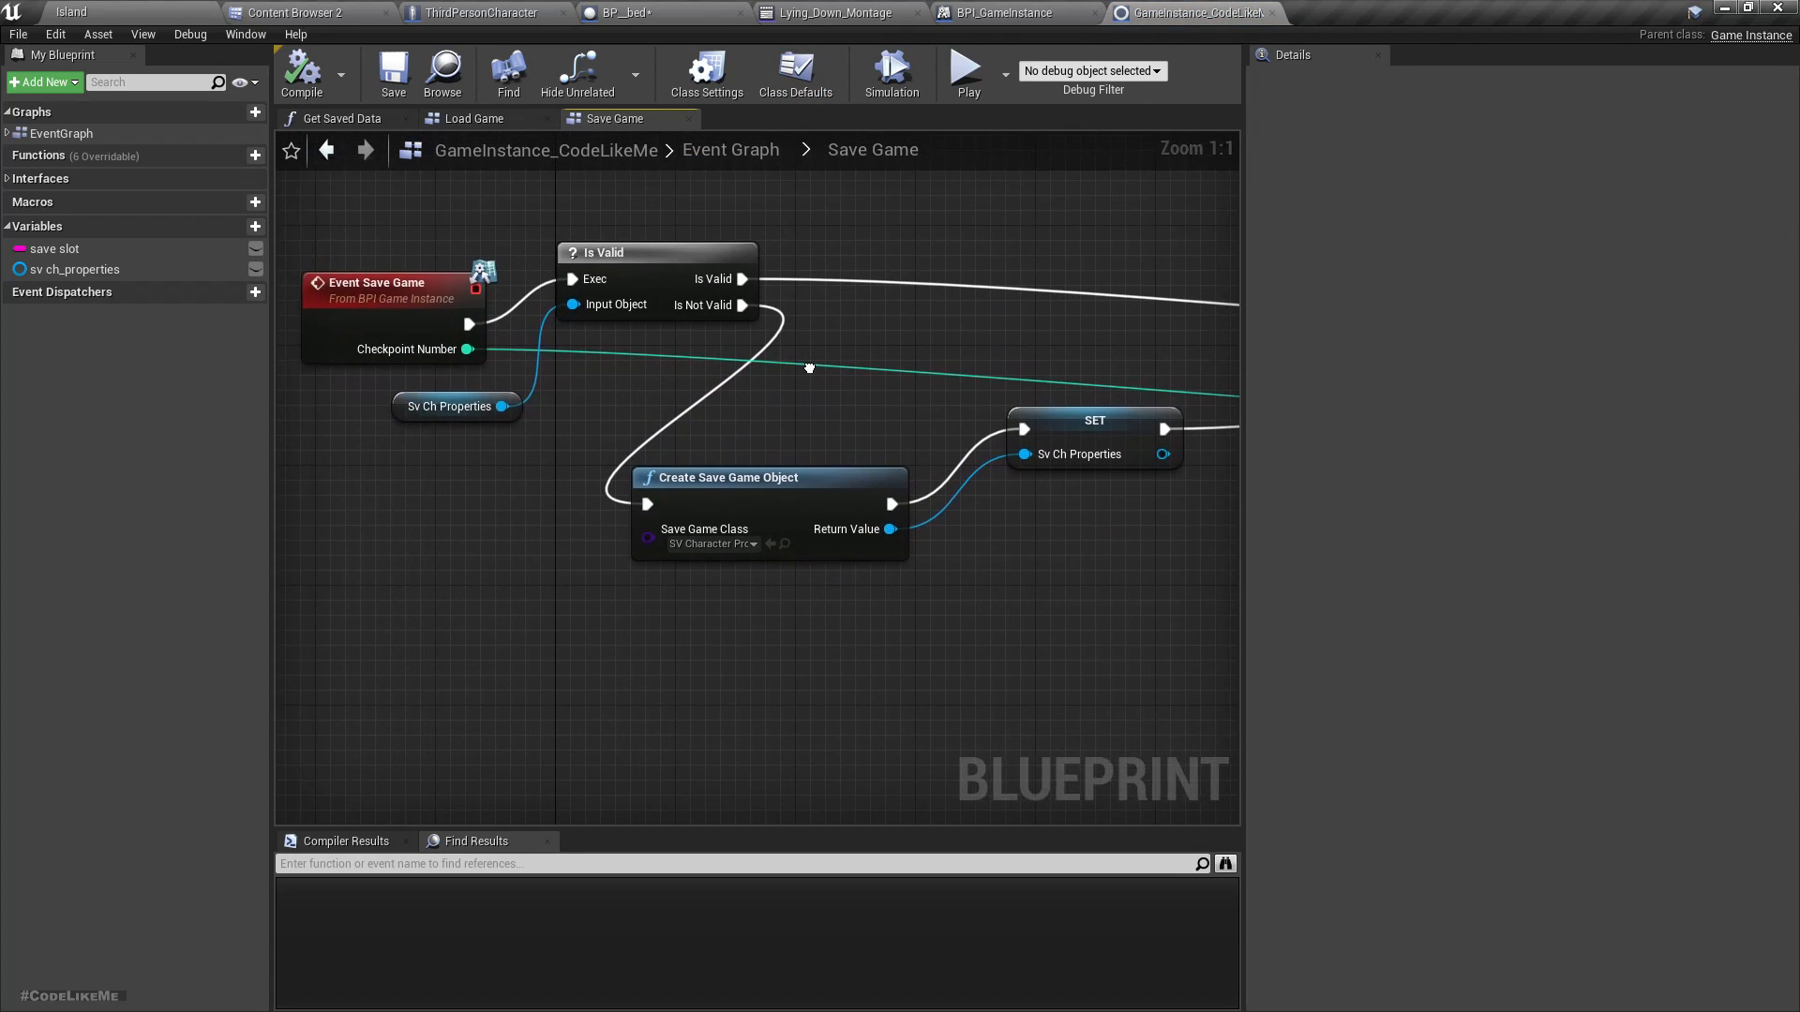
{"action": "mouse_move", "coordinate": [757, 487]}
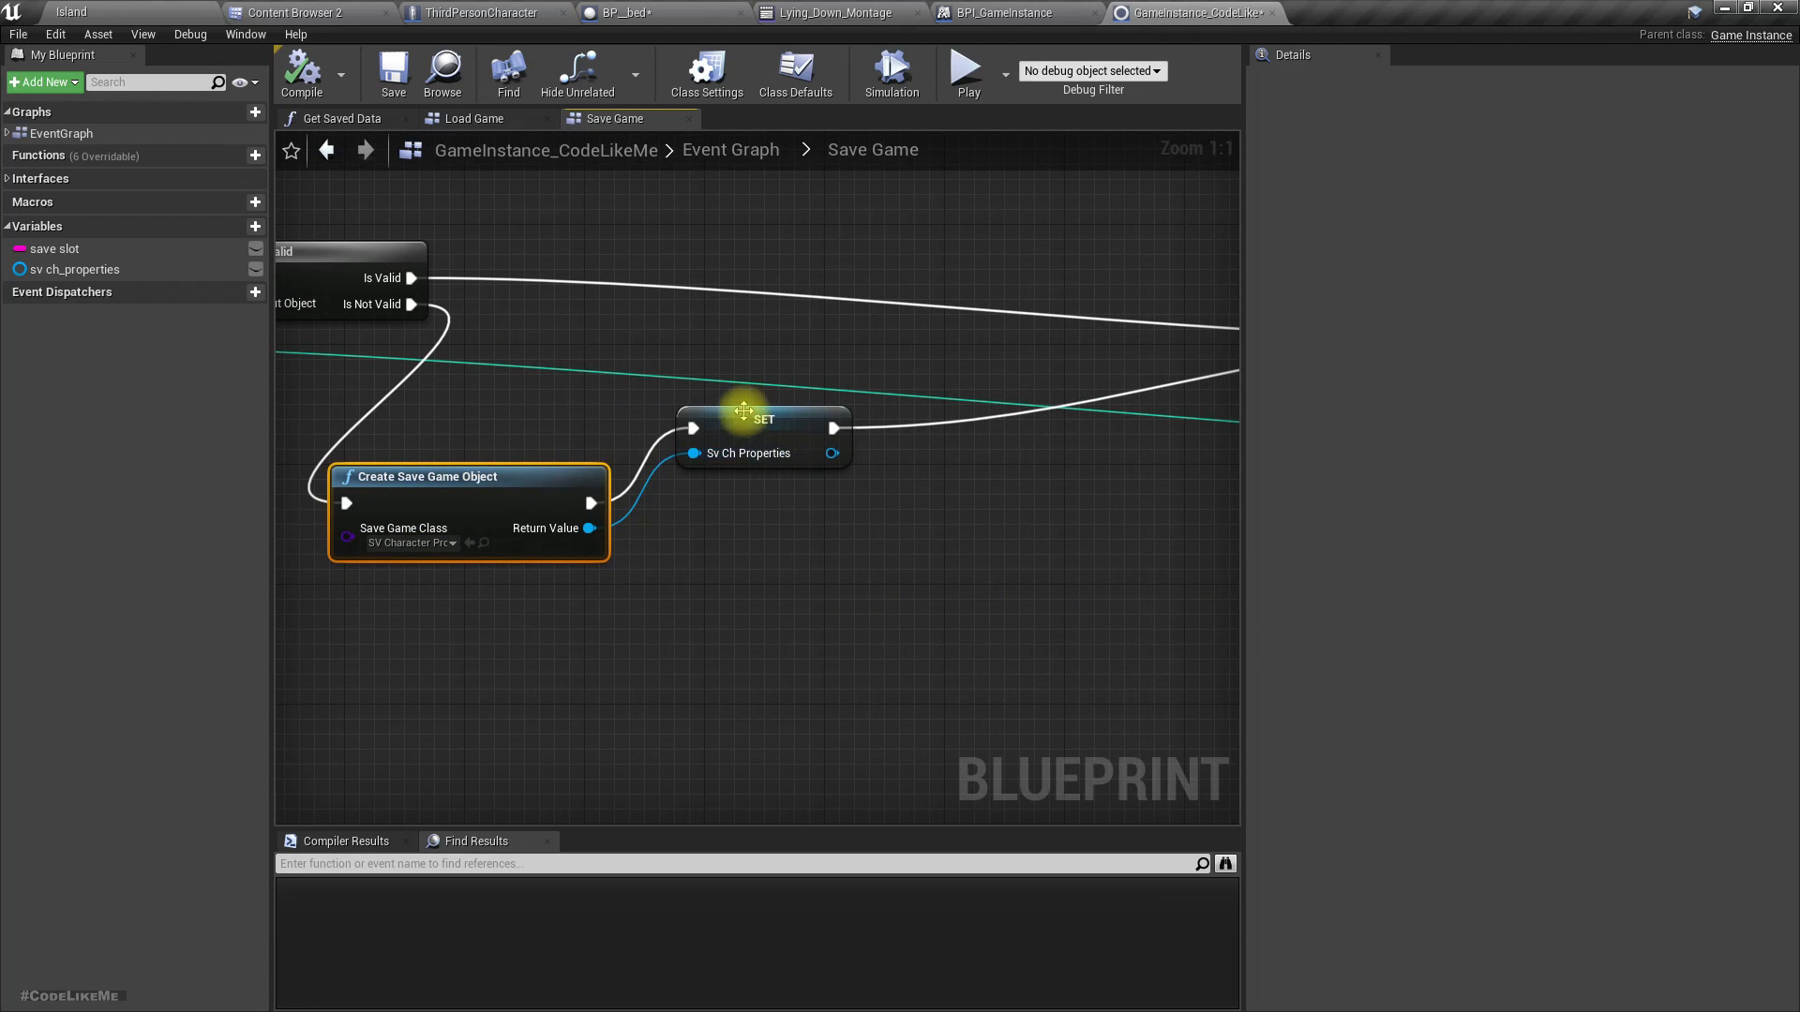
{"action": "left_click", "coordinate": [763, 419]}
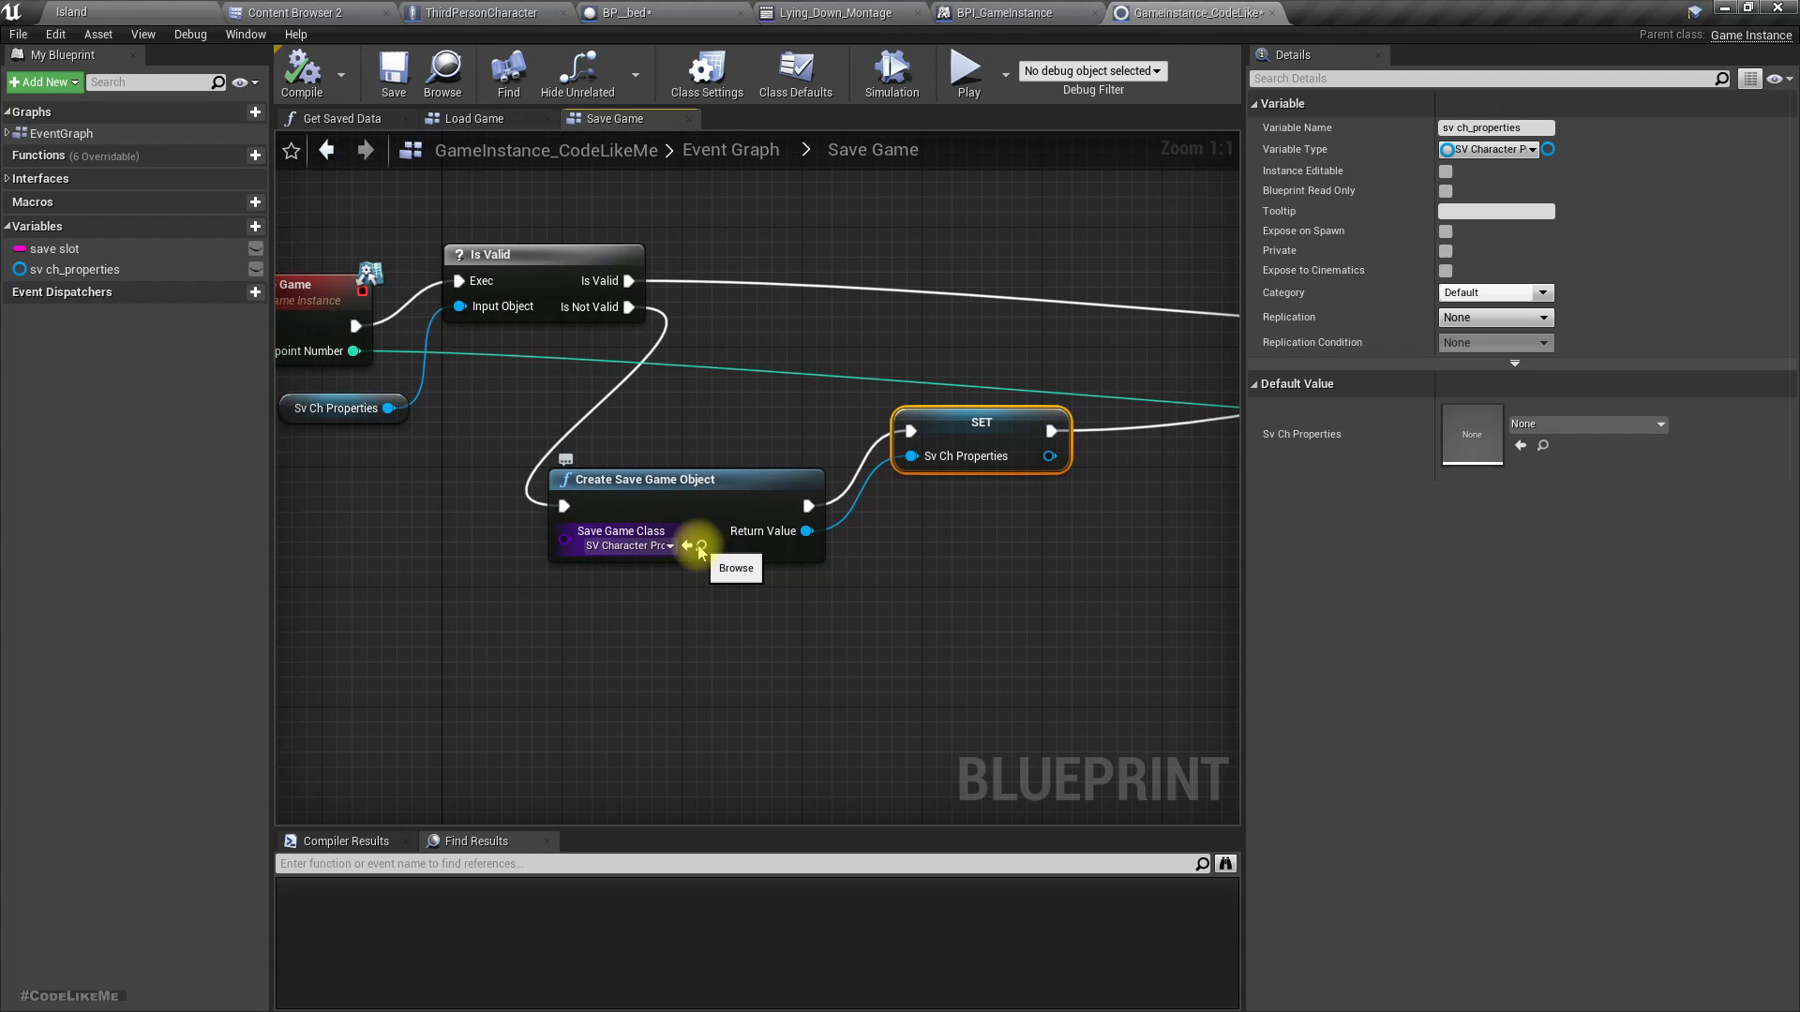
{"action": "left_click", "coordinate": [735, 567]}
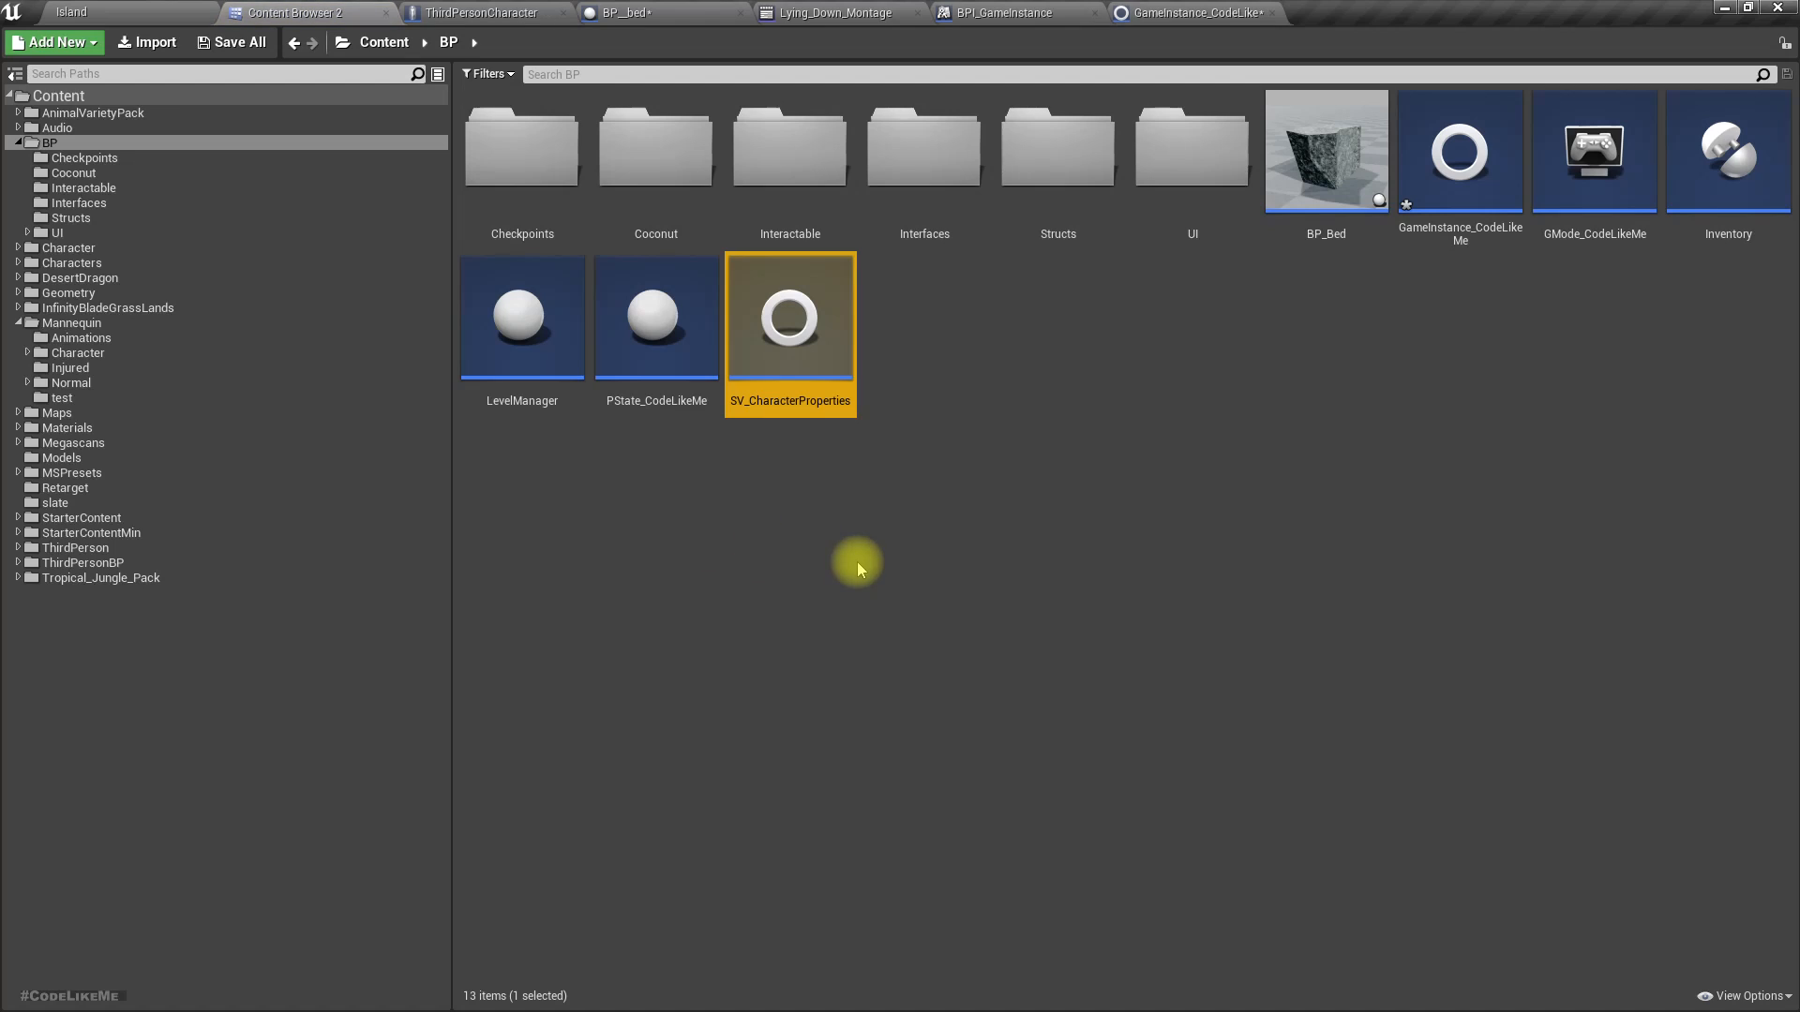
Review SV_CharacterProperties' stat, hydration and player transform variables and the transform default value.
{"action": "double_click", "coordinate": [789, 316]}
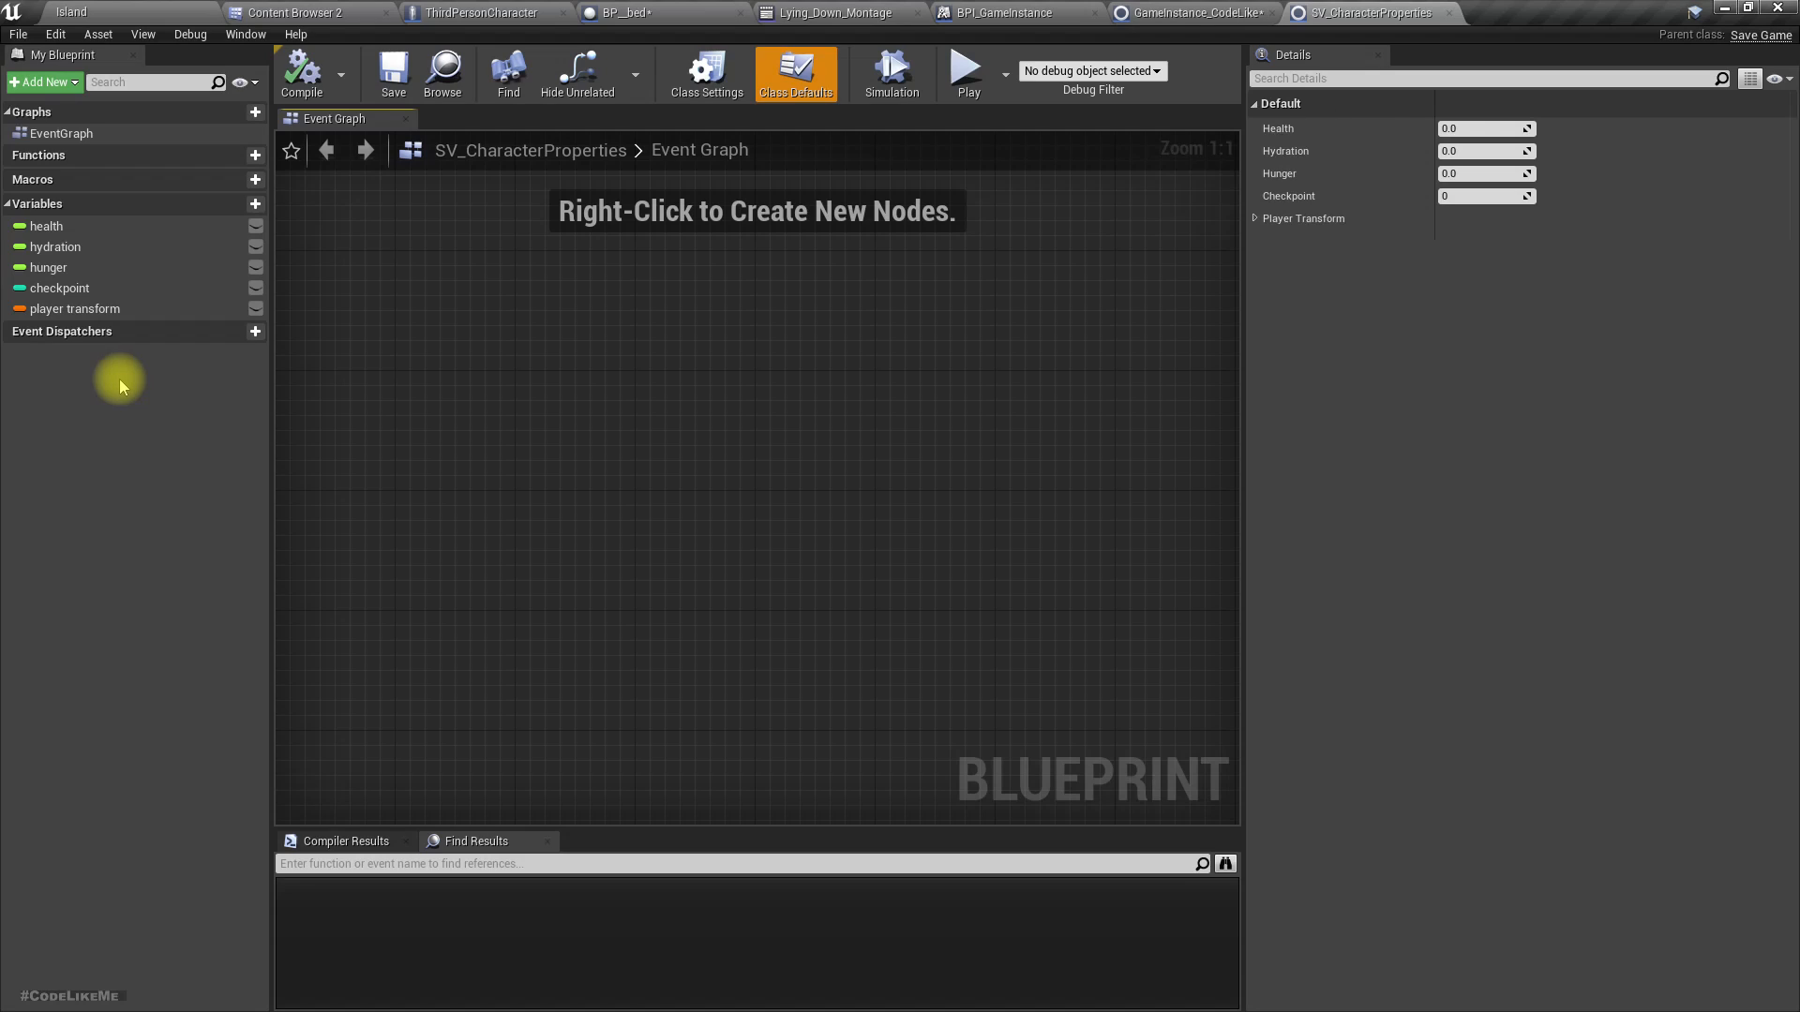
{"action": "mouse_move", "coordinate": [818, 677]}
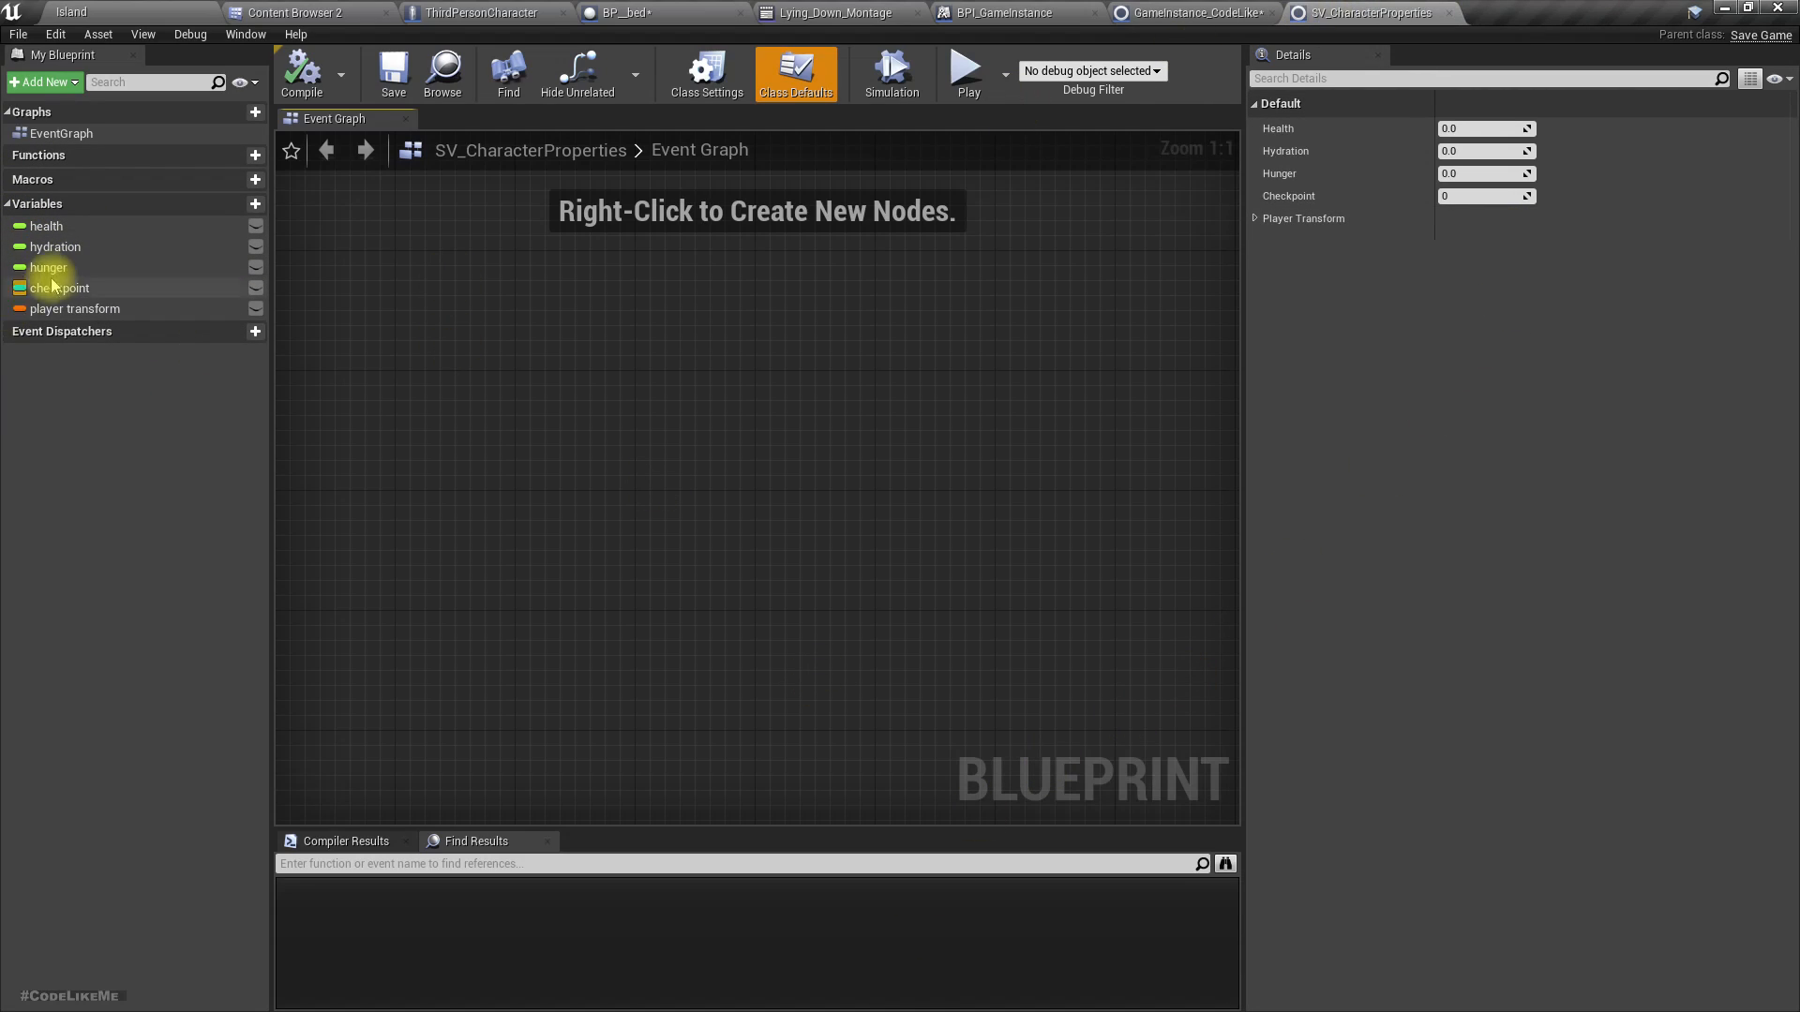
{"action": "left_click", "coordinate": [54, 245]}
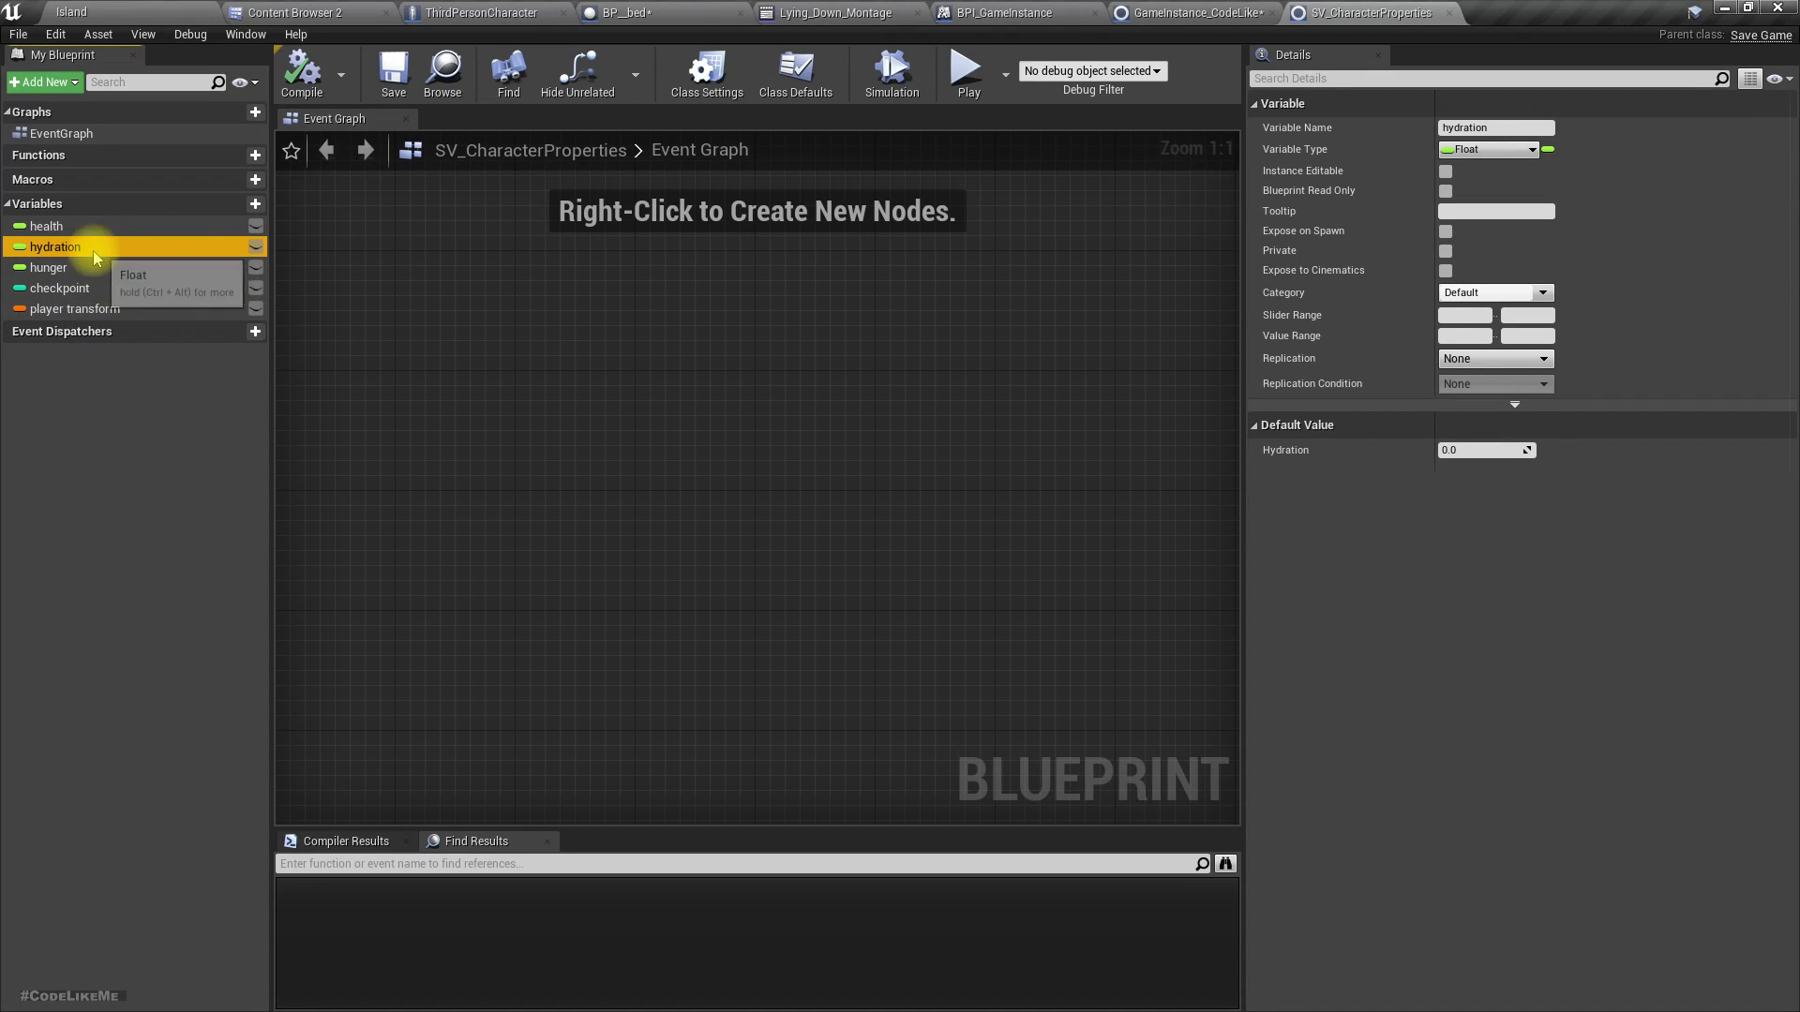
{"action": "left_click", "coordinate": [49, 268]}
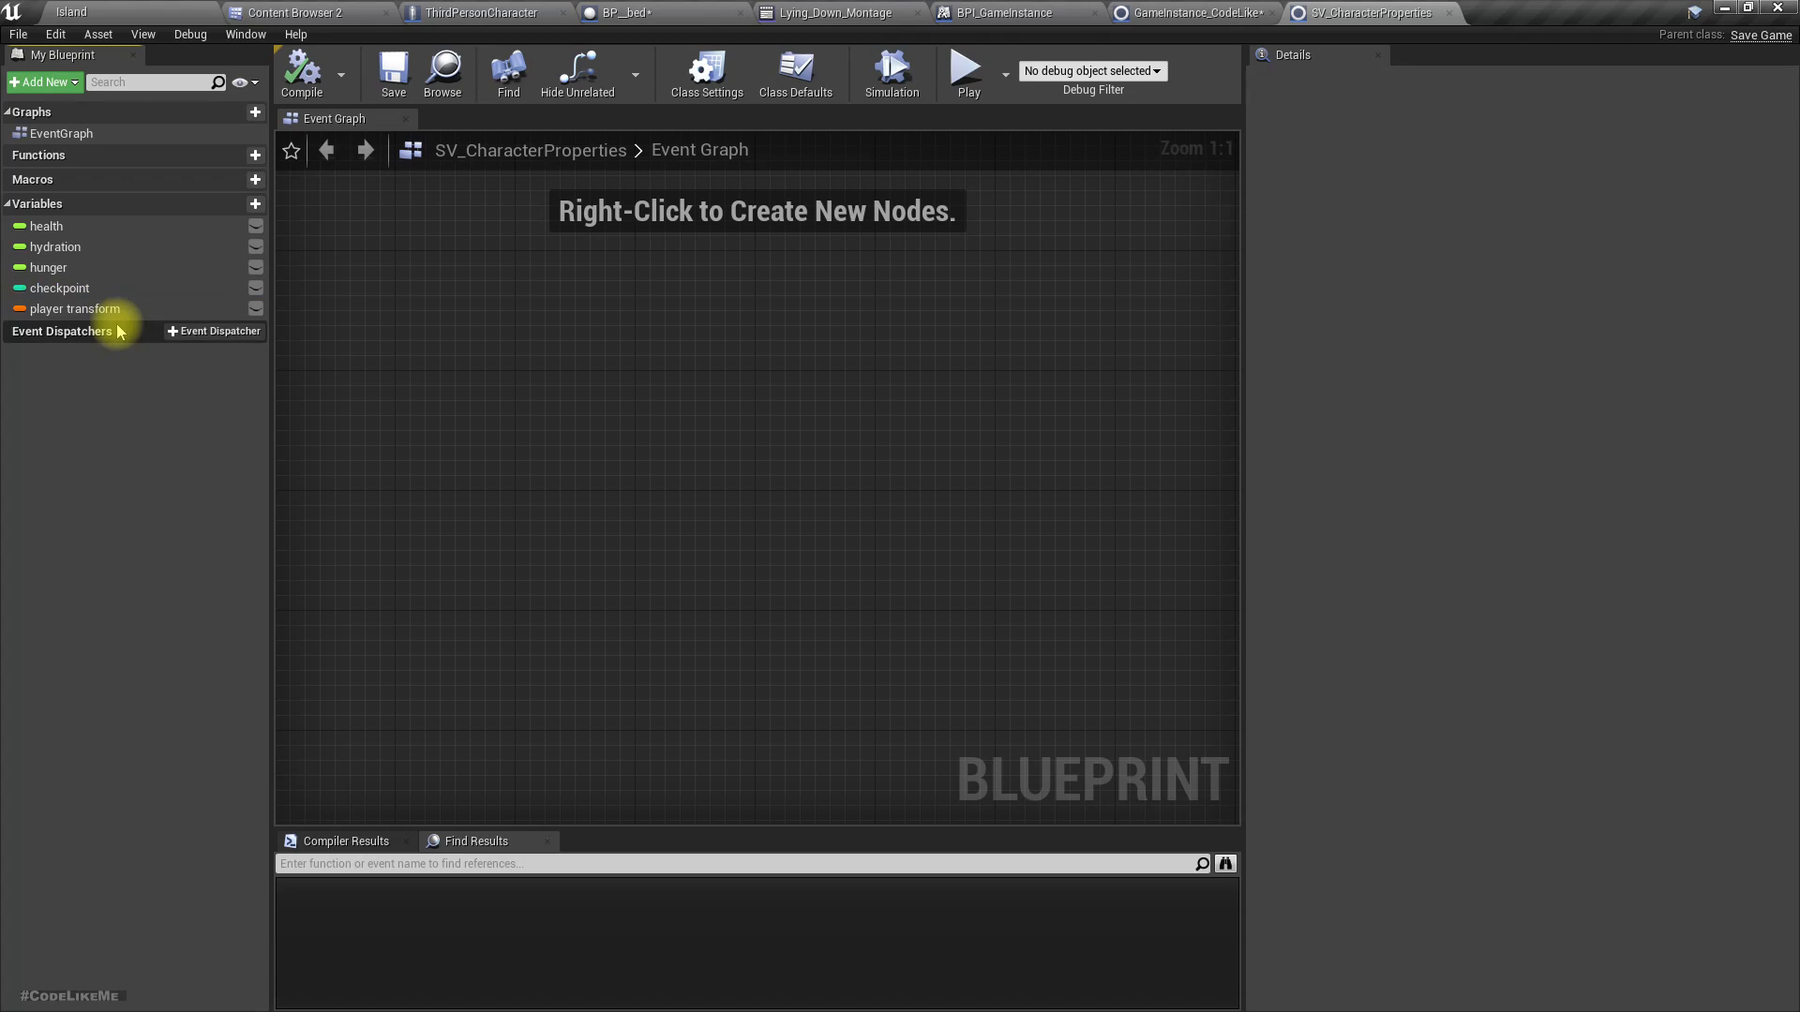
{"action": "left_click", "coordinate": [75, 309]}
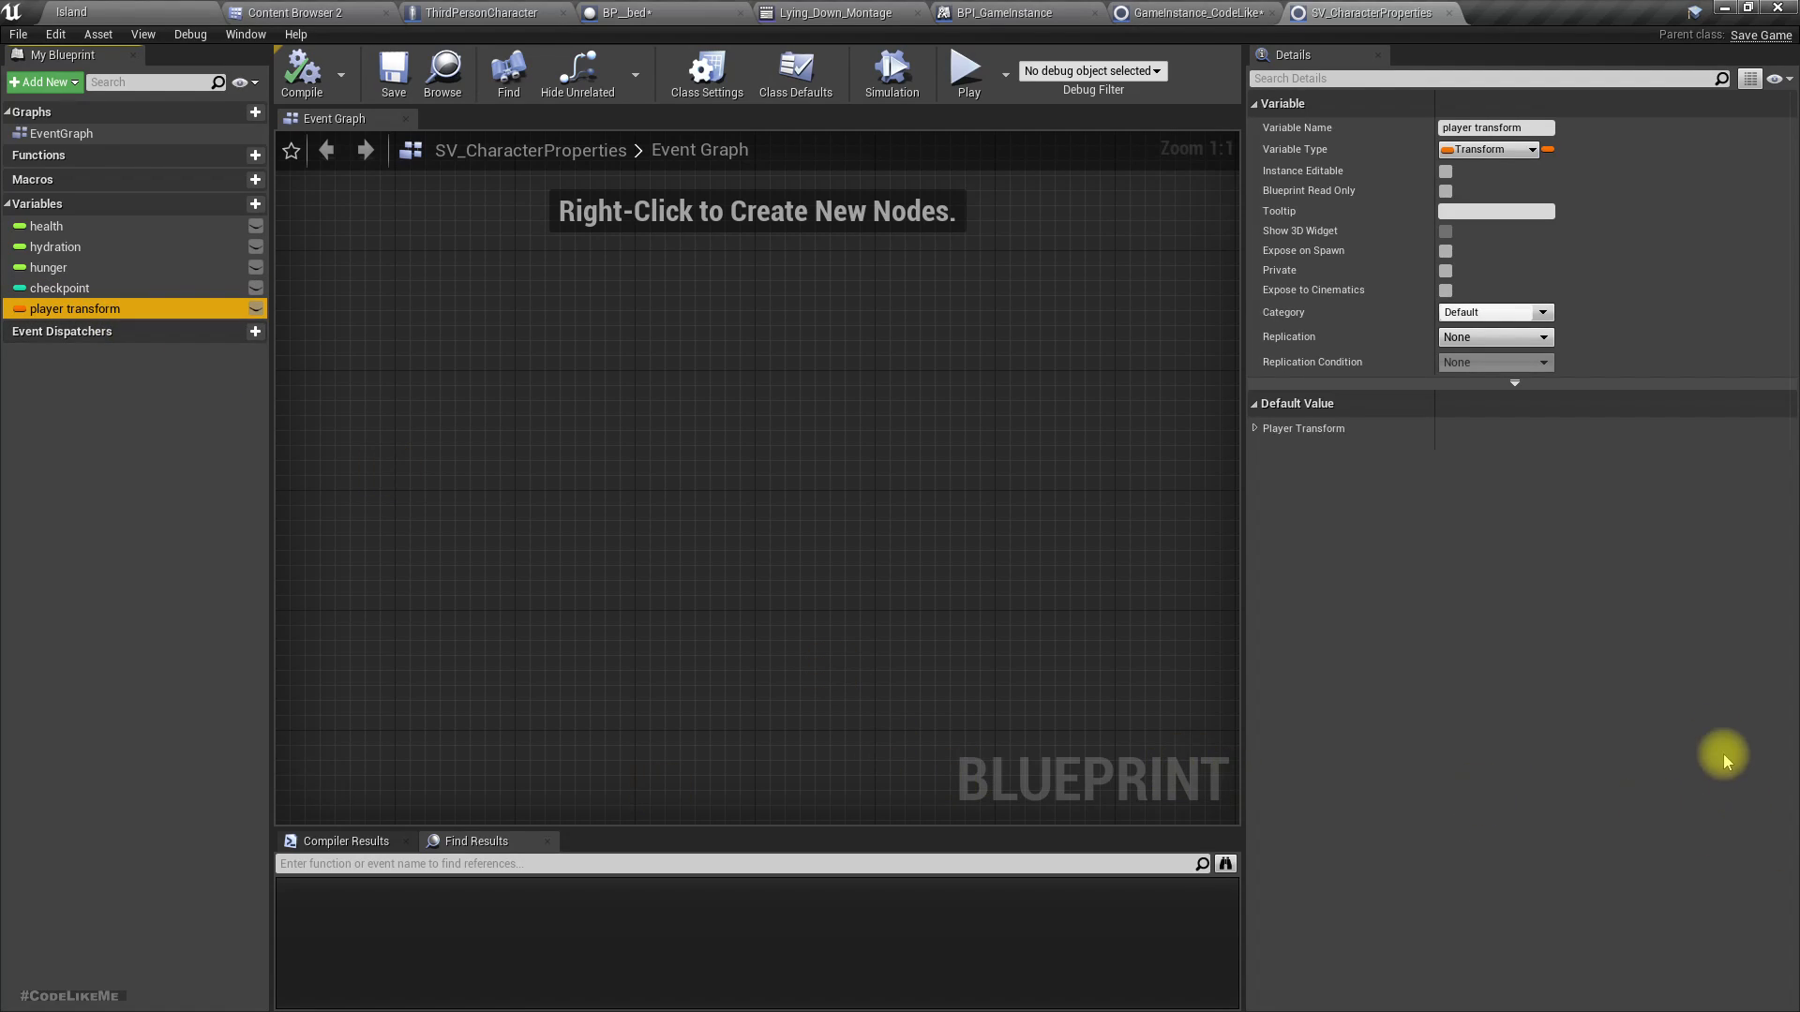
{"action": "left_click", "coordinate": [1256, 427]}
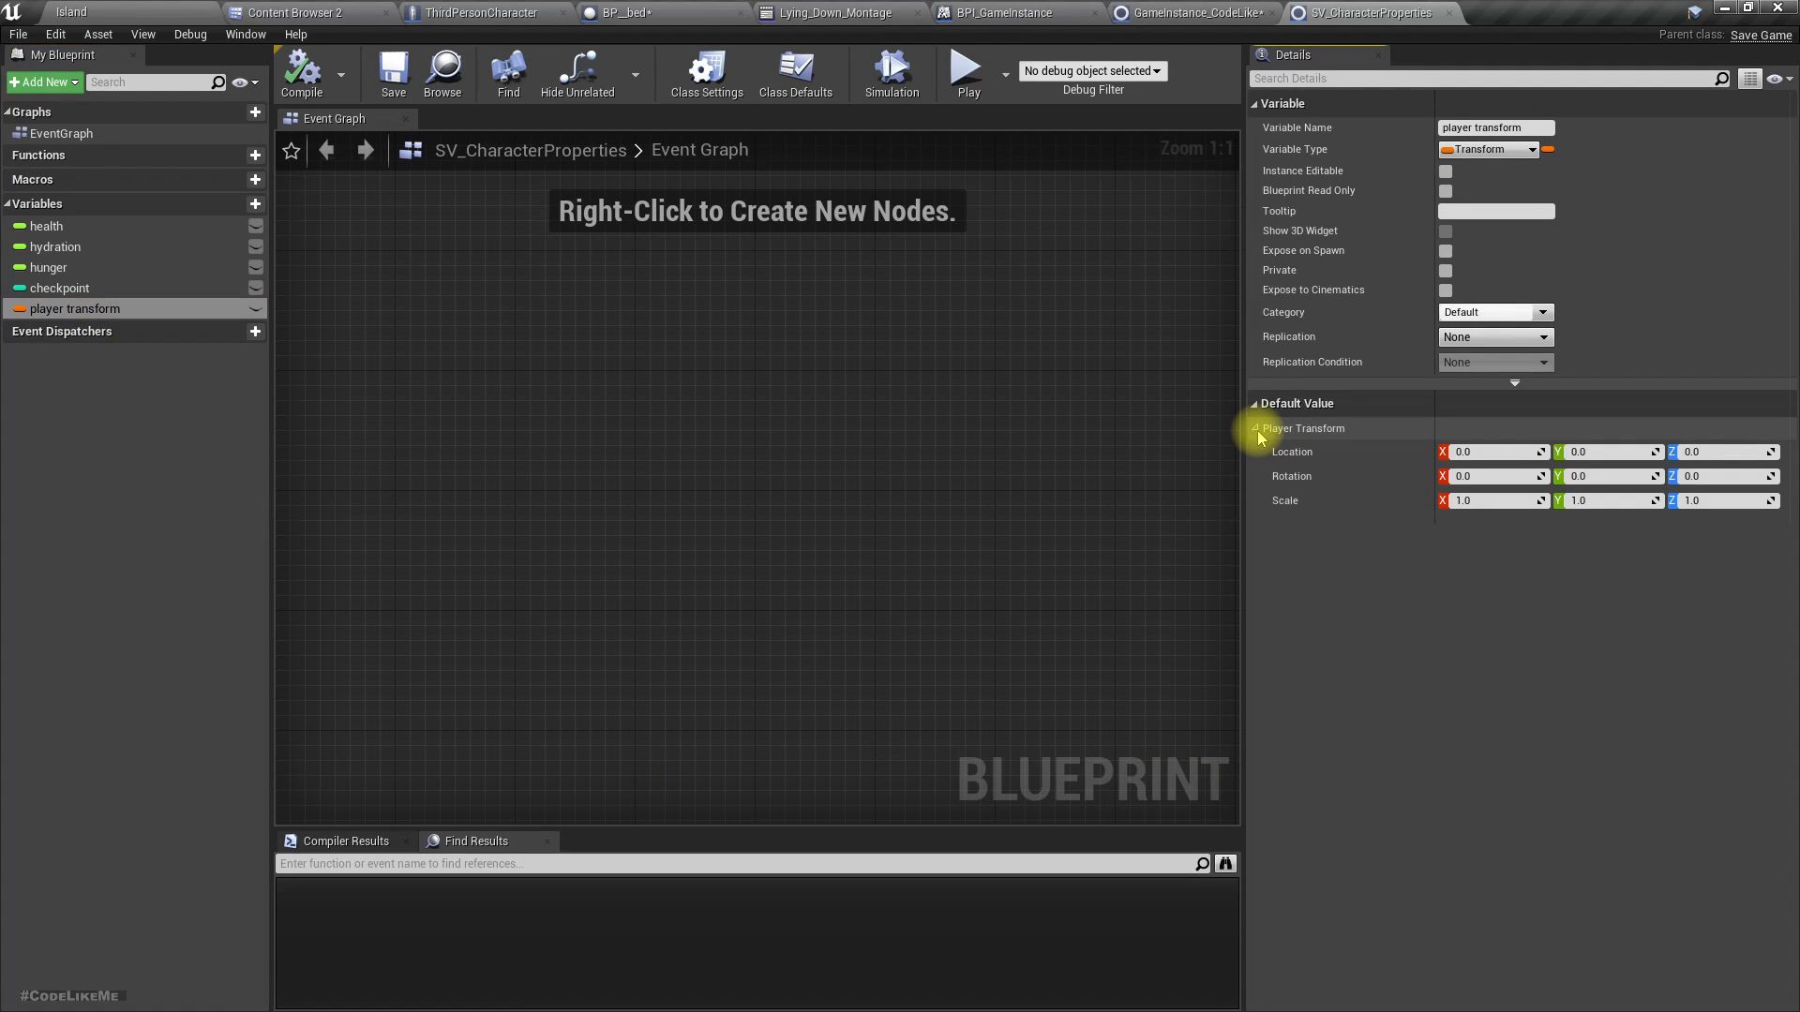
{"action": "left_click", "coordinate": [1256, 427]}
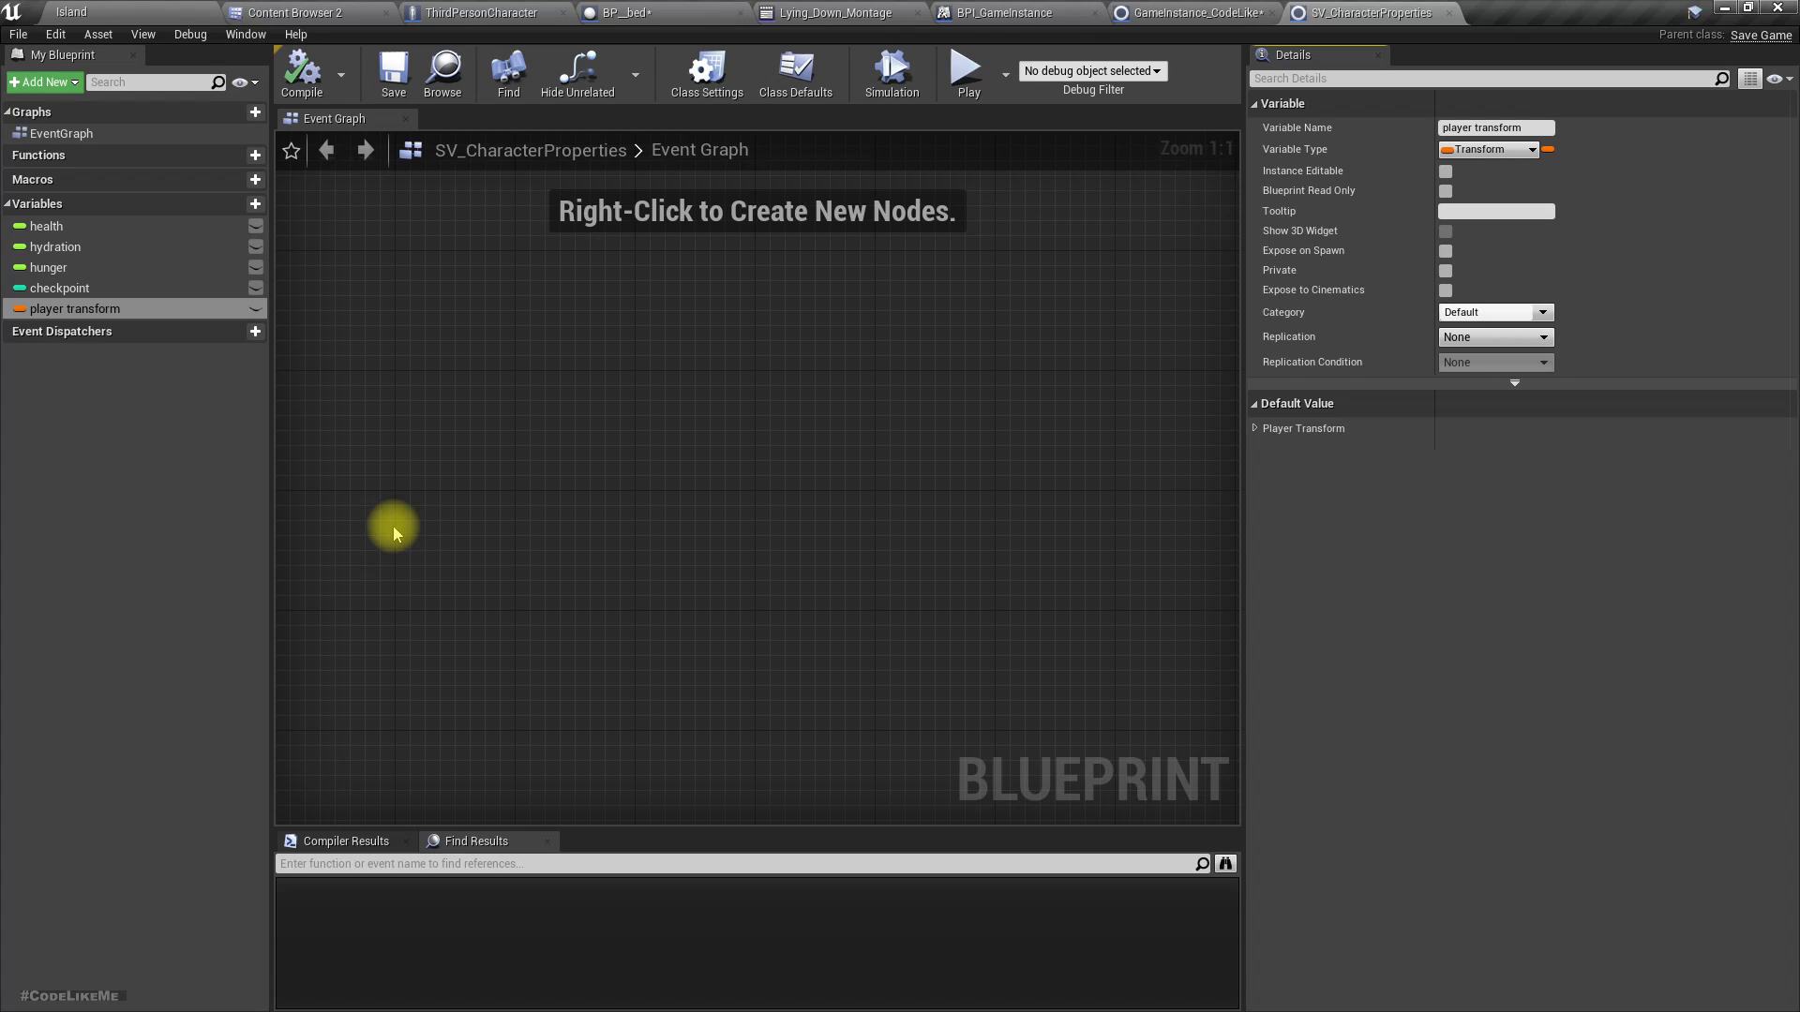
{"action": "mouse_move", "coordinate": [490, 417]}
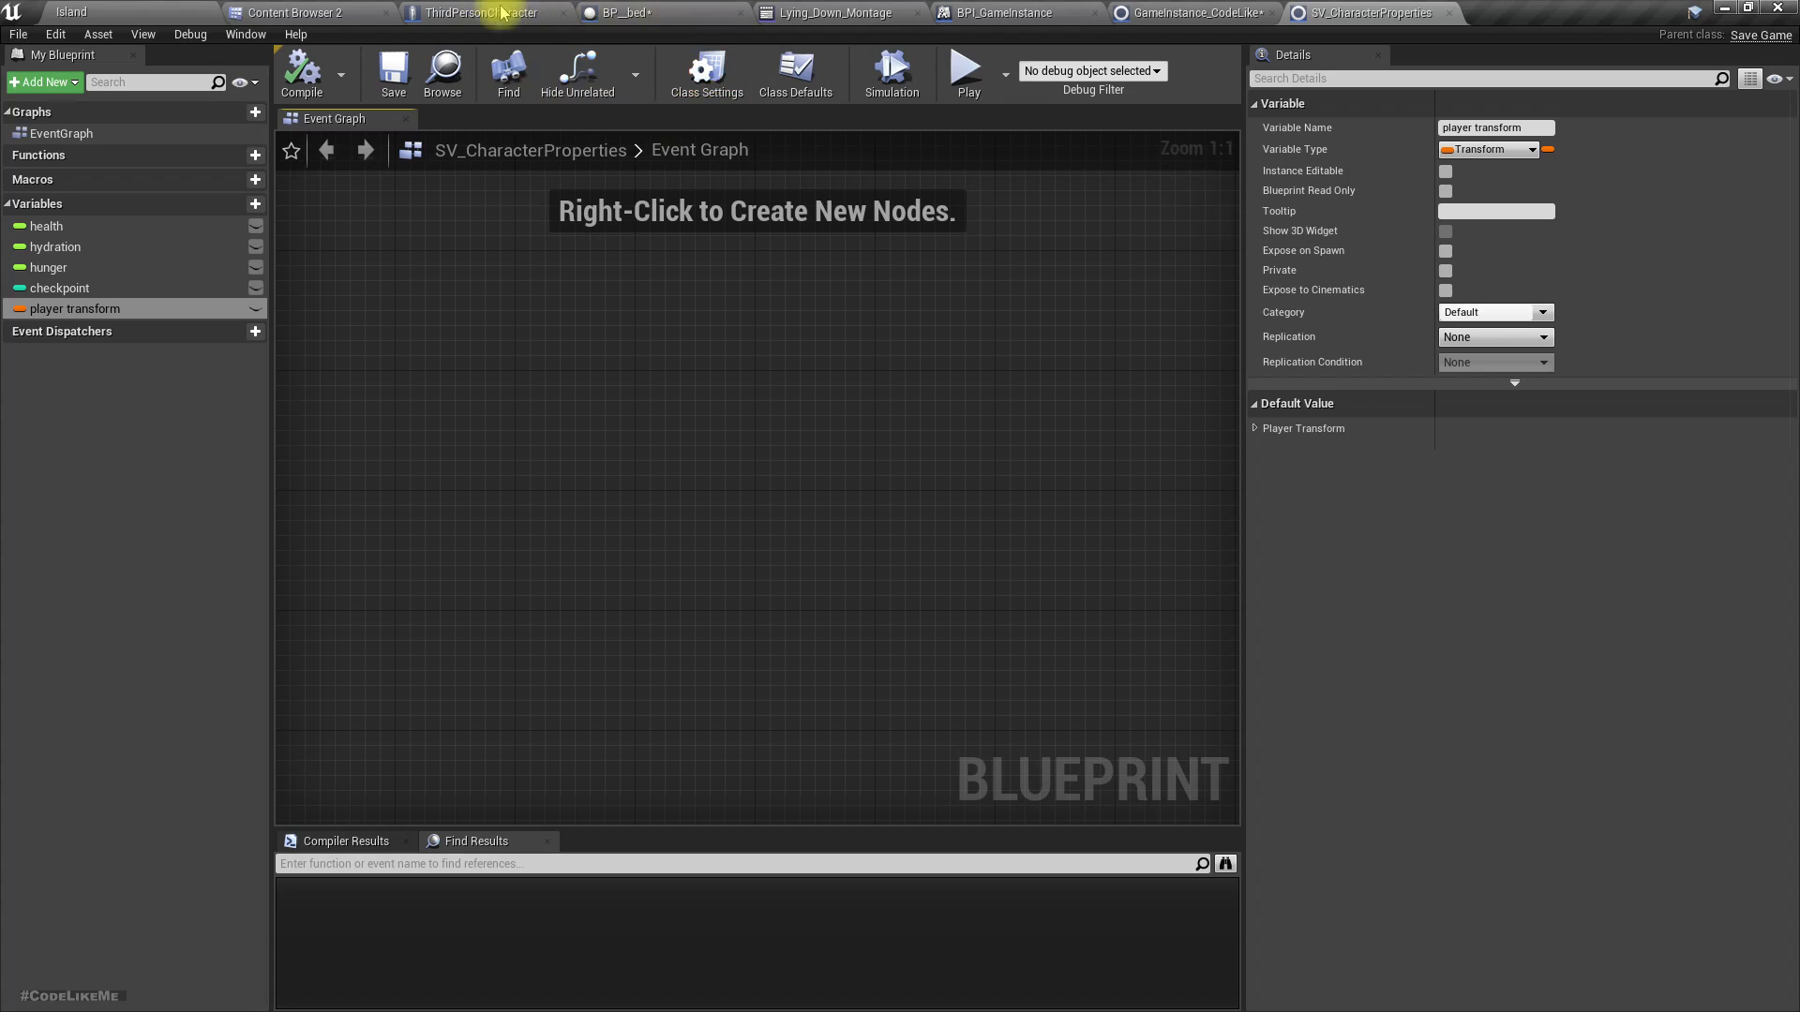
Inspect the ThirdPersonCharacter's Inventory component.
{"action": "left_click", "coordinate": [470, 13]}
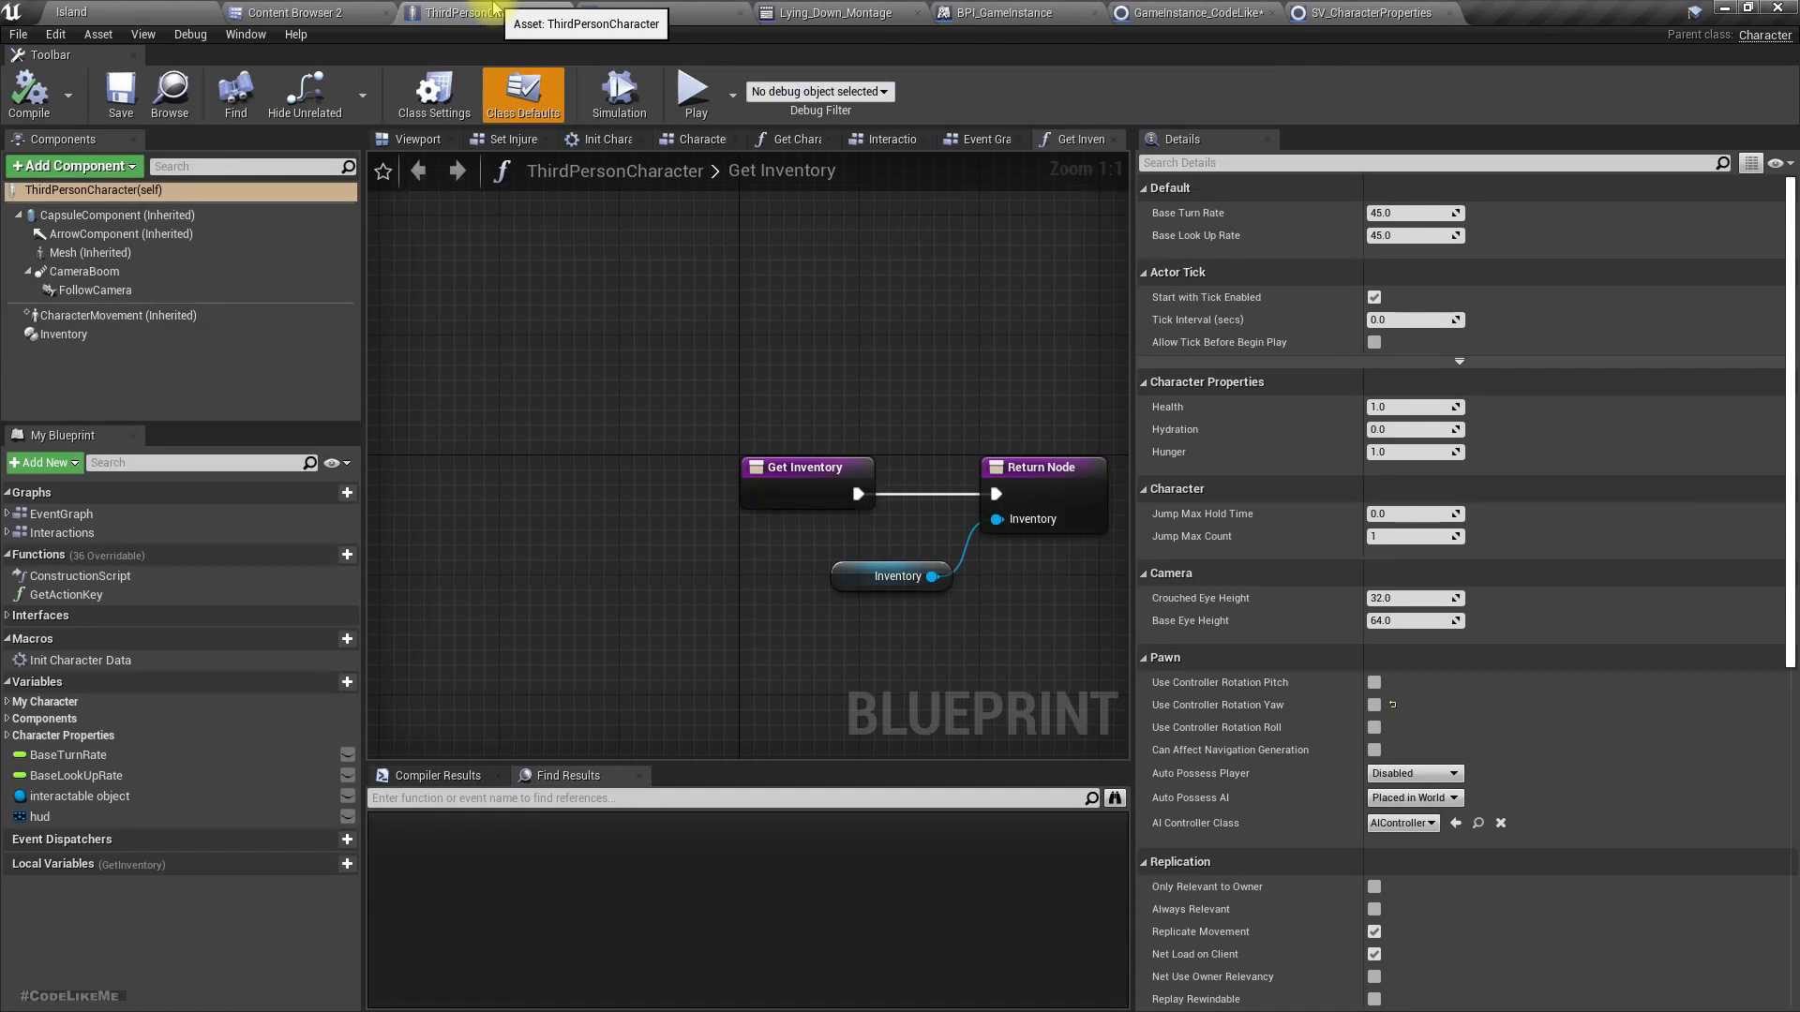
{"action": "left_click", "coordinate": [62, 334]}
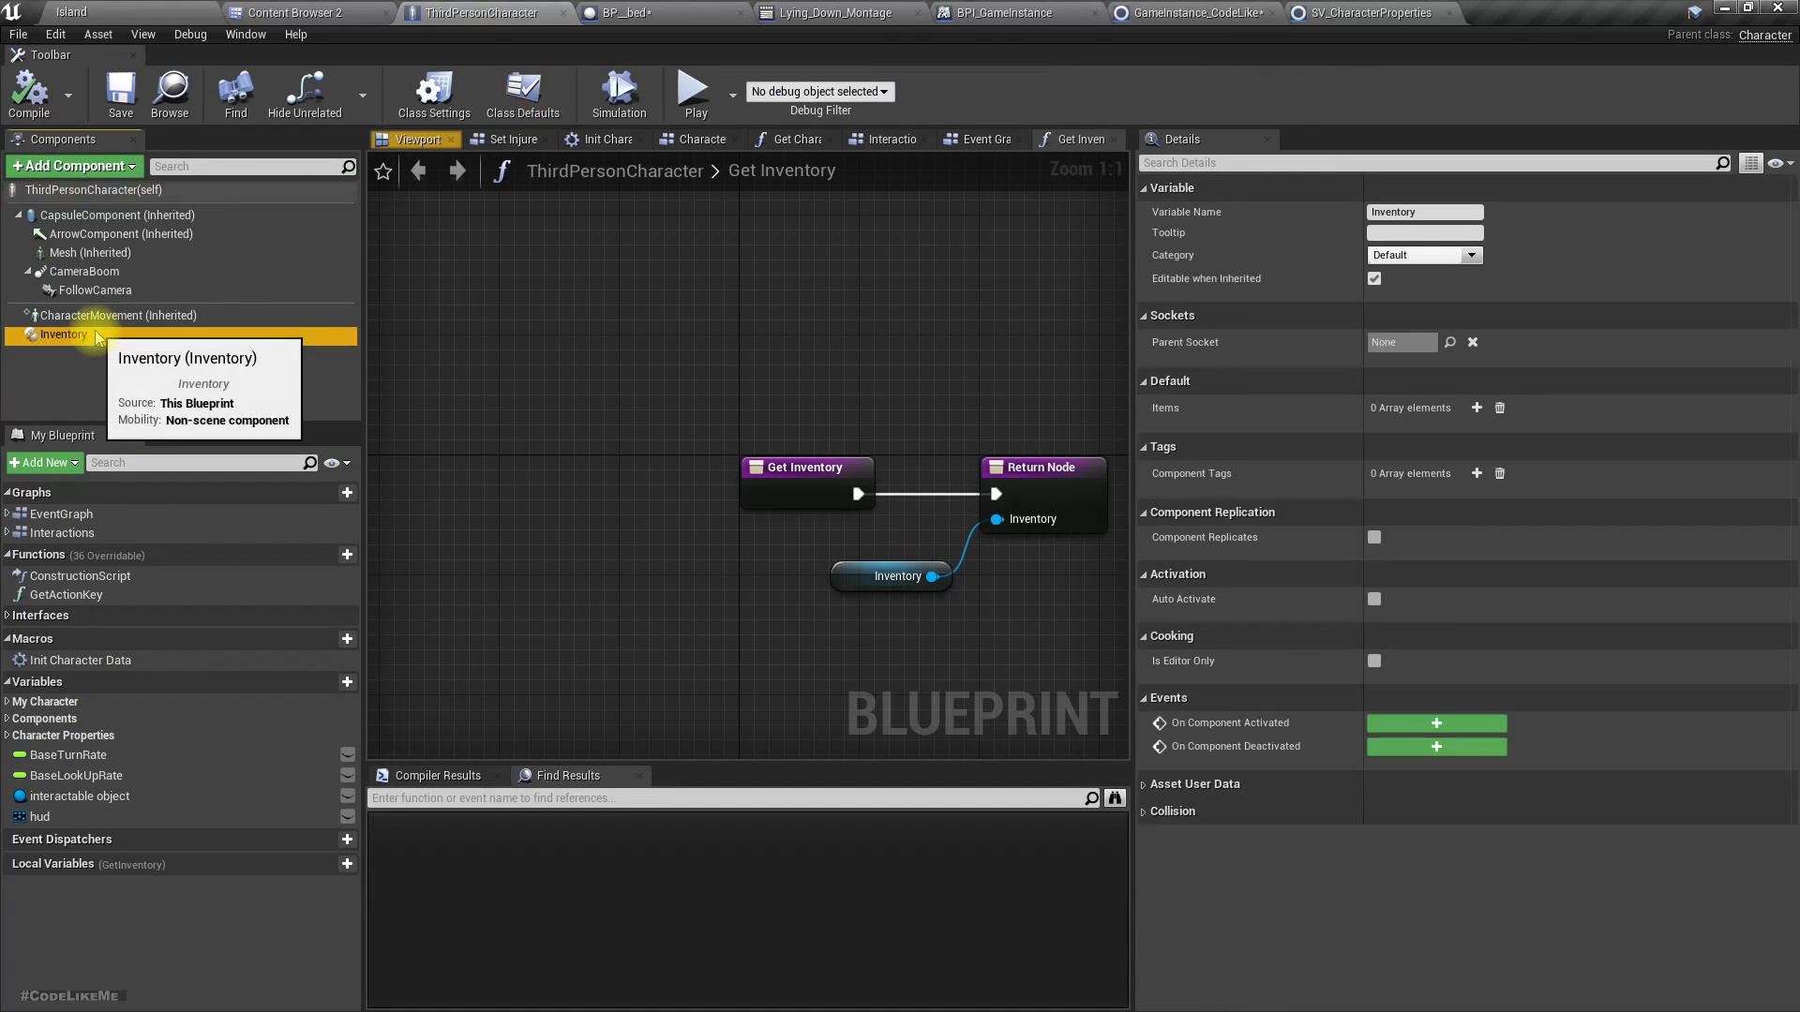
{"action": "mouse_move", "coordinate": [1522, 664]}
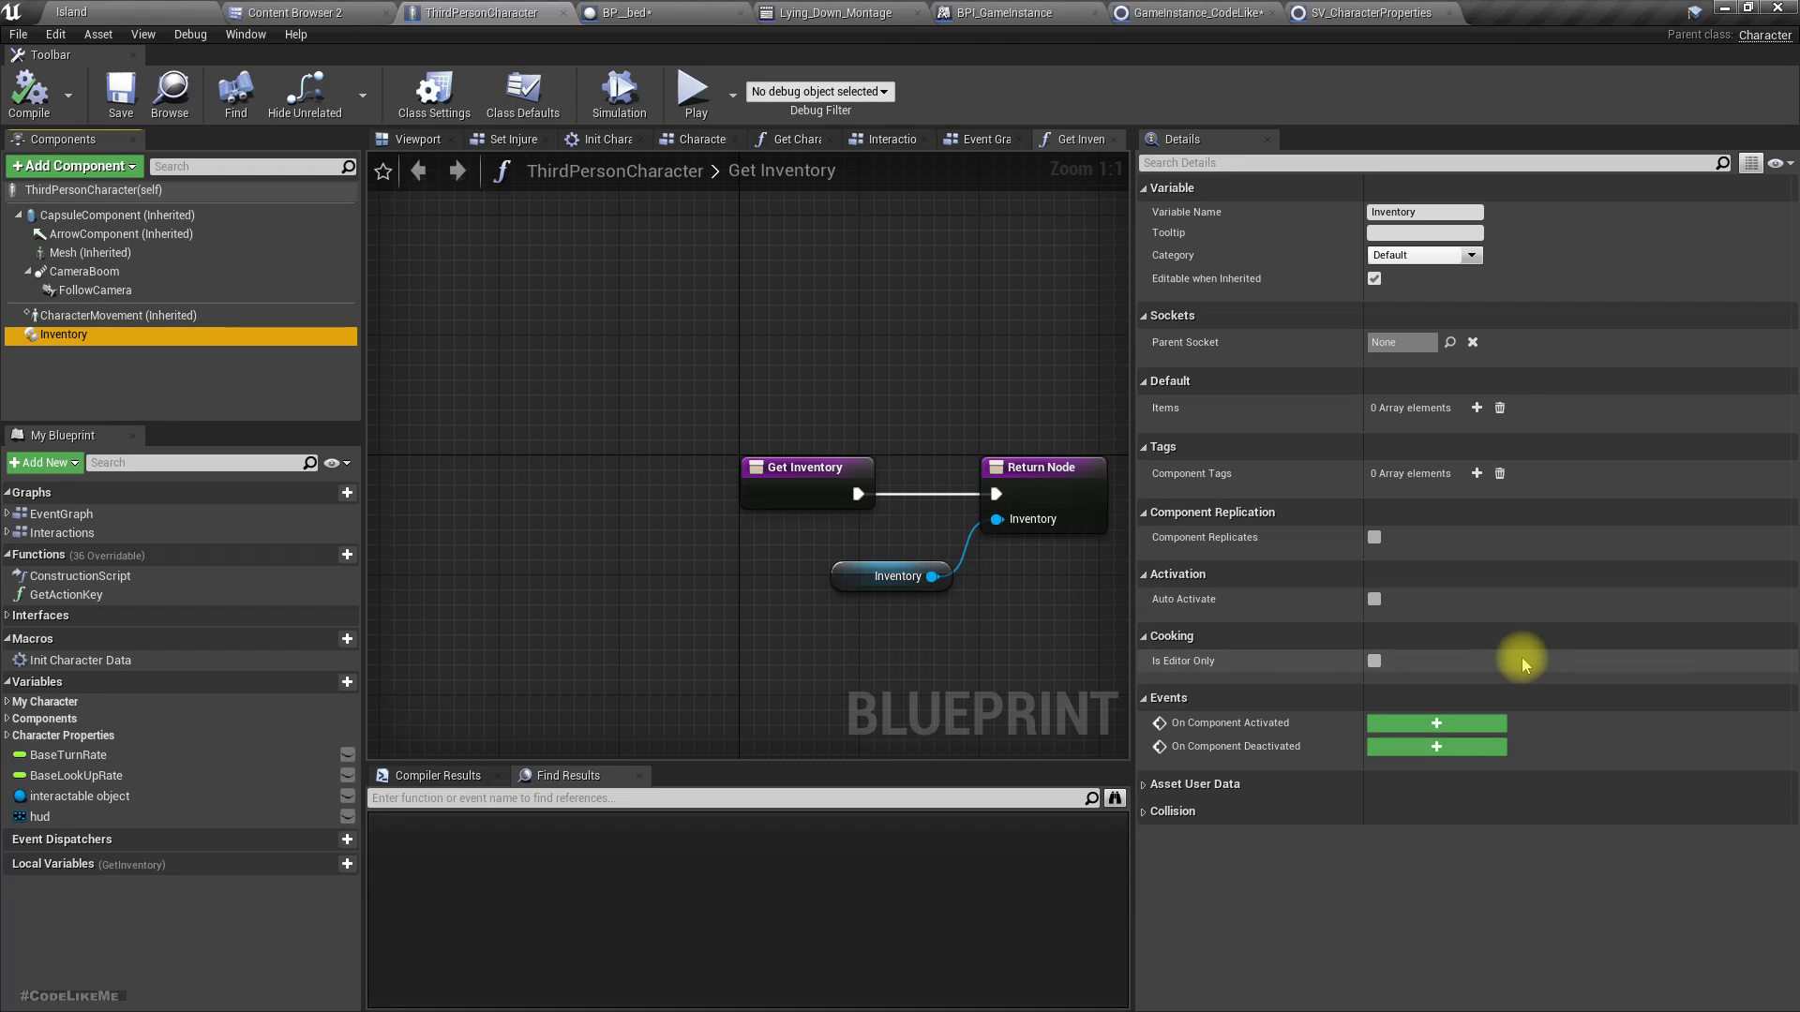
{"action": "mouse_move", "coordinate": [1515, 602]}
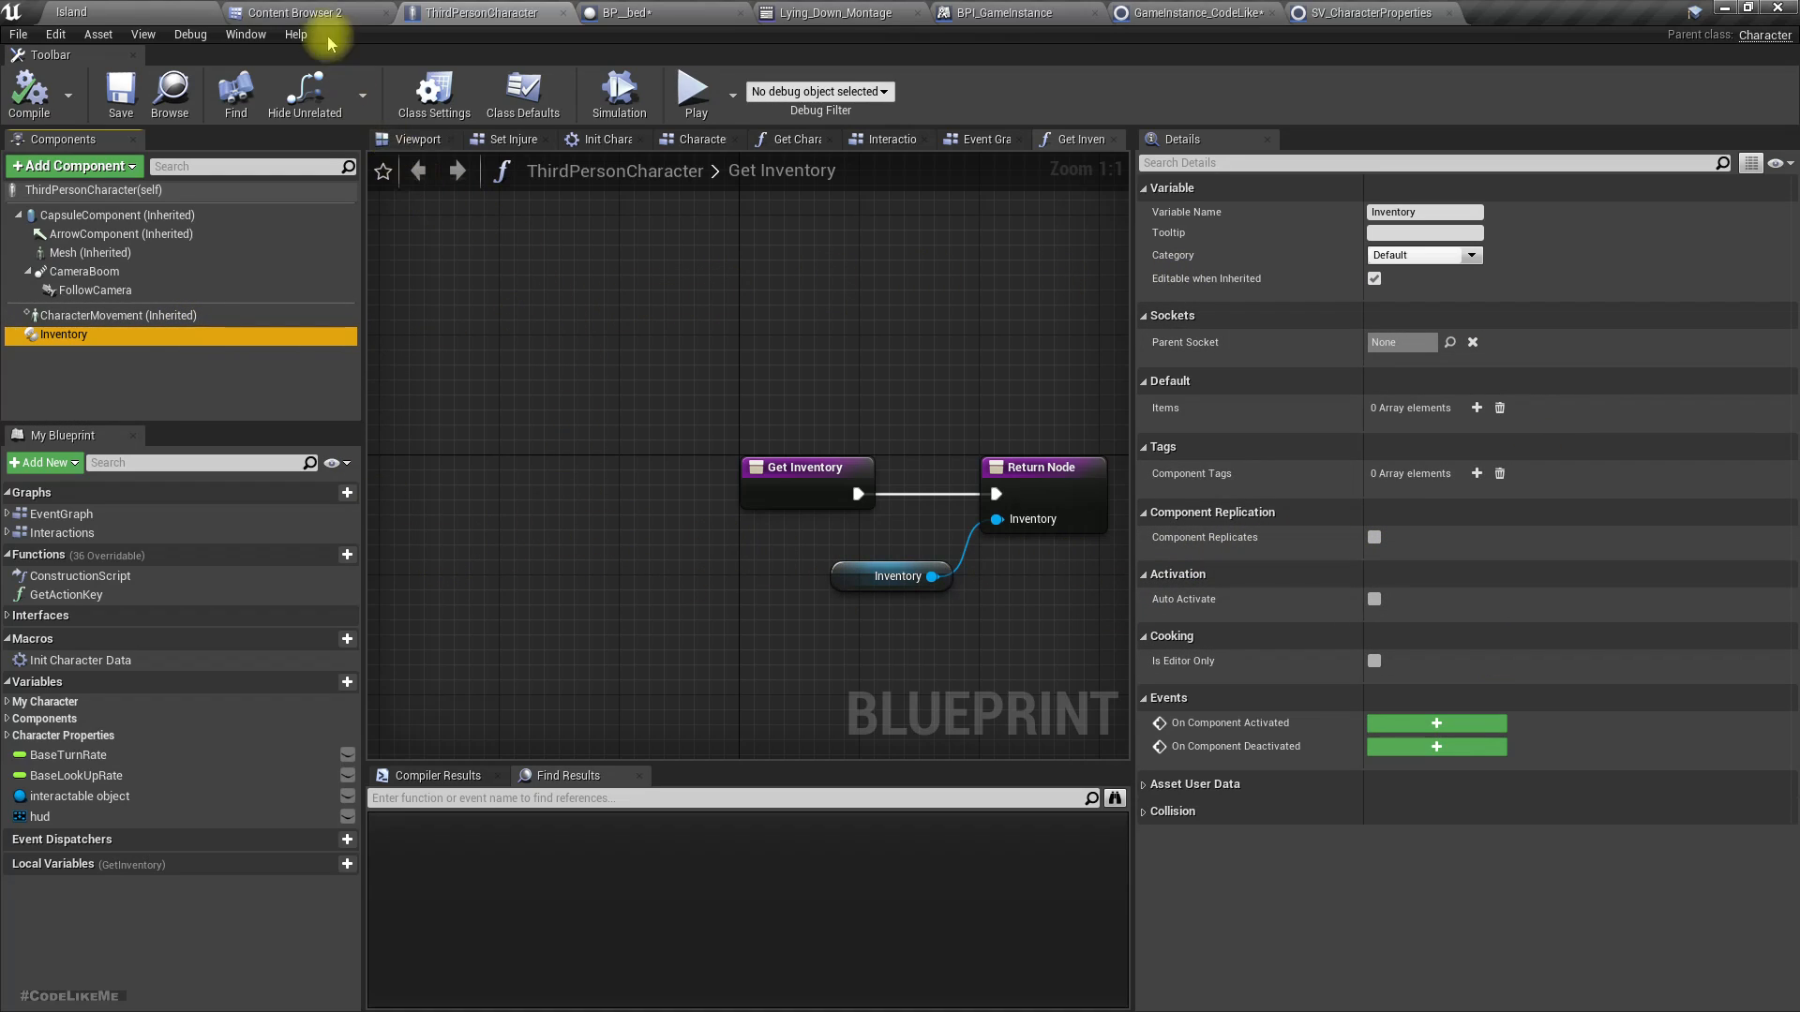
Review the Inventory component's items array of Resource Data and its Items getter node.
{"action": "left_click", "coordinate": [298, 13]}
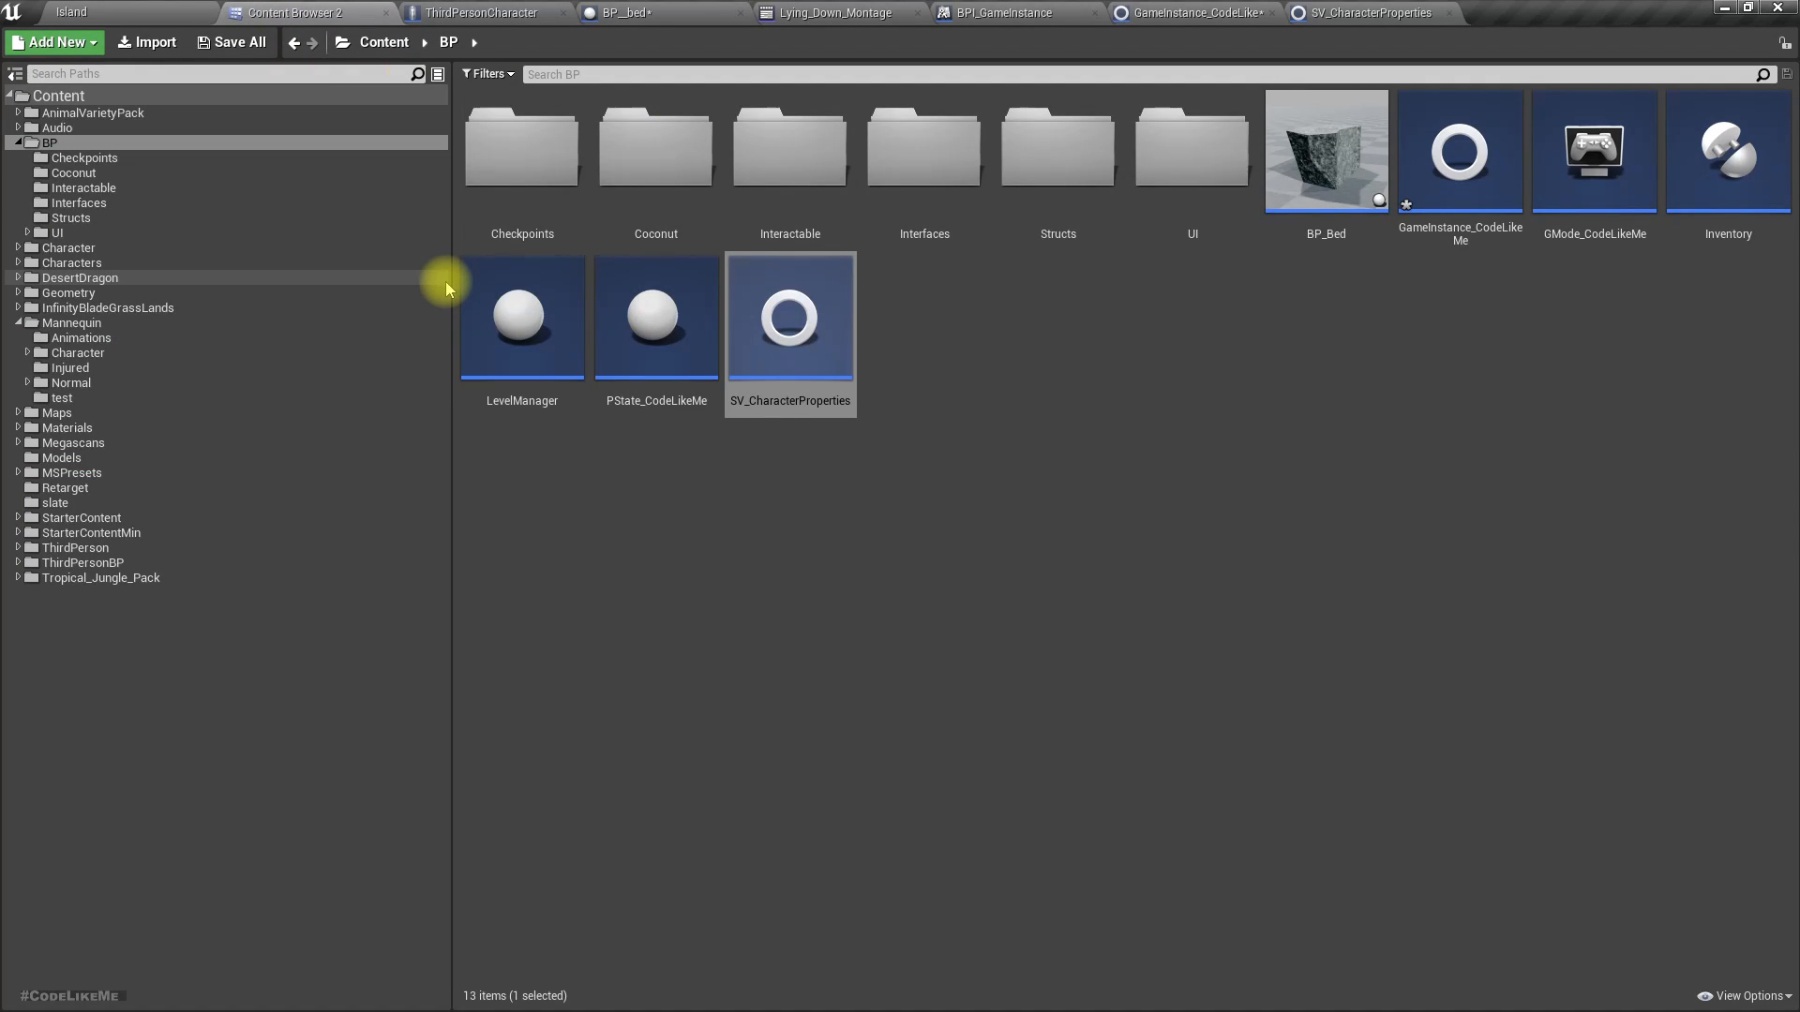
{"action": "mouse_move", "coordinate": [1269, 380]}
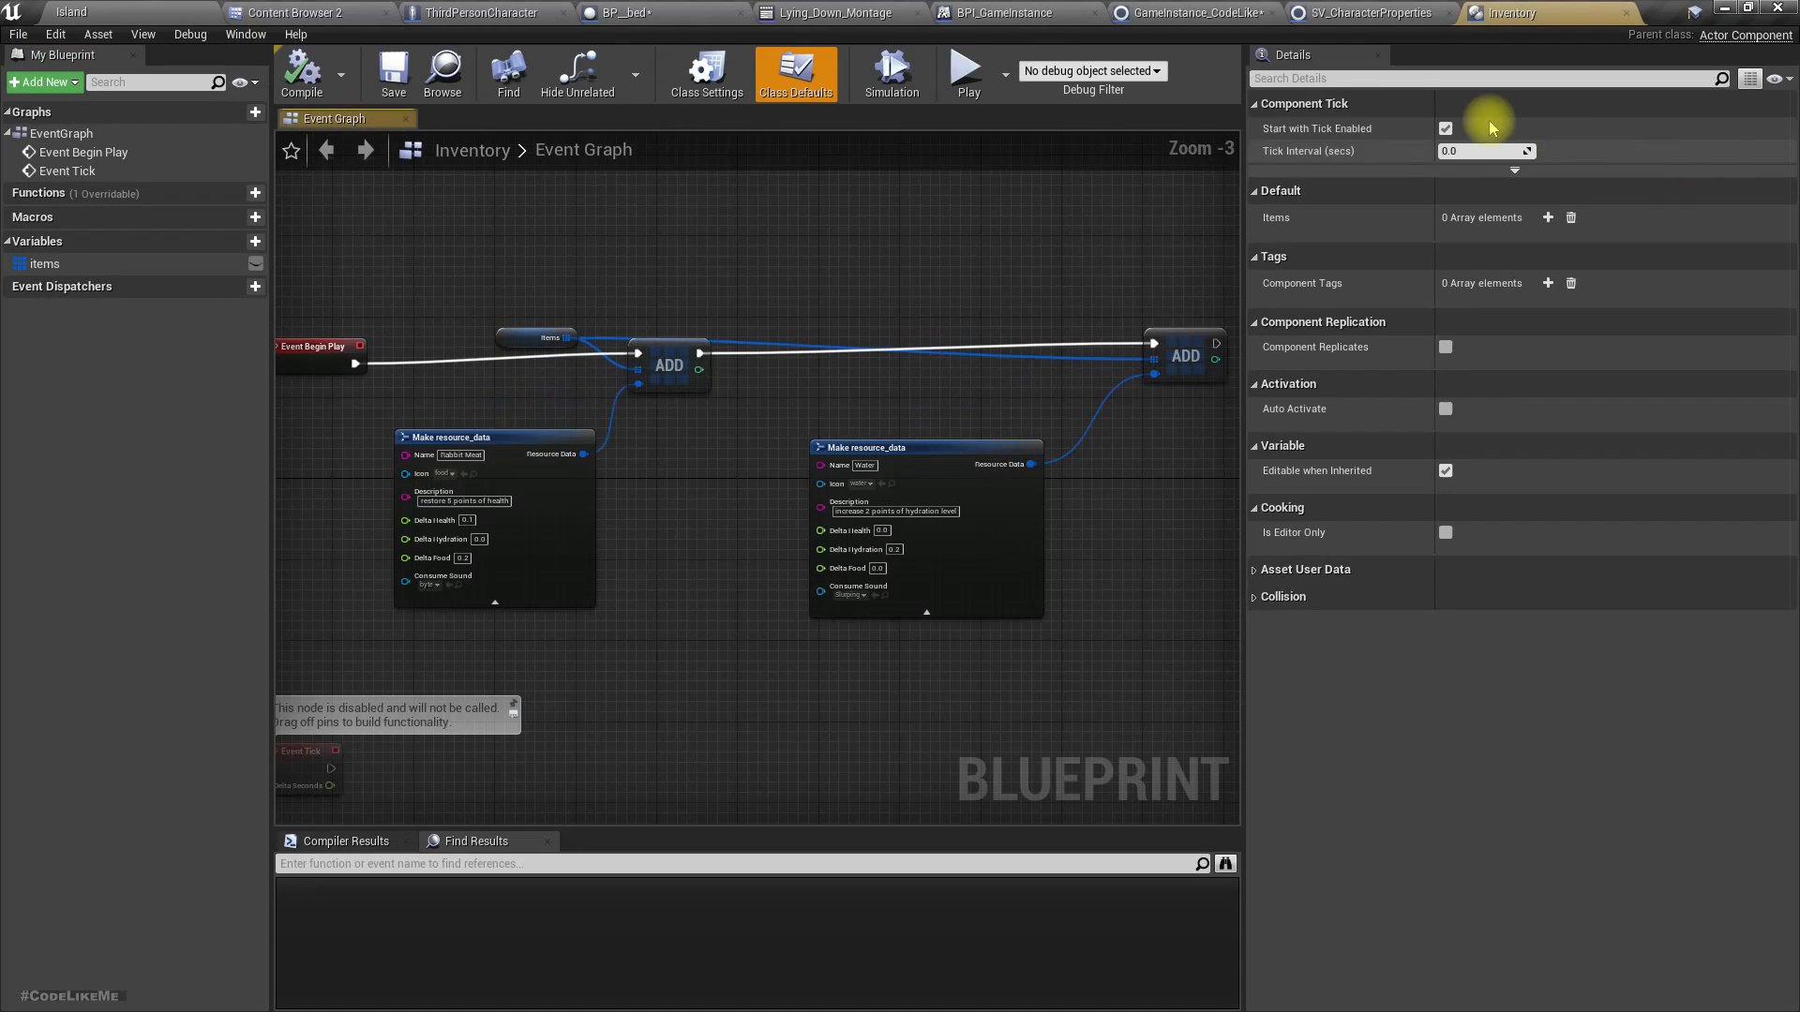
{"action": "left_click", "coordinate": [45, 264]}
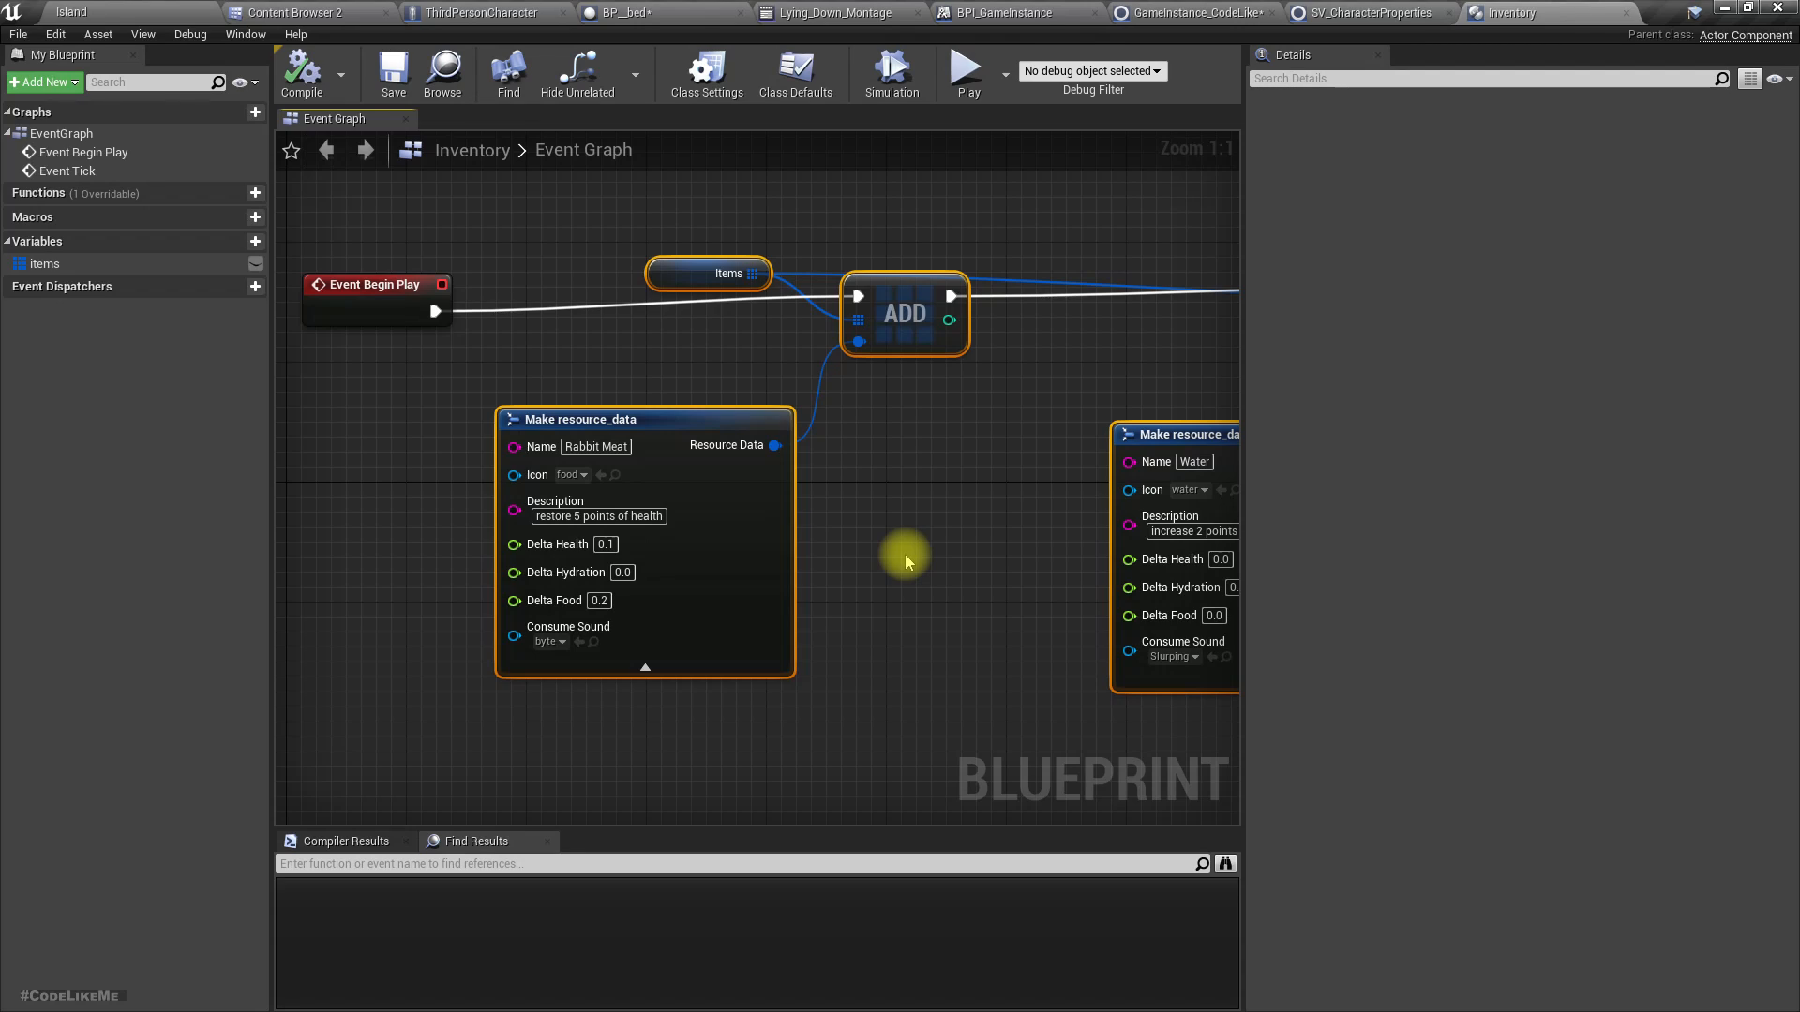
{"action": "mouse_move", "coordinate": [911, 563]}
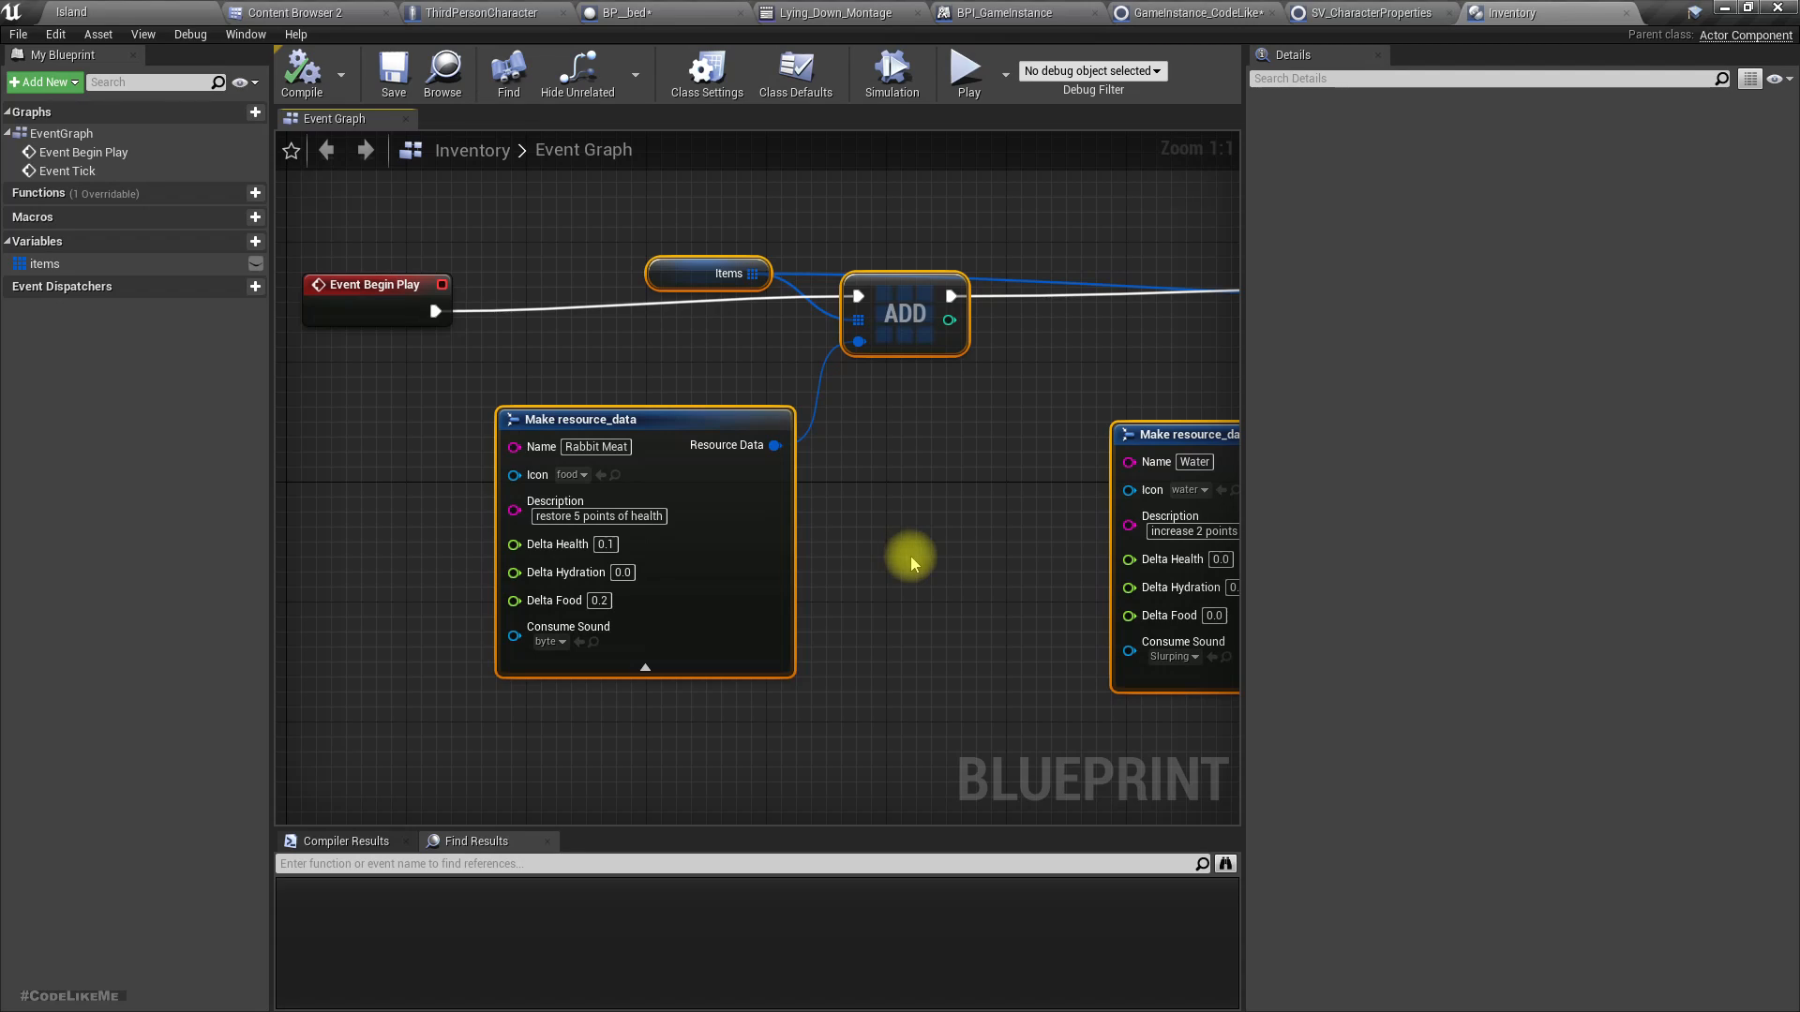
{"action": "left_click", "coordinate": [45, 264]}
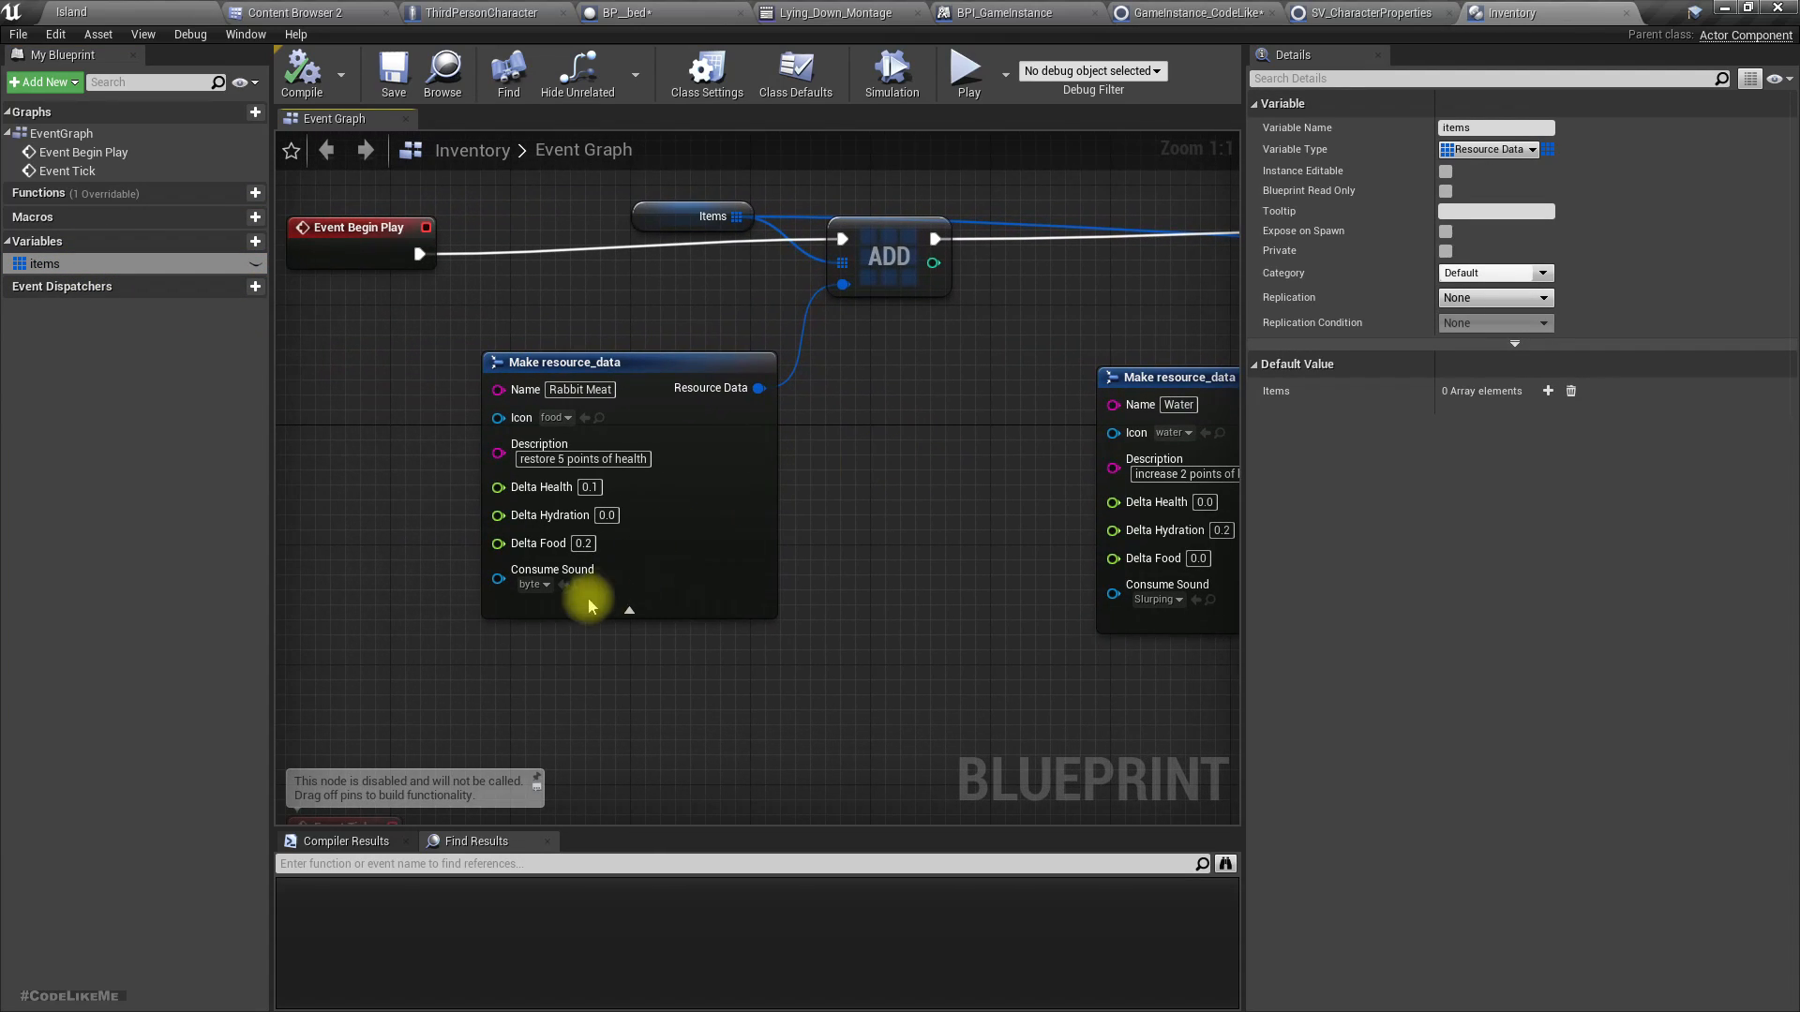
{"action": "left_click", "coordinate": [533, 585]}
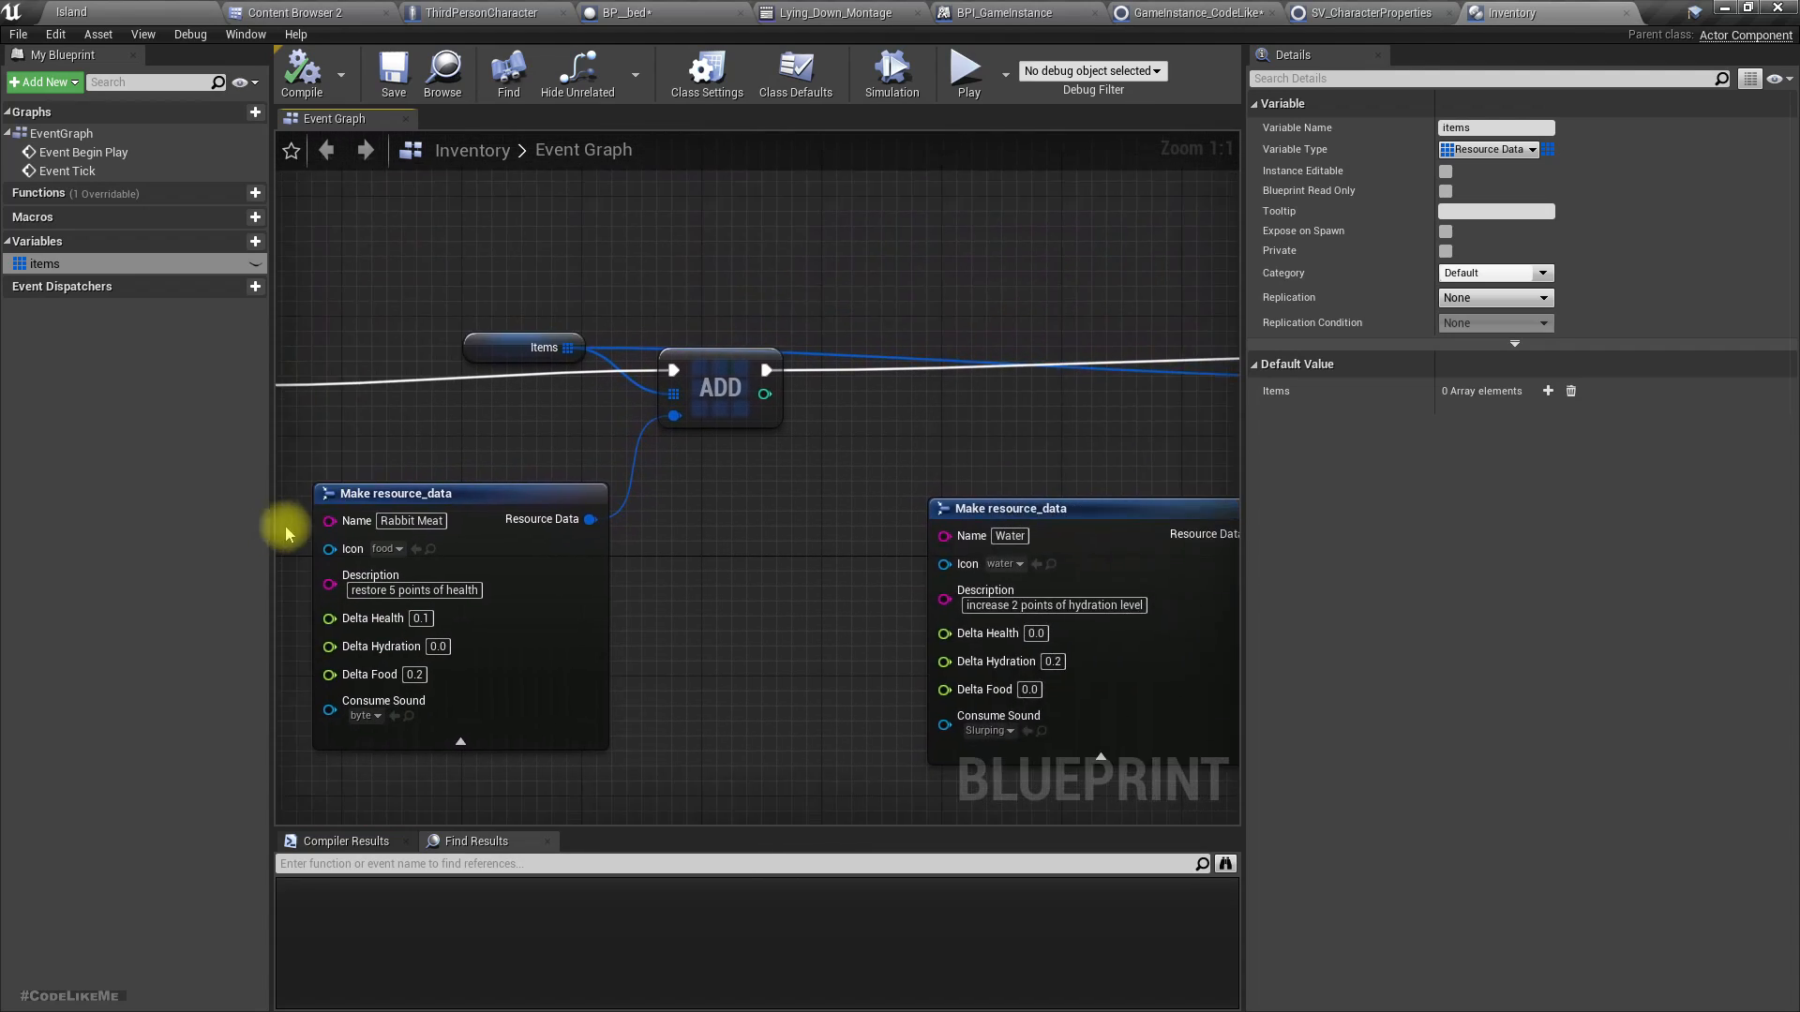
{"action": "scroll", "scroll_direction": "down", "scroll_amount": 3}
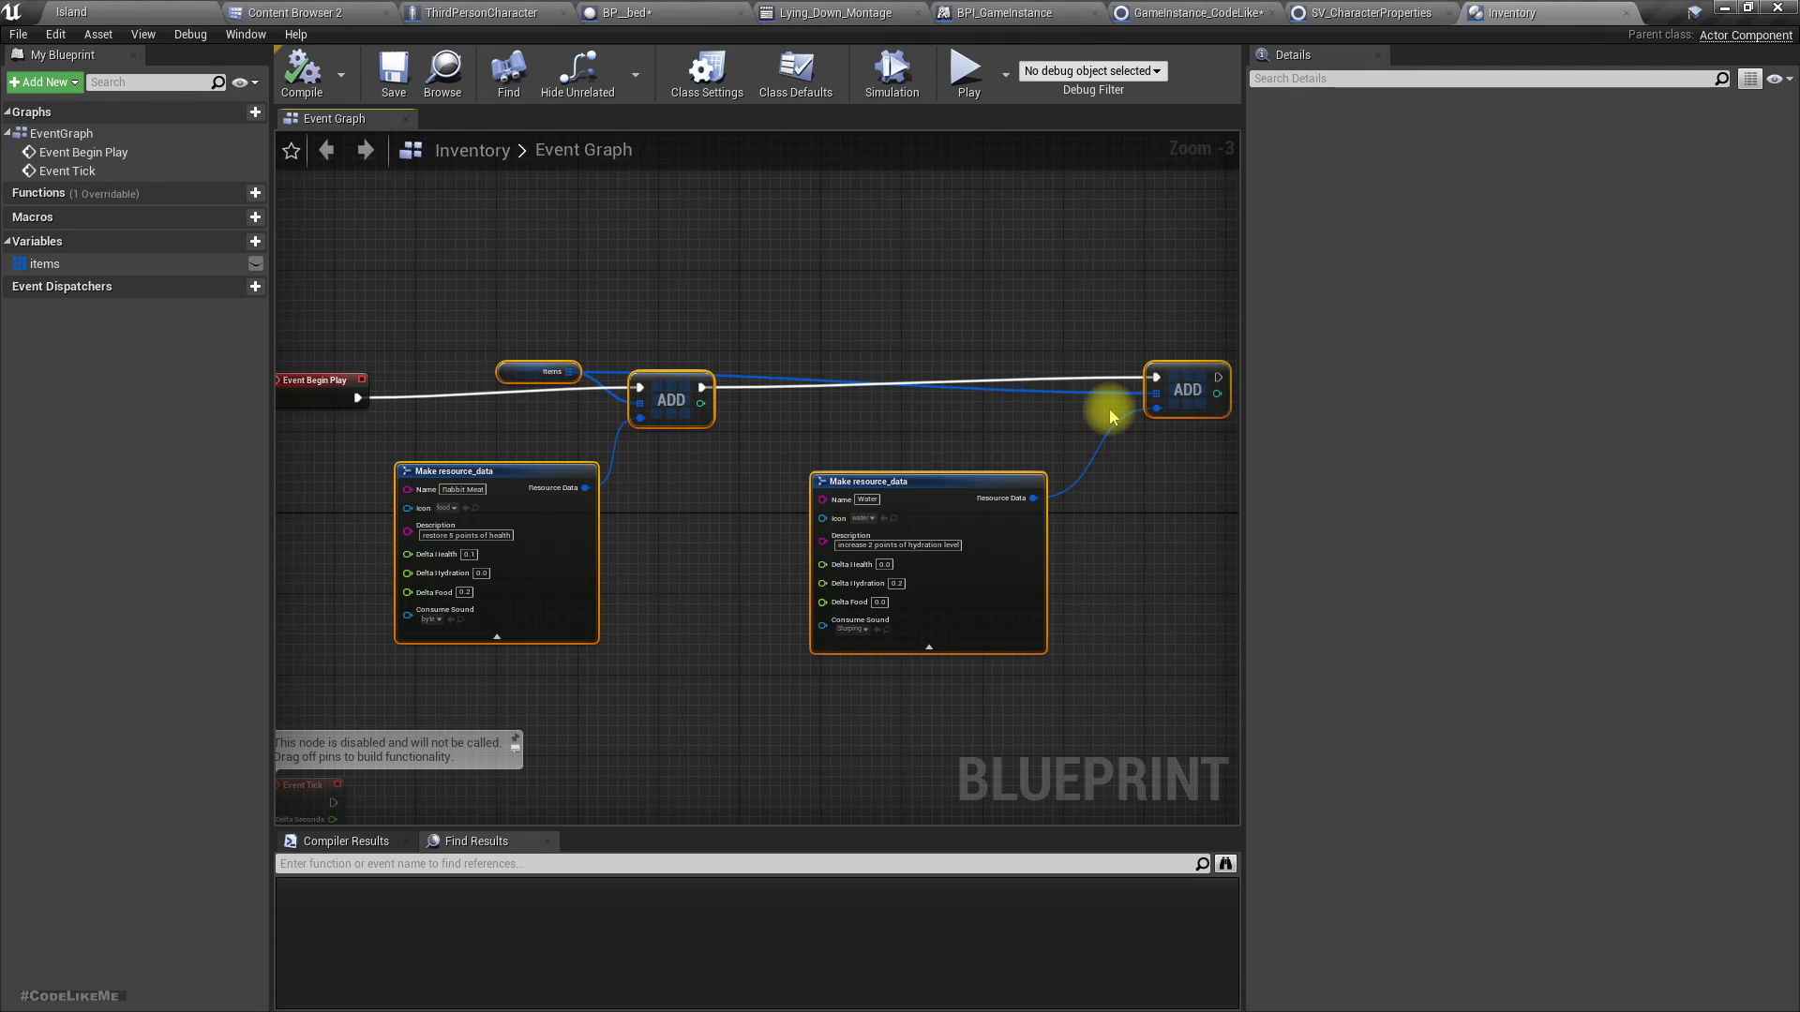
{"action": "mouse_move", "coordinate": [534, 371]}
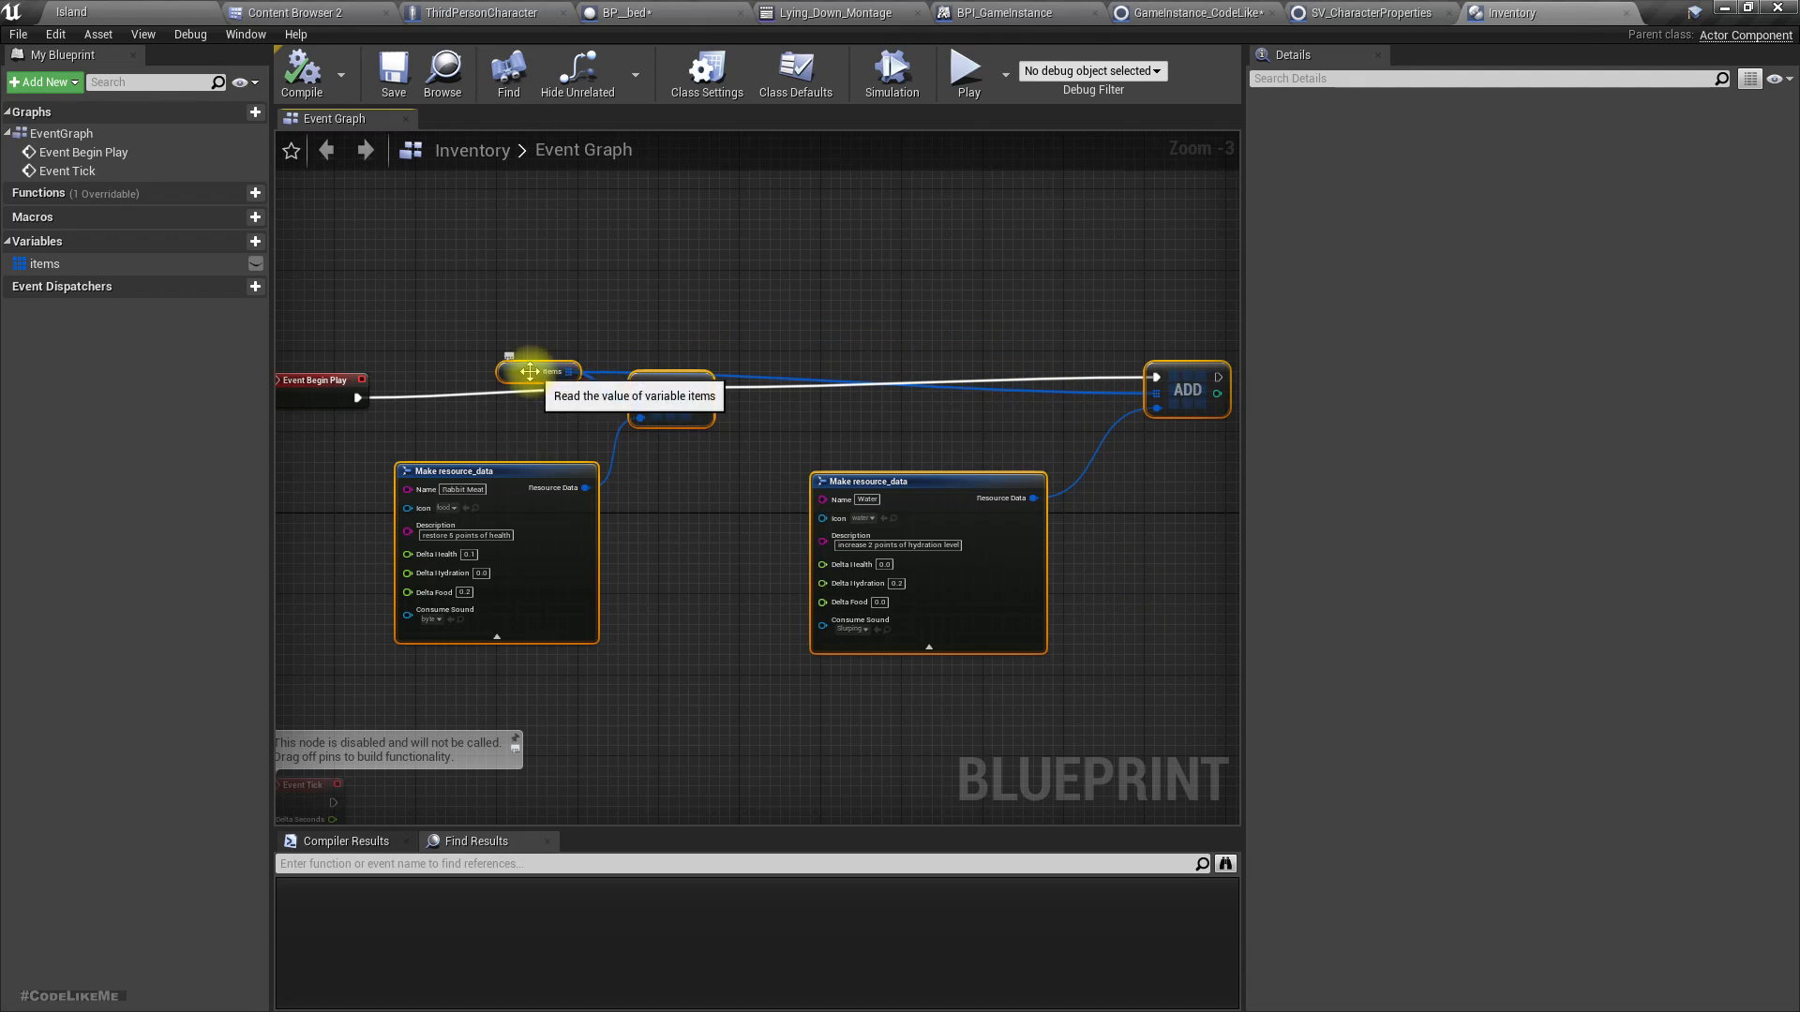
{"action": "left_click", "coordinate": [45, 265]}
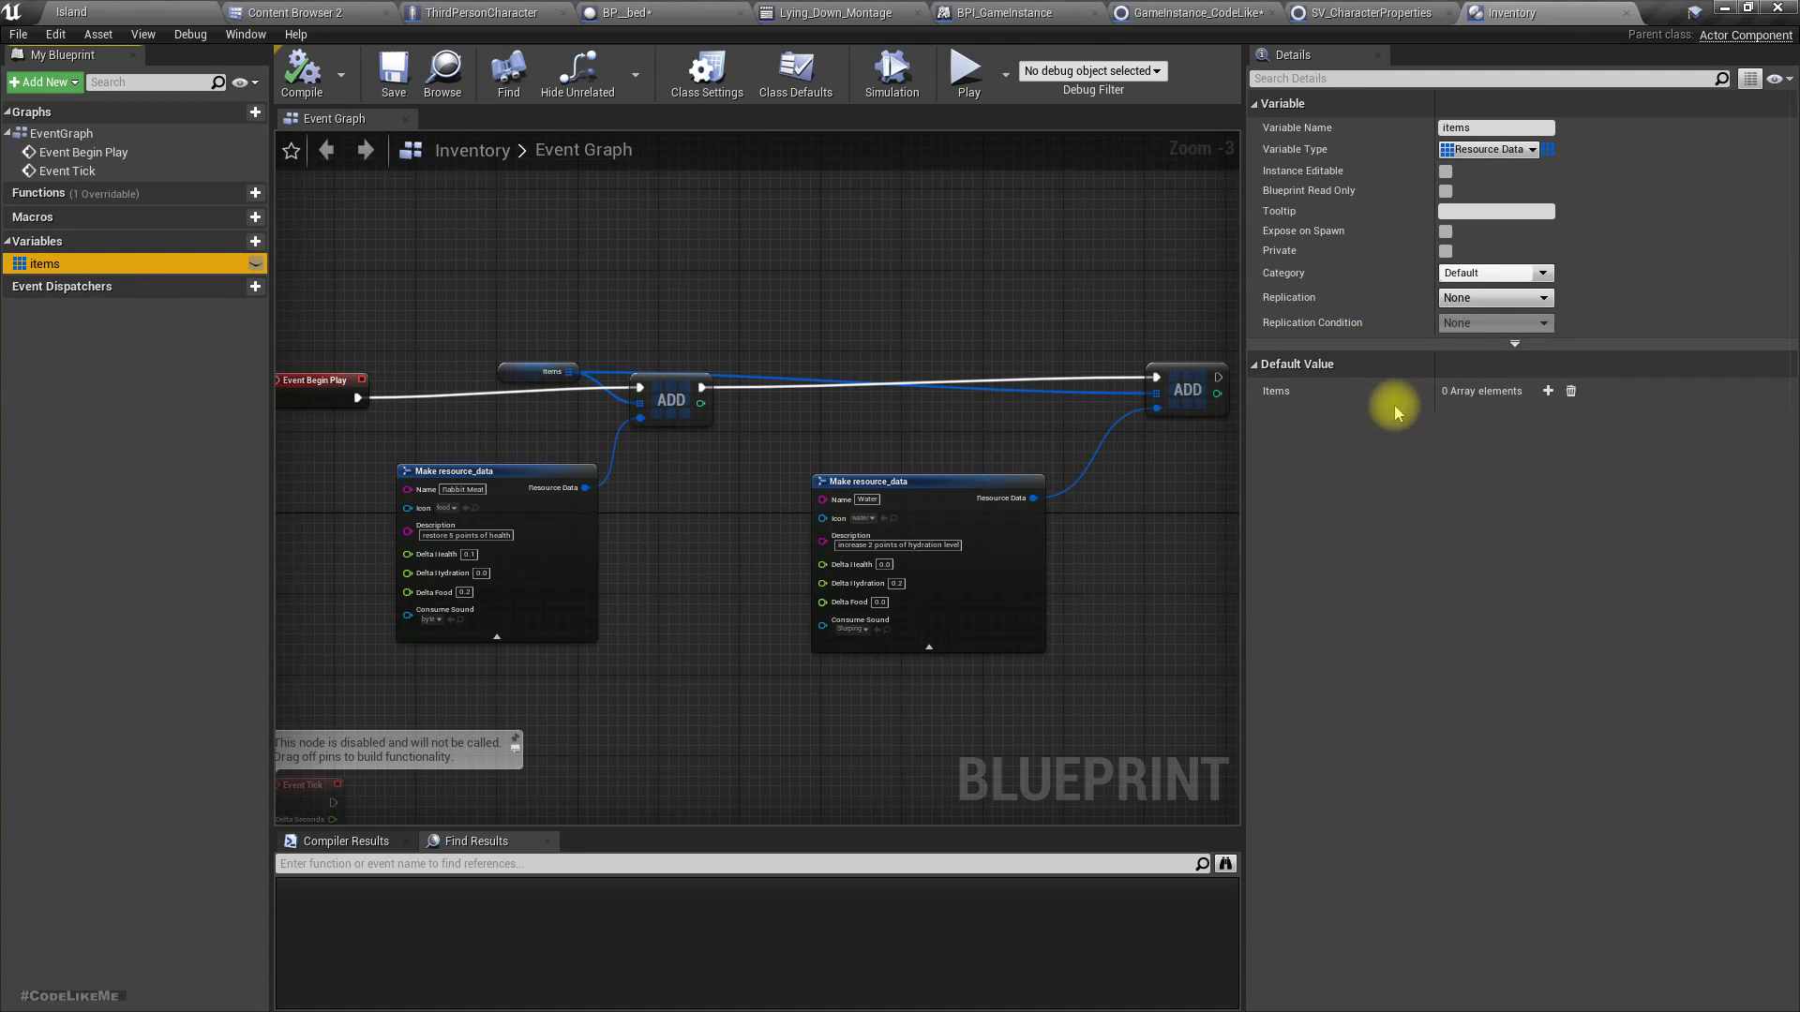
{"action": "left_click", "coordinate": [1365, 13]}
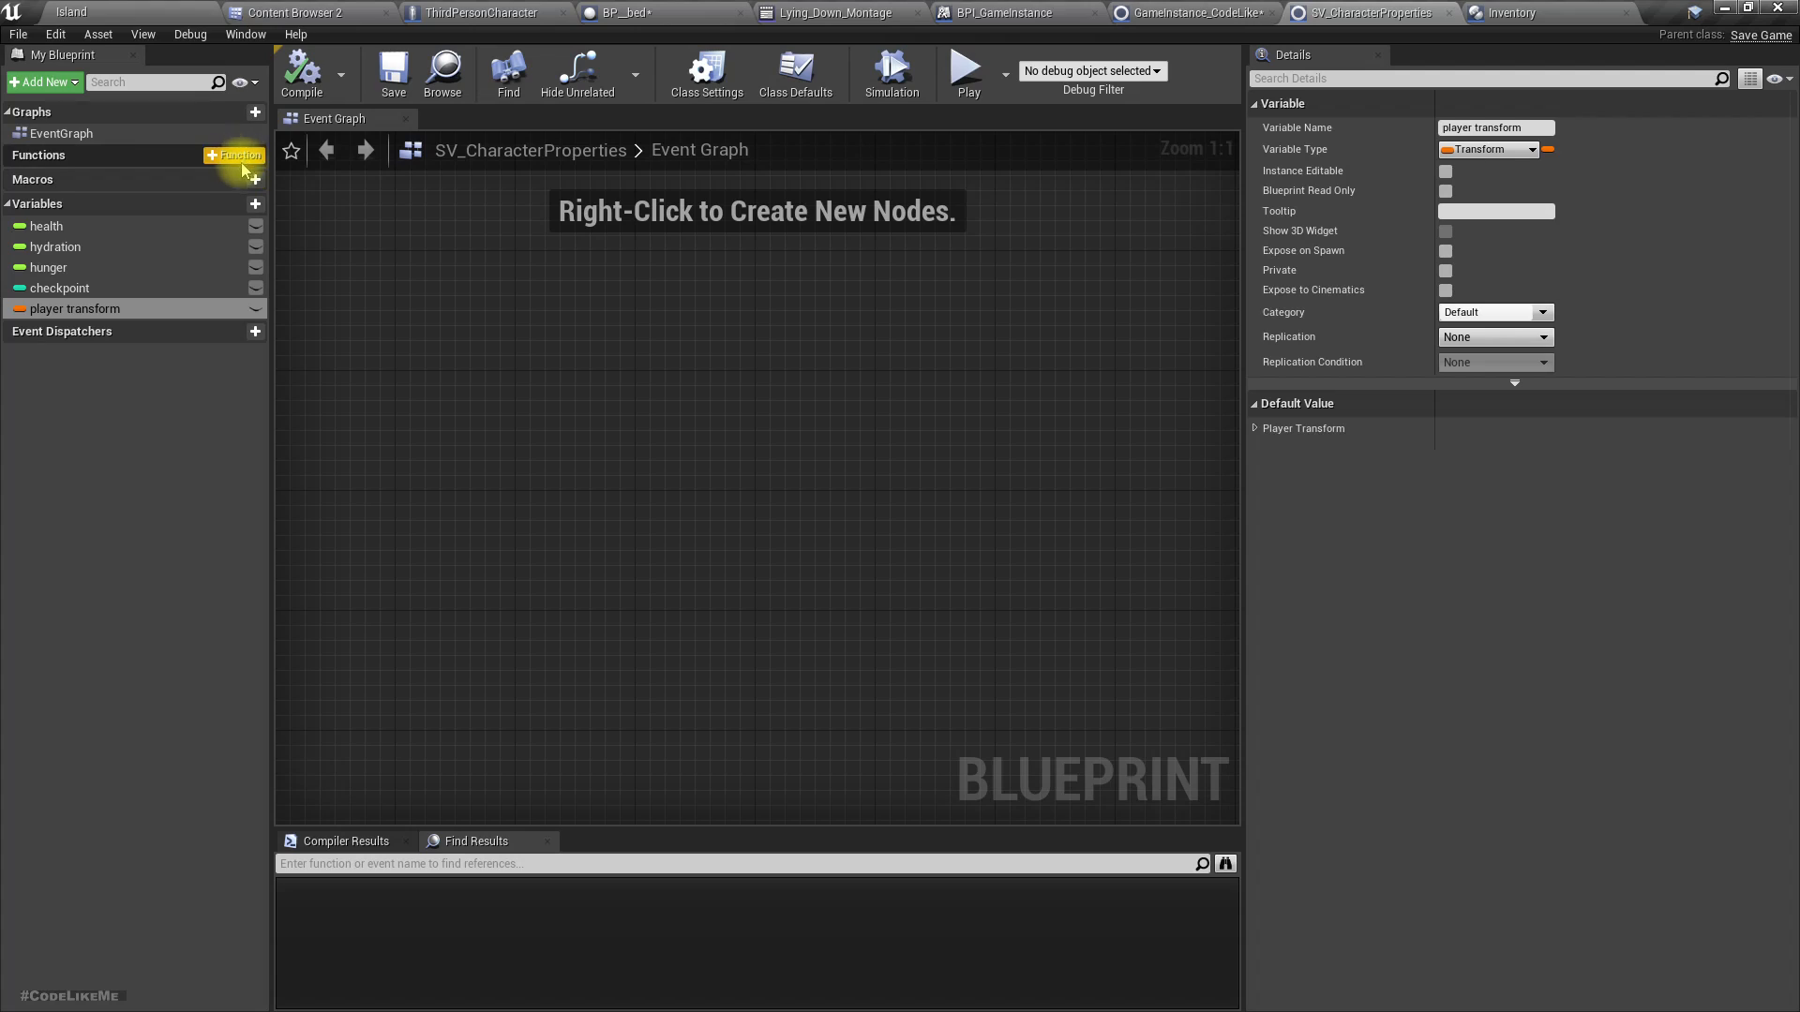
Add an 'items' variable of type Resource Data to SV_CharacterProperties.
{"action": "left_click", "coordinate": [255, 203]}
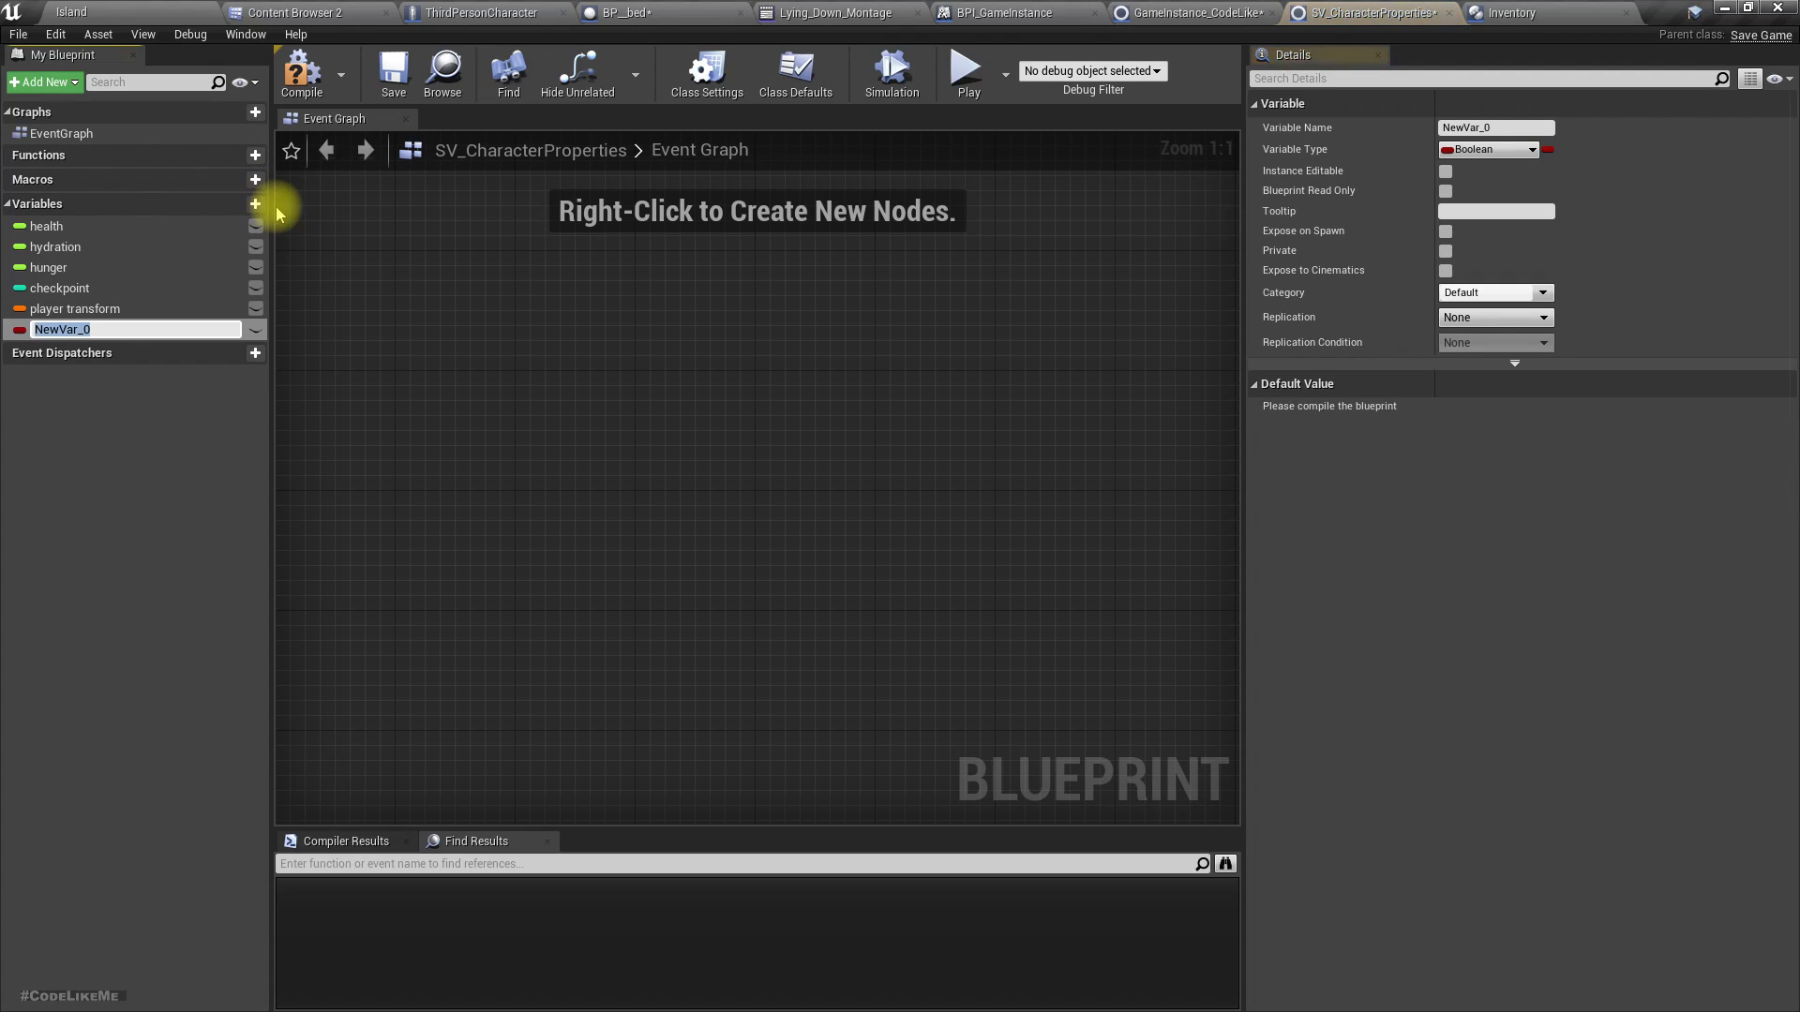
{"action": "type", "text": "items"}
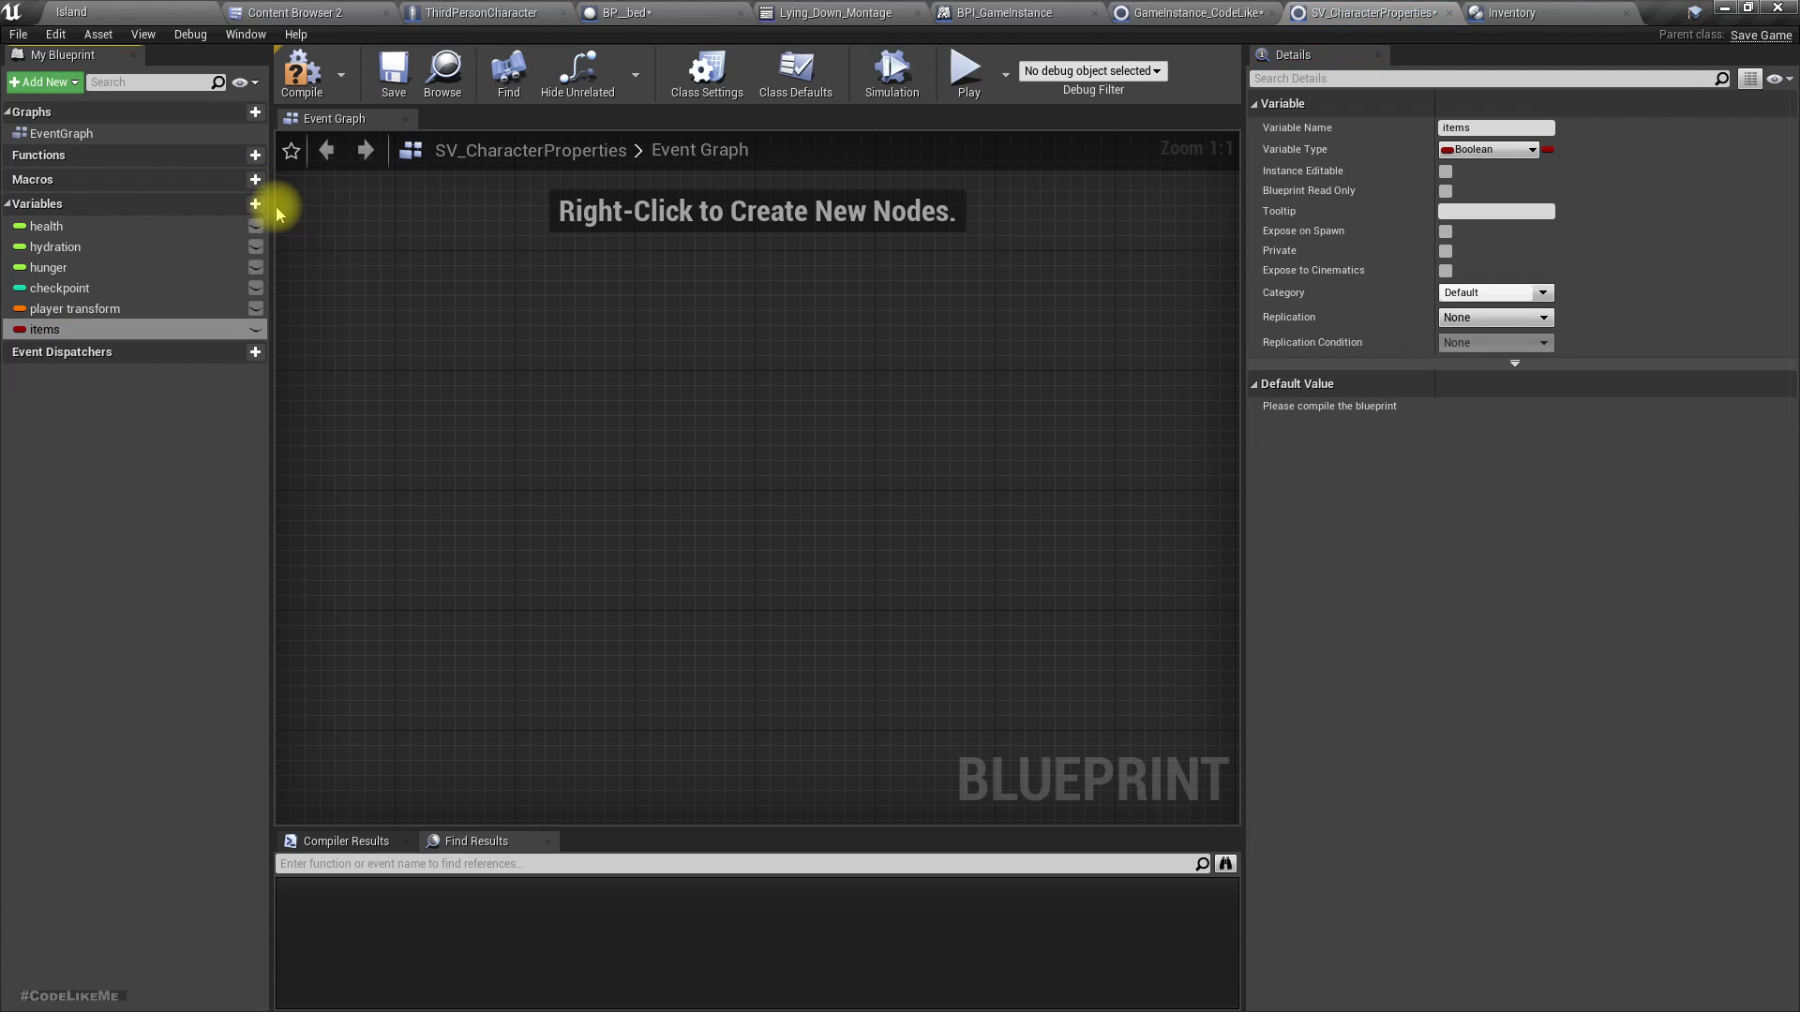
{"action": "mouse_move", "coordinate": [193, 312]}
{"action": "type", "text": "resou"}
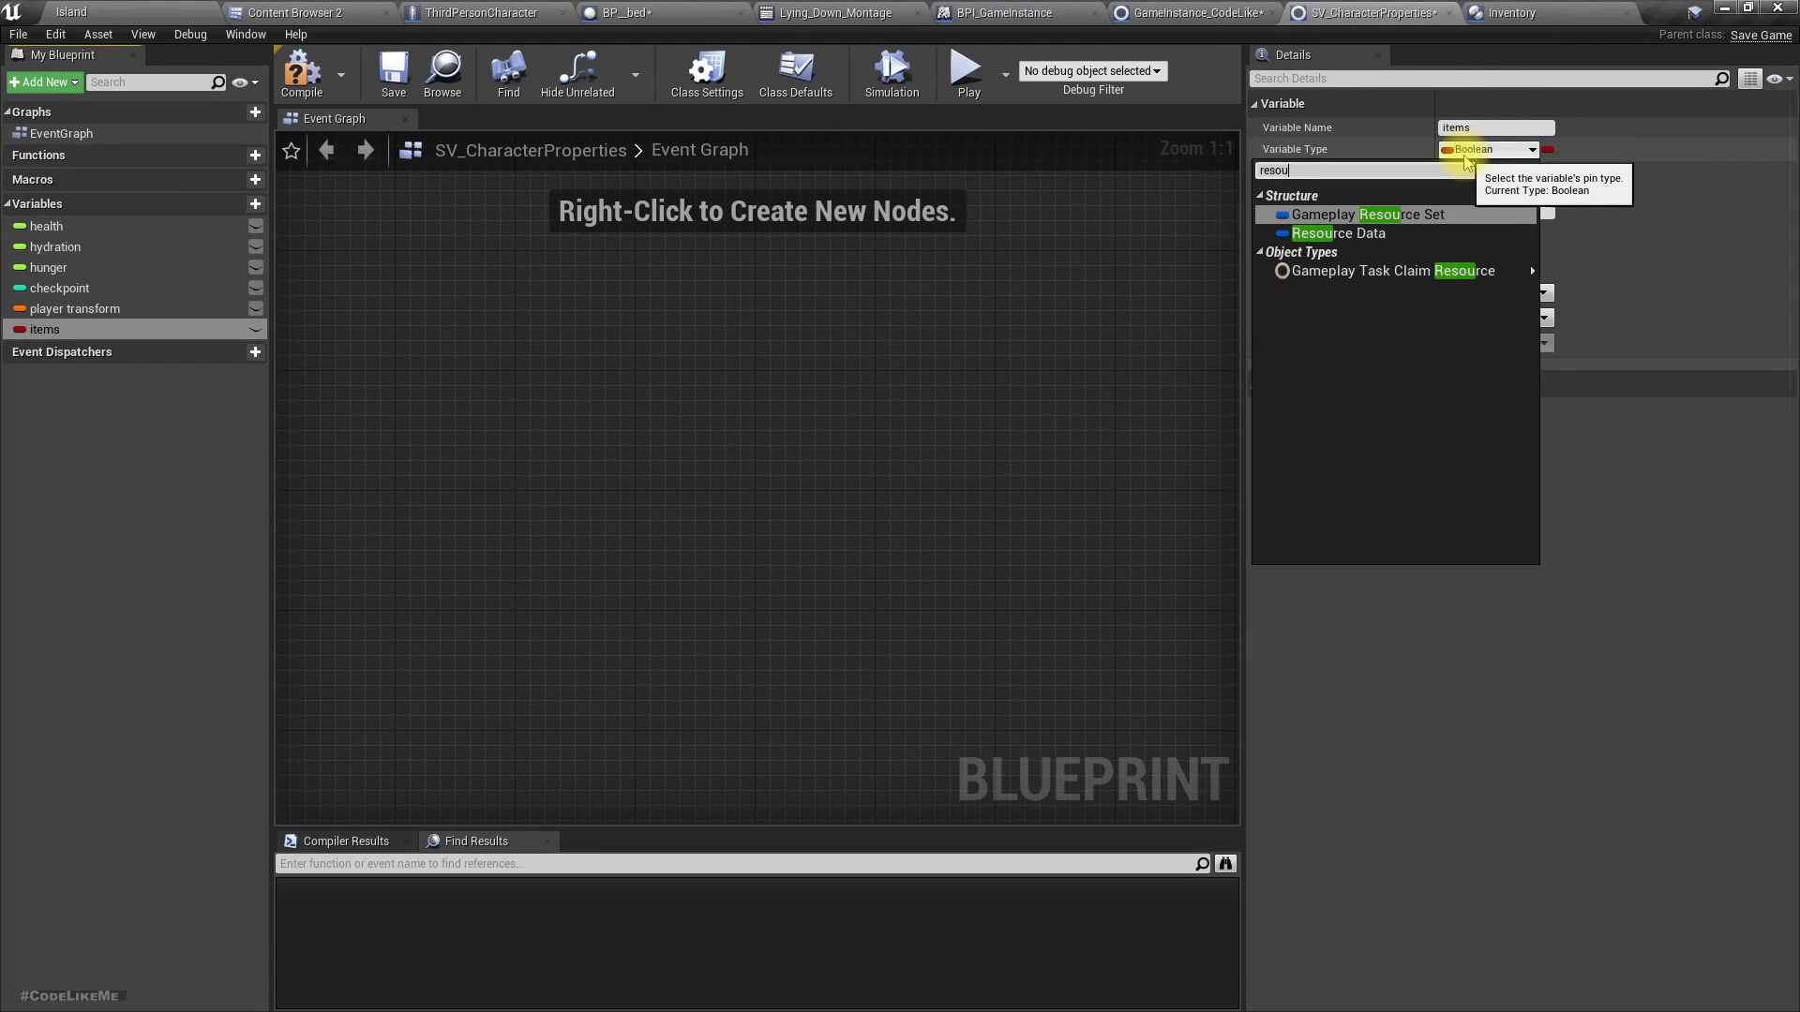
{"action": "left_click", "coordinate": [1337, 233]}
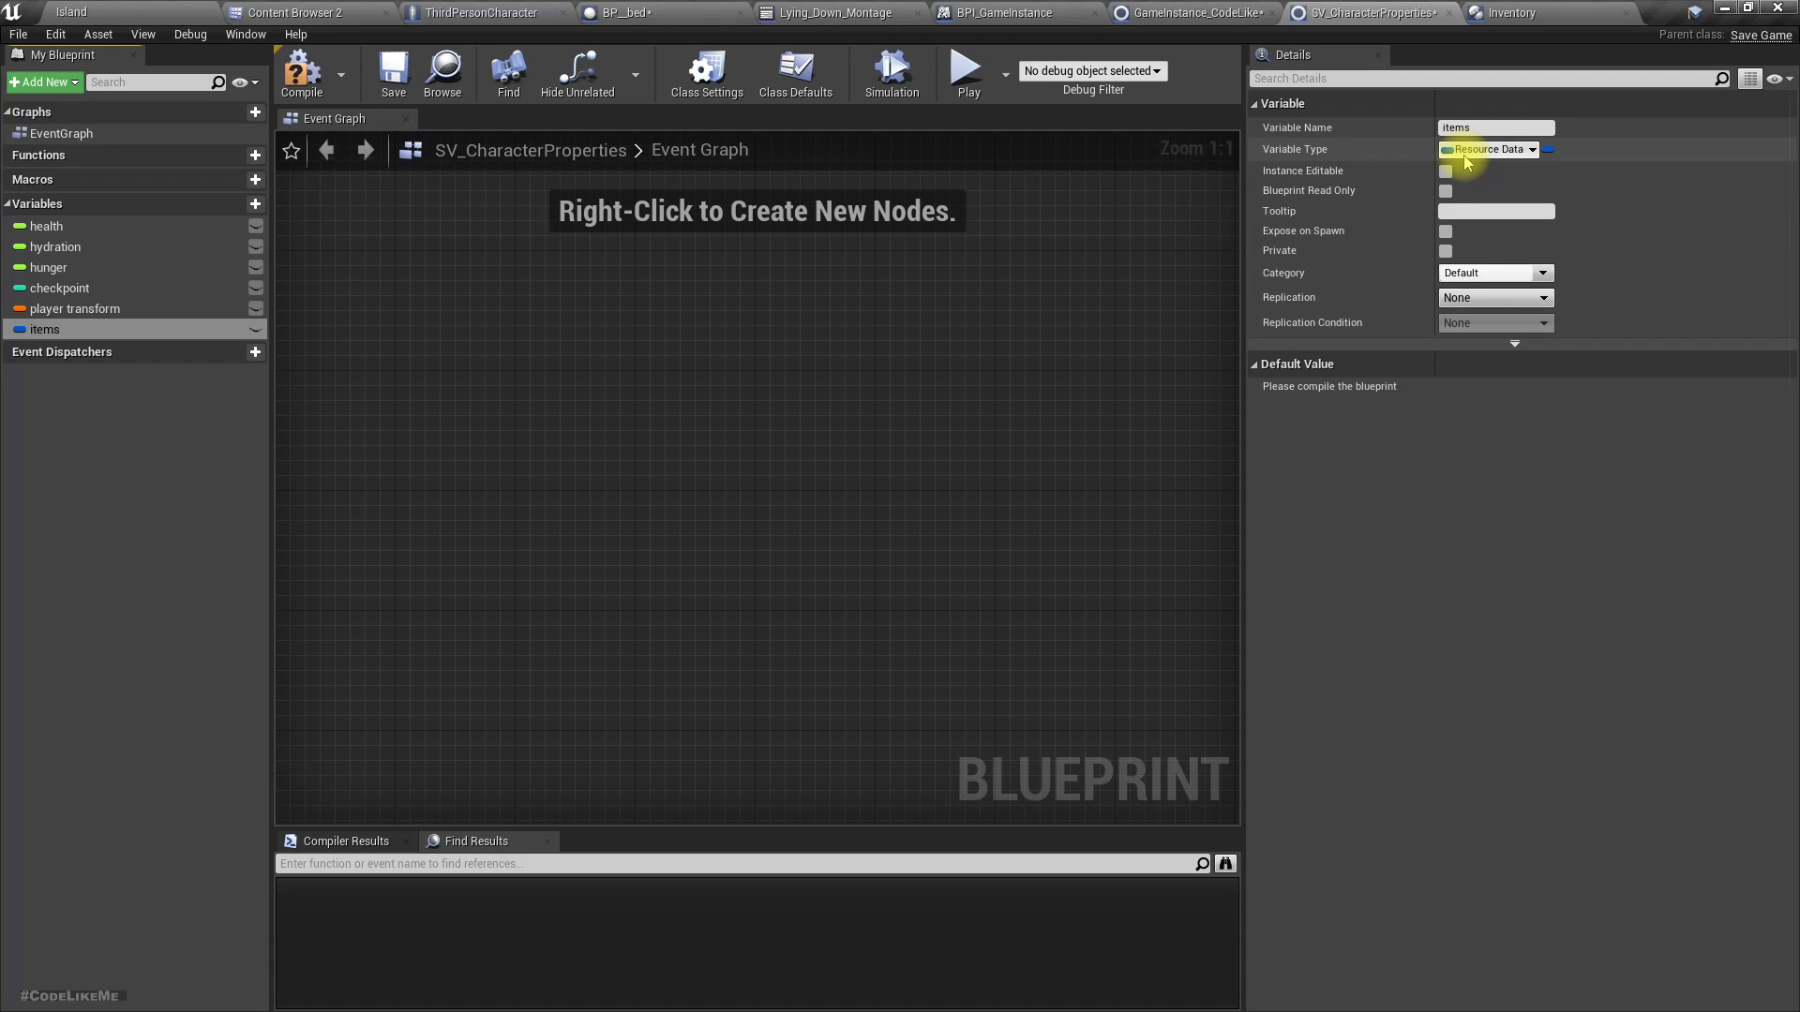
{"action": "mouse_move", "coordinate": [1663, 334]}
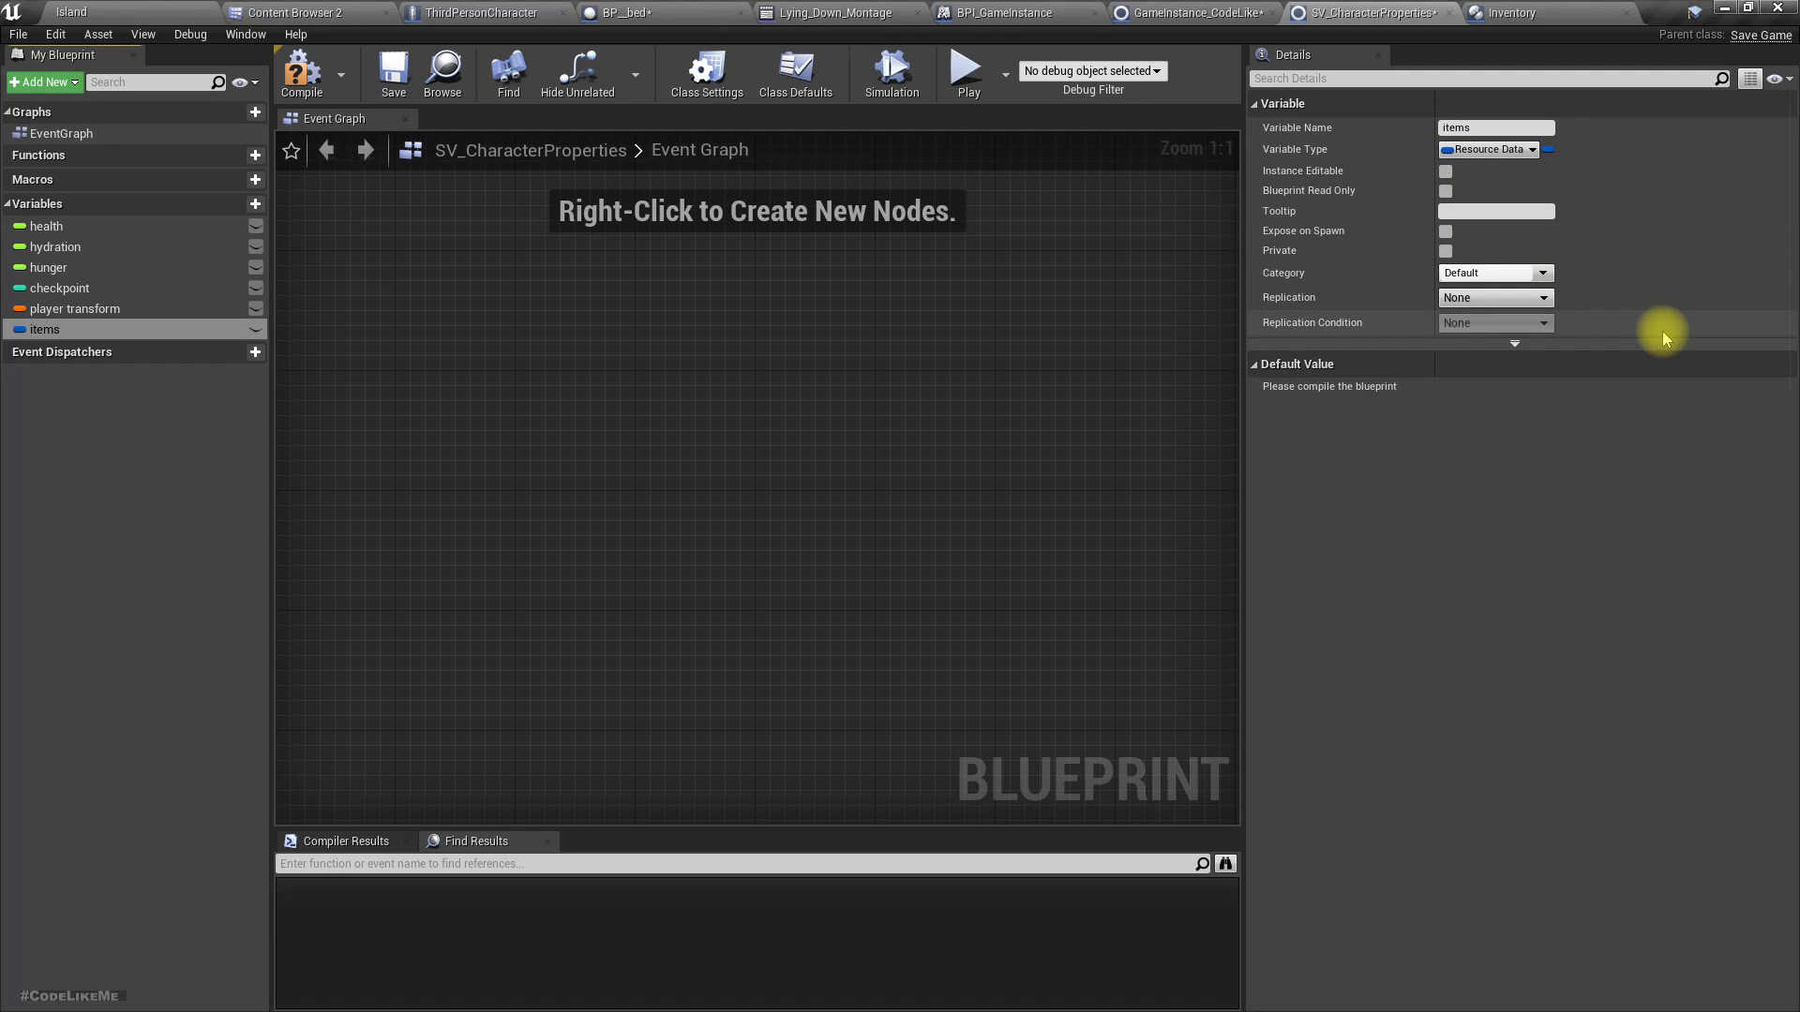
{"action": "mouse_move", "coordinate": [1578, 152]}
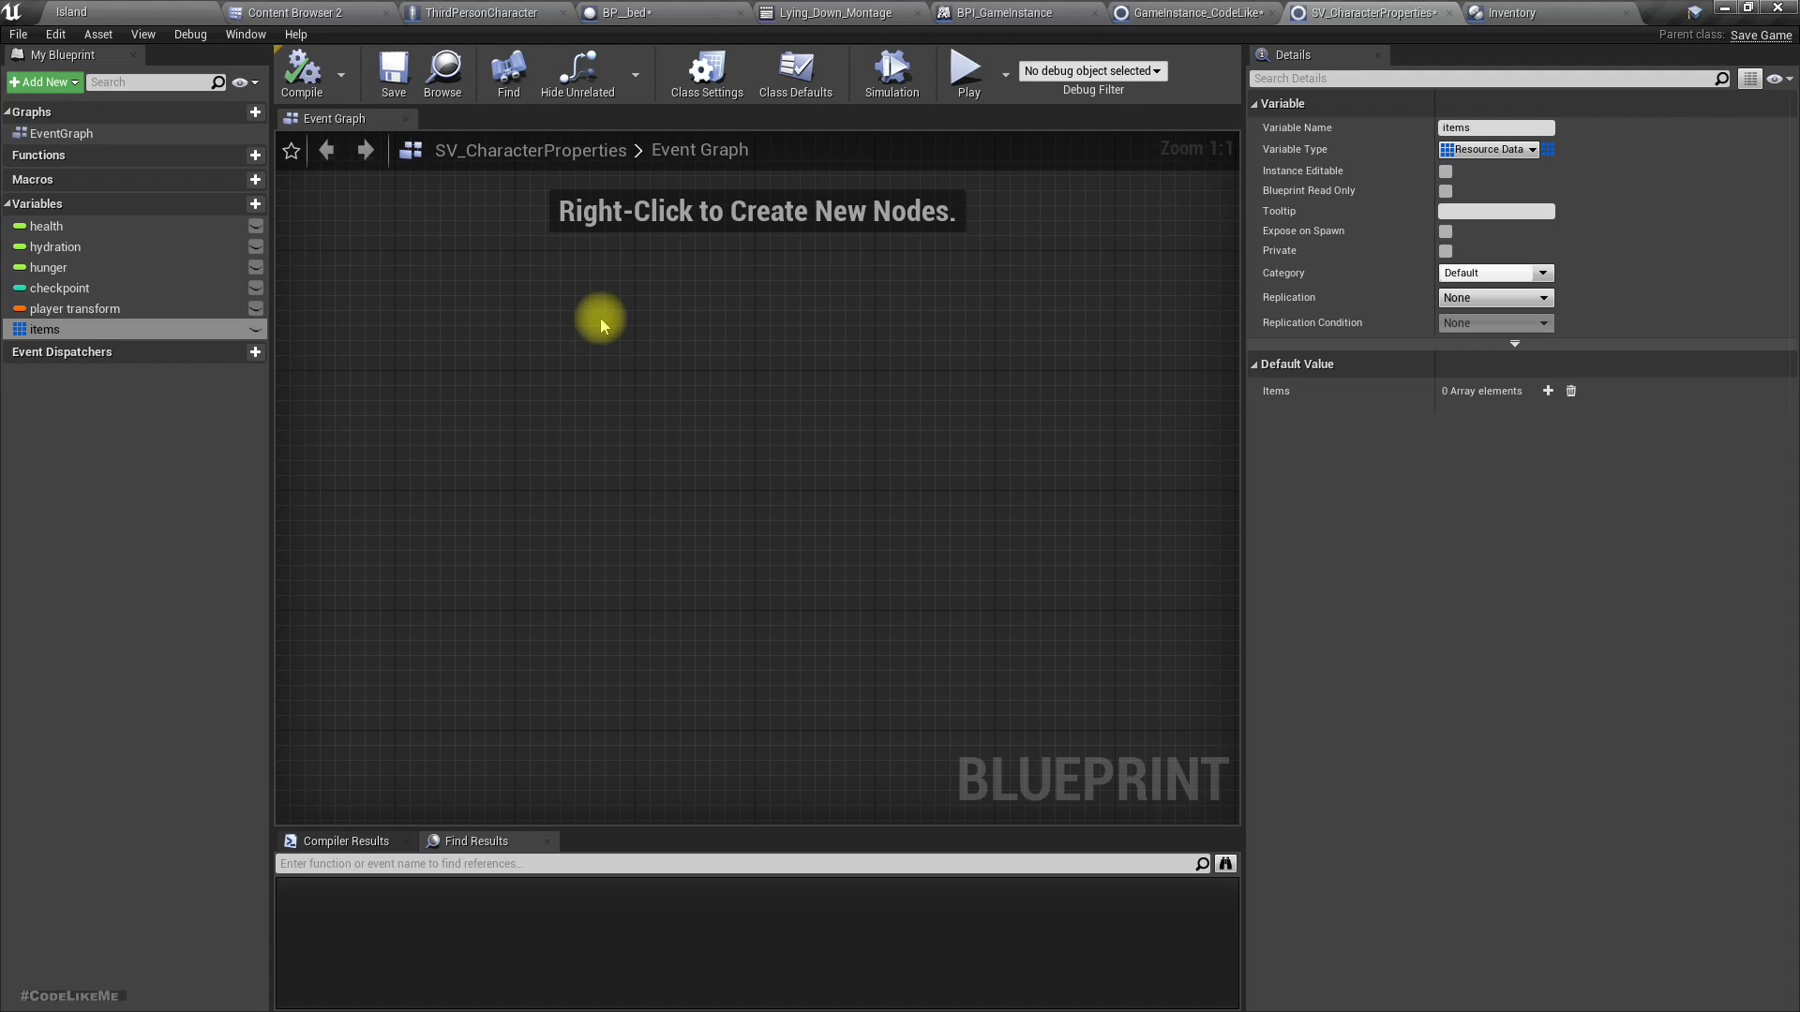
{"action": "mouse_move", "coordinate": [452, 125]}
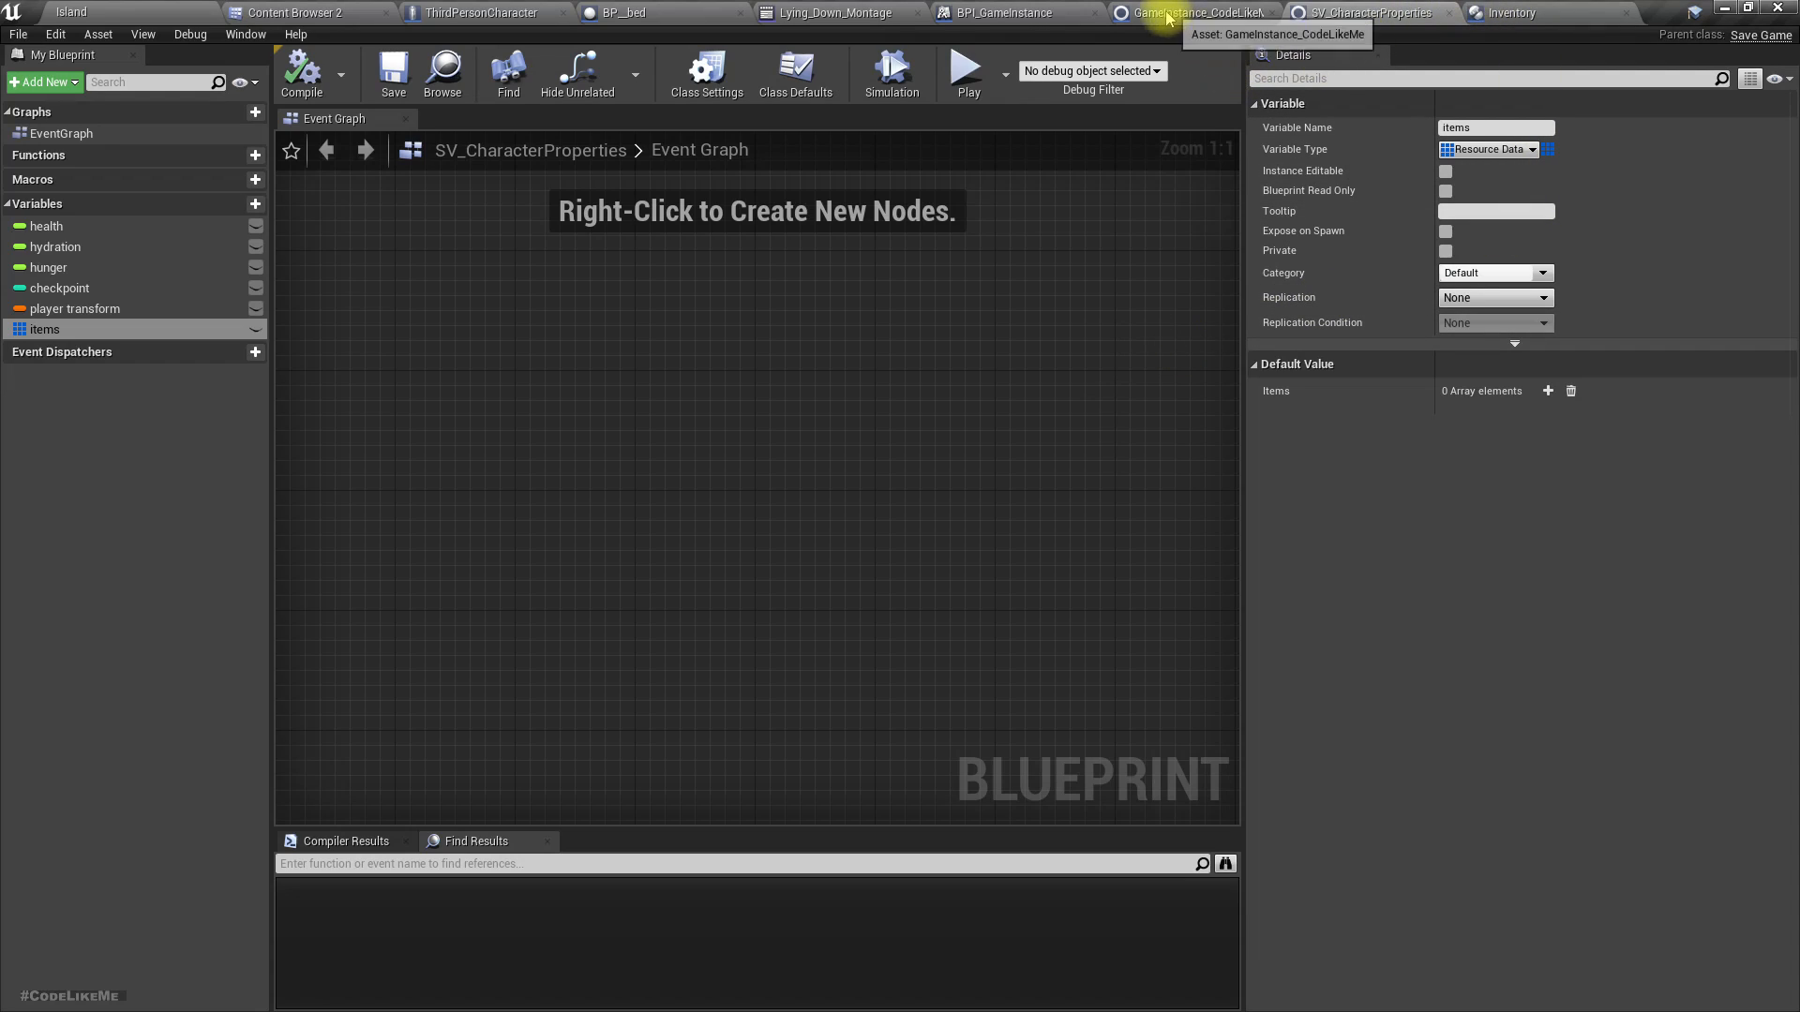
Switch to the GameInstance_CodeLikeMe Save Game graph.
{"action": "left_click", "coordinate": [1194, 13]}
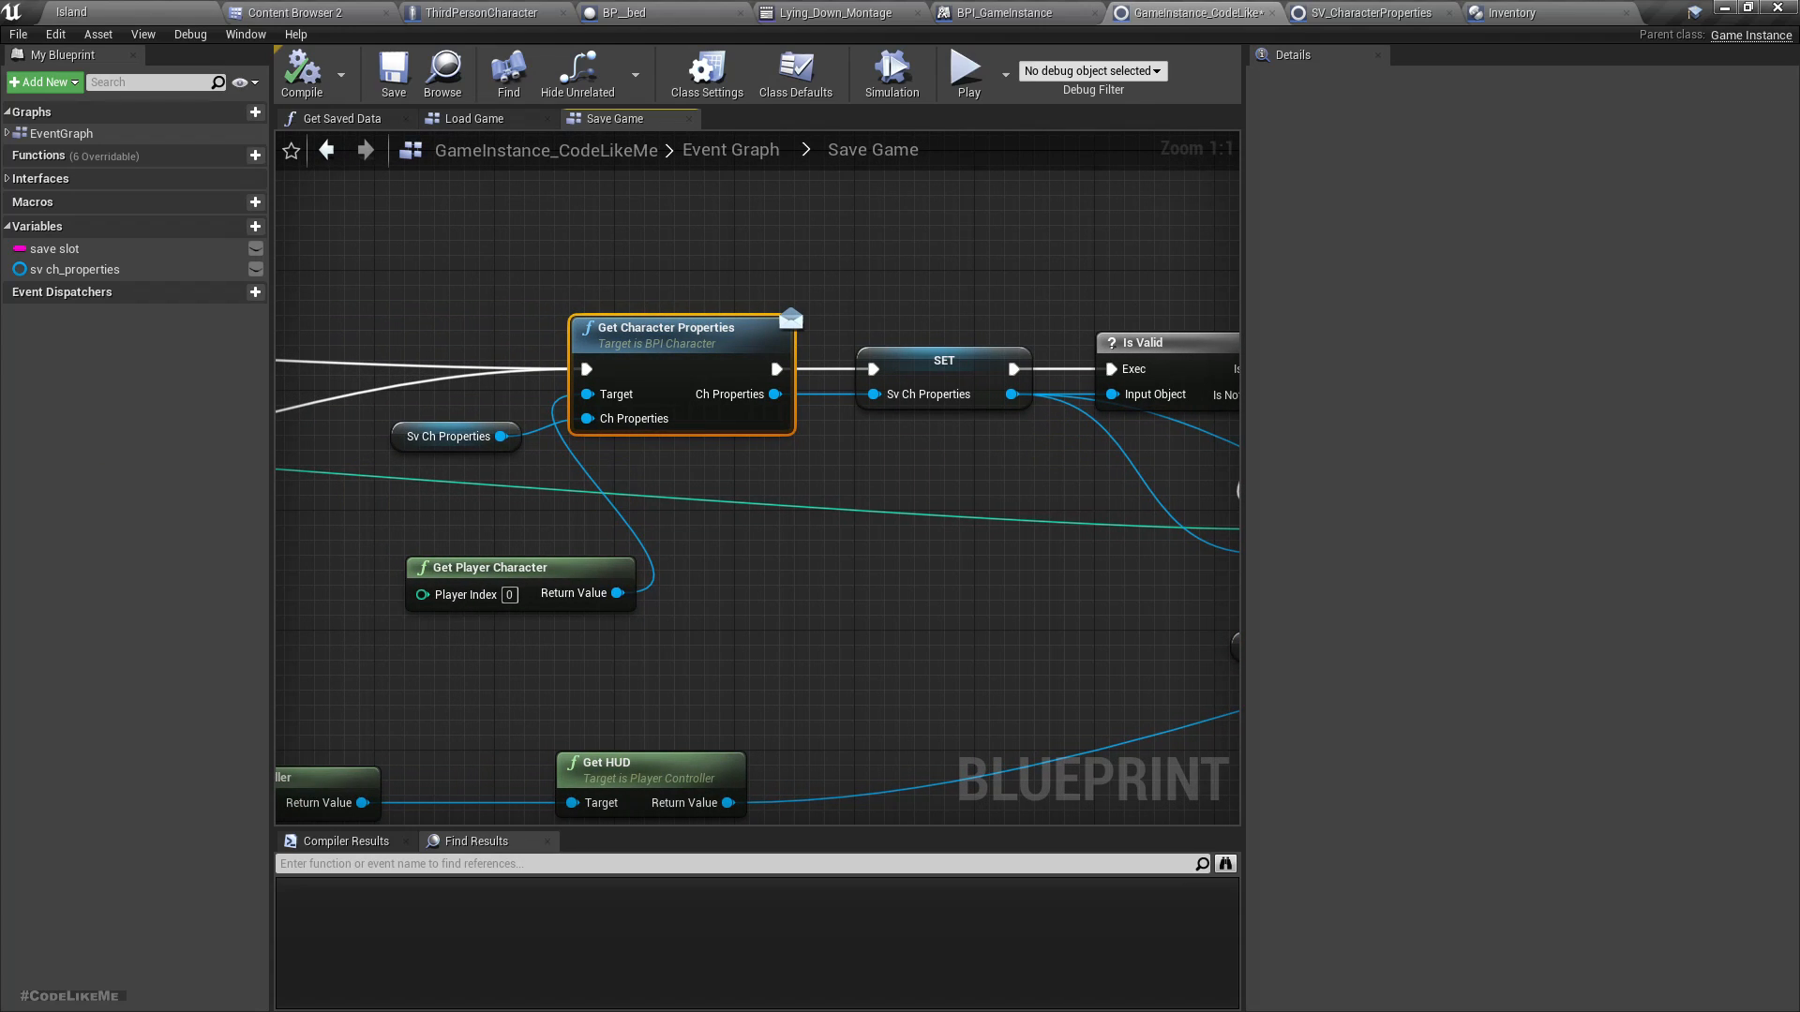
{"action": "mouse_move", "coordinate": [708, 327]}
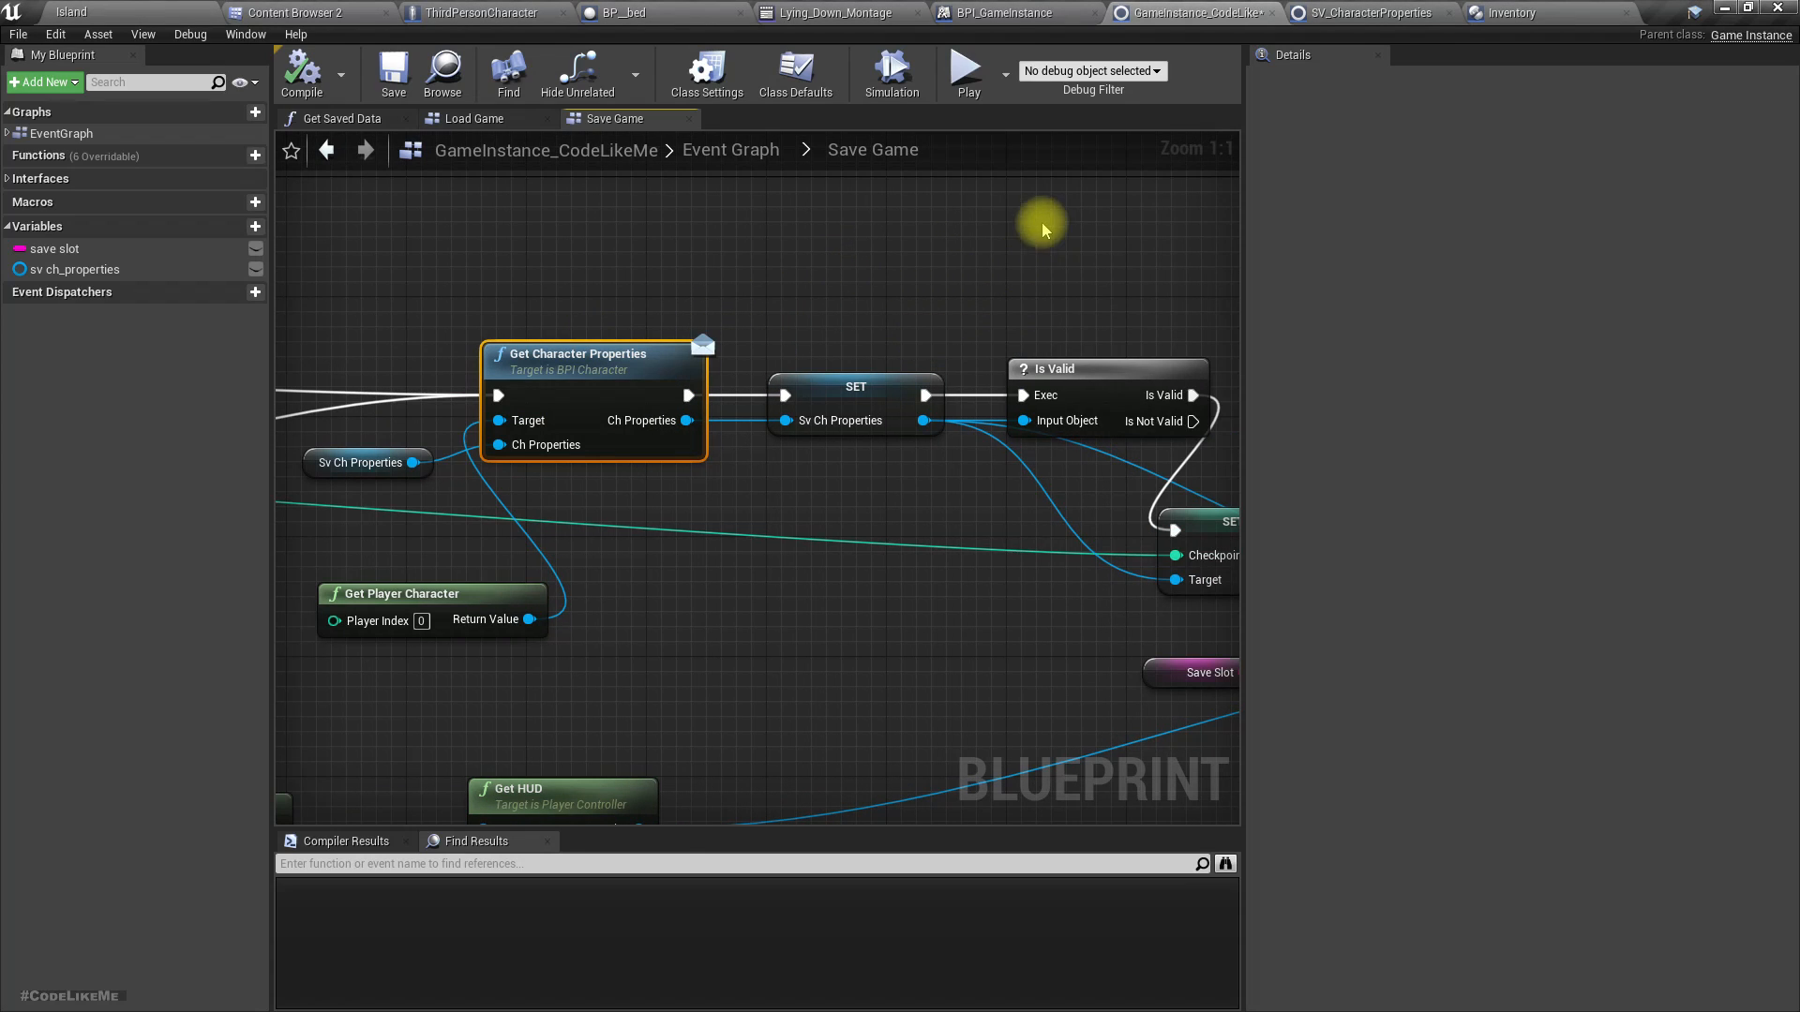
{"action": "mouse_move", "coordinate": [470, 13]}
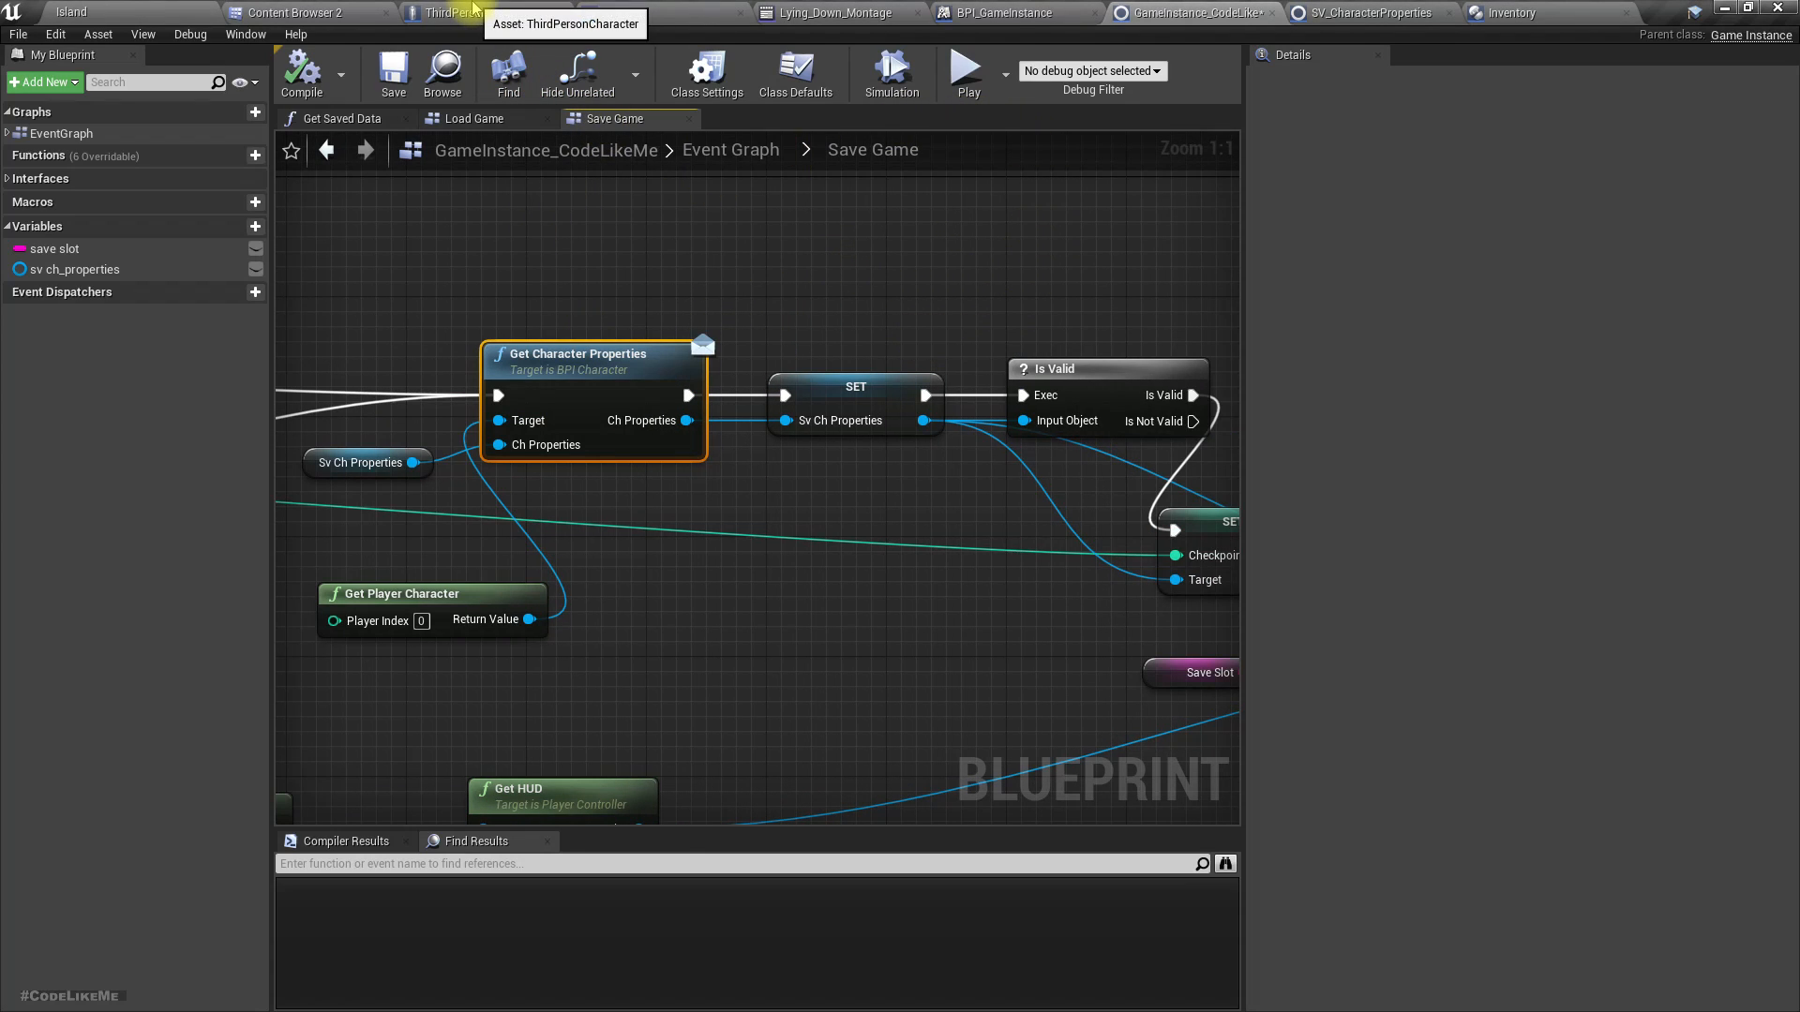
In ThirdPersonCharacter's Get Character Properties, add Set Items fed from the Inventory component's Items.
{"action": "left_click", "coordinate": [470, 13]}
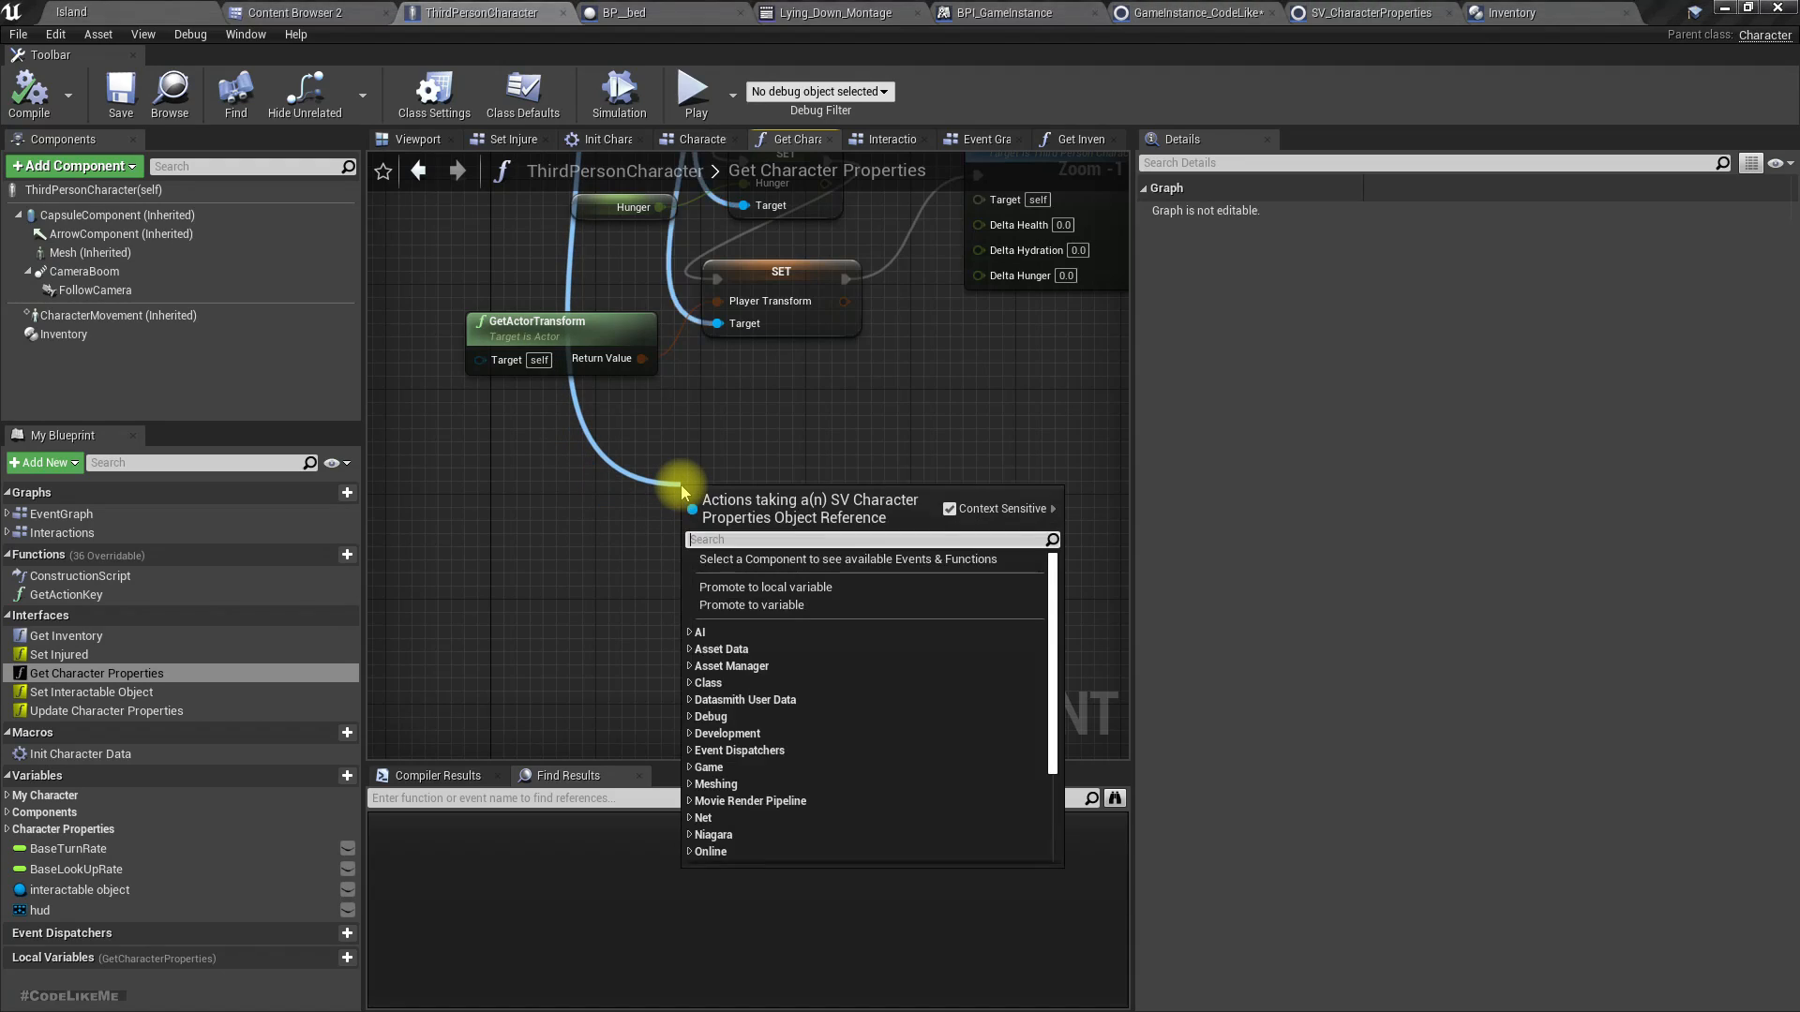
{"action": "type", "text": "set items"}
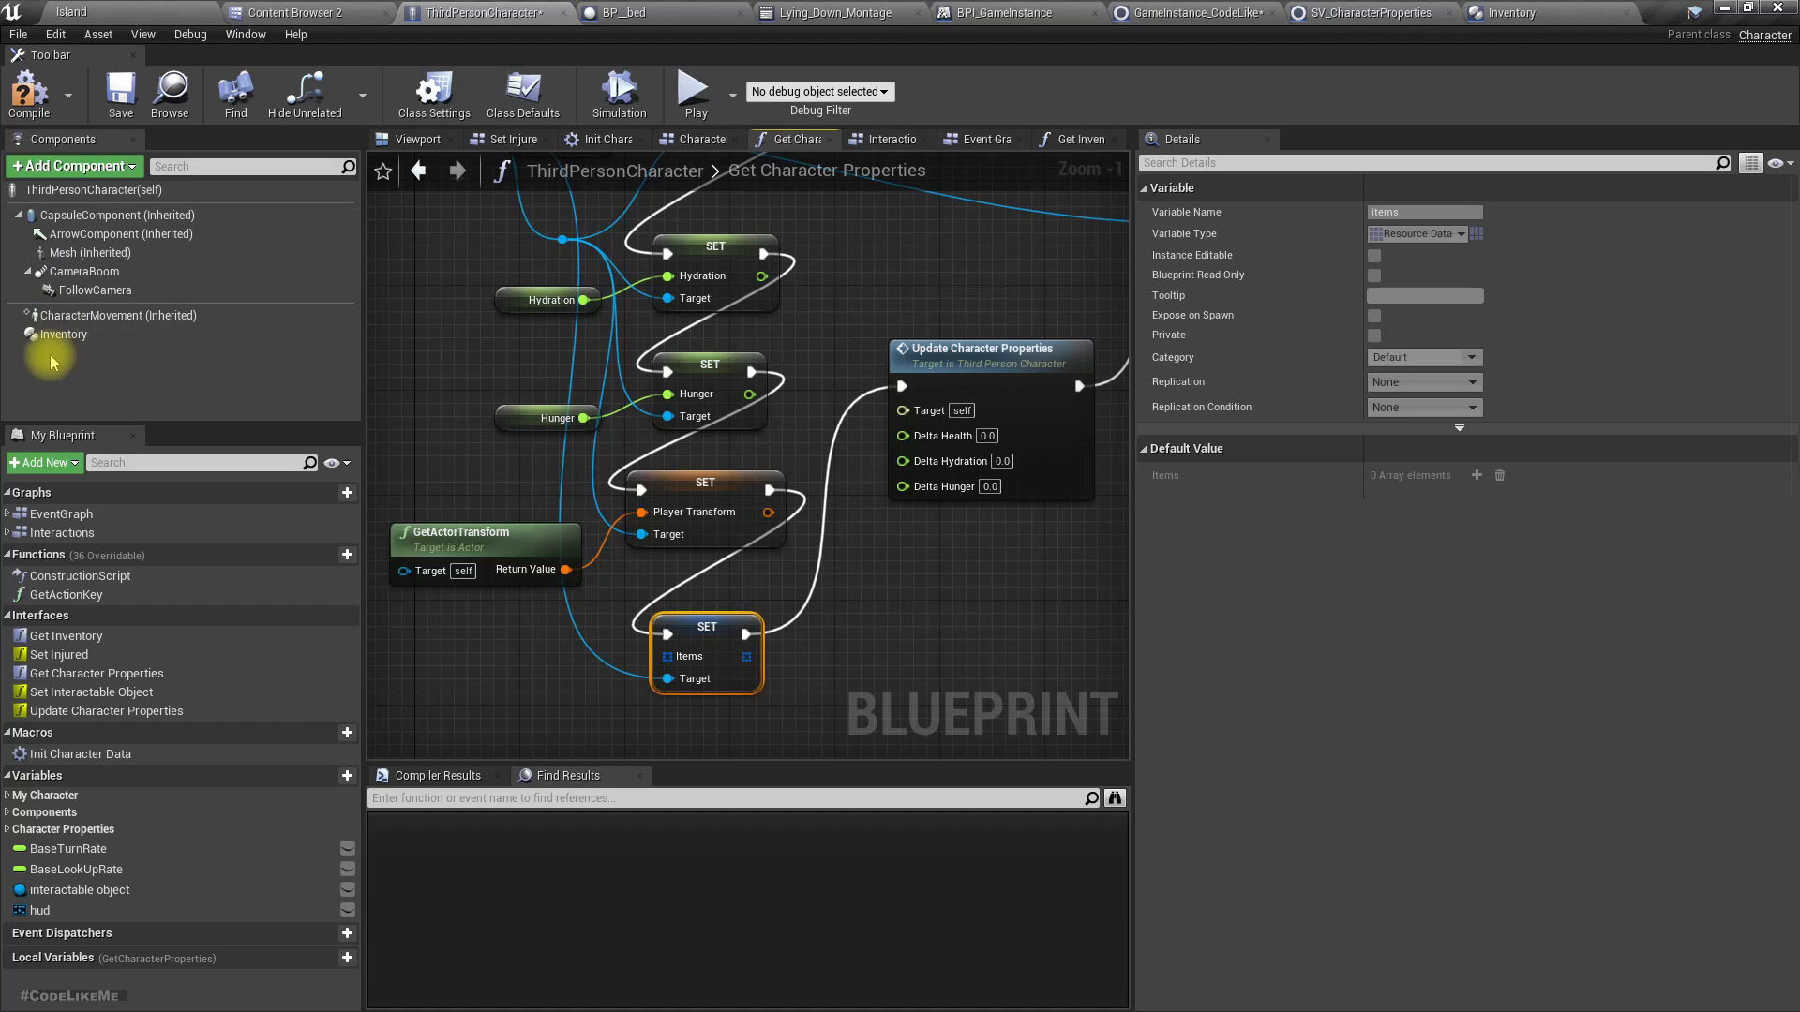
{"action": "left_click", "coordinate": [62, 334]}
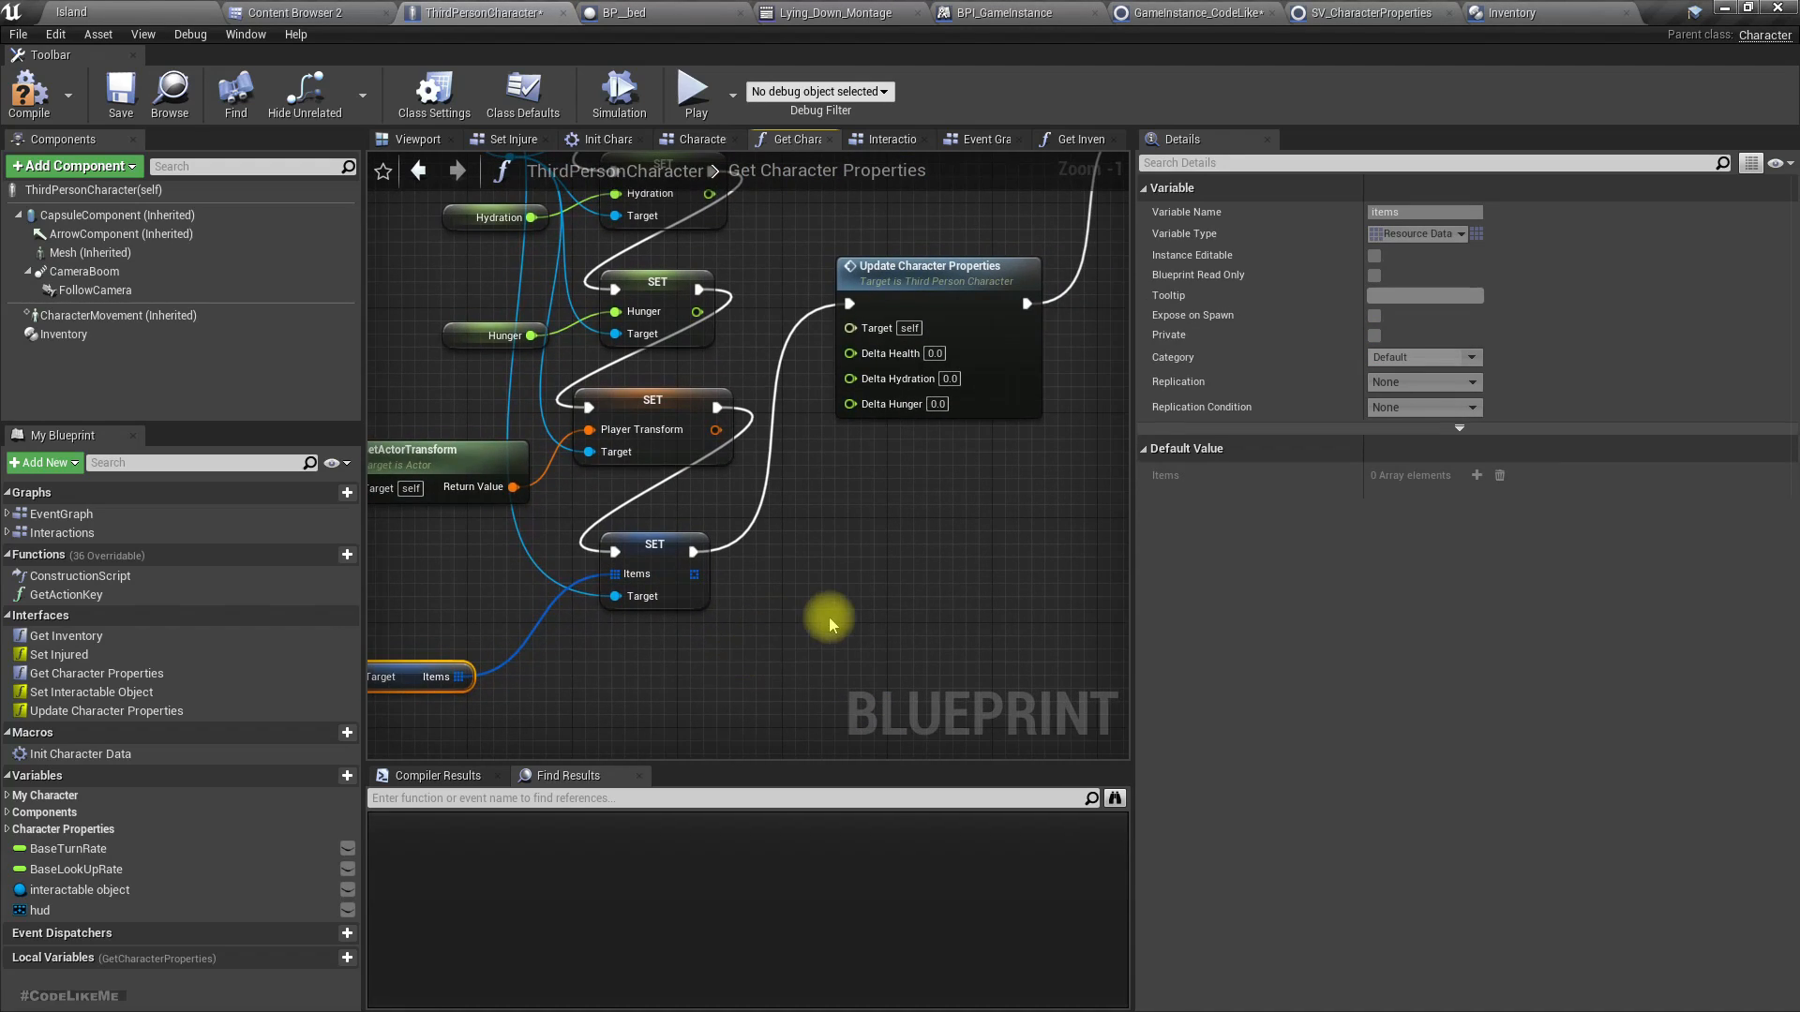
{"action": "scroll", "scroll_direction": "down", "scroll_amount": 3}
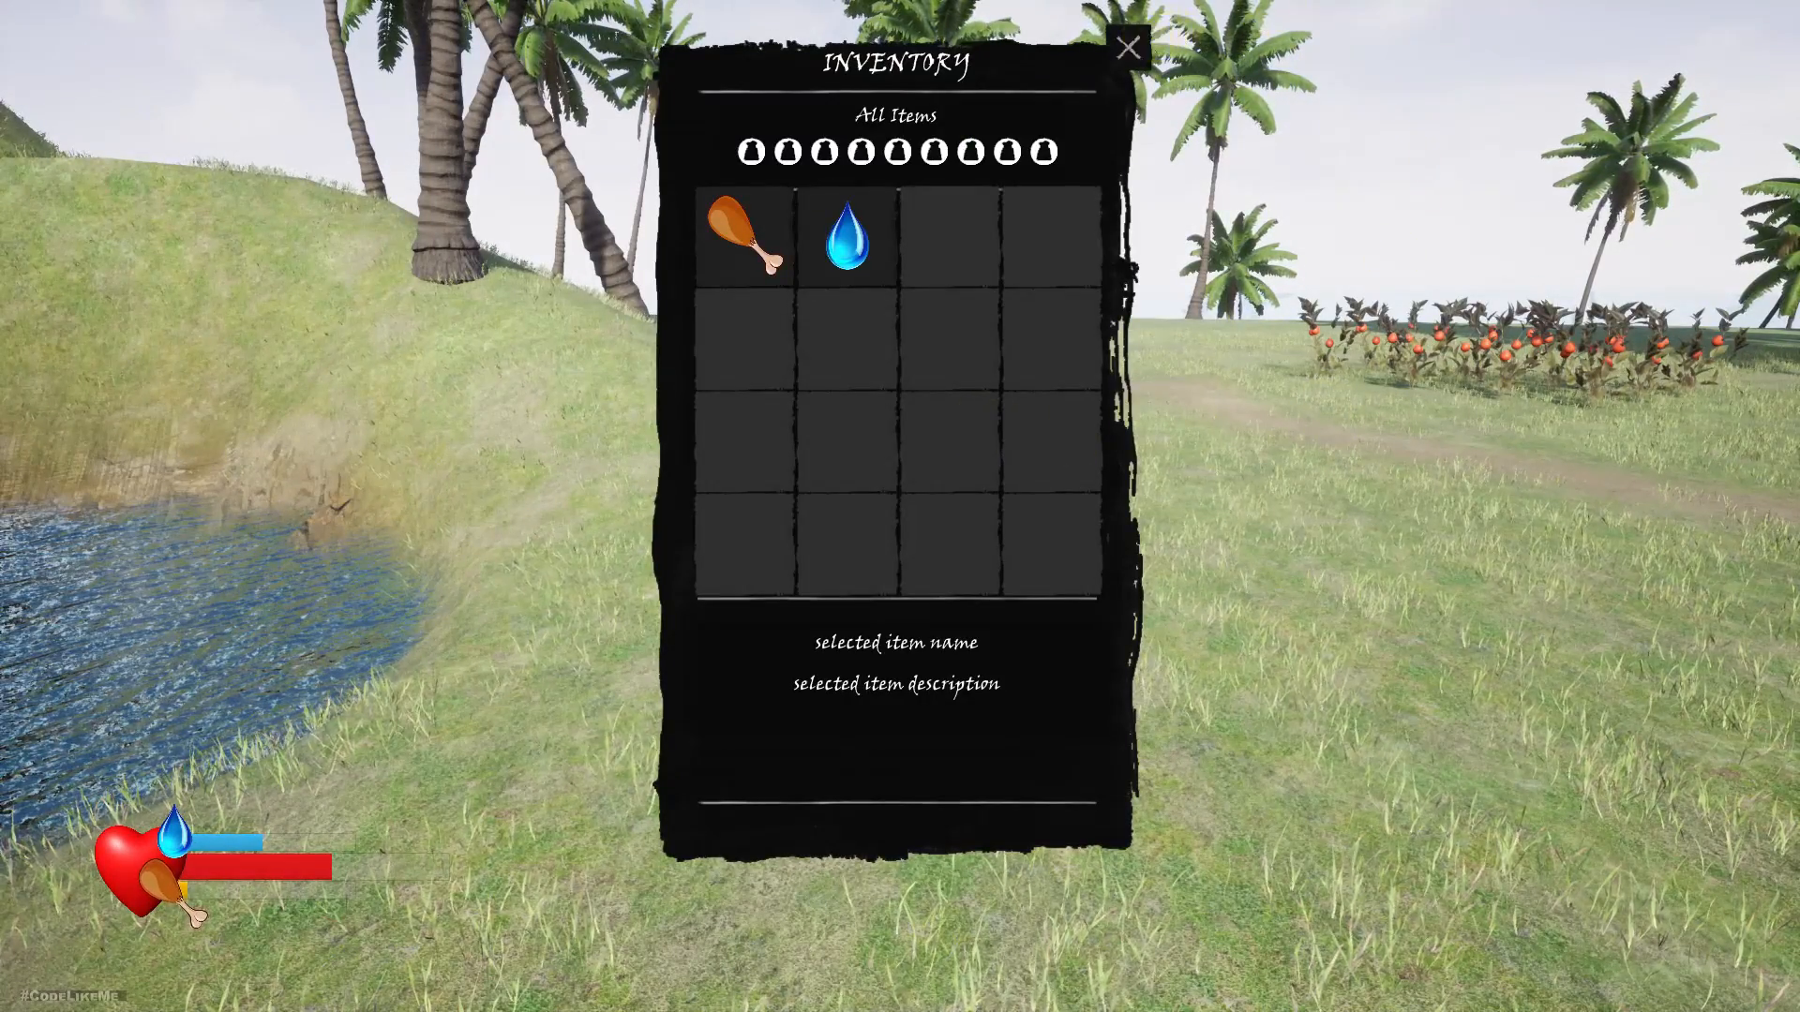
End the test play session and return to the ThirdPersonCharacter blueprint.
{"action": "left_click", "coordinate": [1127, 49]}
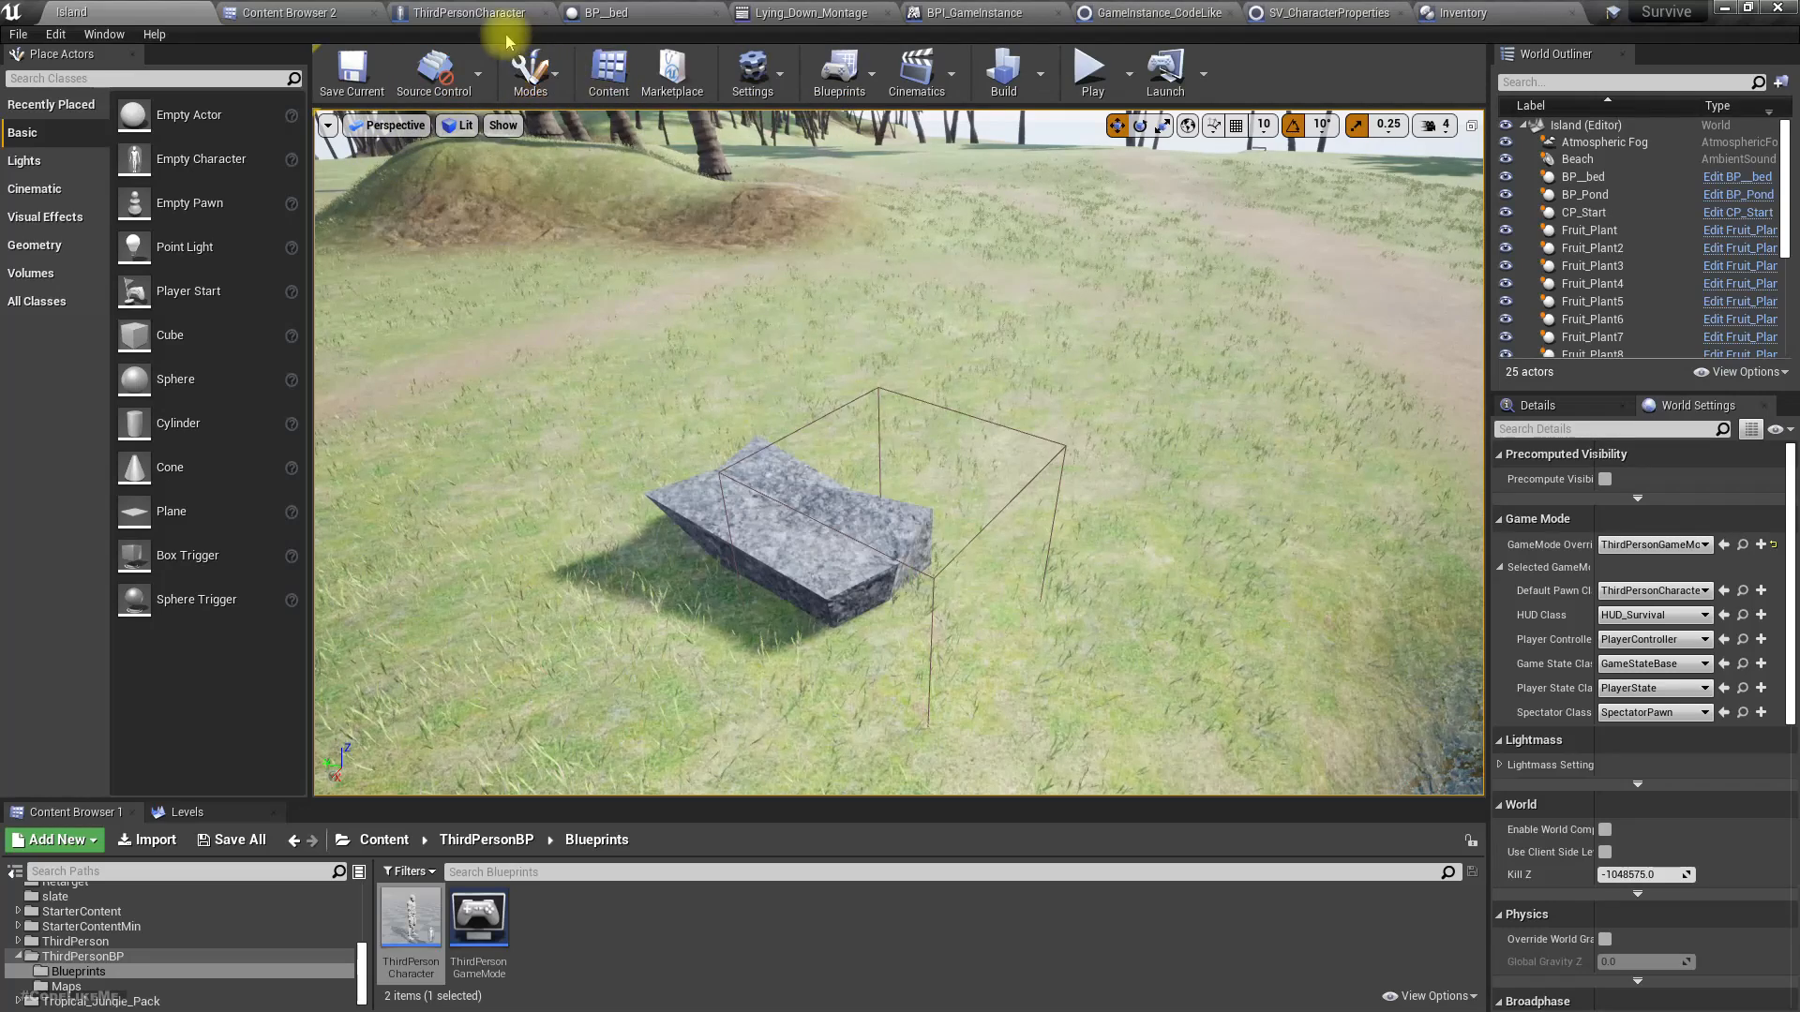
{"action": "left_click", "coordinate": [459, 13]}
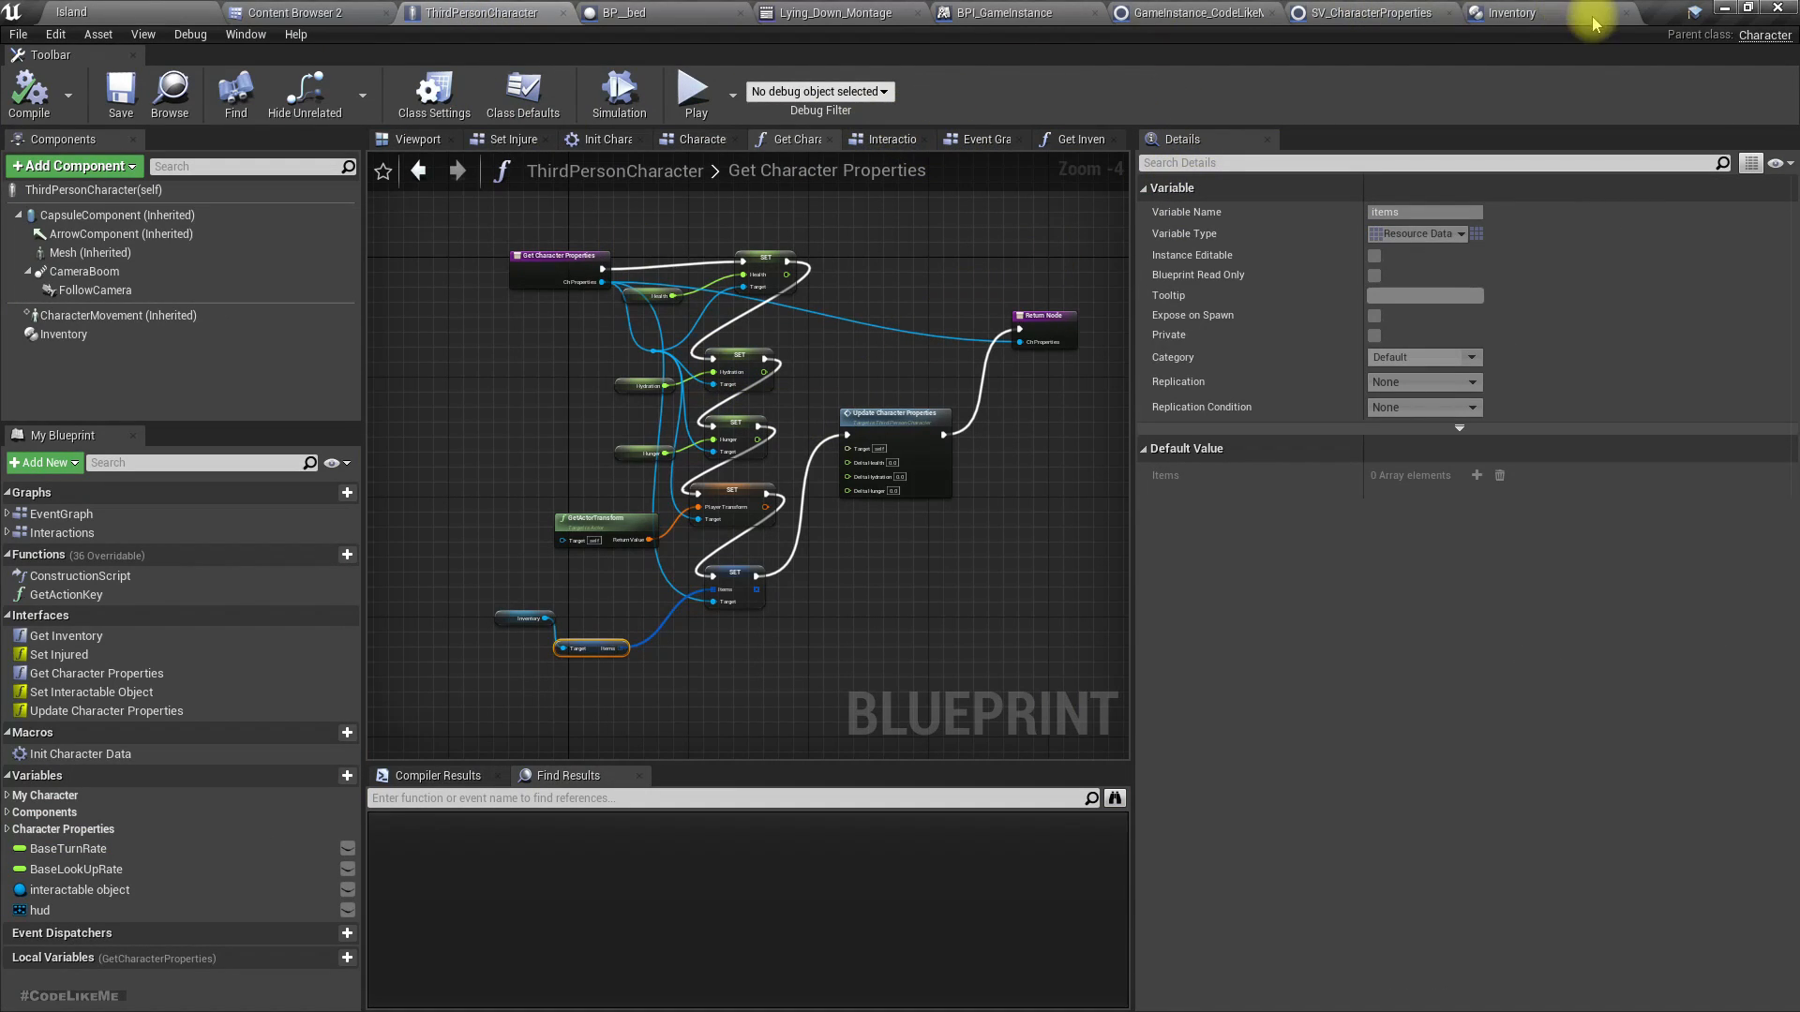
In Inventory, break Event Begin Play's link to adding Rabbit Meat and Water, then go to GameInstance_CodeLikeMe.
{"action": "left_click", "coordinate": [1511, 13]}
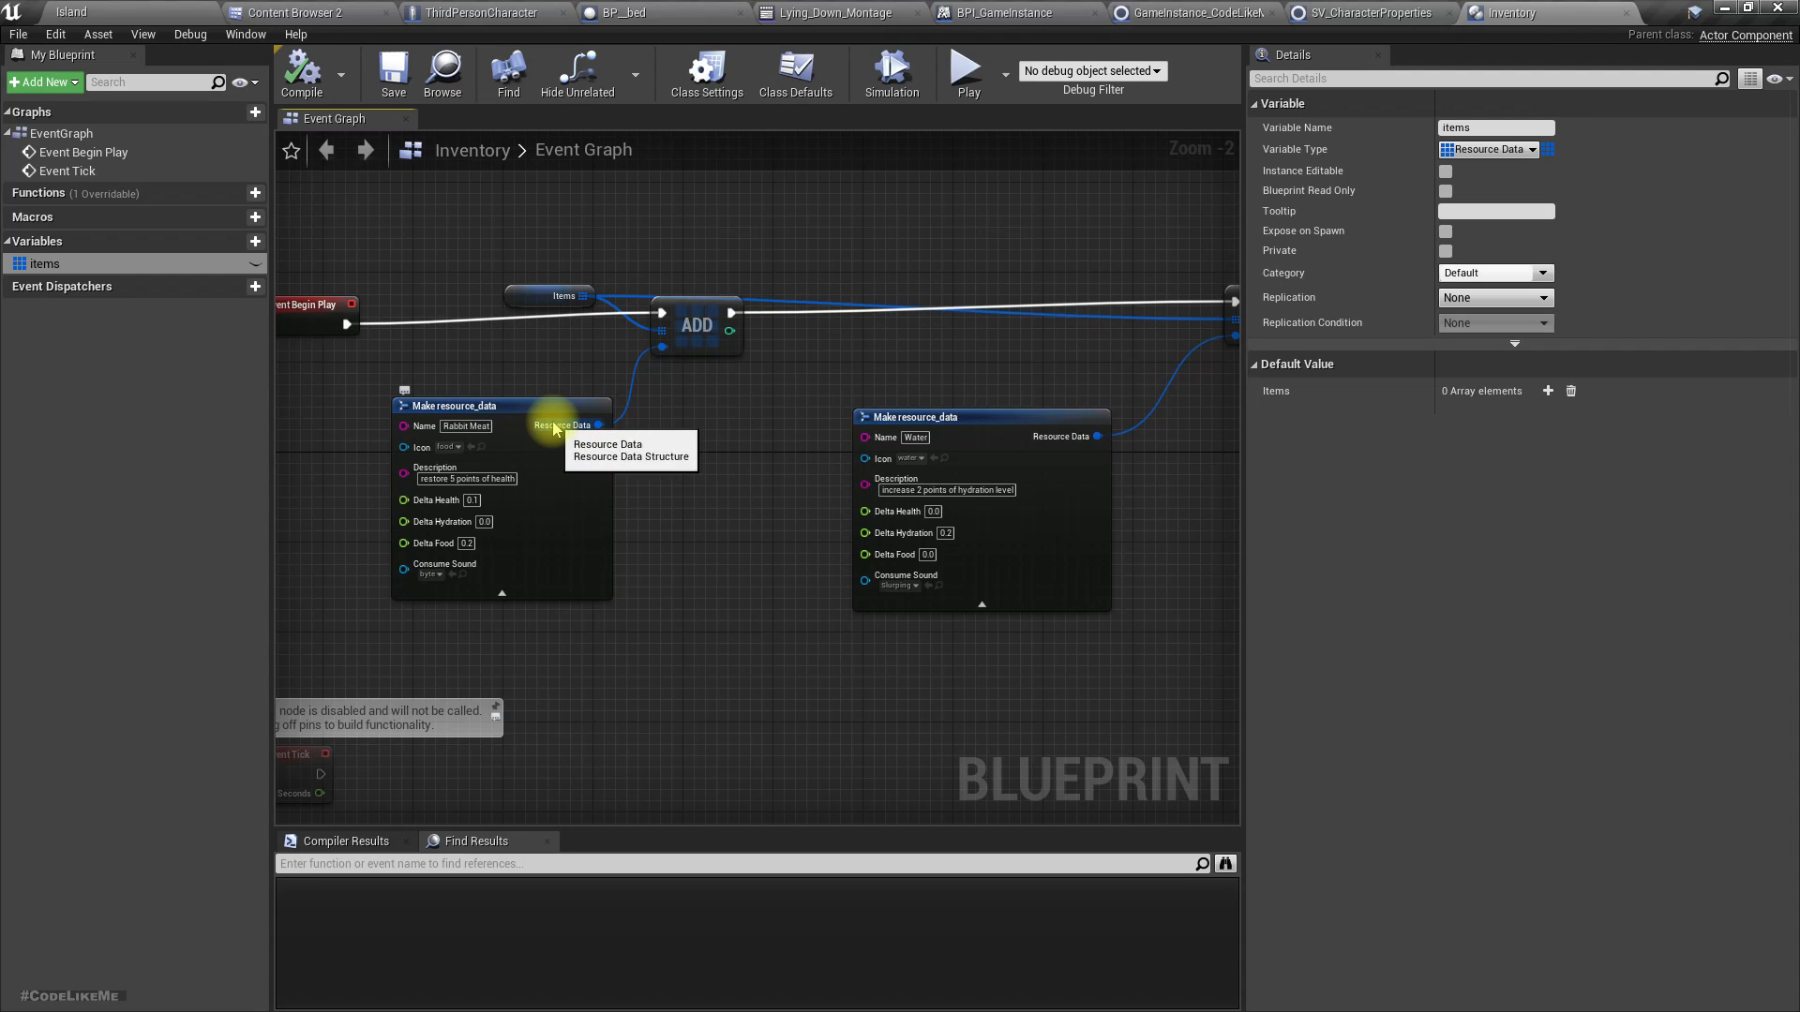
{"action": "mouse_move", "coordinate": [967, 367]}
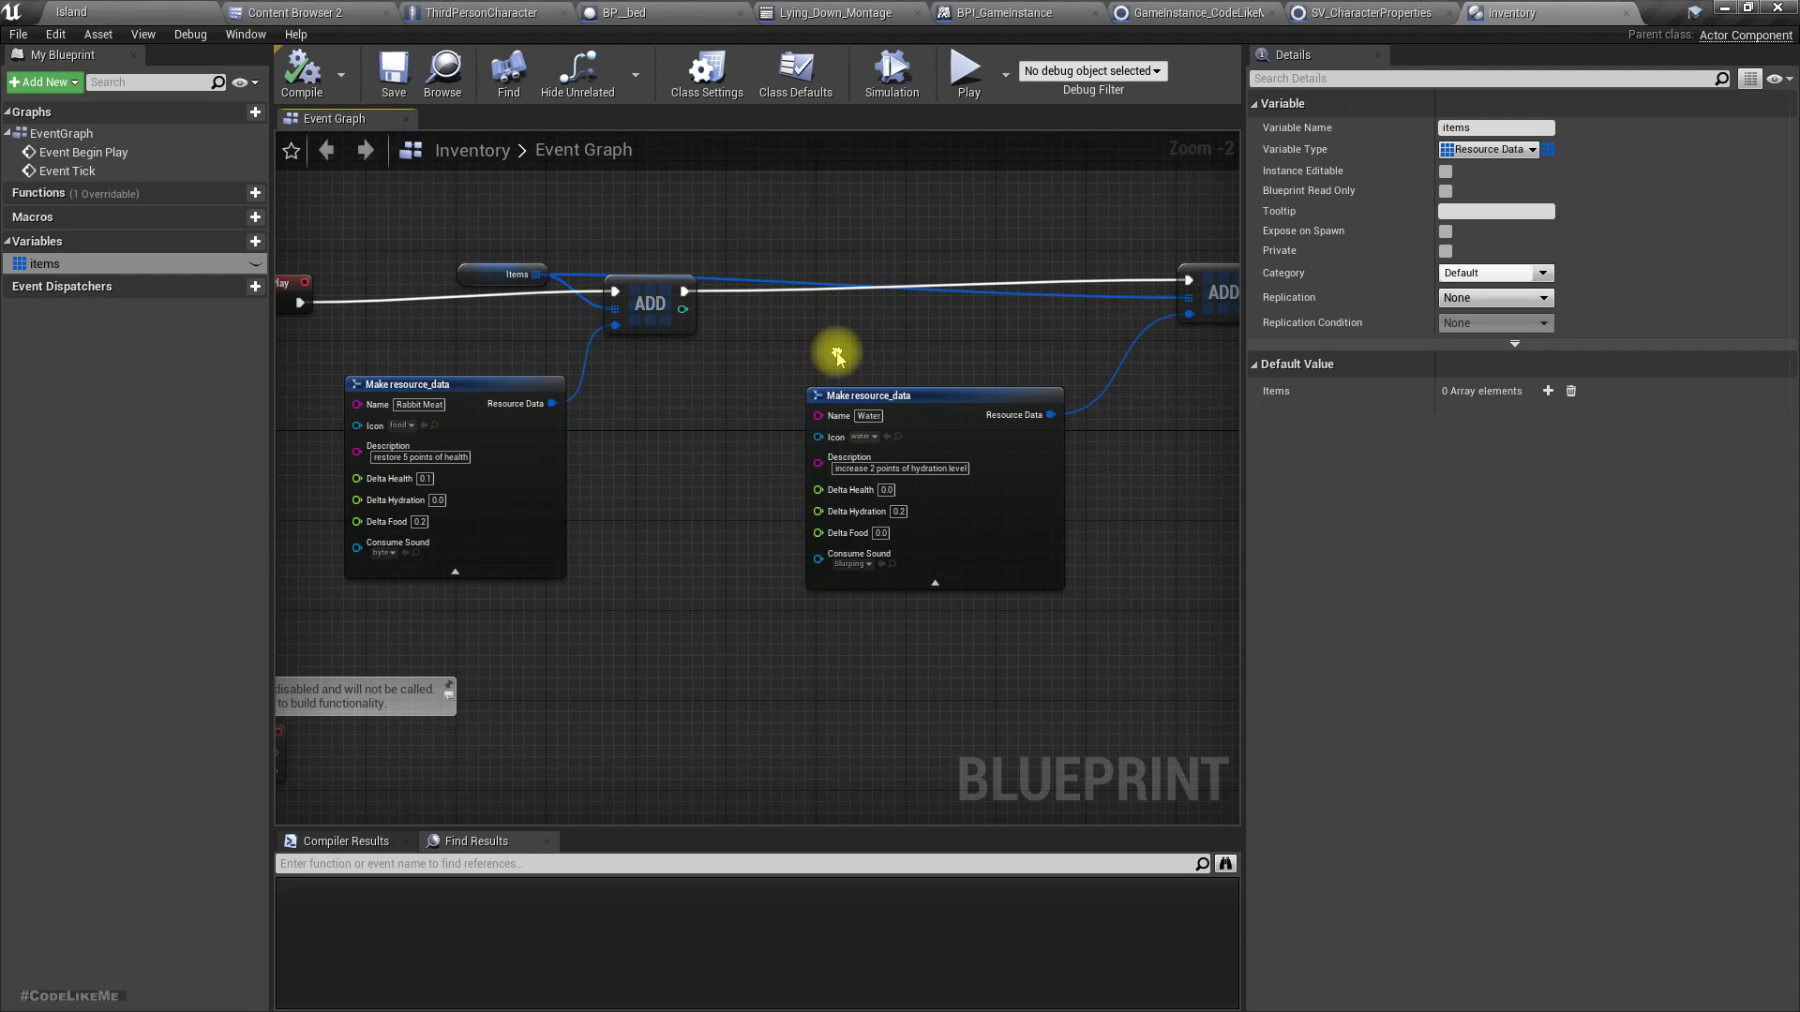
{"action": "scroll", "scroll_direction": "down", "scroll_amount": 3}
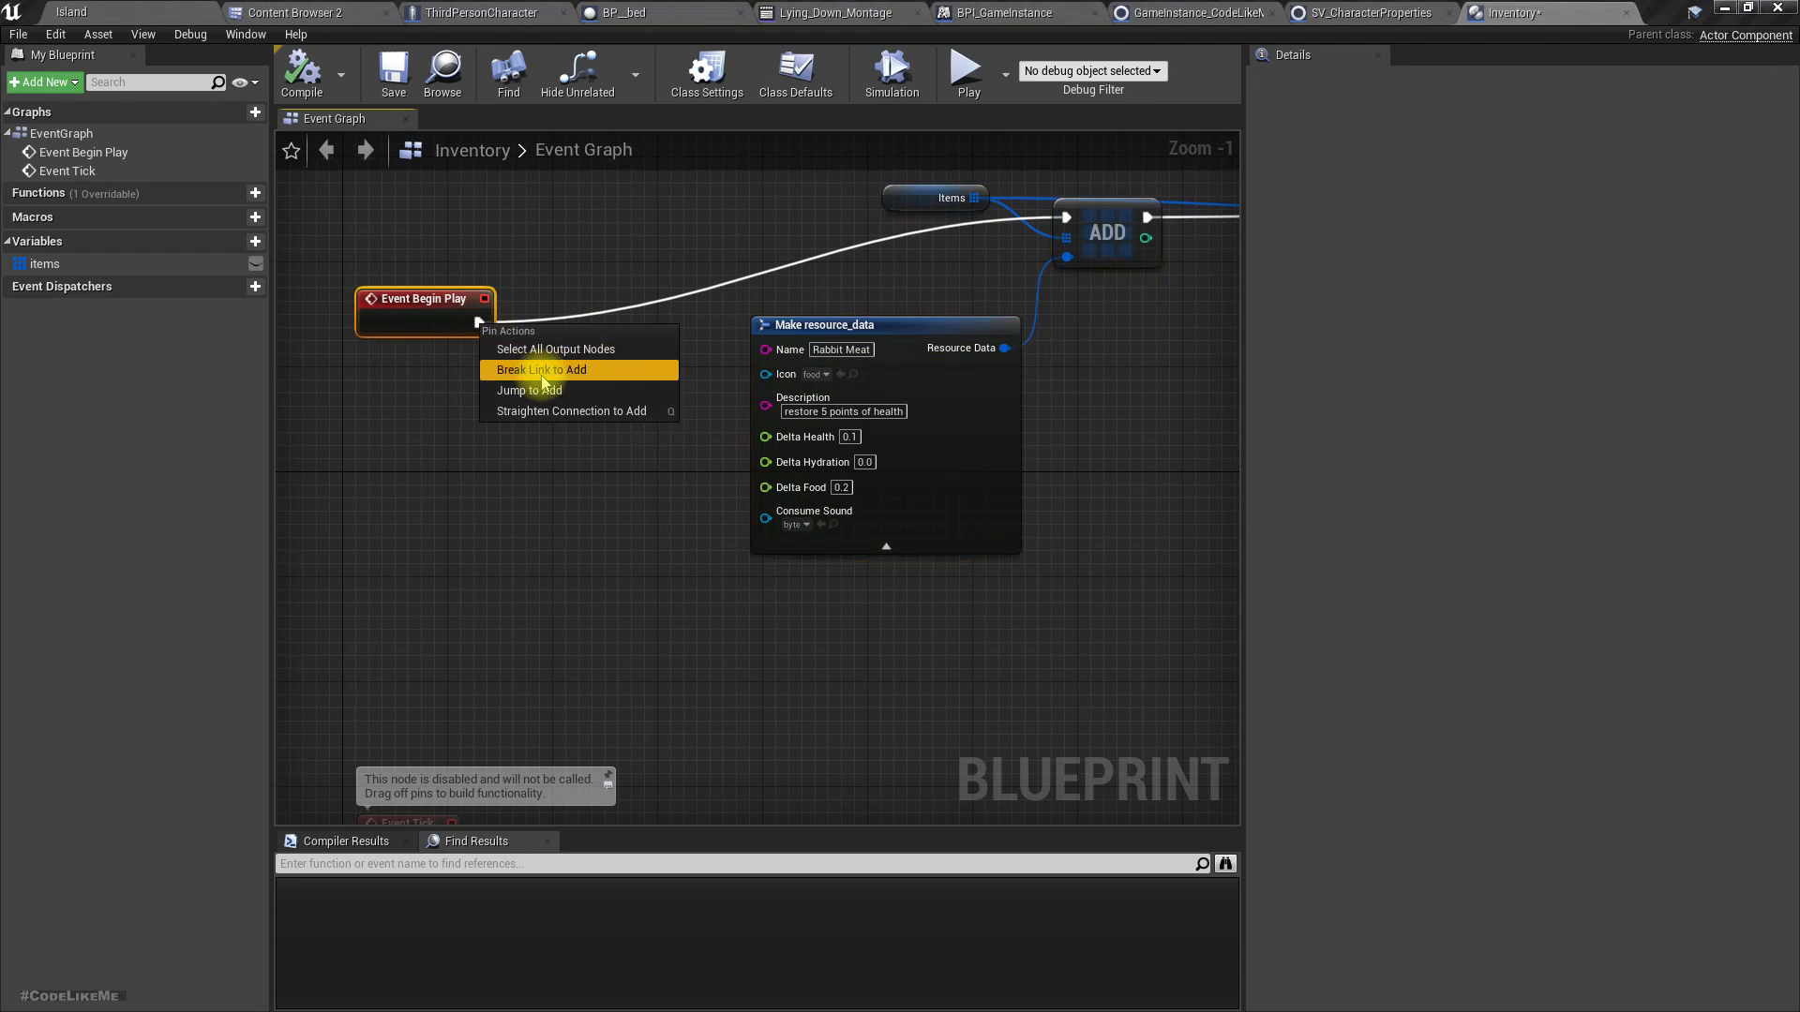
{"action": "left_click", "coordinate": [540, 370]}
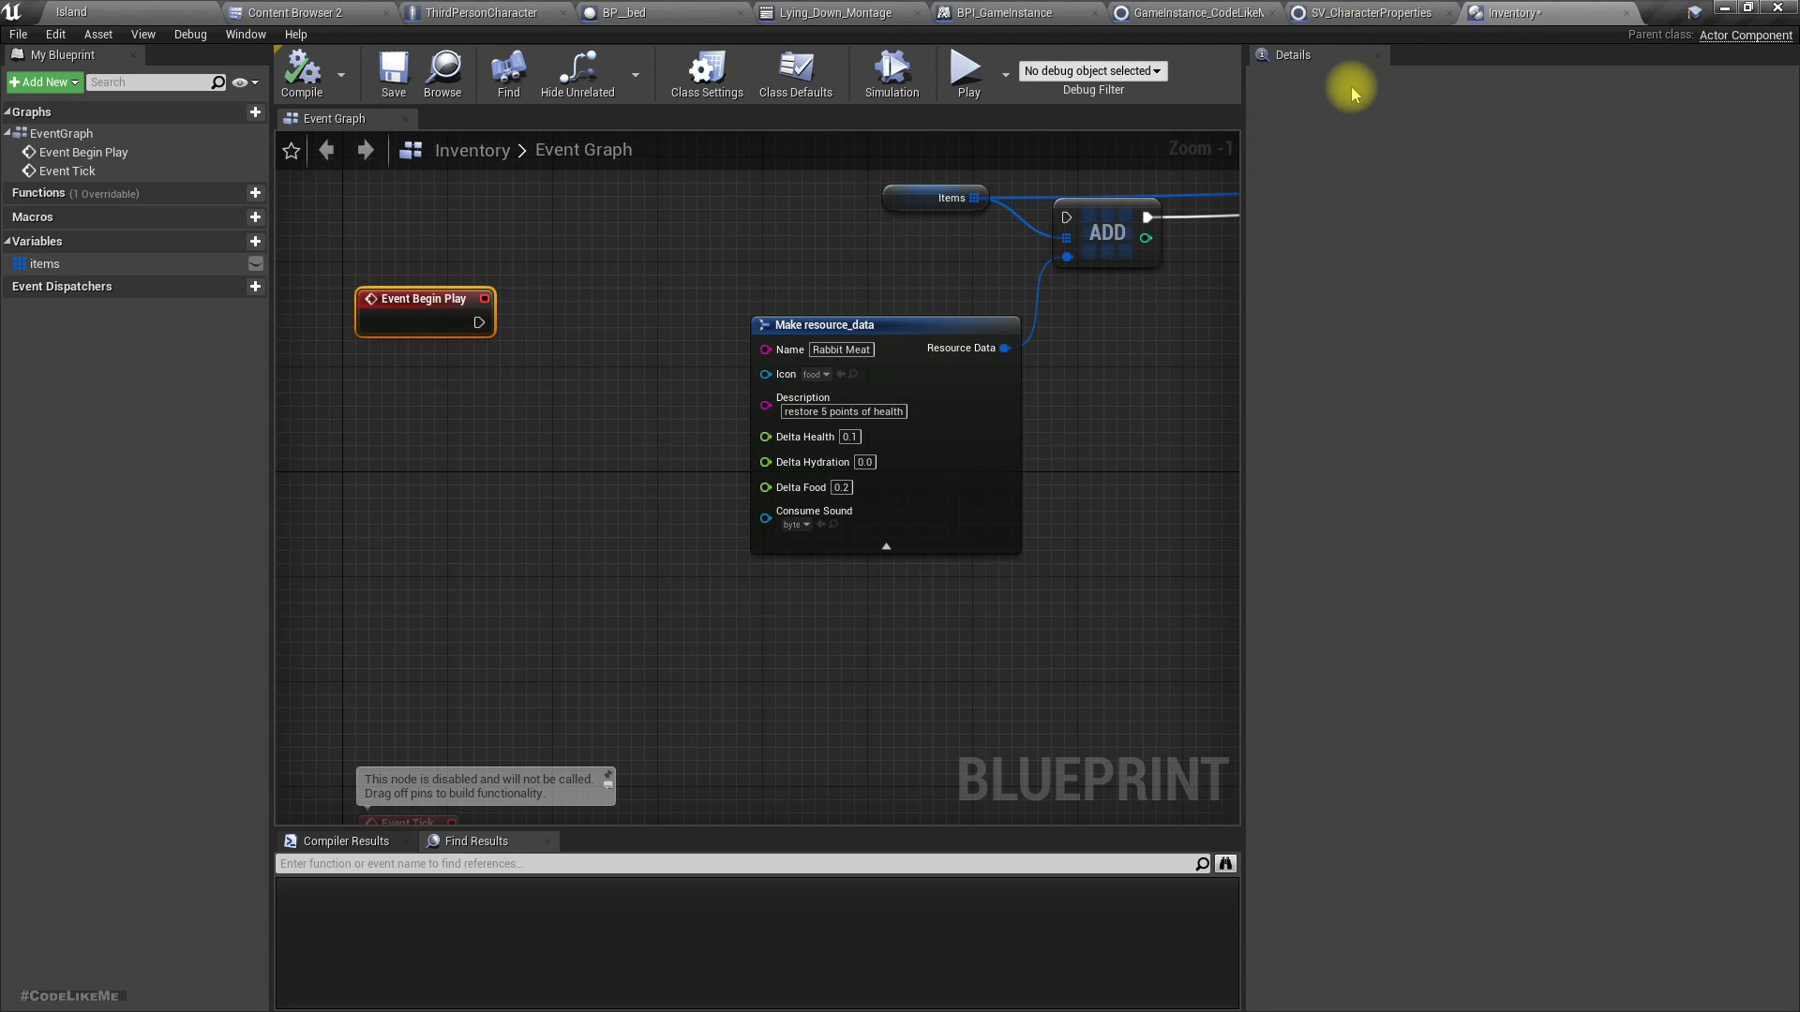
{"action": "mouse_move", "coordinate": [641, 43]}
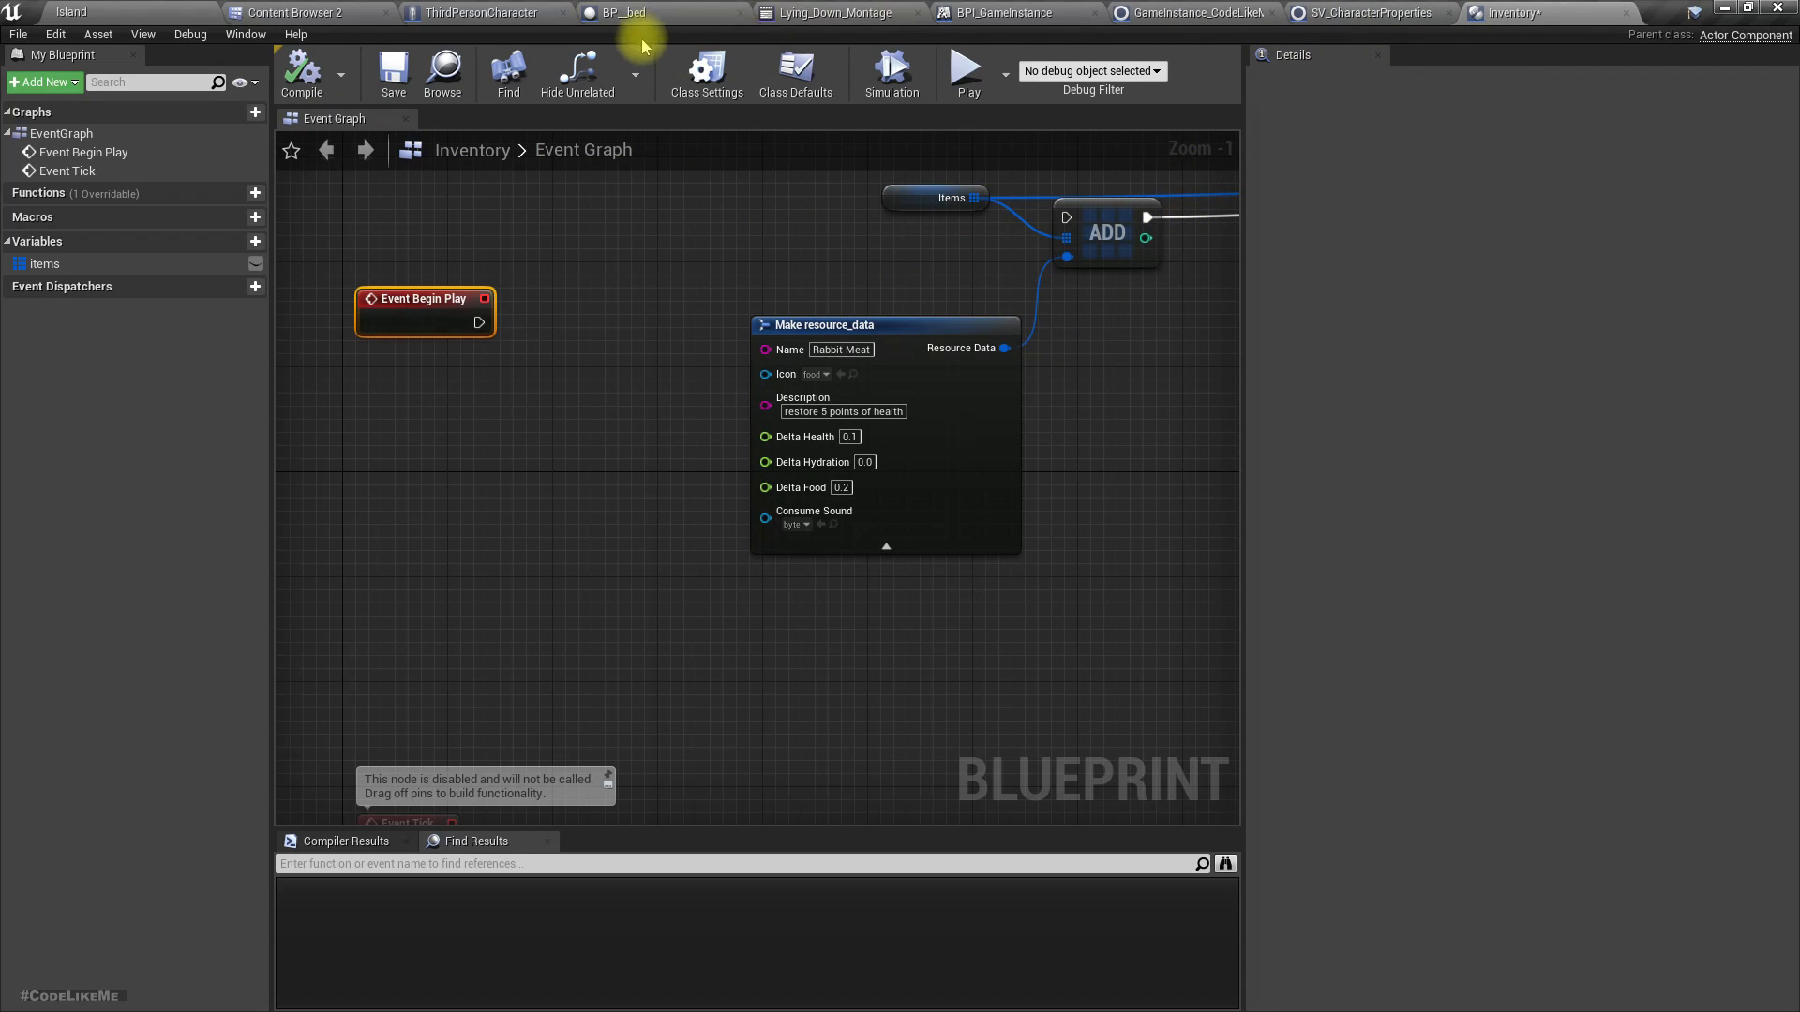
{"action": "mouse_move", "coordinate": [818, 39]}
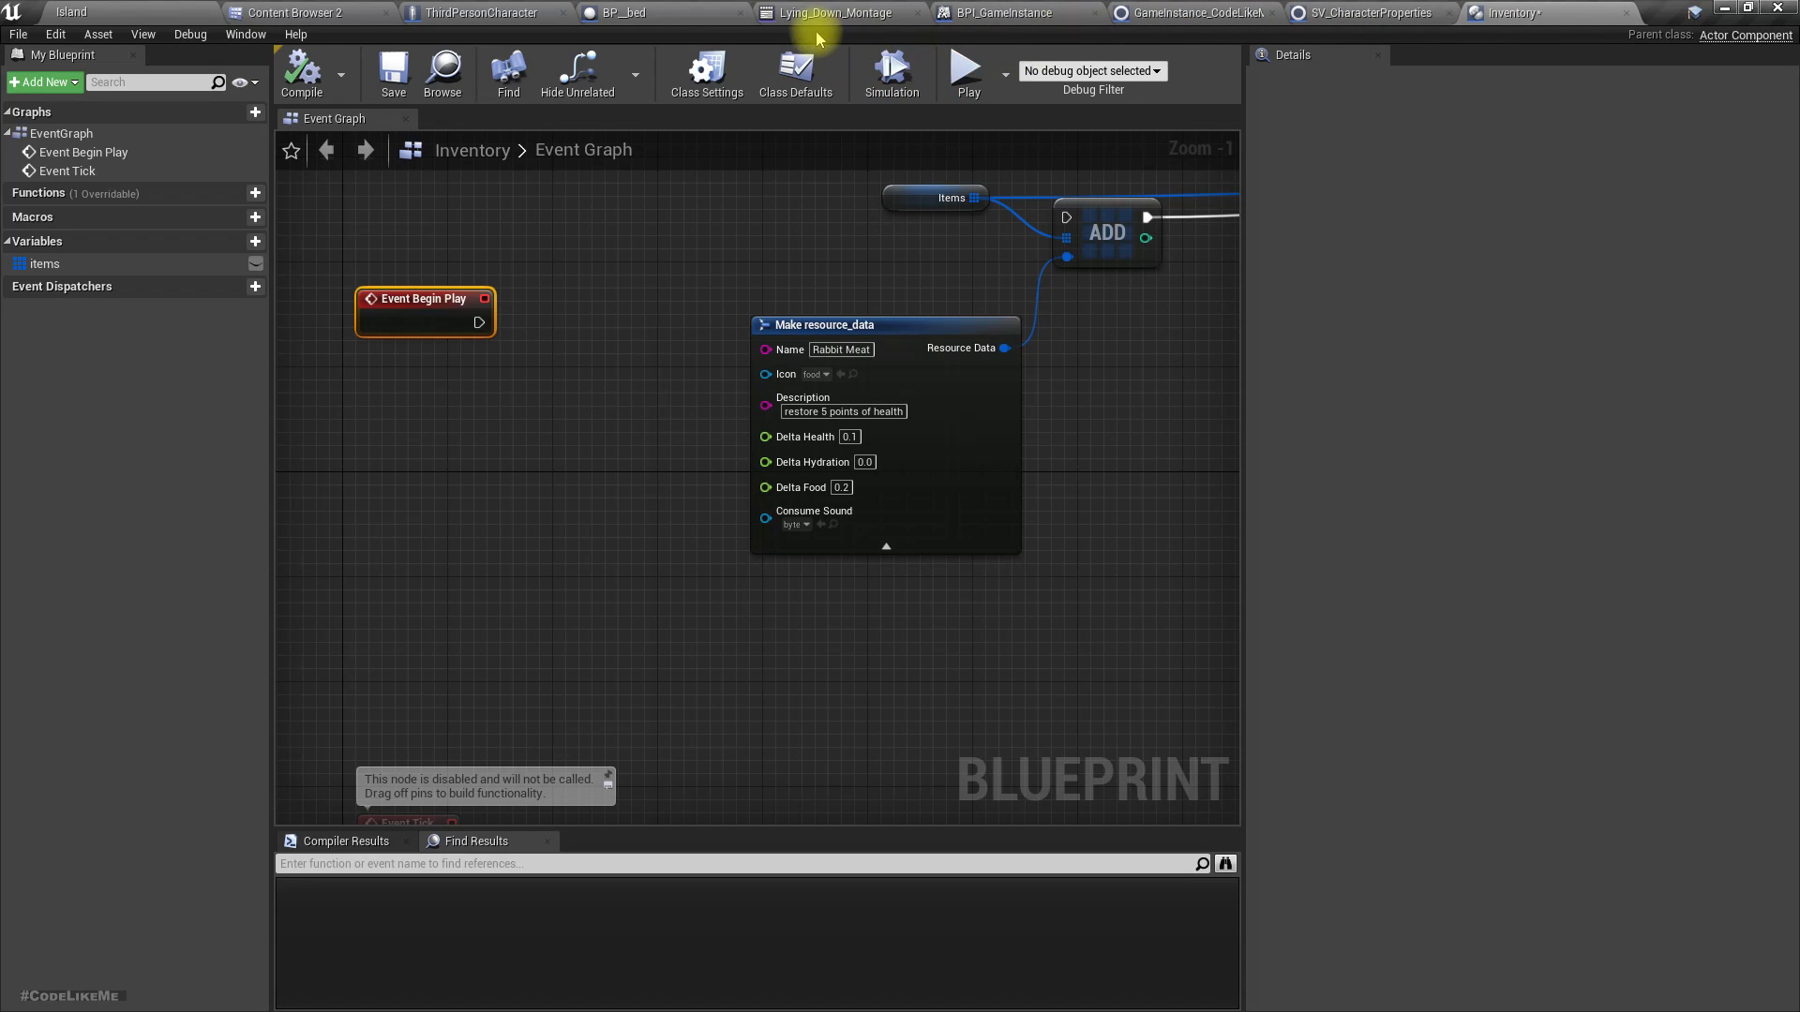
{"action": "left_click", "coordinate": [626, 13]}
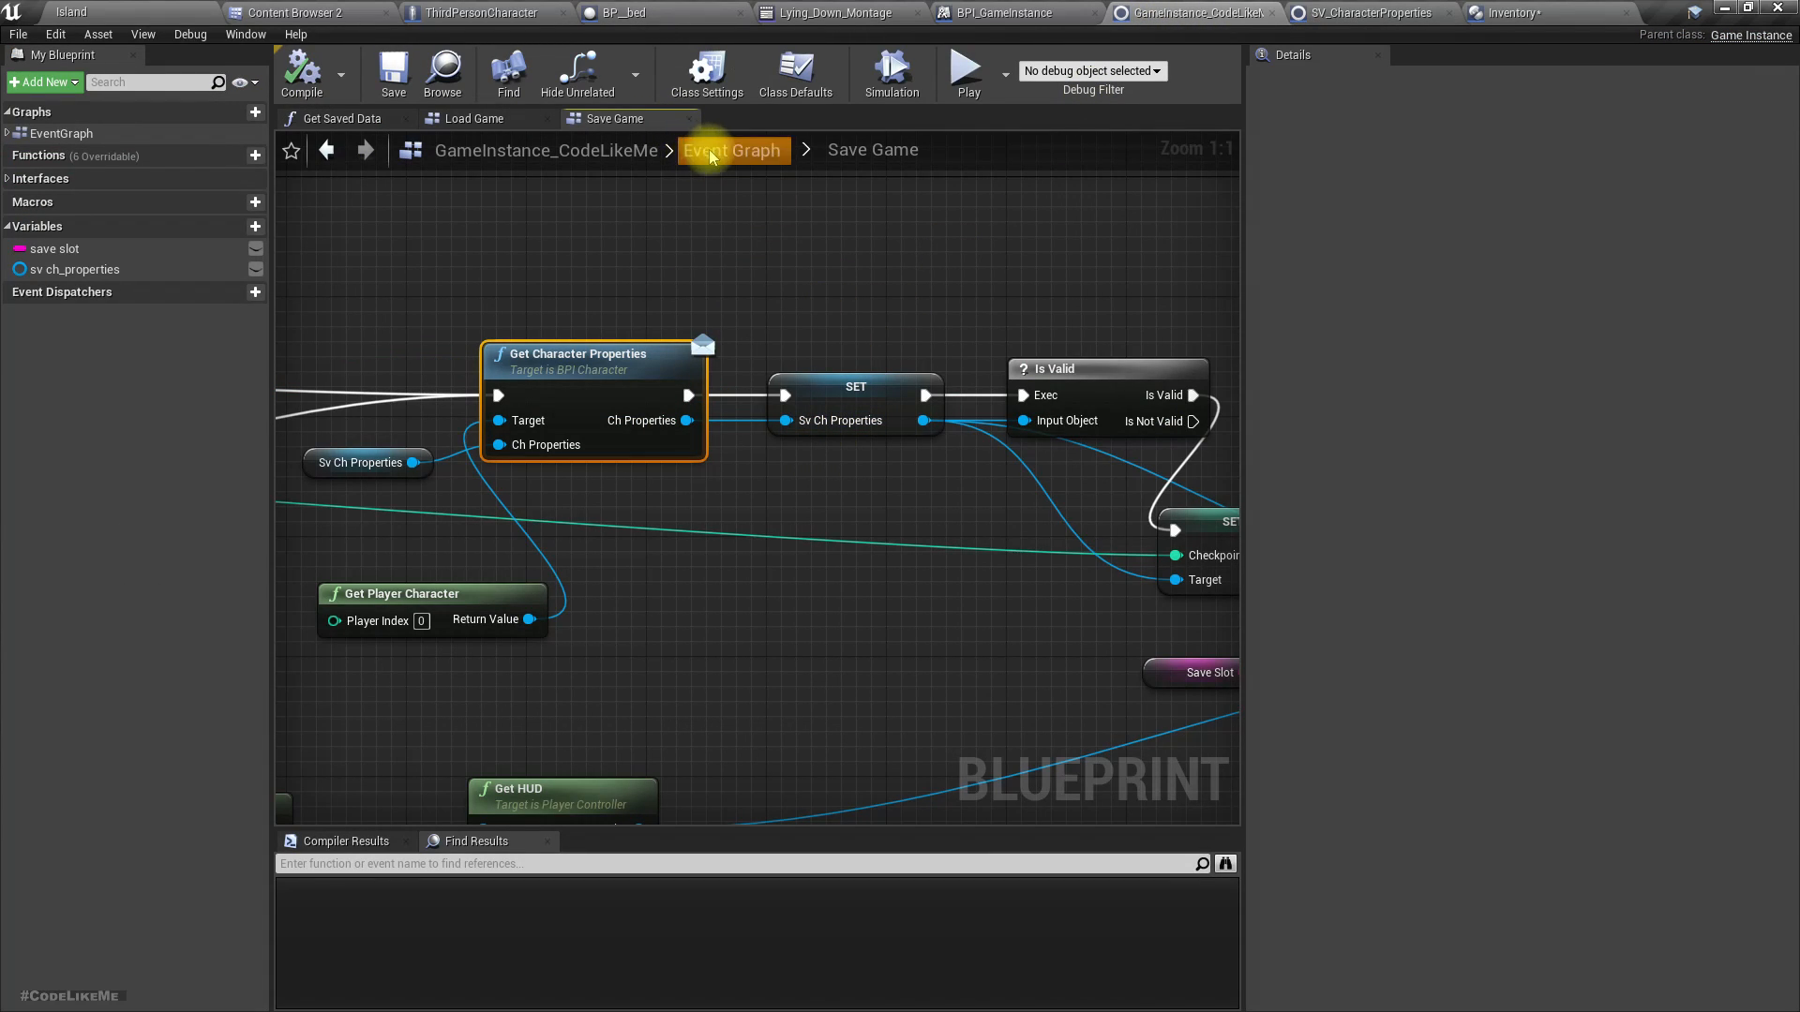
In the game instance, find all references to the sv ch_properties variable.
{"action": "left_click", "coordinate": [615, 118]}
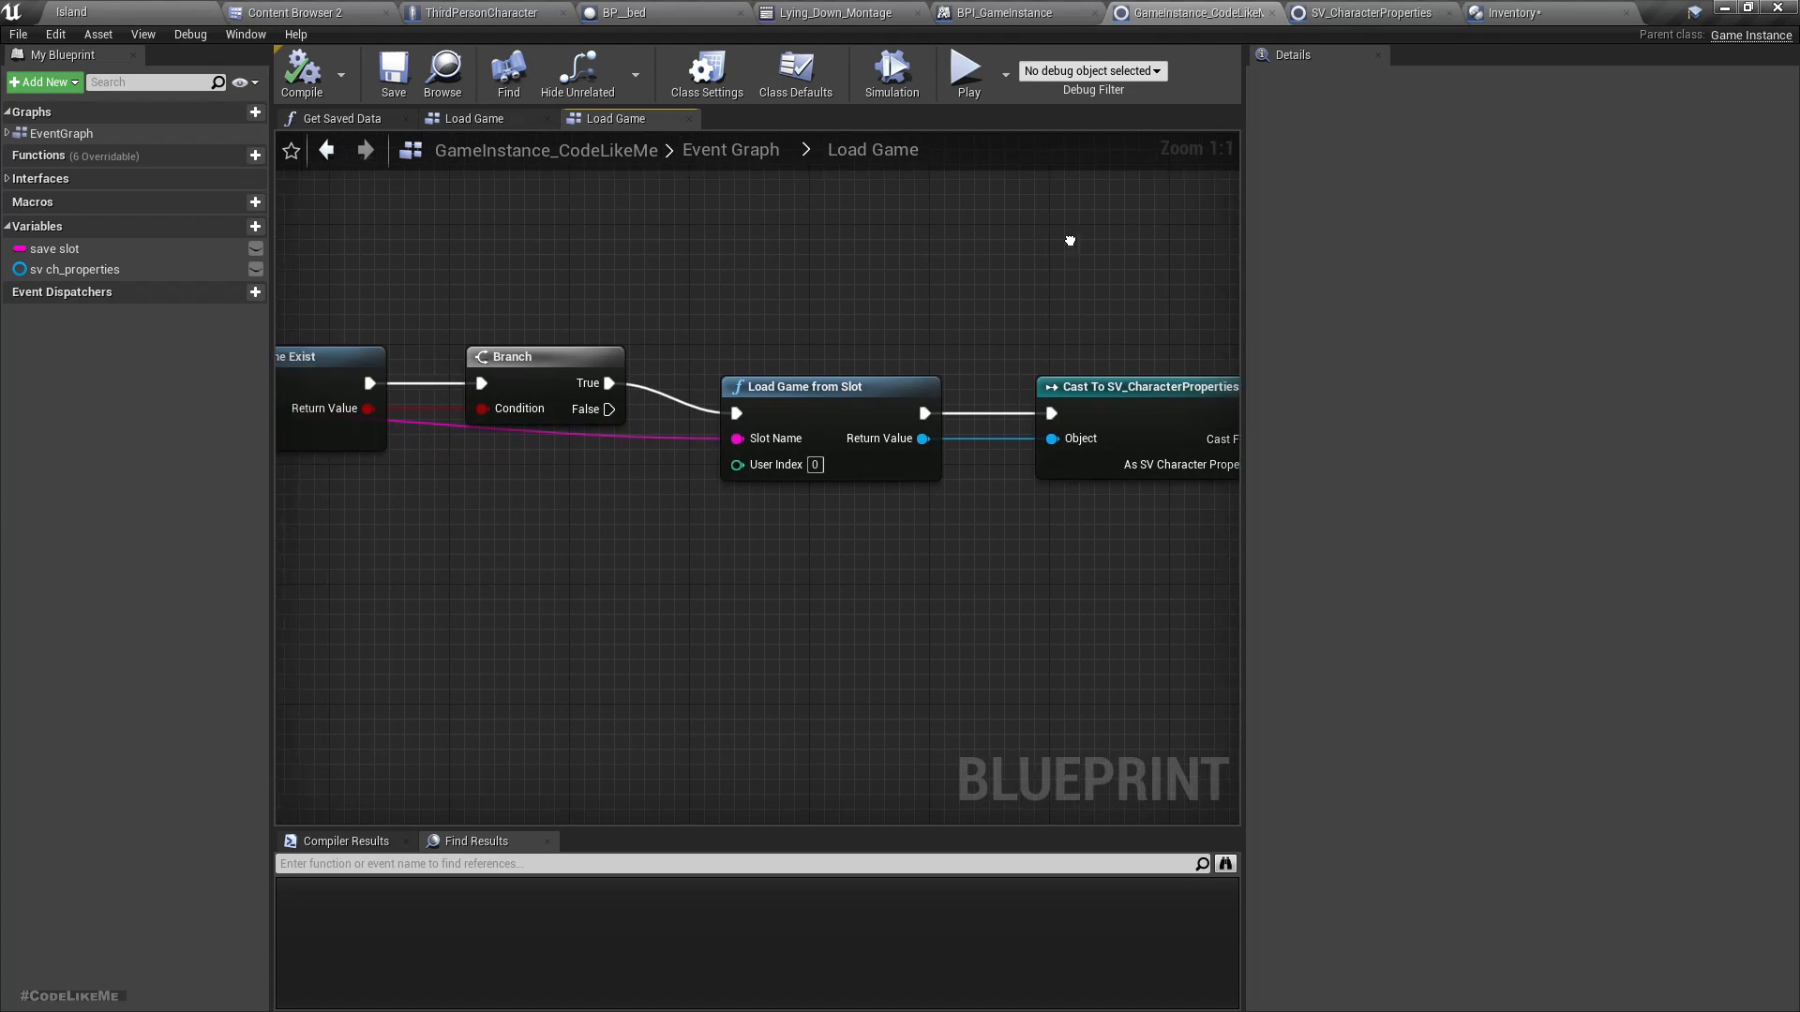
{"action": "left_click_drag", "start_coordinate": [1071, 242], "coordinate": [1131, 682]}
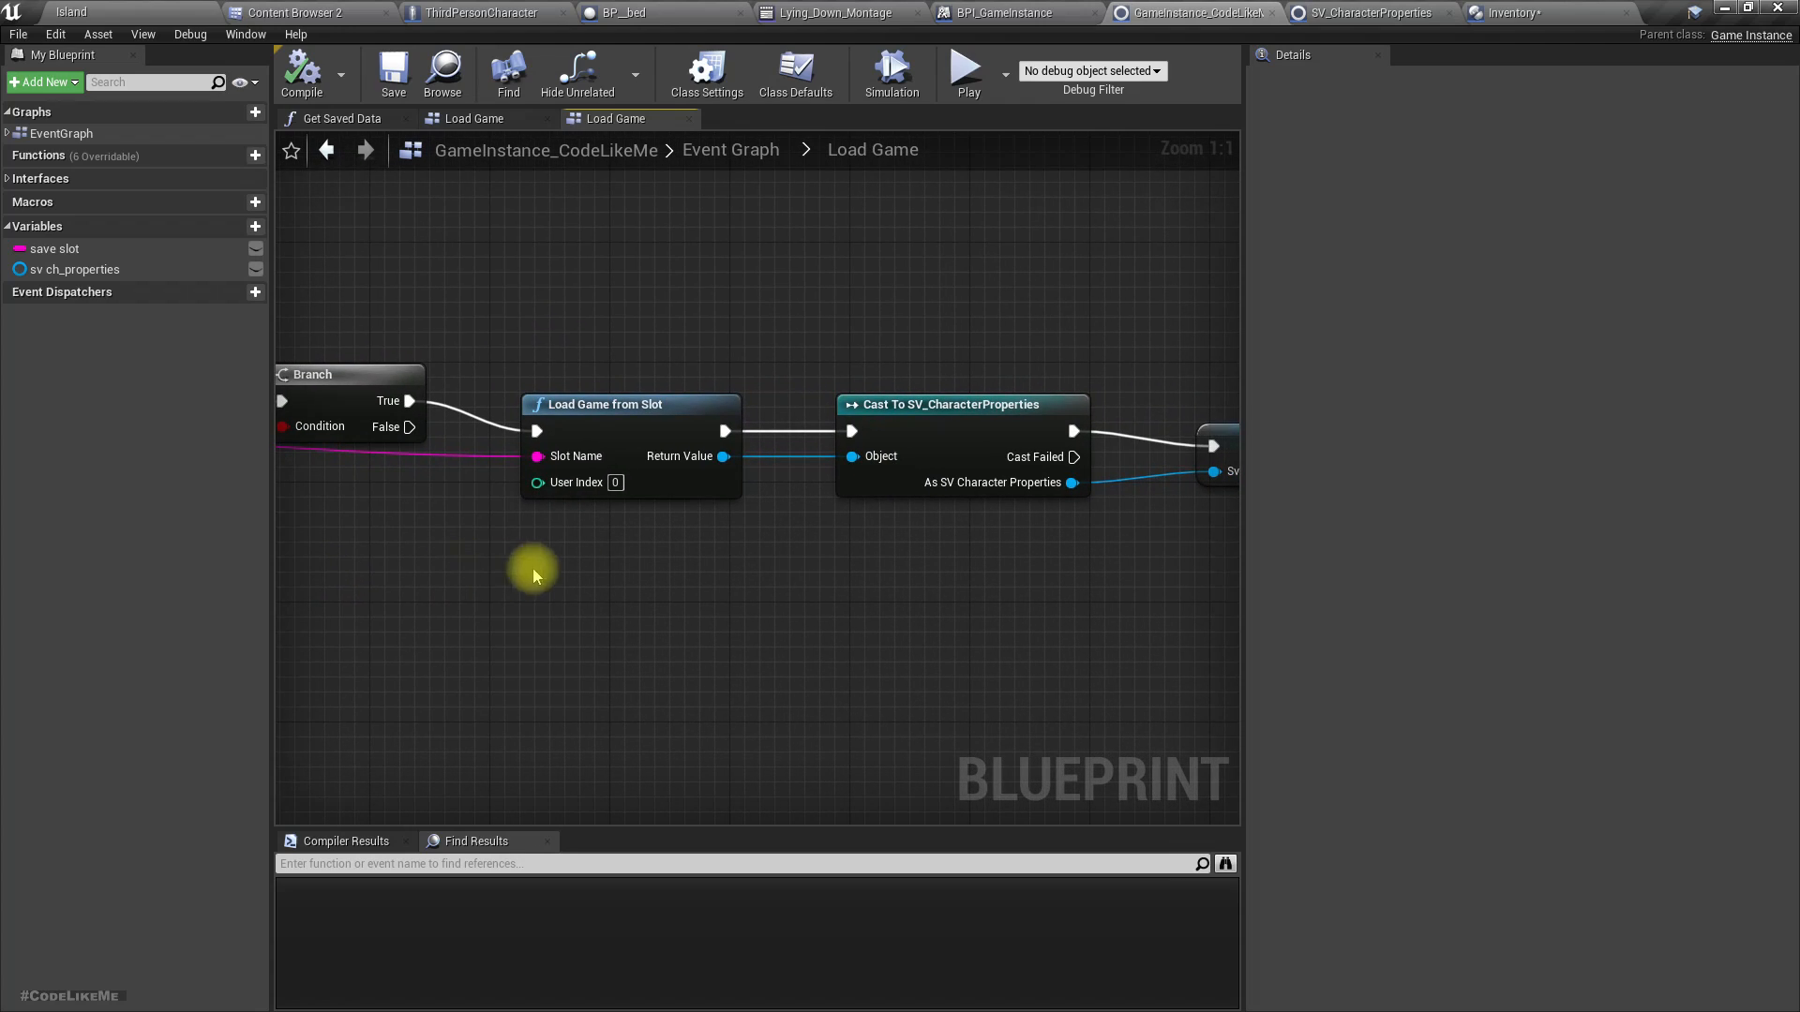
{"action": "right_click", "coordinate": [71, 268]}
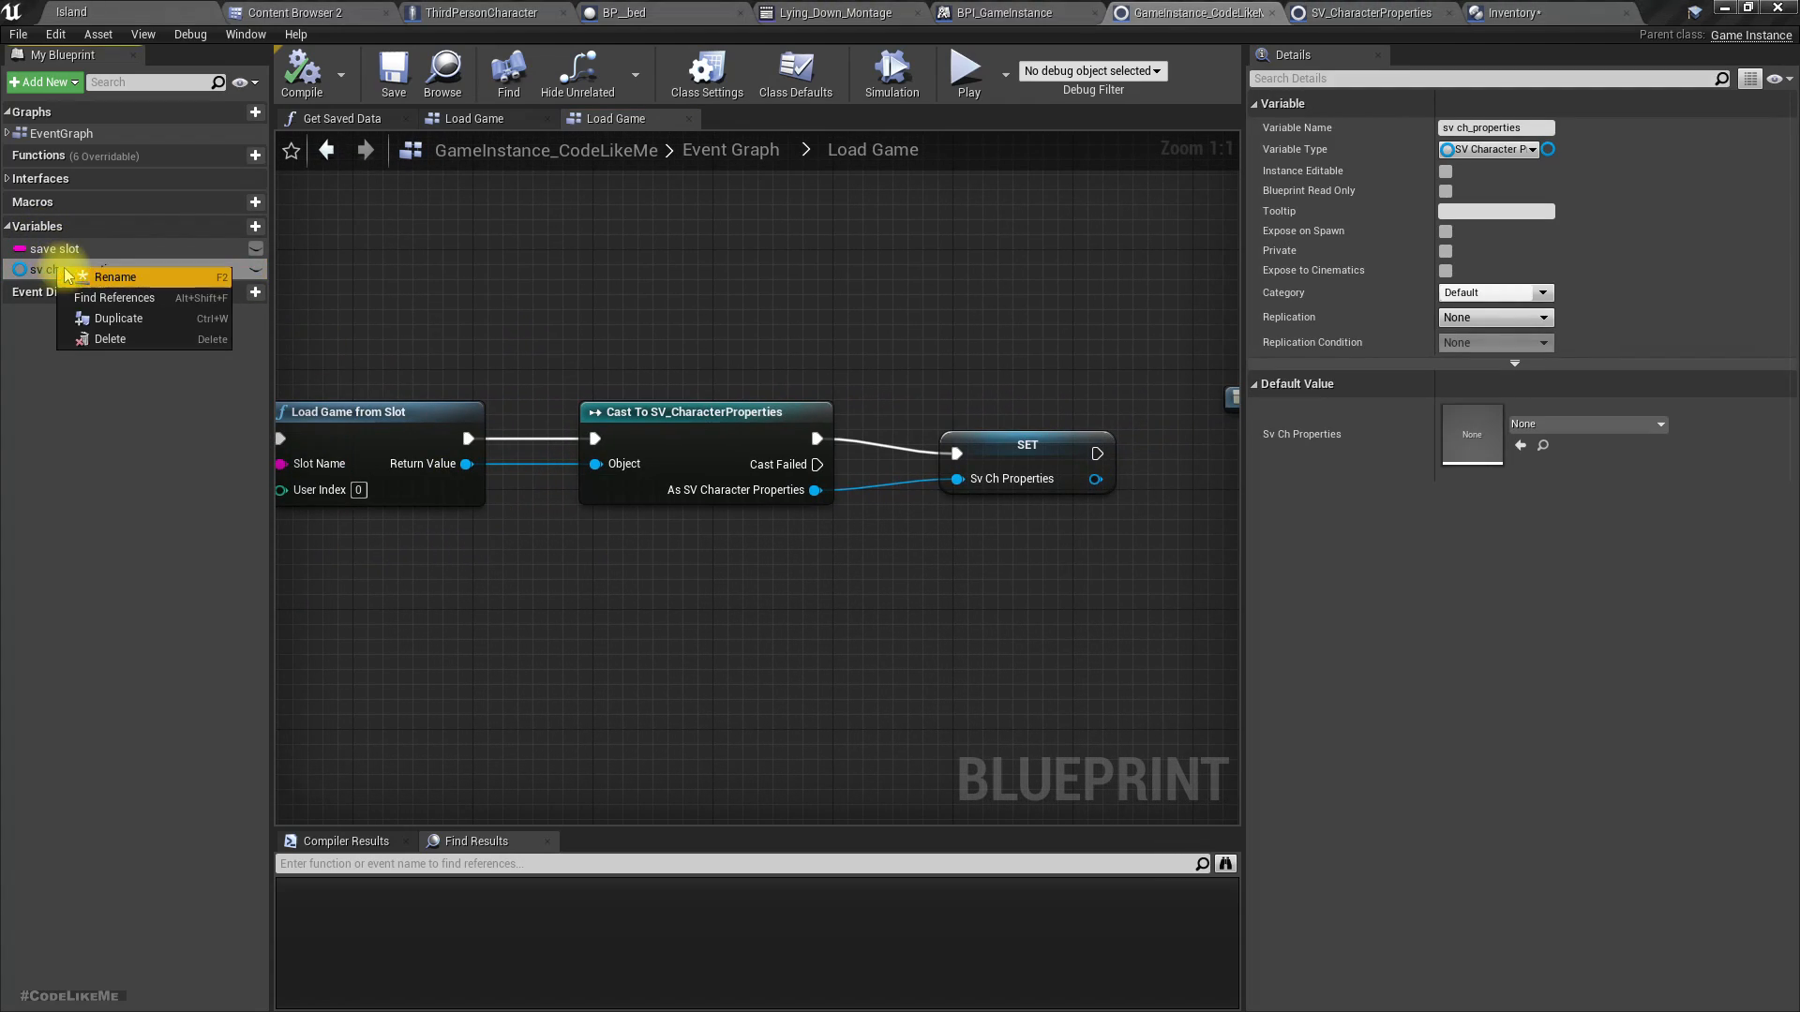
{"action": "left_click", "coordinate": [114, 298]}
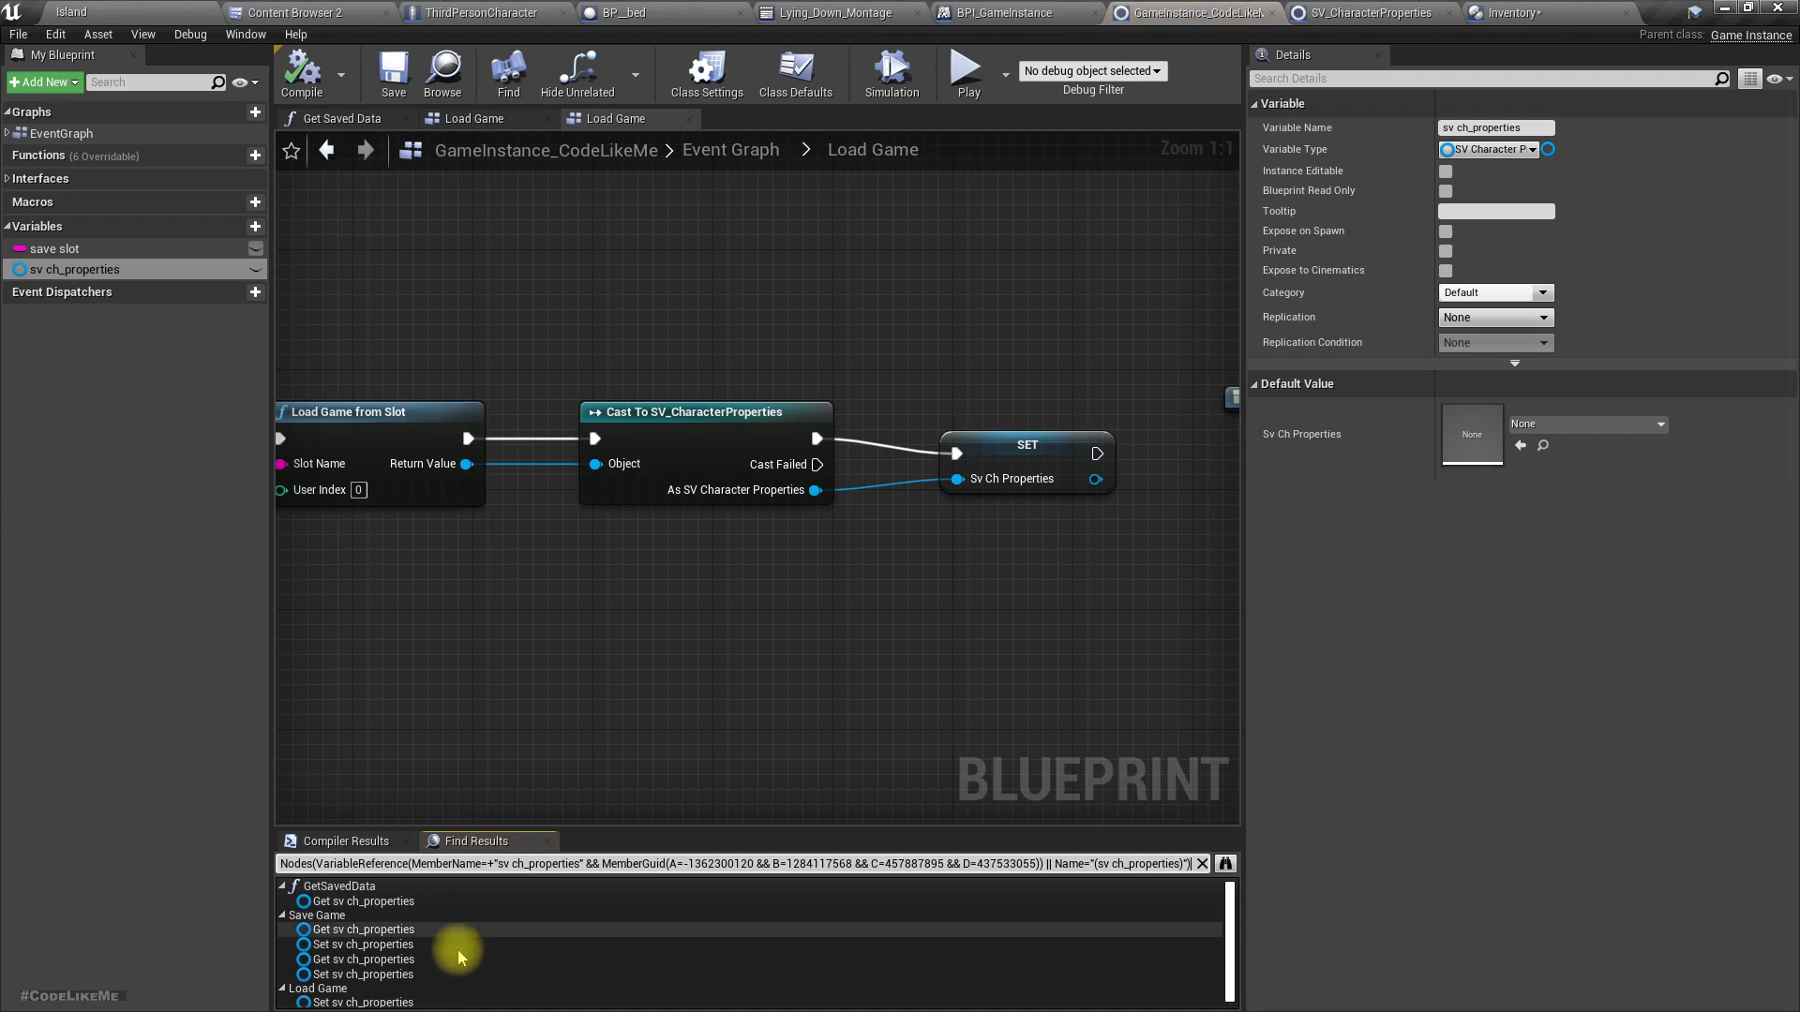
{"action": "mouse_move", "coordinate": [467, 932]}
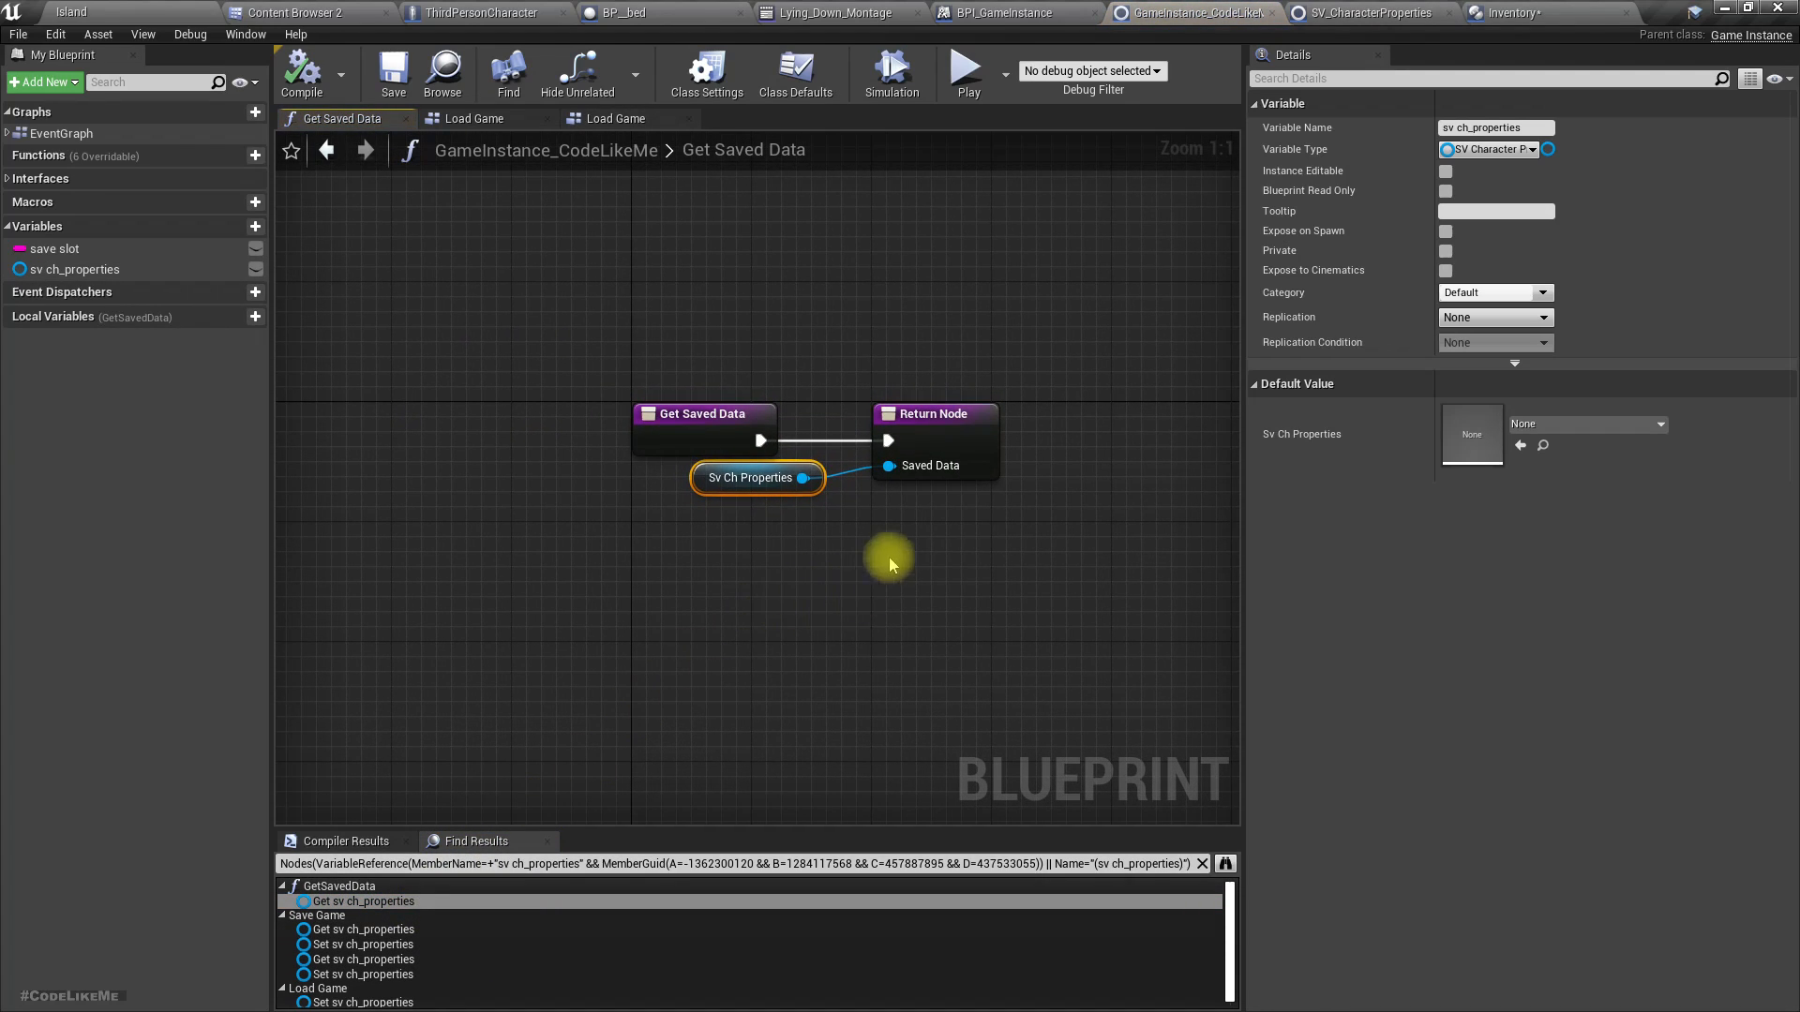
{"action": "mouse_move", "coordinate": [1053, 481]}
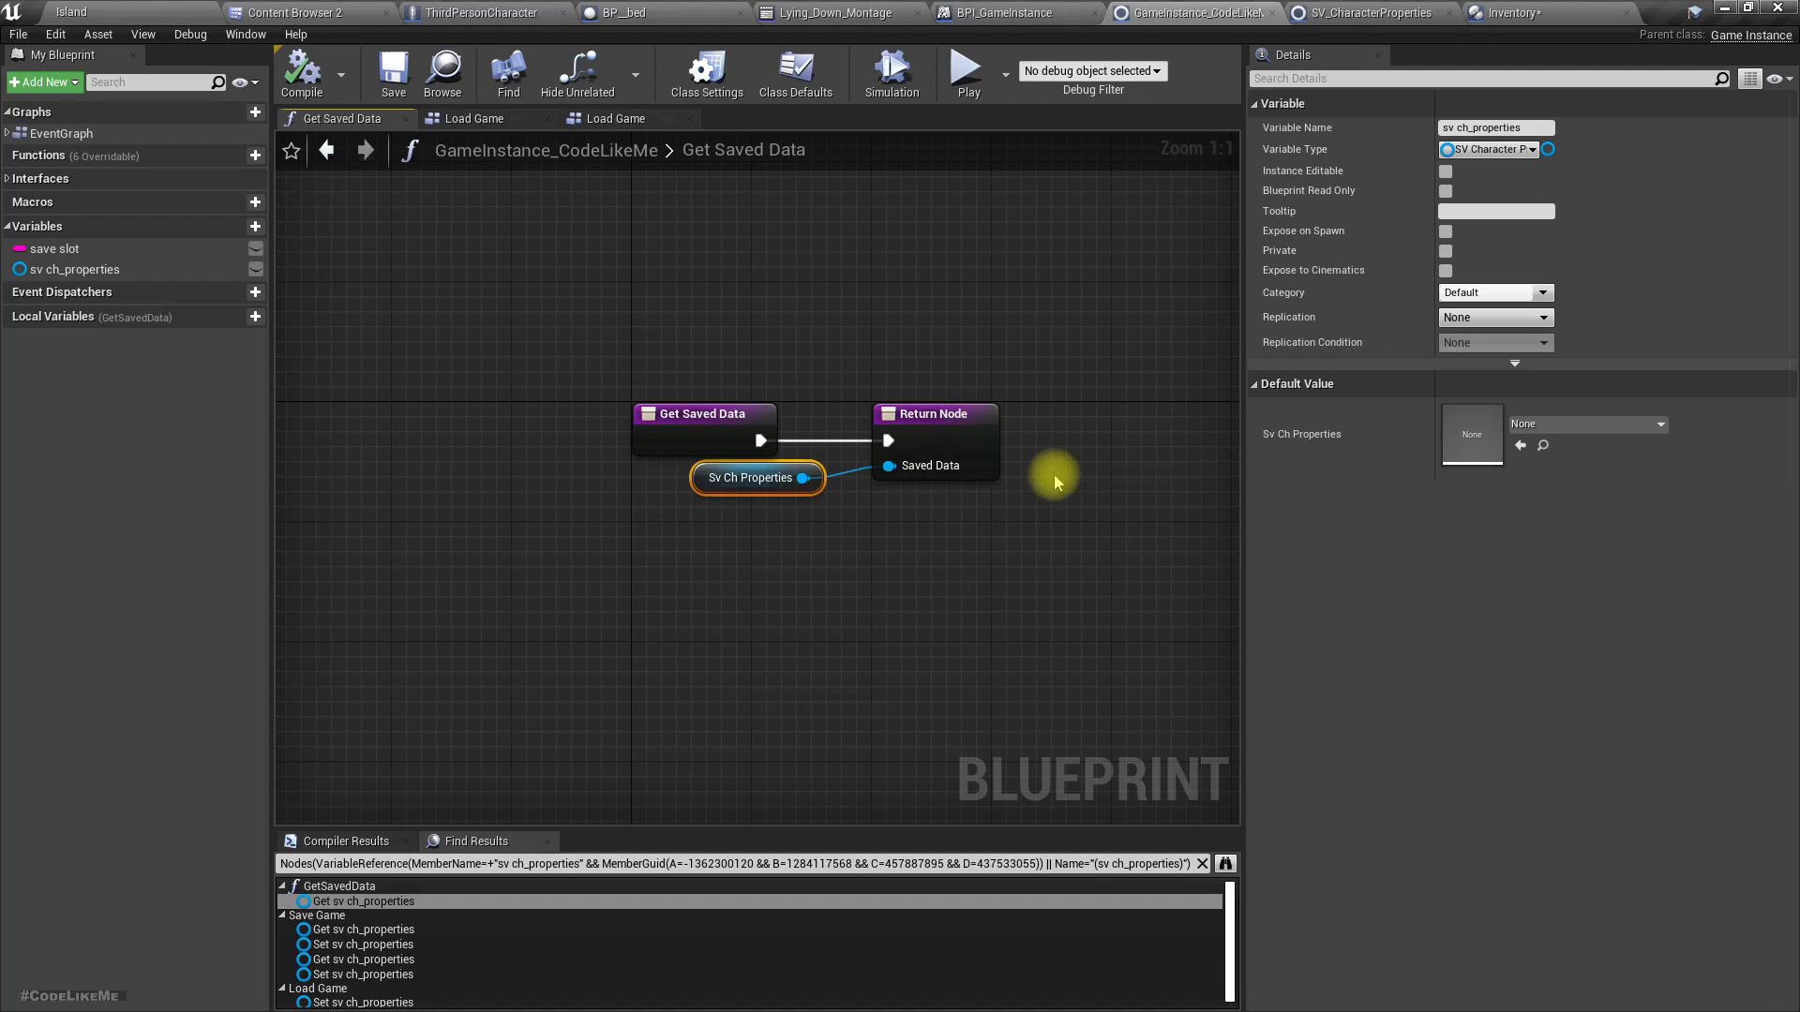
{"action": "mouse_move", "coordinate": [607, 53]}
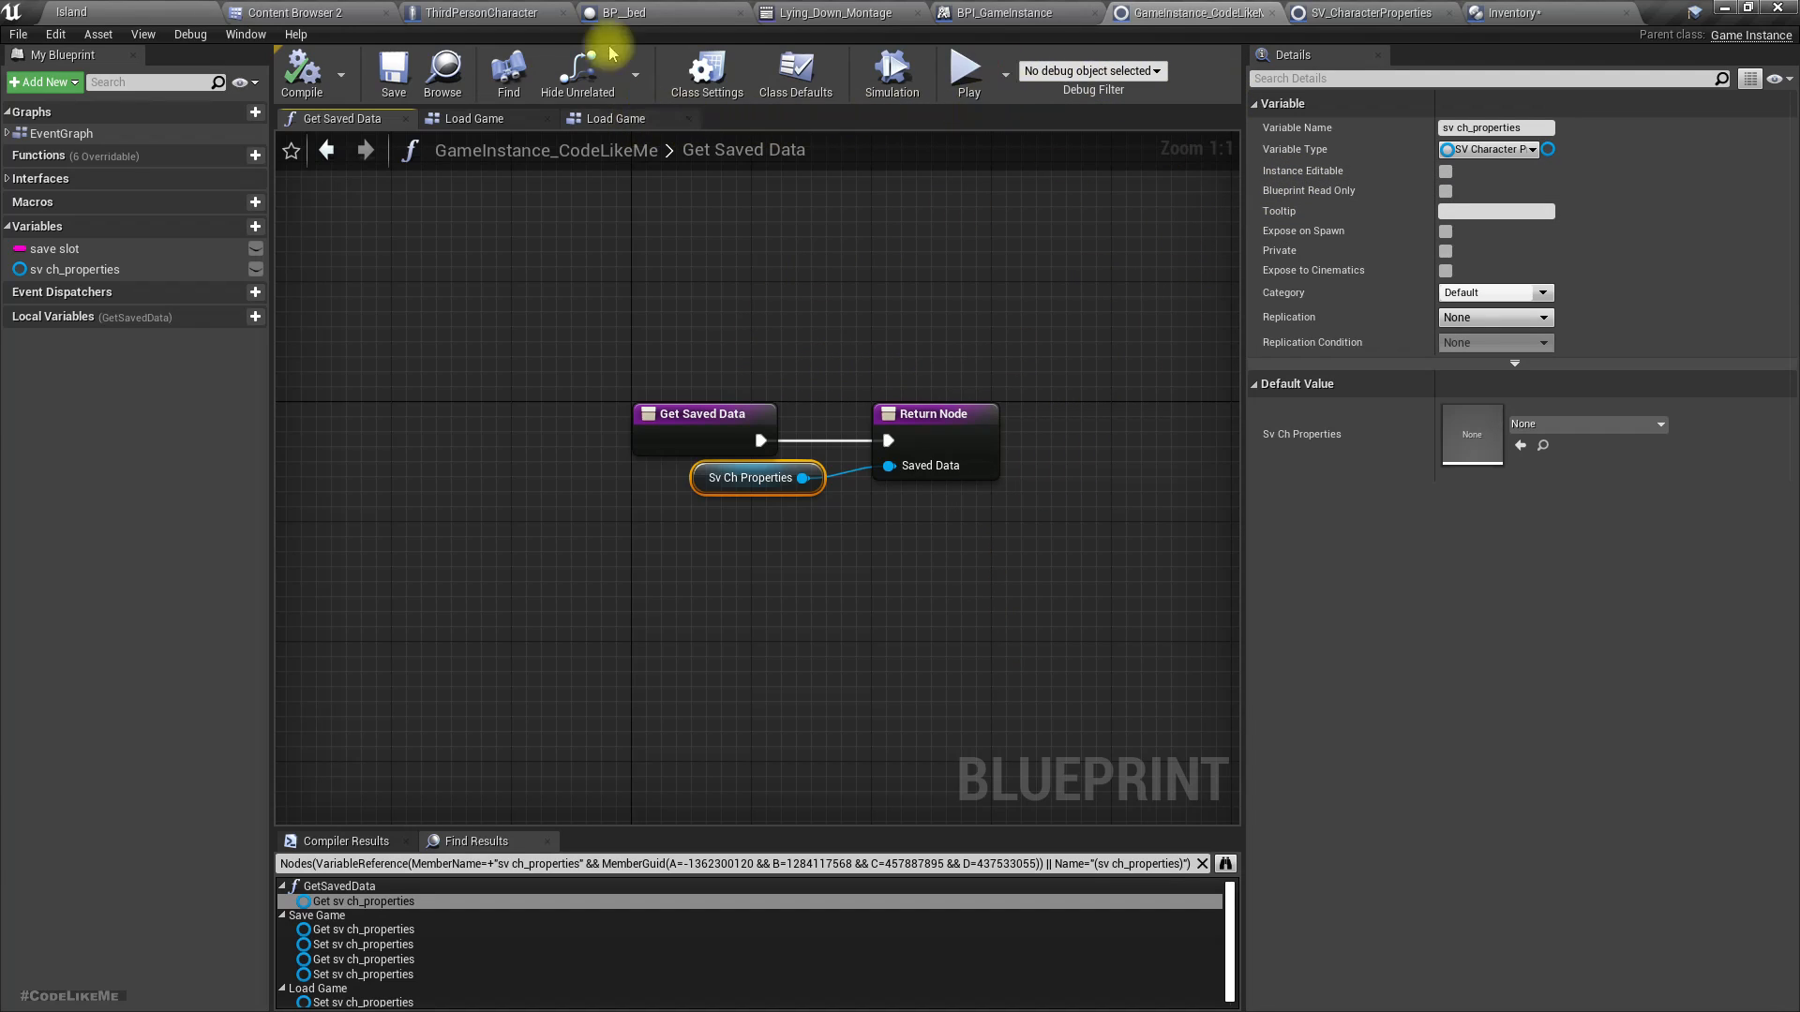
In ThirdPersonCharacter, locate Get Saved Data in Init Character Data and pull out the saved Items.
{"action": "left_click", "coordinate": [481, 13]}
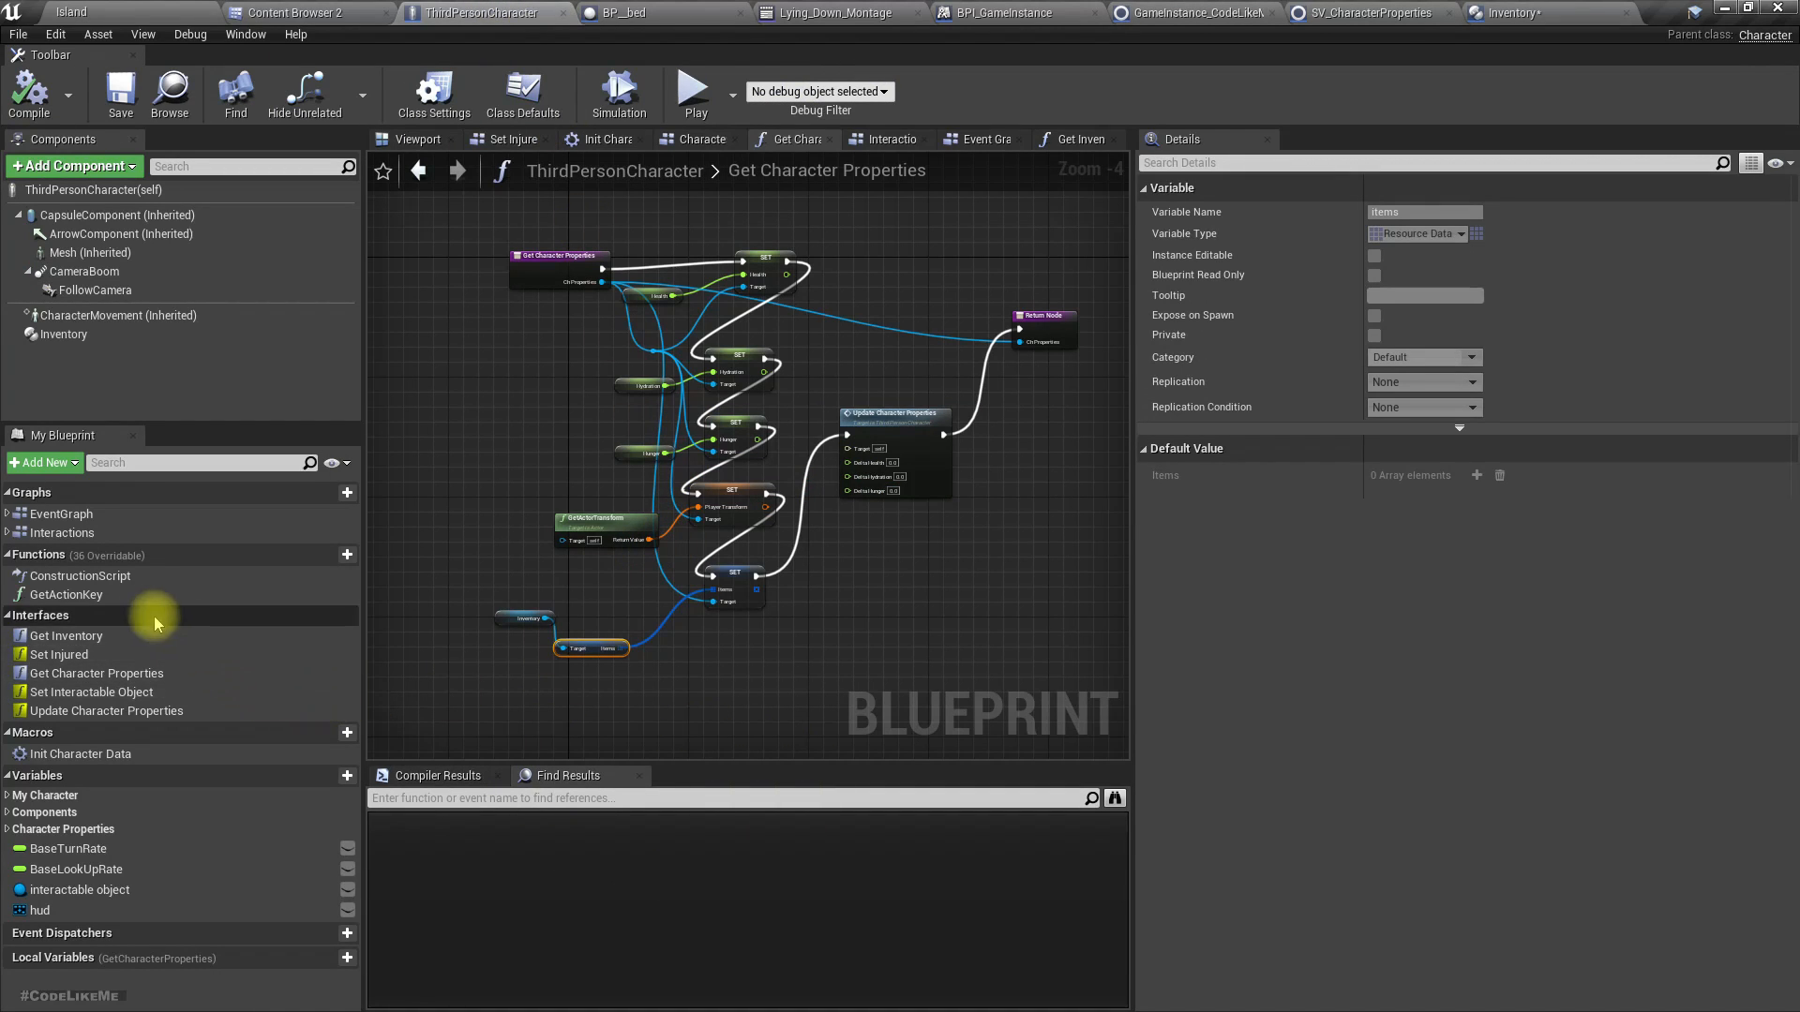
{"action": "mouse_move", "coordinate": [467, 819]}
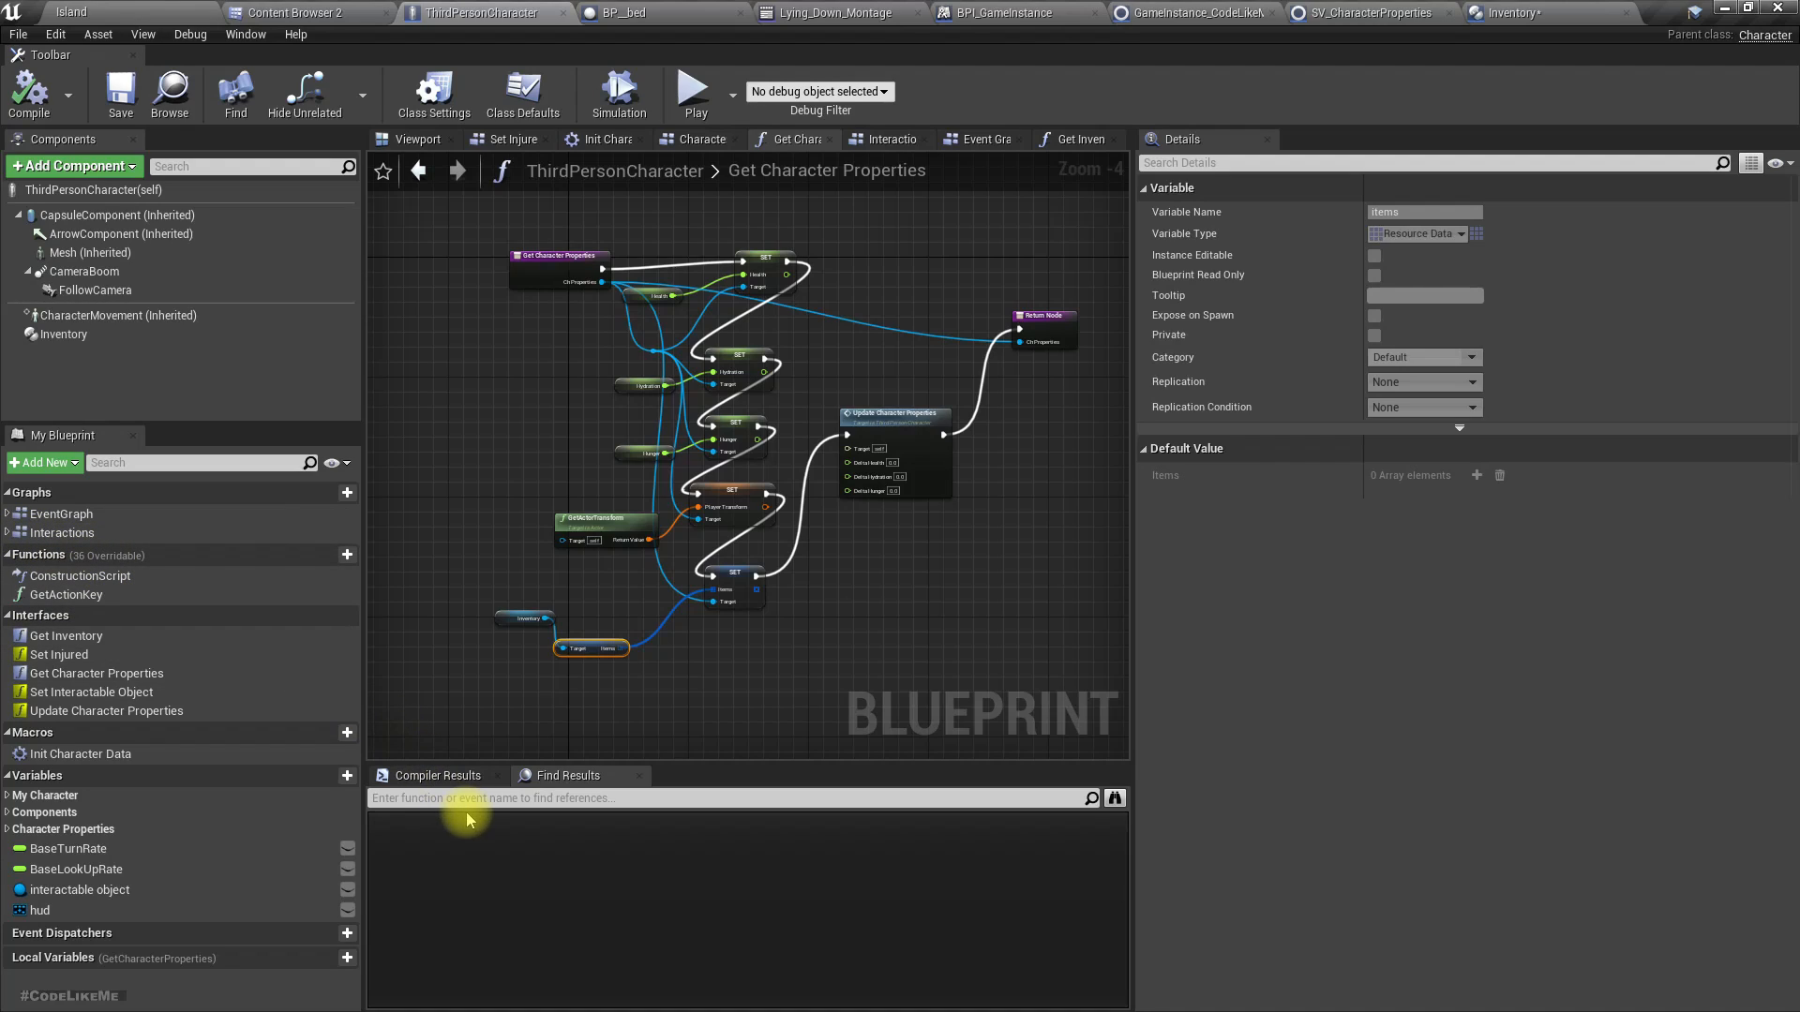
{"action": "type", "text": "get saved"}
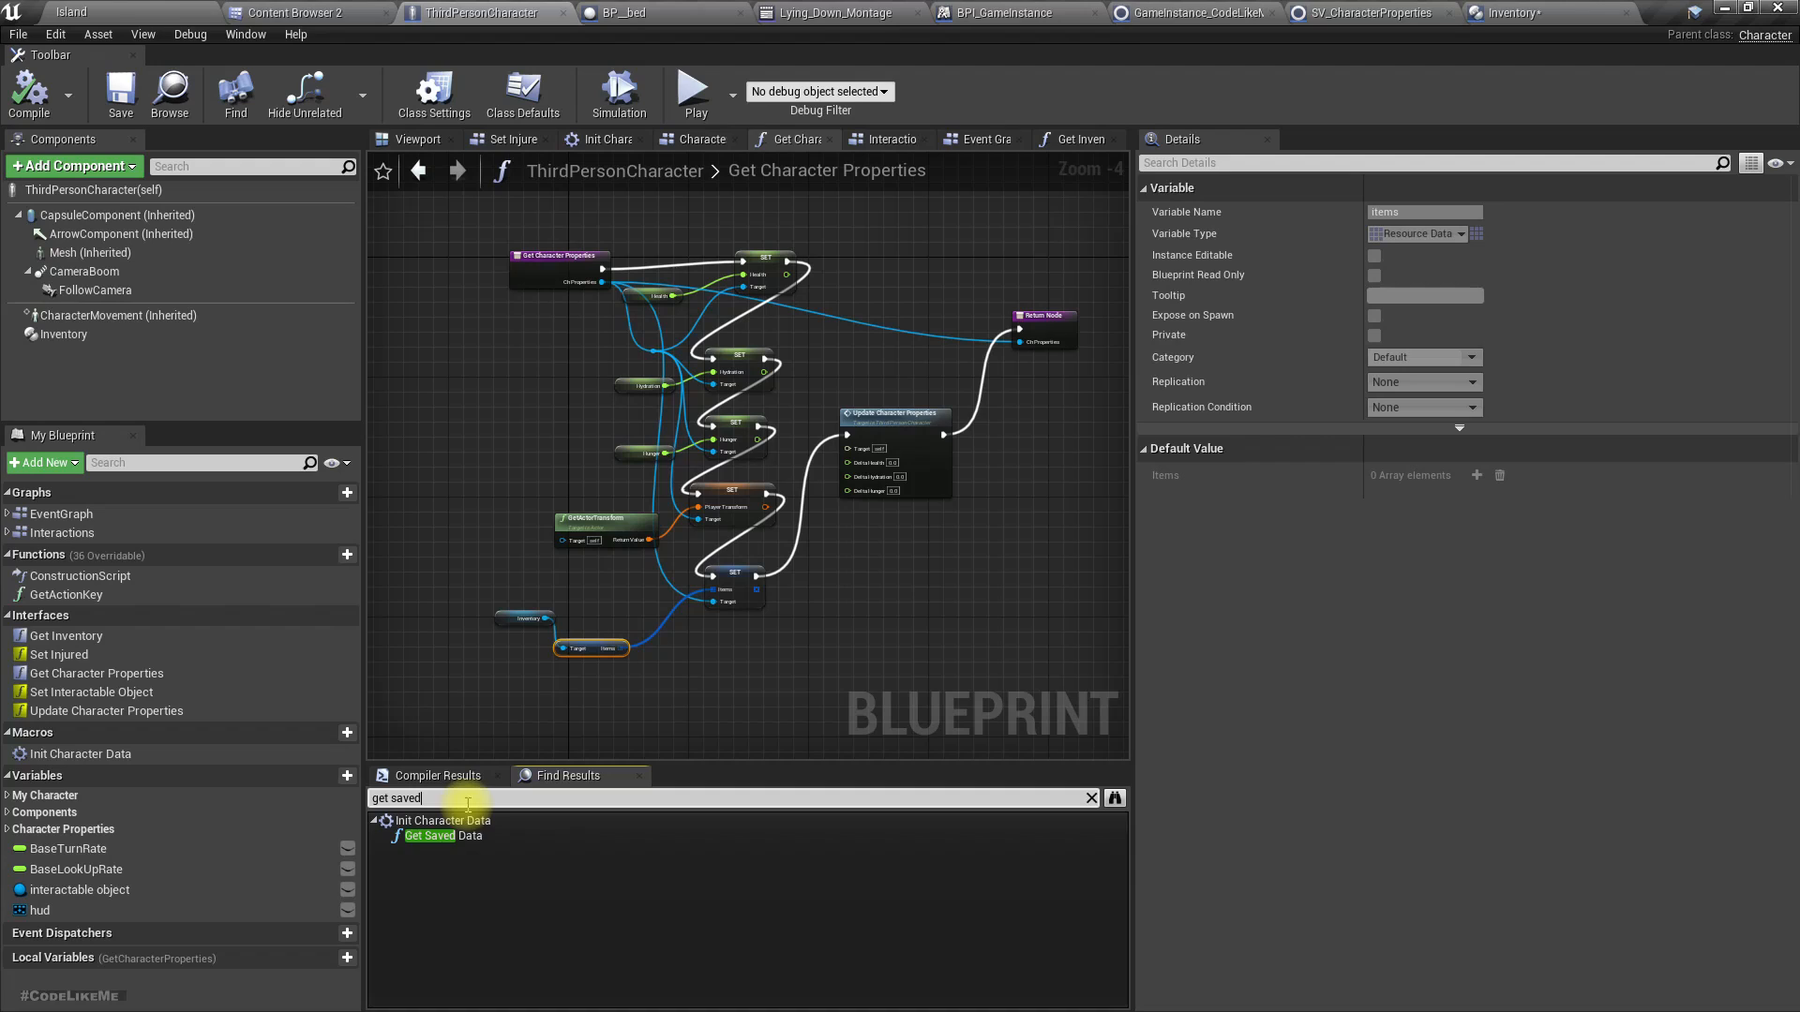
{"action": "double_click", "coordinate": [443, 836]}
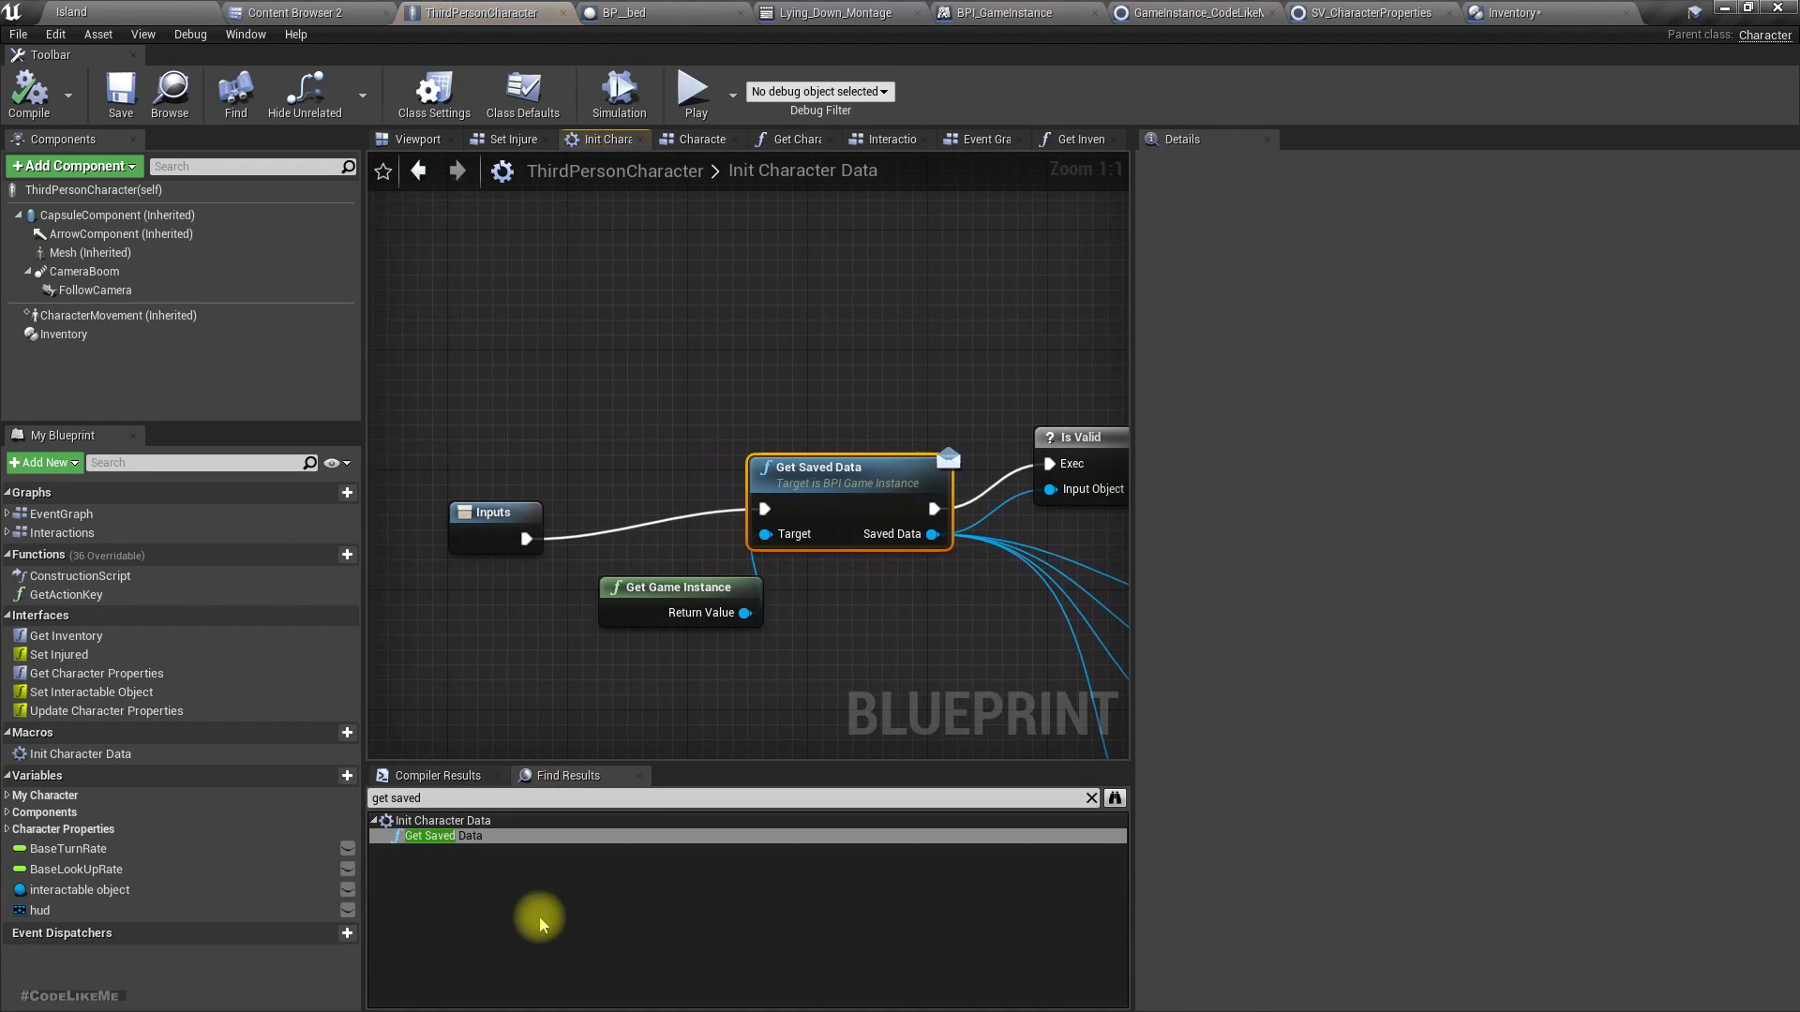
{"action": "scroll", "scroll_direction": "down", "scroll_amount": 3}
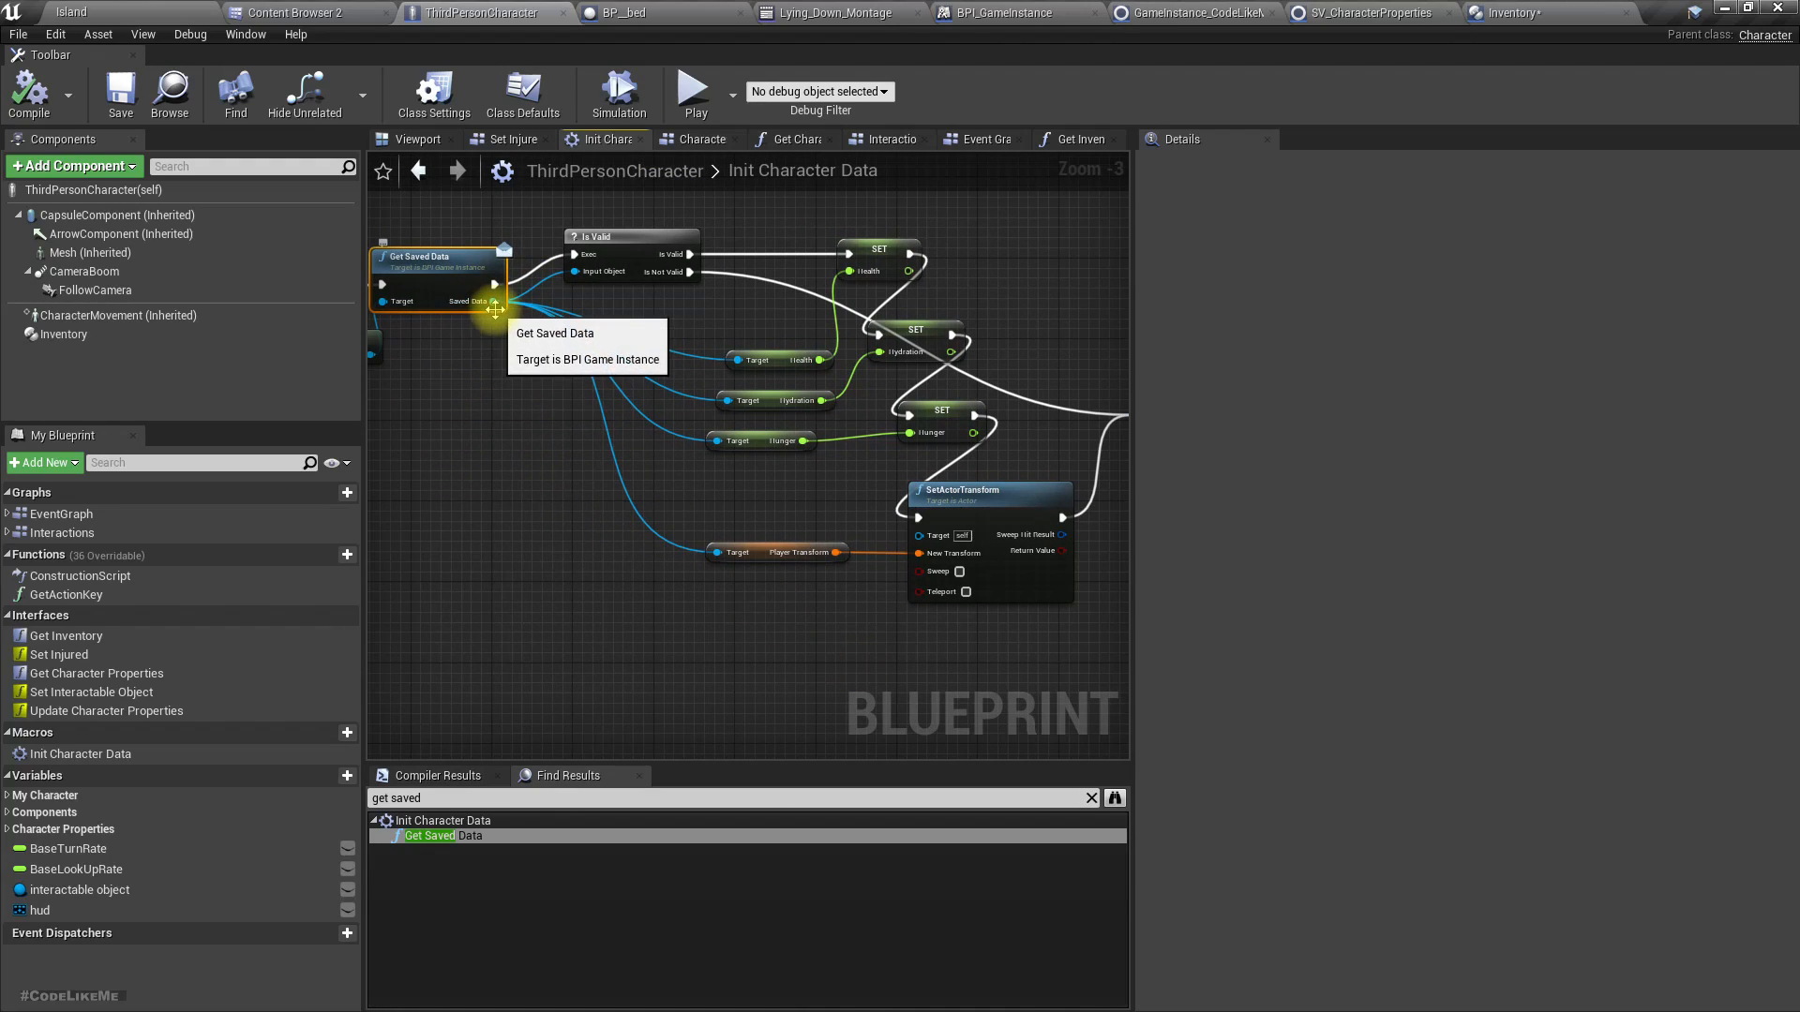
{"action": "left_click_drag", "start_coordinate": [491, 300], "coordinate": [666, 630]}
{"action": "type", "text": "set"}
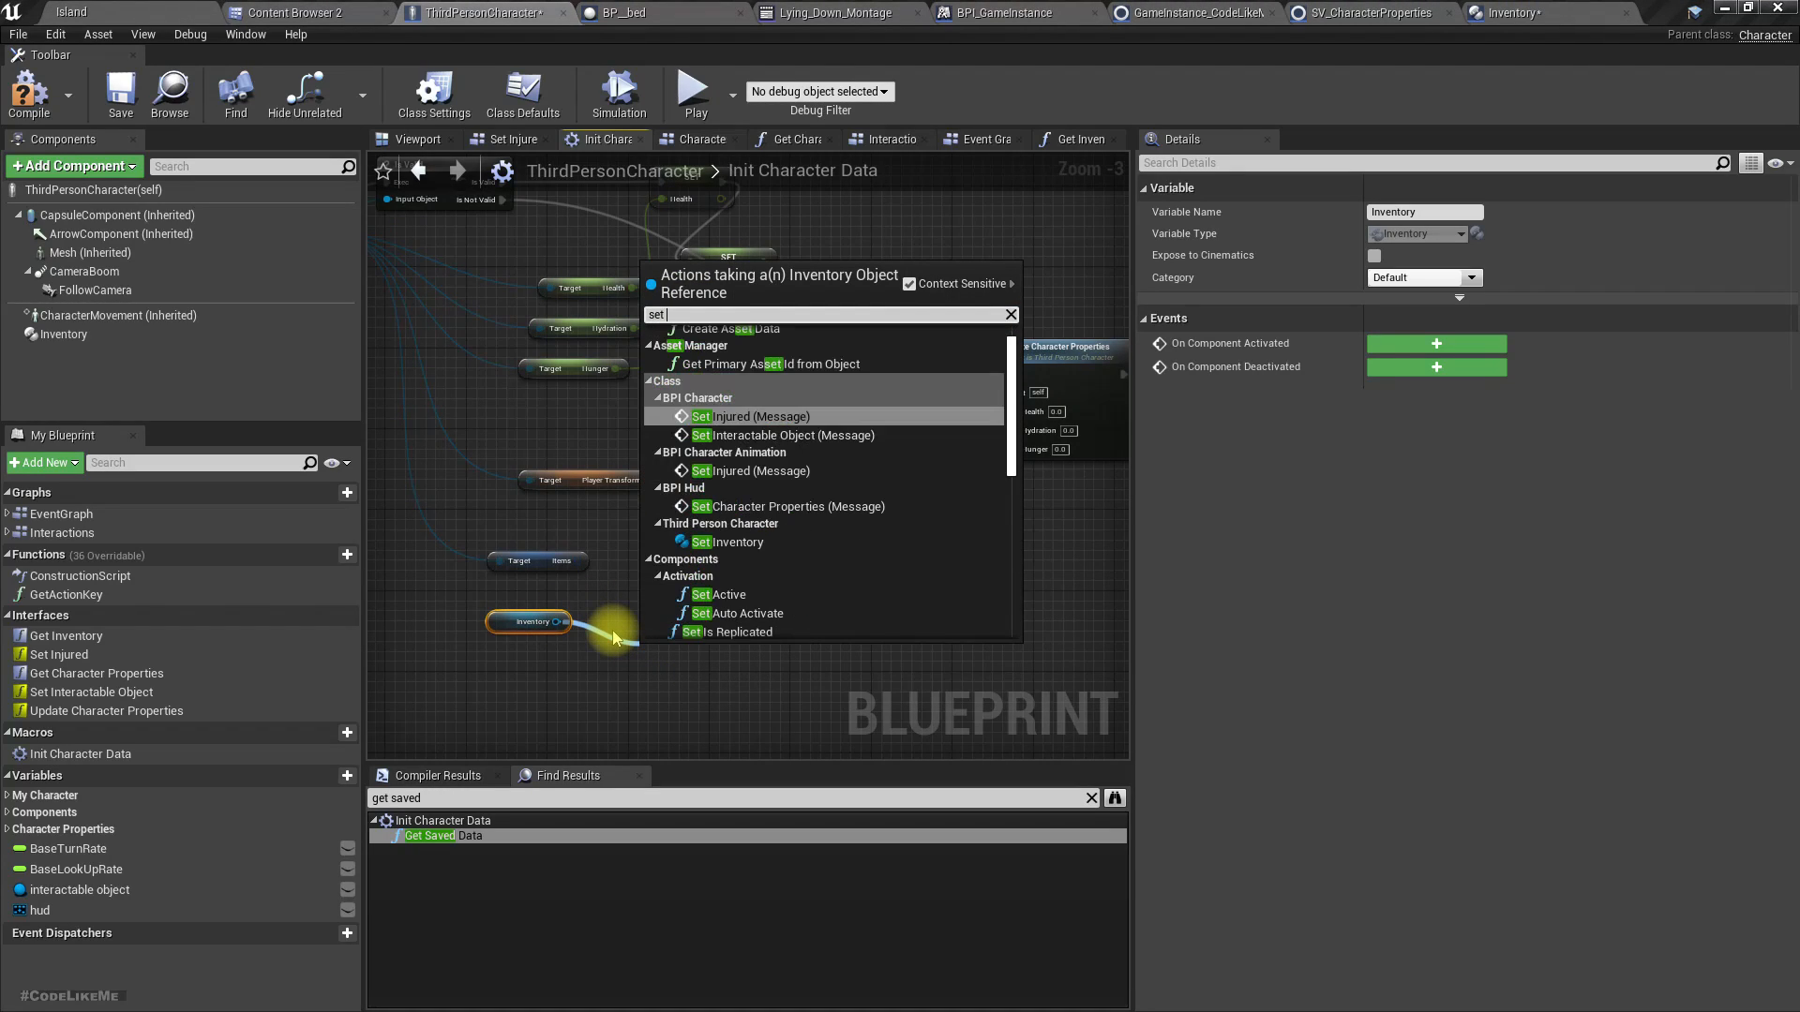
Add Set Items on Inventory, wire it into the chain with saved Items, and compile.
{"action": "left_click", "coordinate": [714, 541]}
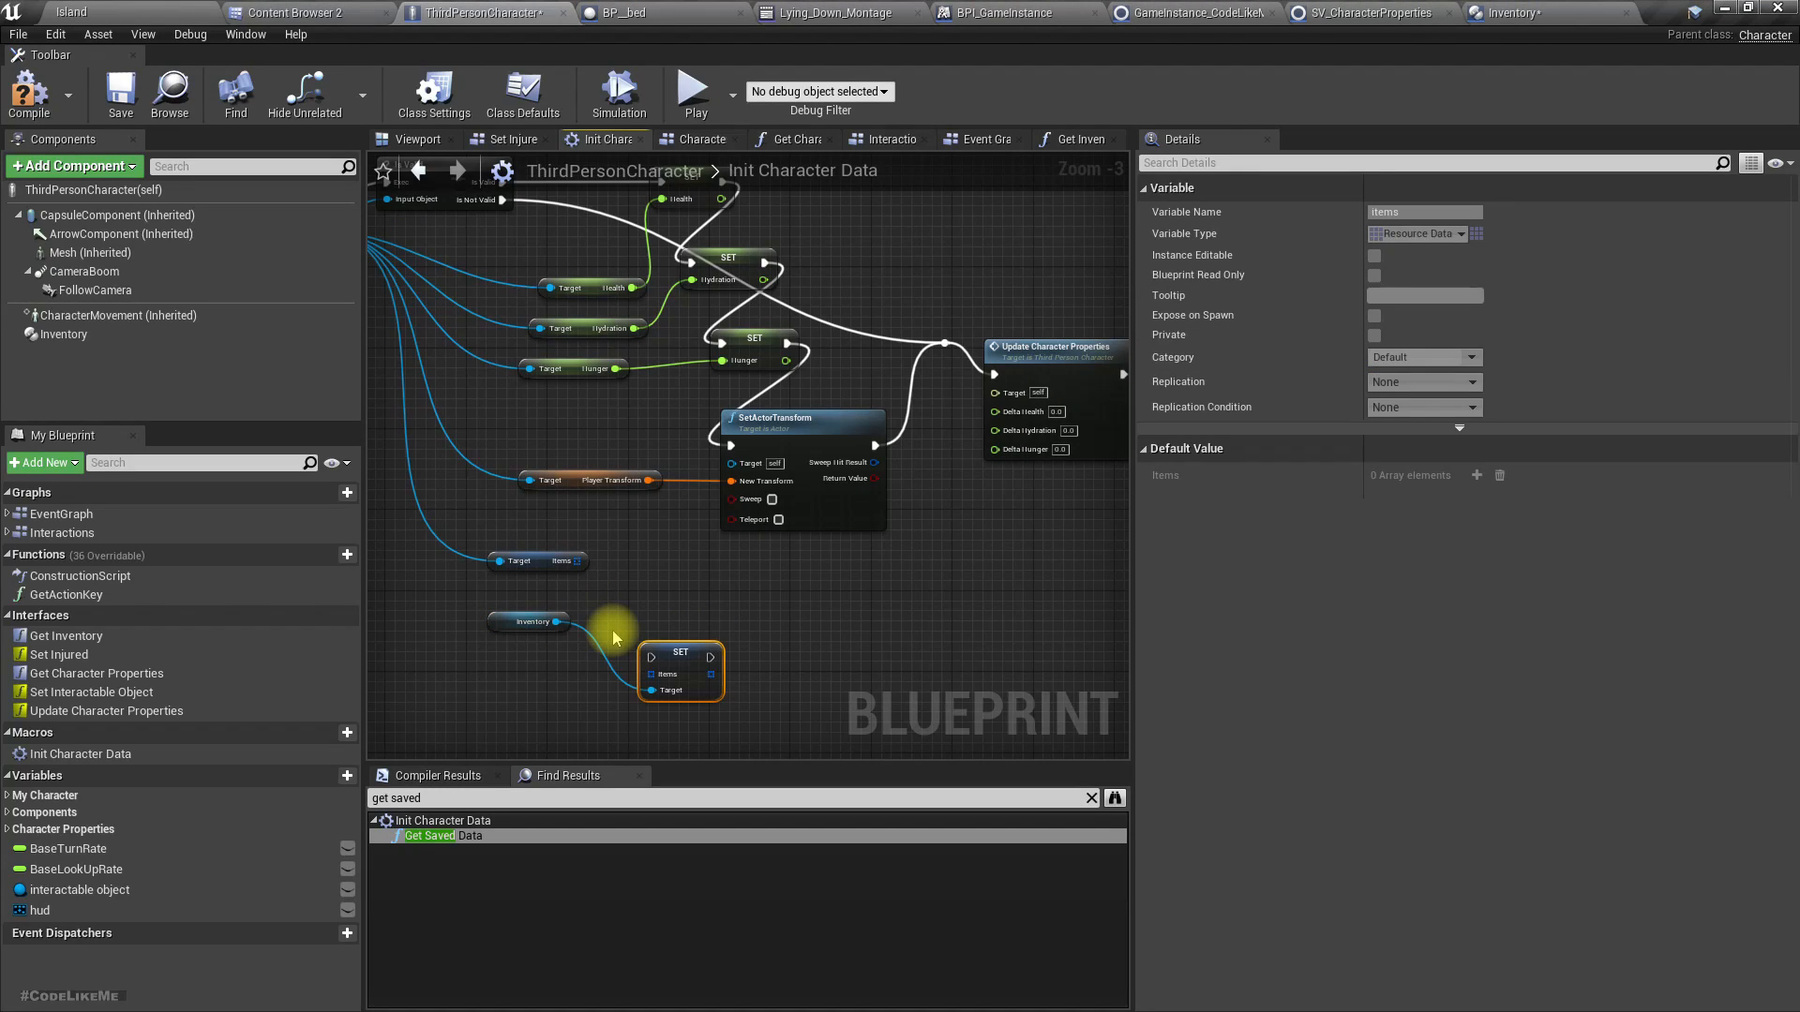
{"action": "left_click_drag", "start_coordinate": [681, 672], "coordinate": [791, 649]}
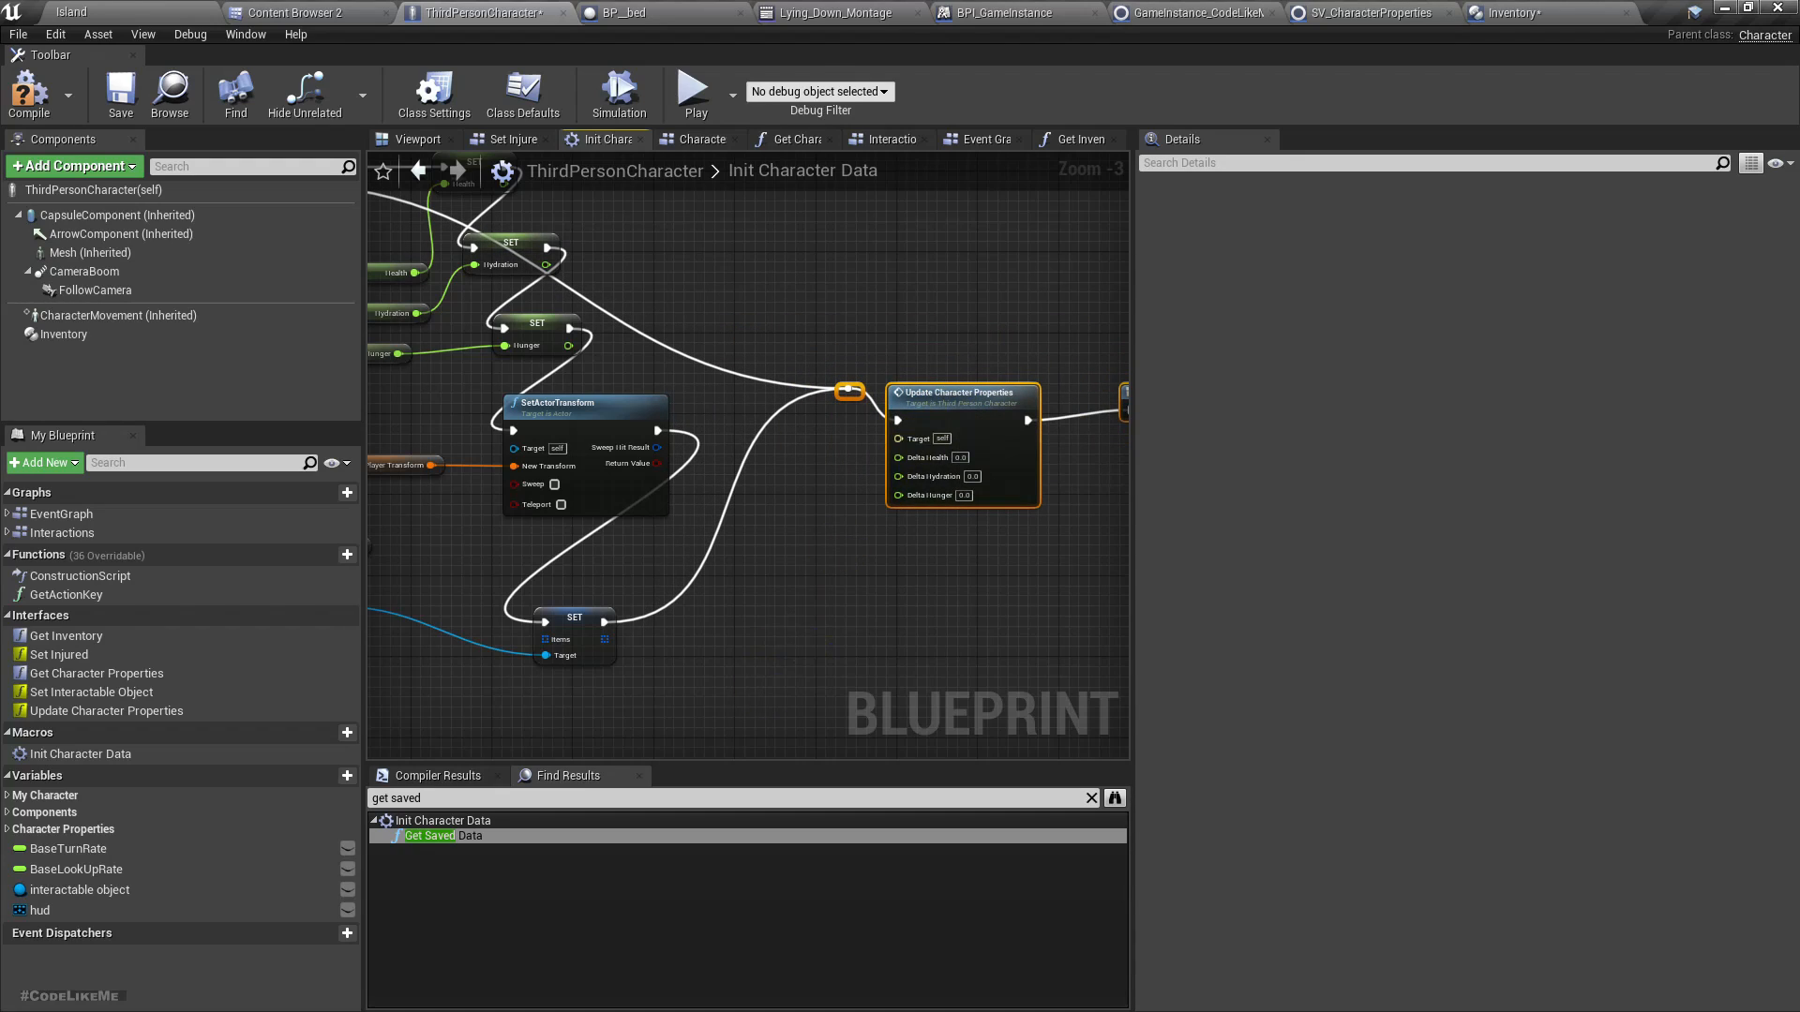
{"action": "left_click", "coordinate": [28, 94]}
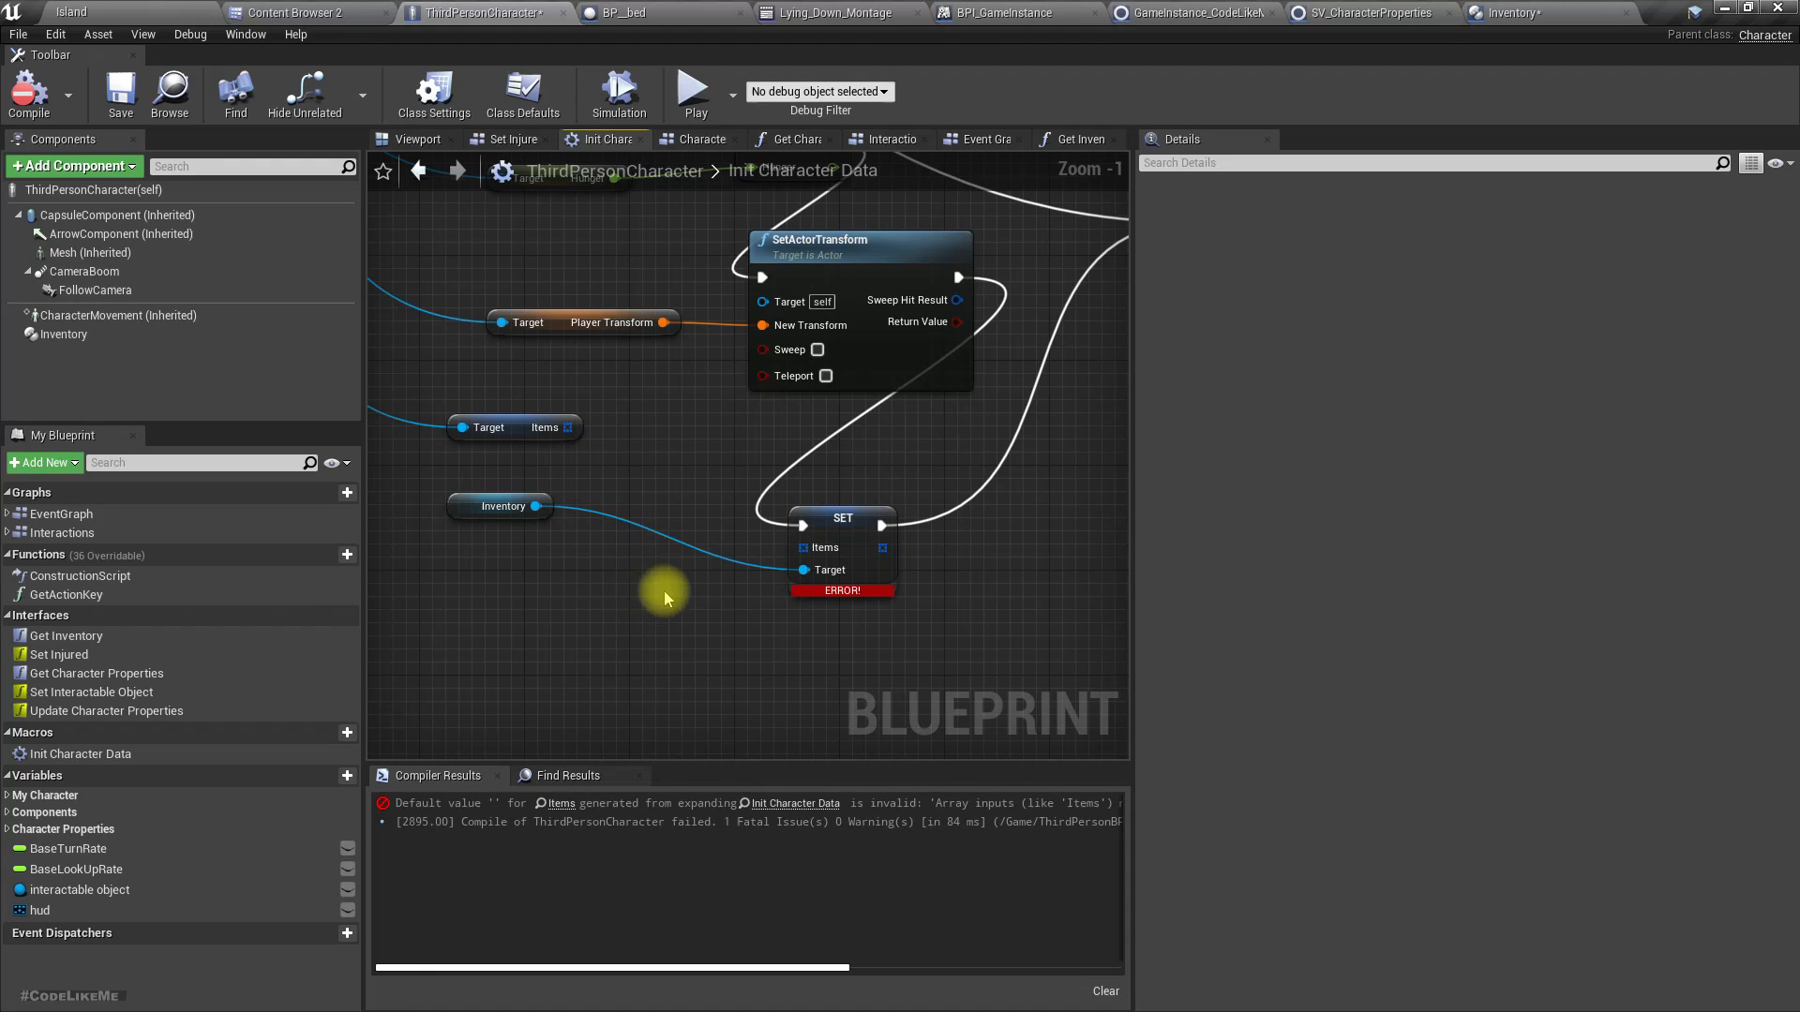
{"action": "left_click_drag", "start_coordinate": [570, 427], "coordinate": [799, 548]}
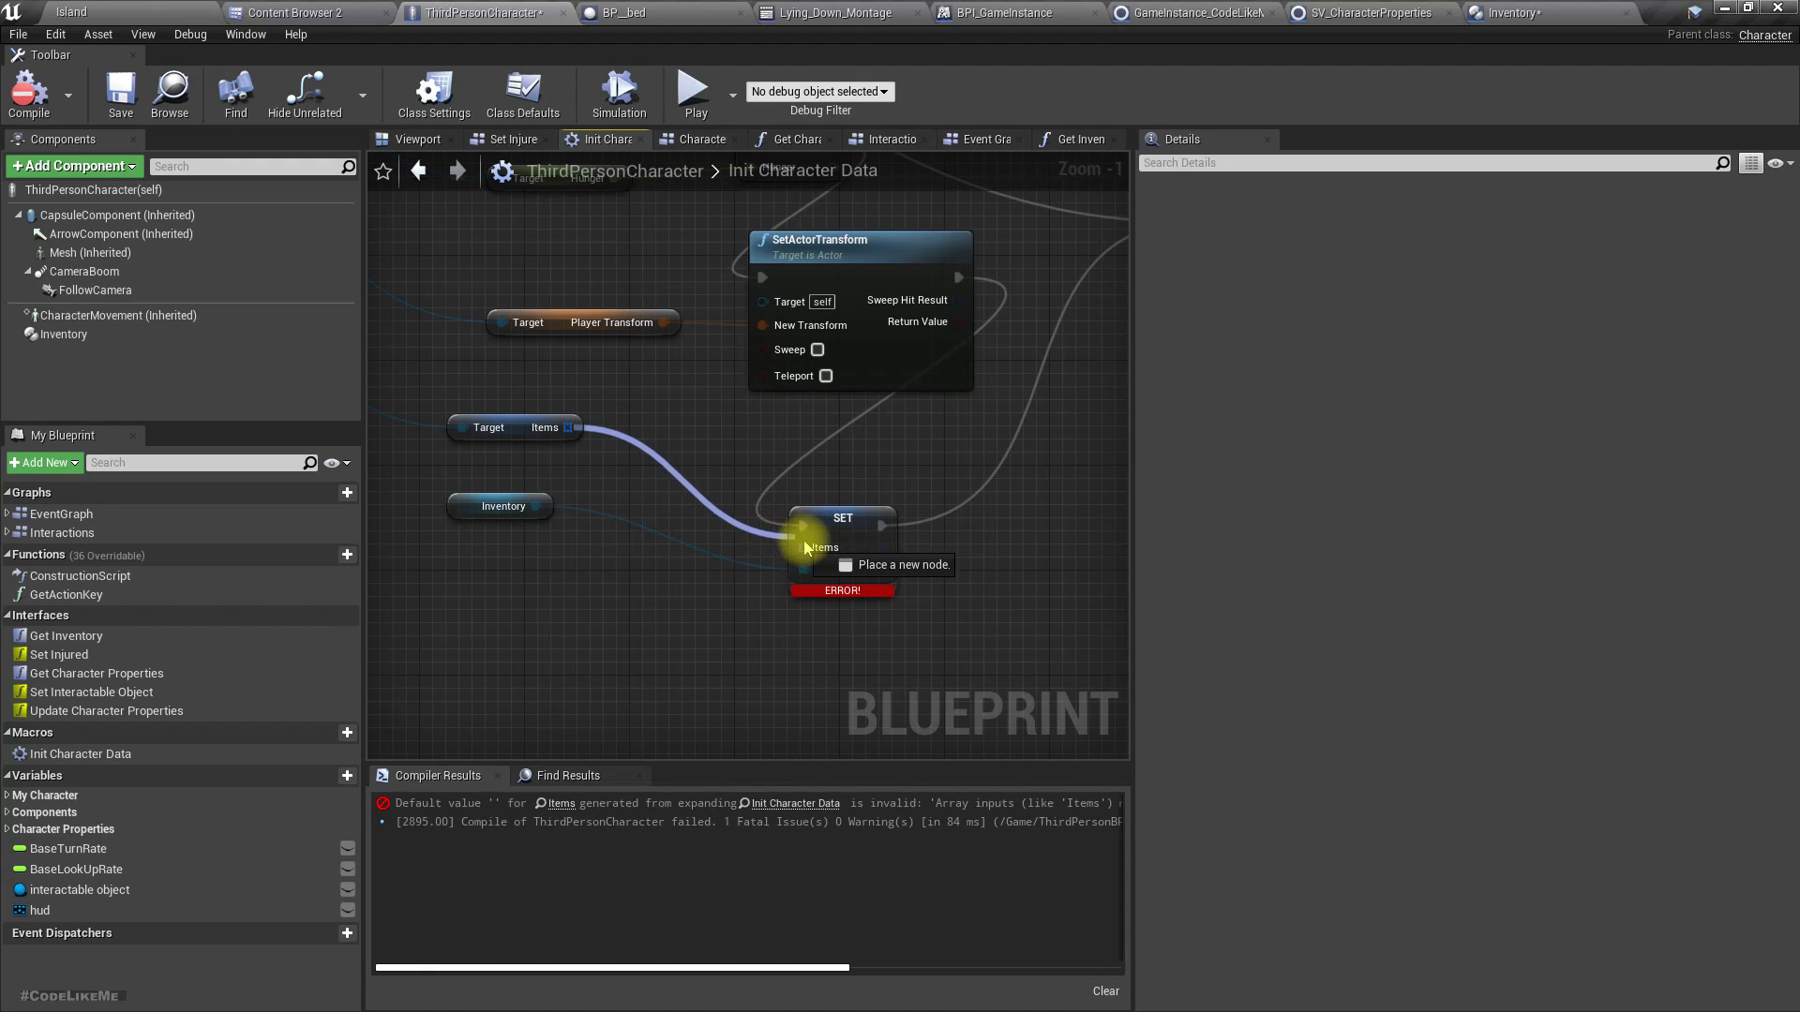
{"action": "left_click", "coordinate": [28, 94]}
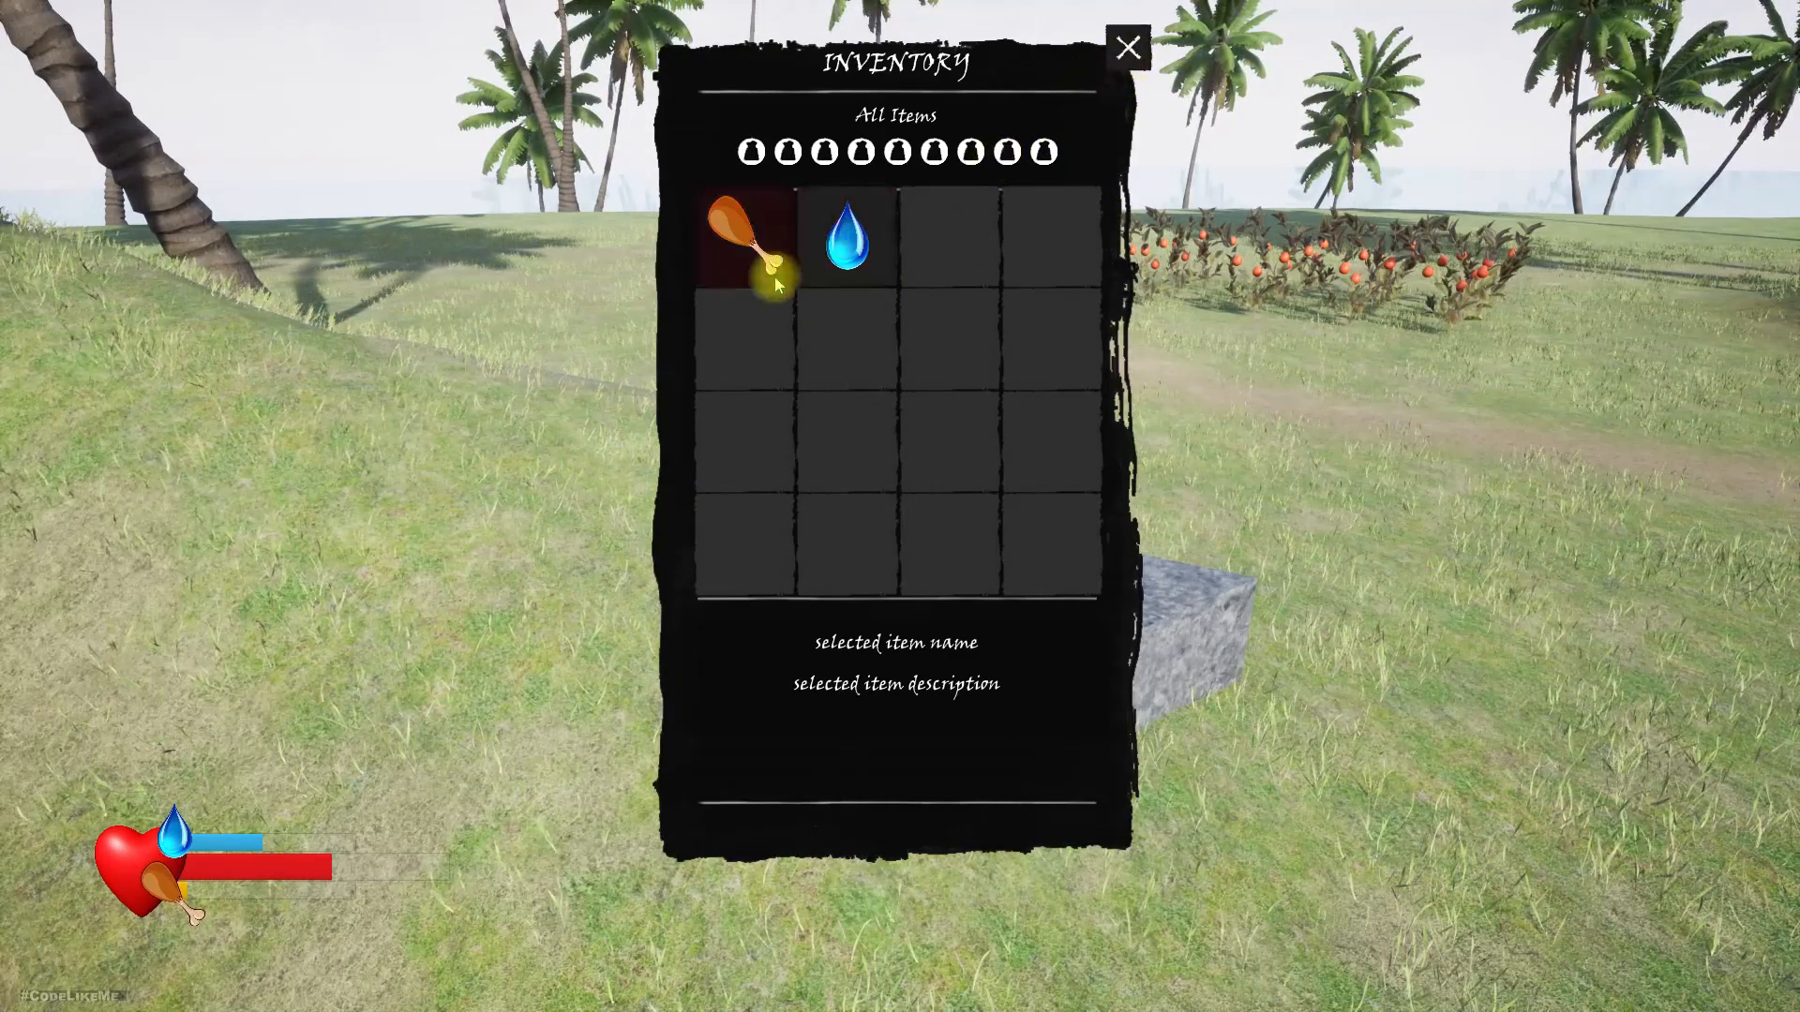
Stop the play session to return to the island level editor.
{"action": "left_click", "coordinate": [846, 238]}
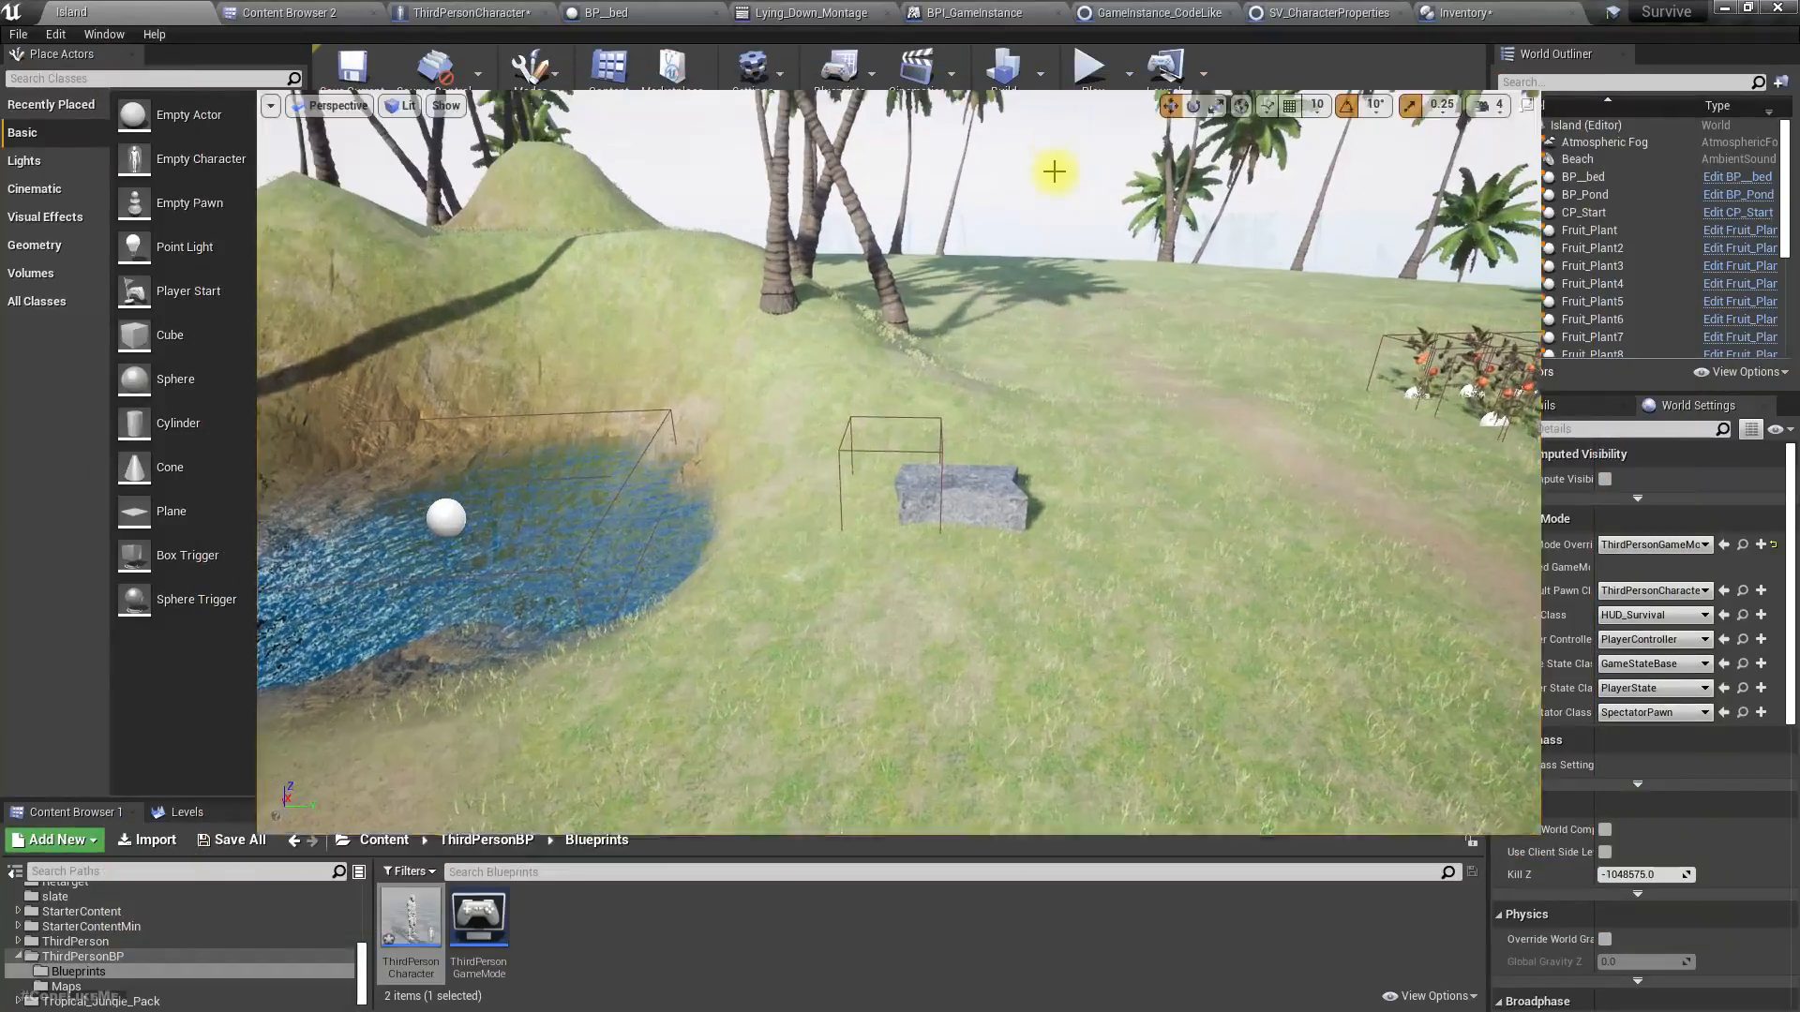
Play again, consume the restored Rabbit Meat from the inventory, and close the inventory window.
{"action": "left_click", "coordinate": [1085, 66]}
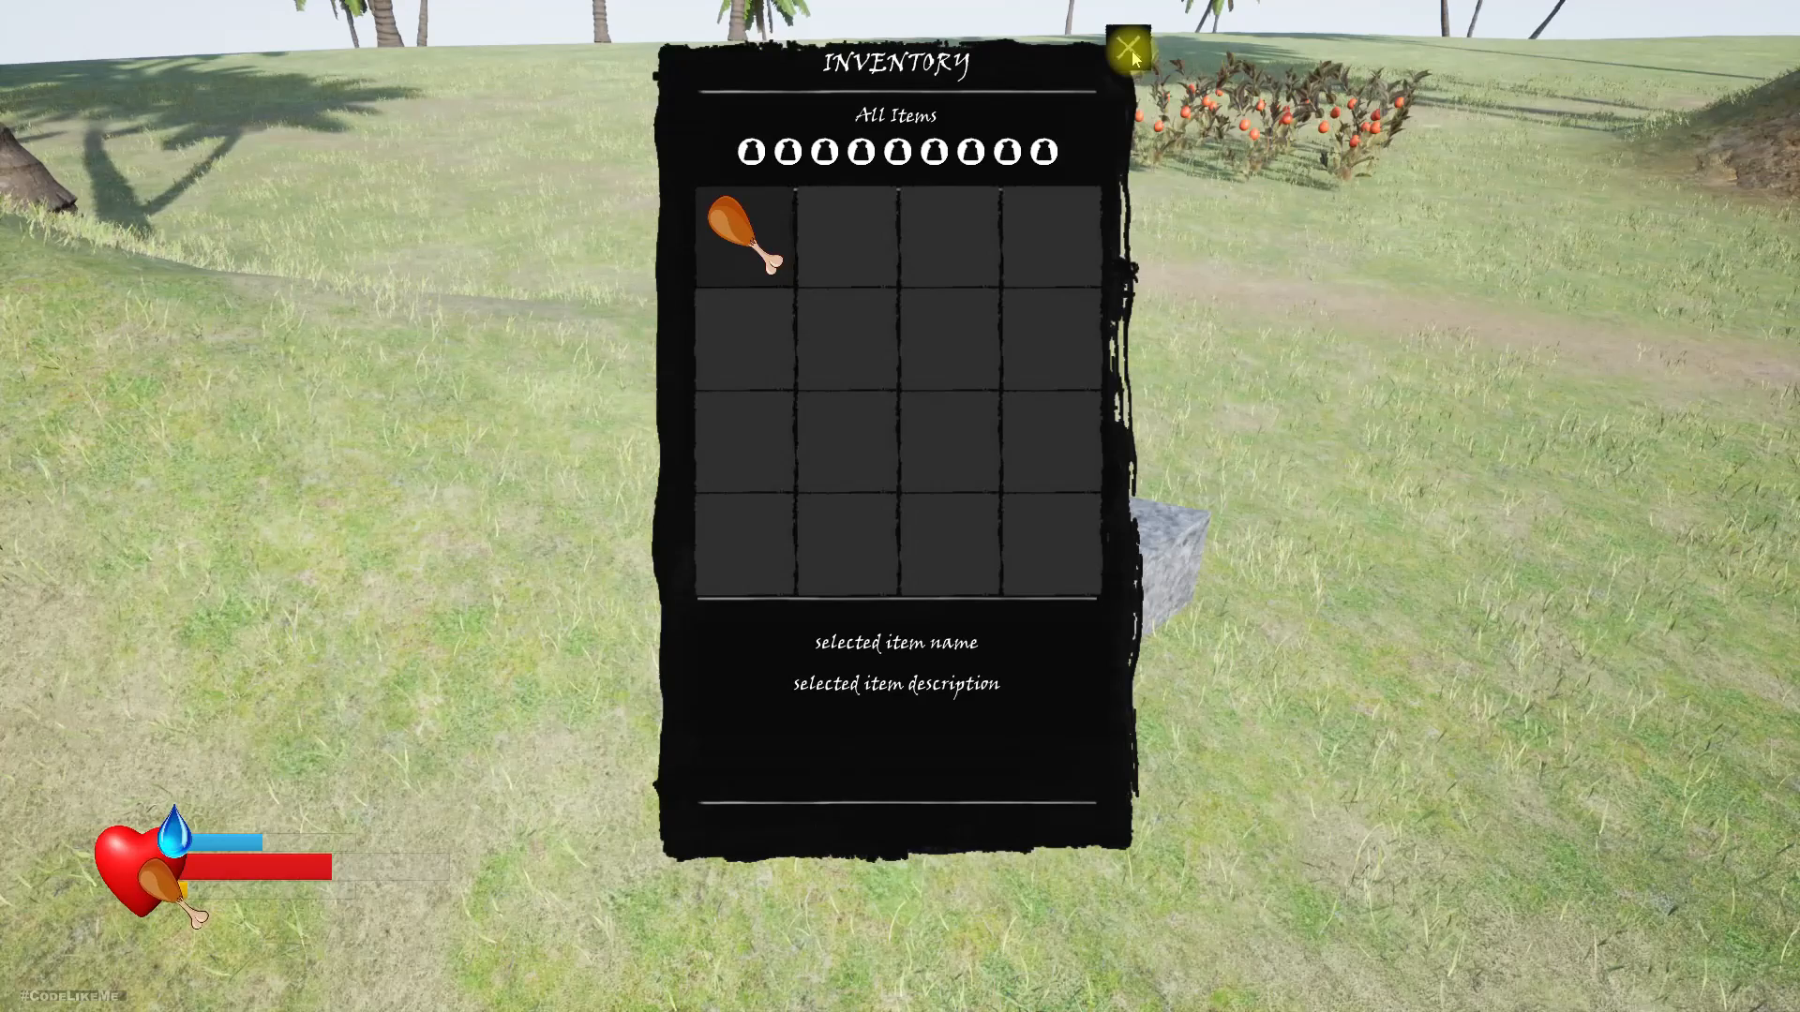
{"action": "left_click", "coordinate": [746, 233]}
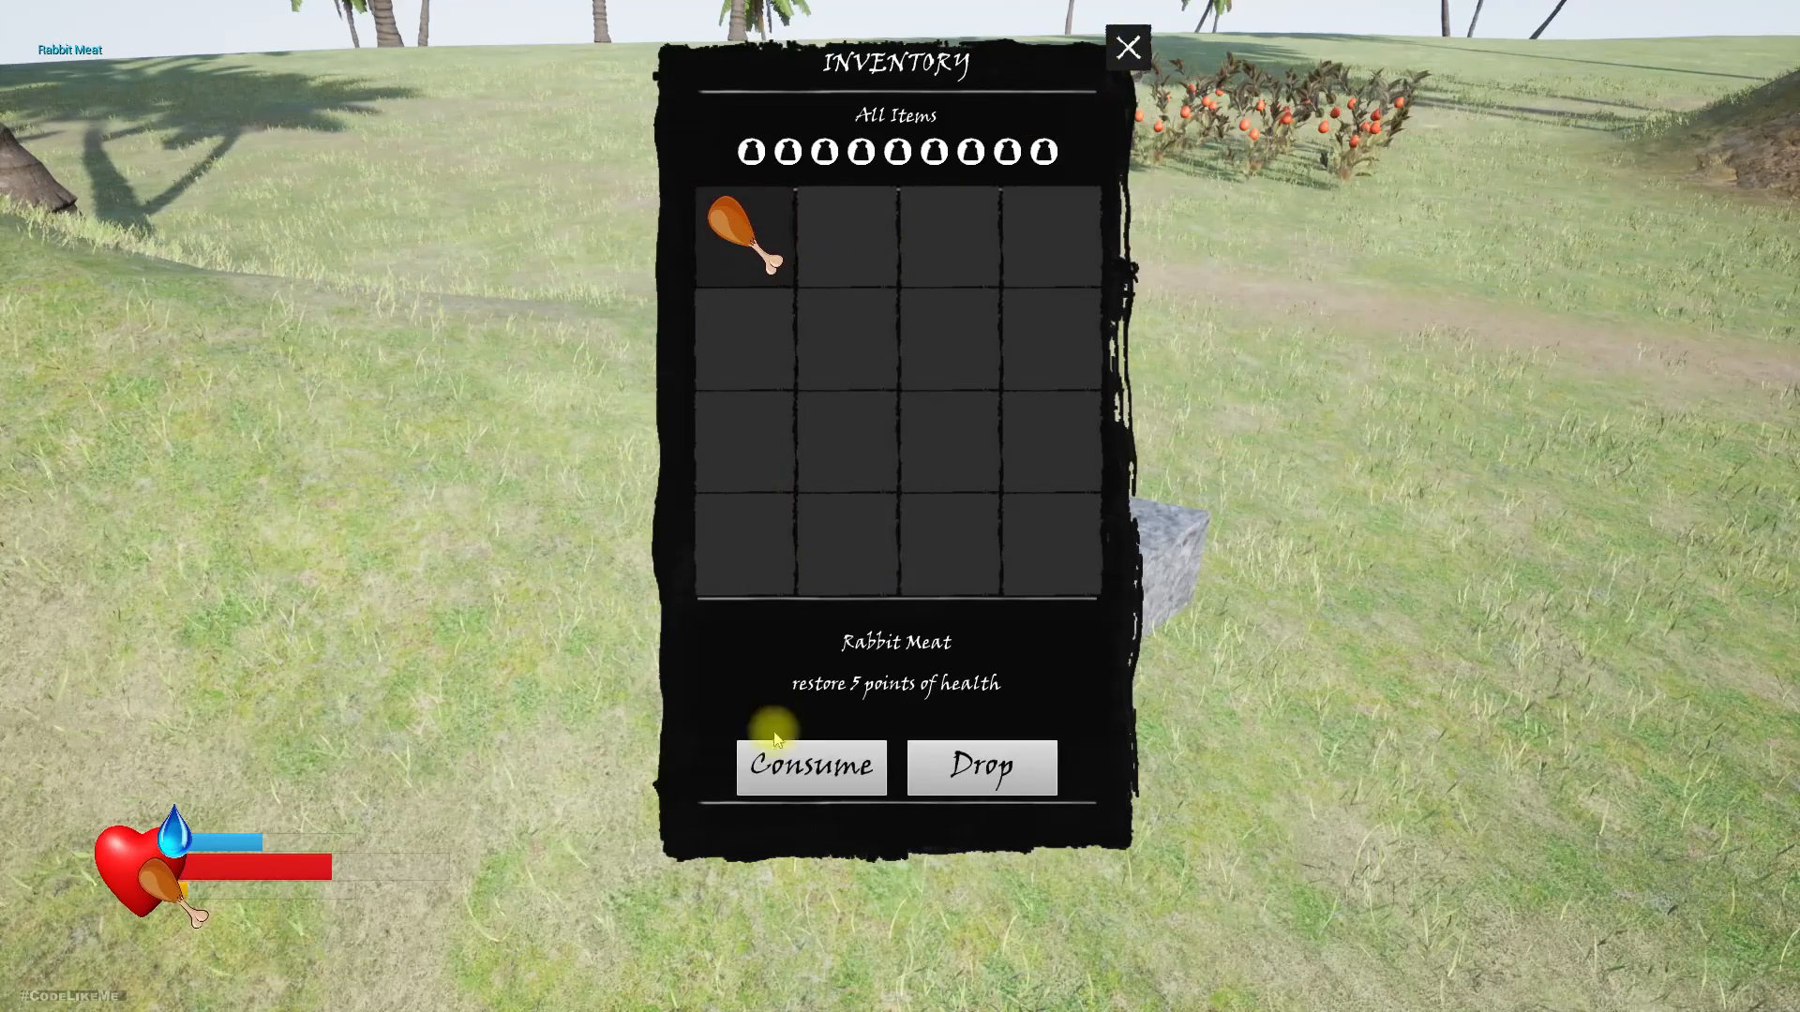
{"action": "left_click", "coordinate": [810, 766]}
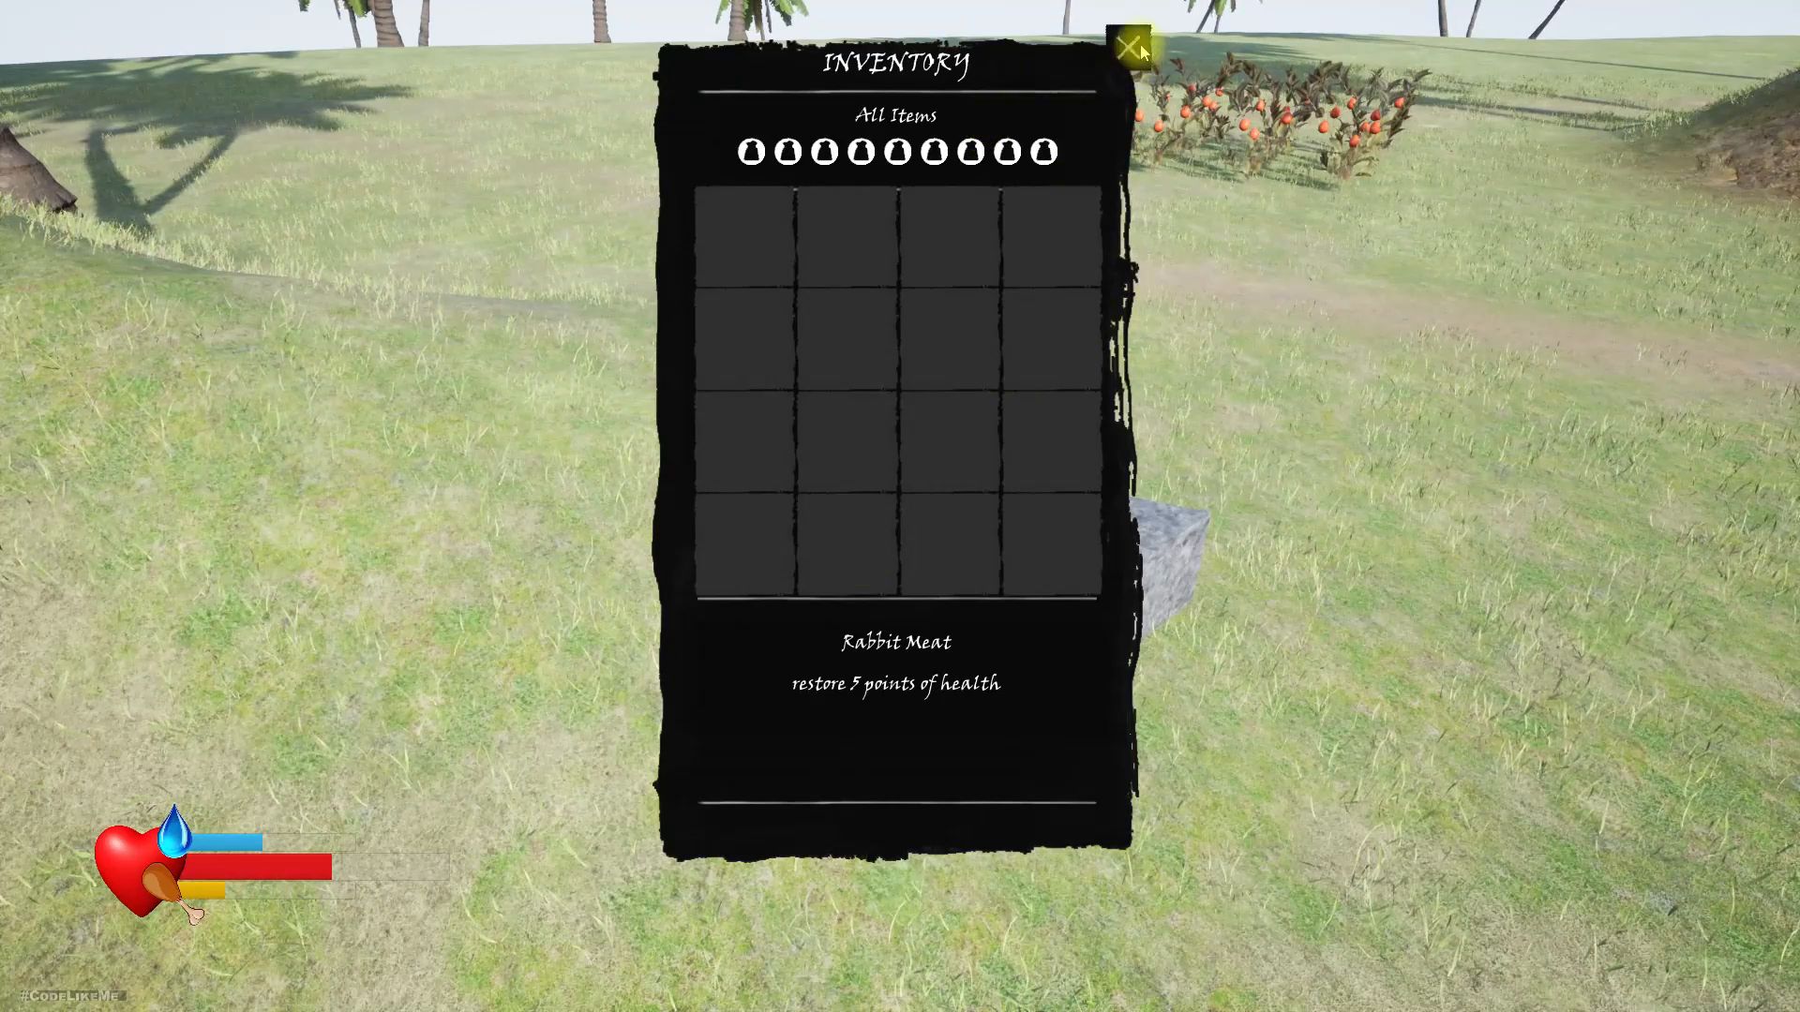
{"action": "left_click", "coordinate": [1129, 49]}
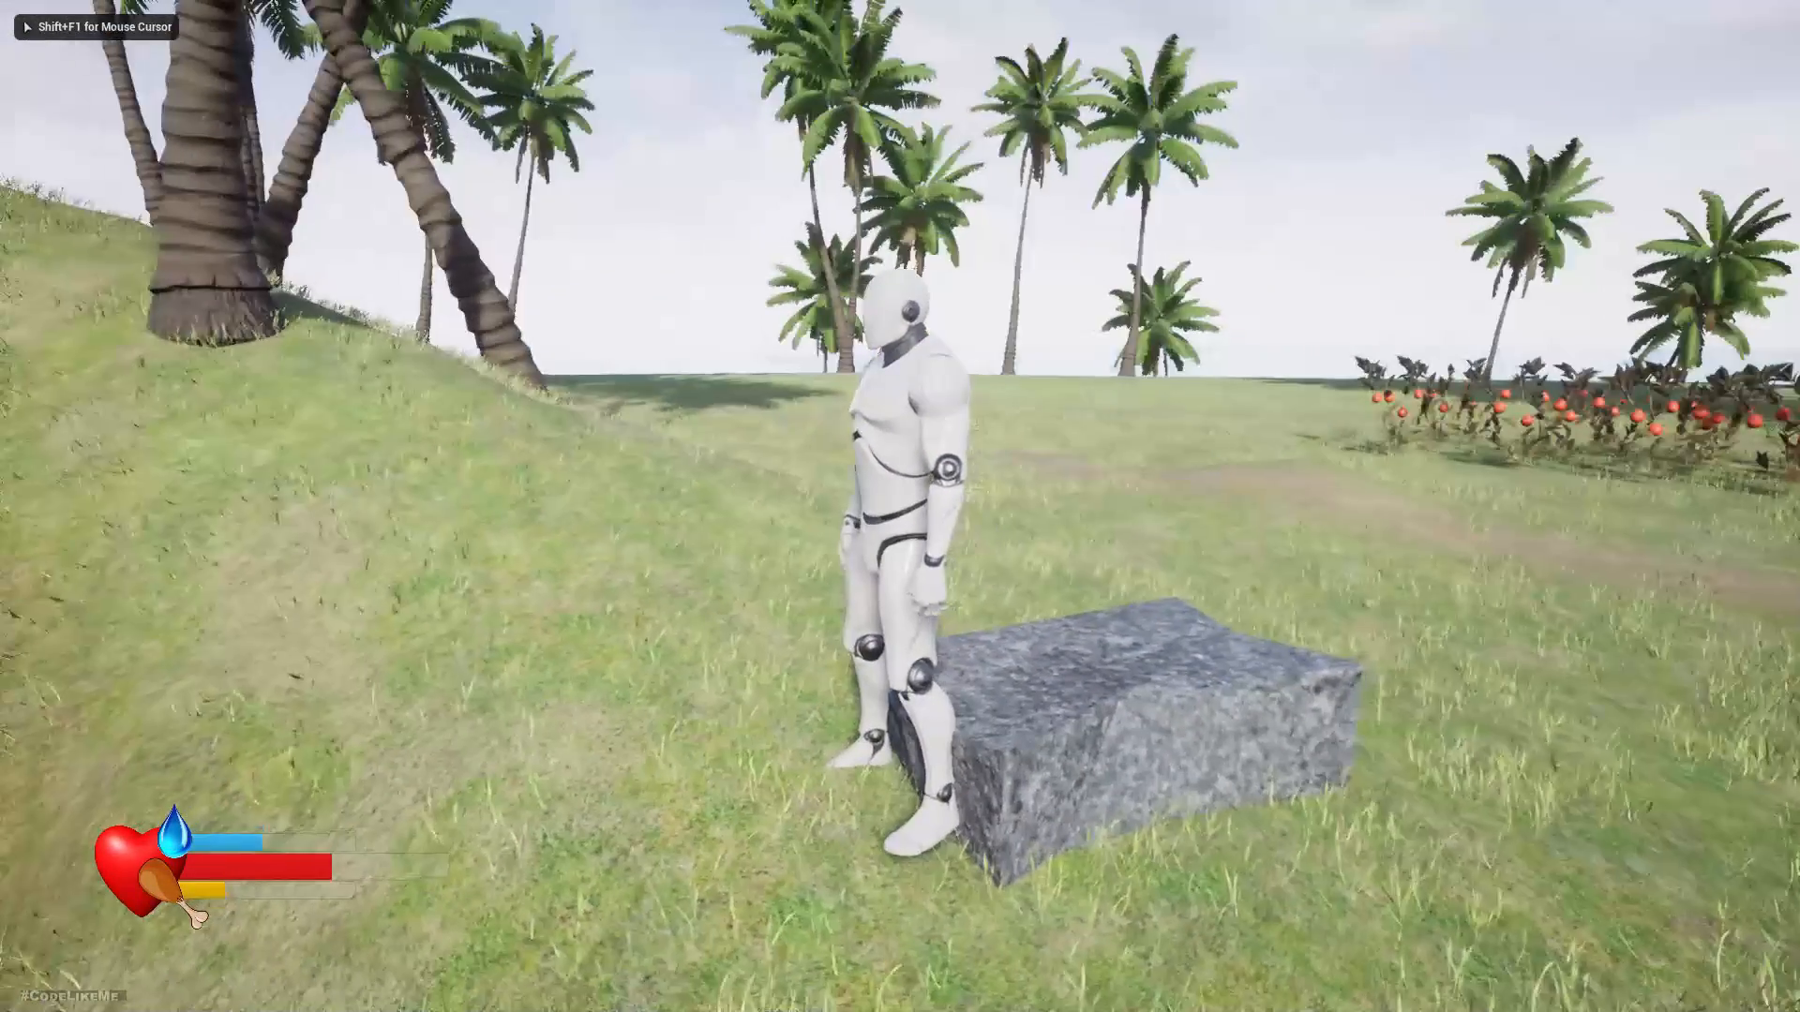
Reopen the inventory with the i key, confirm it is empty, and close it.
{"action": "key", "text": "i"}
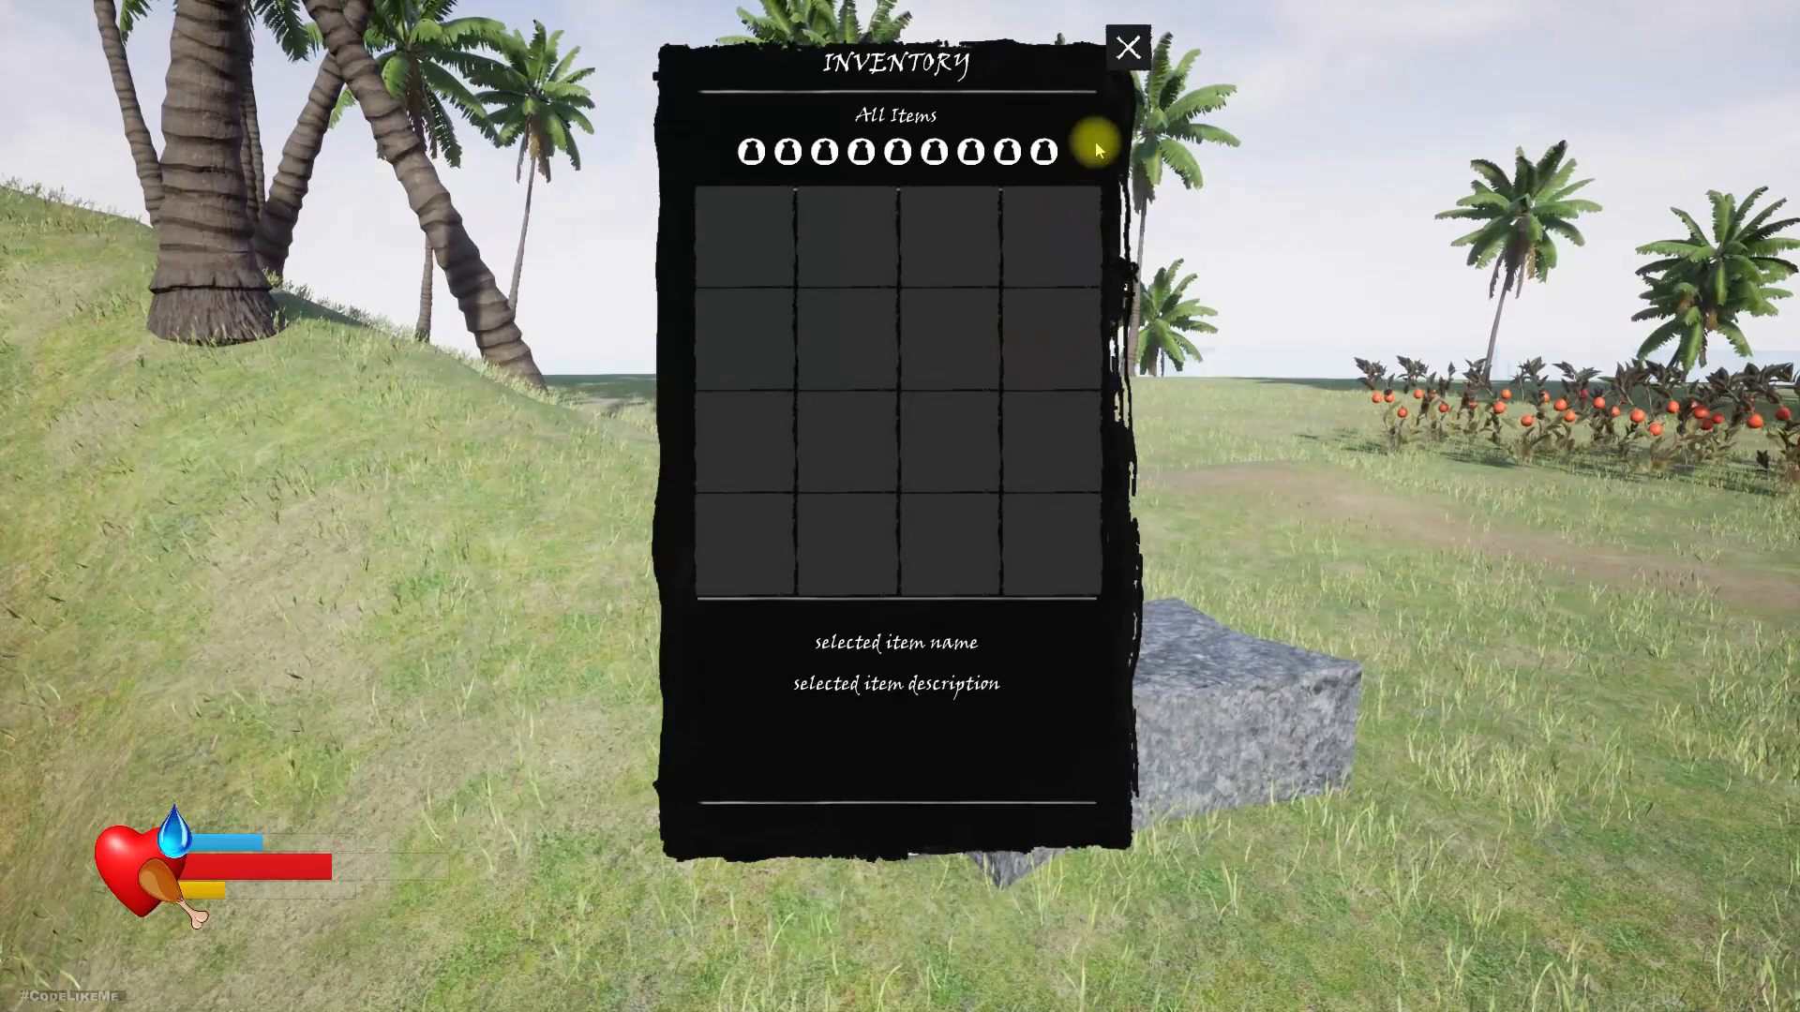
{"action": "left_click", "coordinate": [1127, 47]}
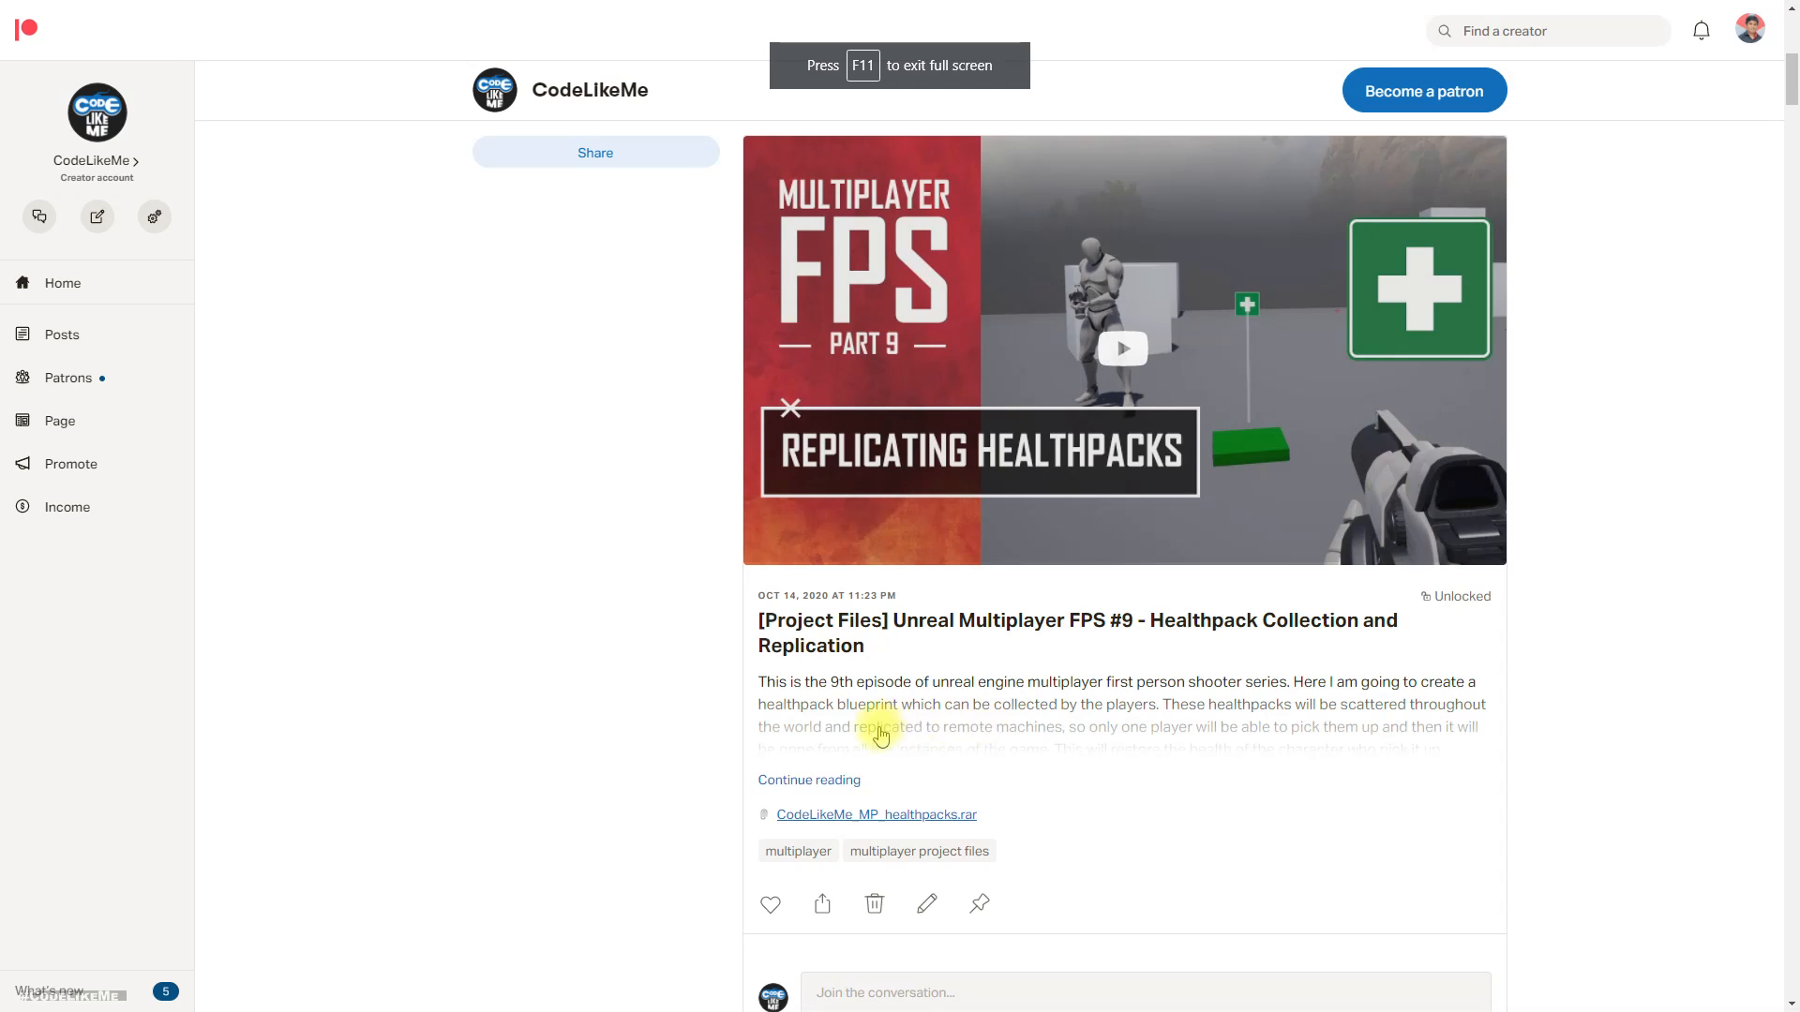
Scroll down the CodeLikeMe Patreon posts to the Replicating Animation Montages post.
{"action": "scroll", "scroll_direction": "down", "scroll_amount": 3}
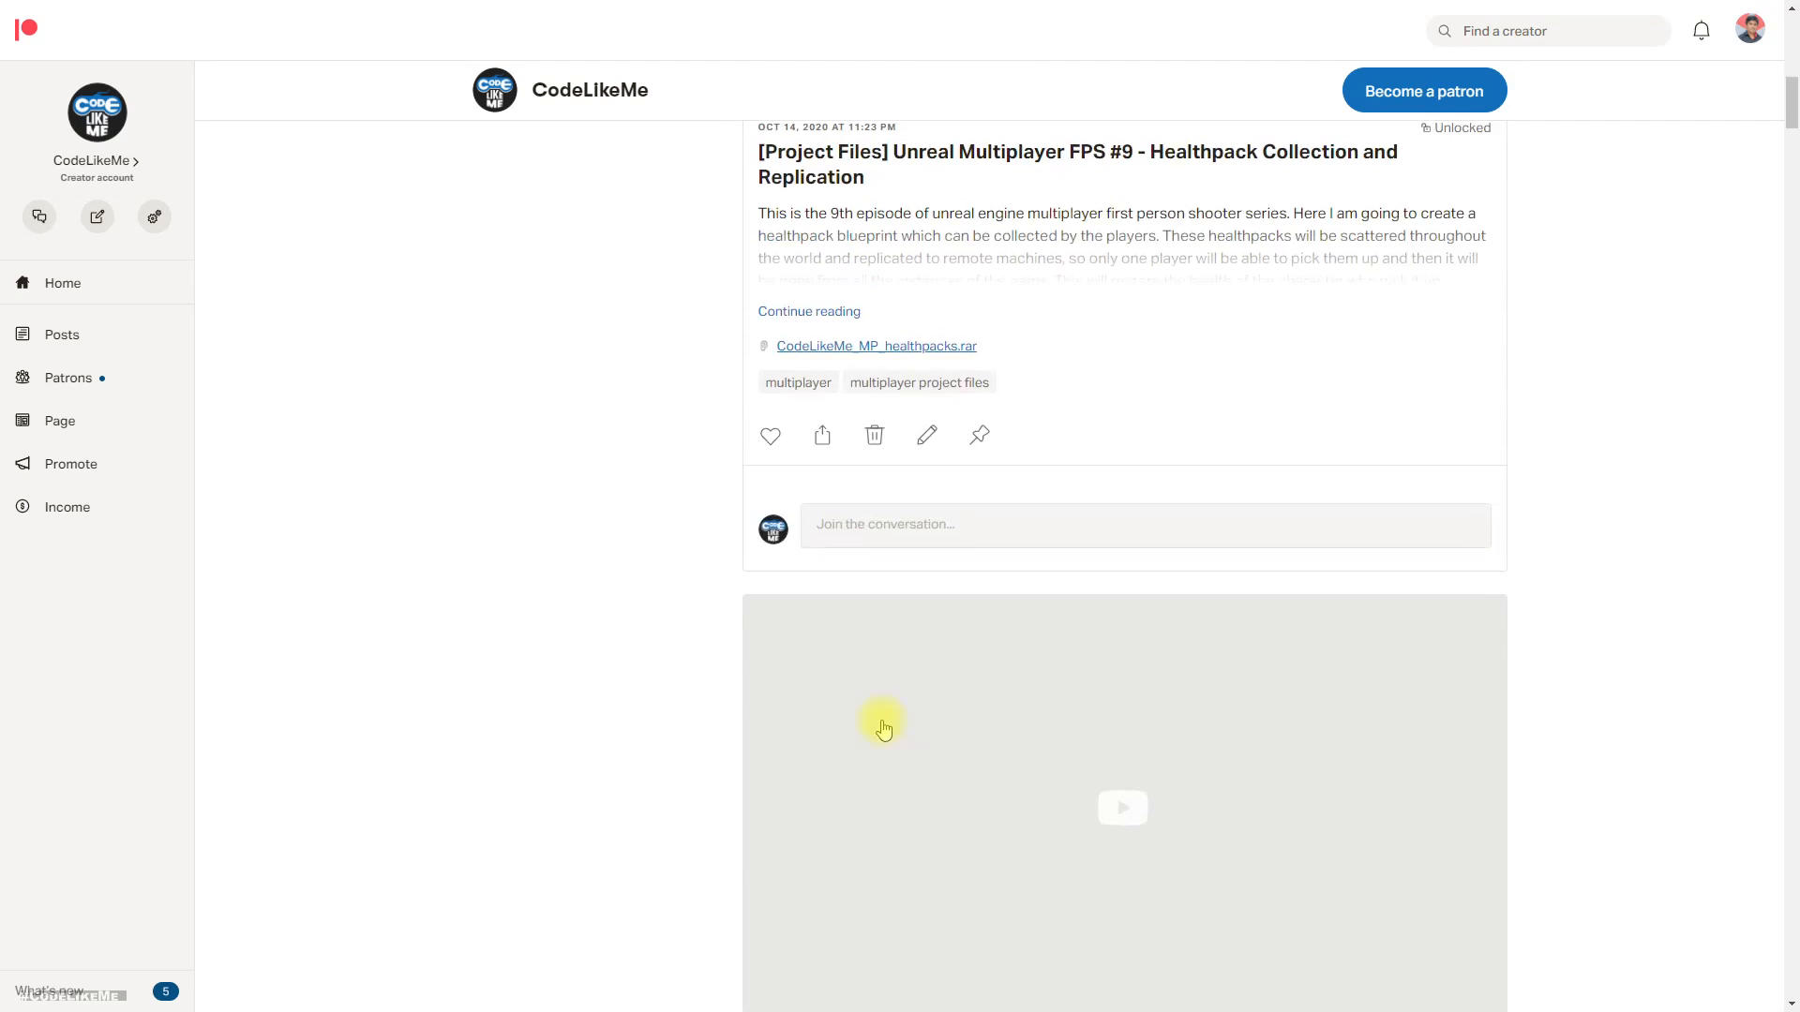
{"action": "scroll", "scroll_direction": "down", "scroll_amount": 3}
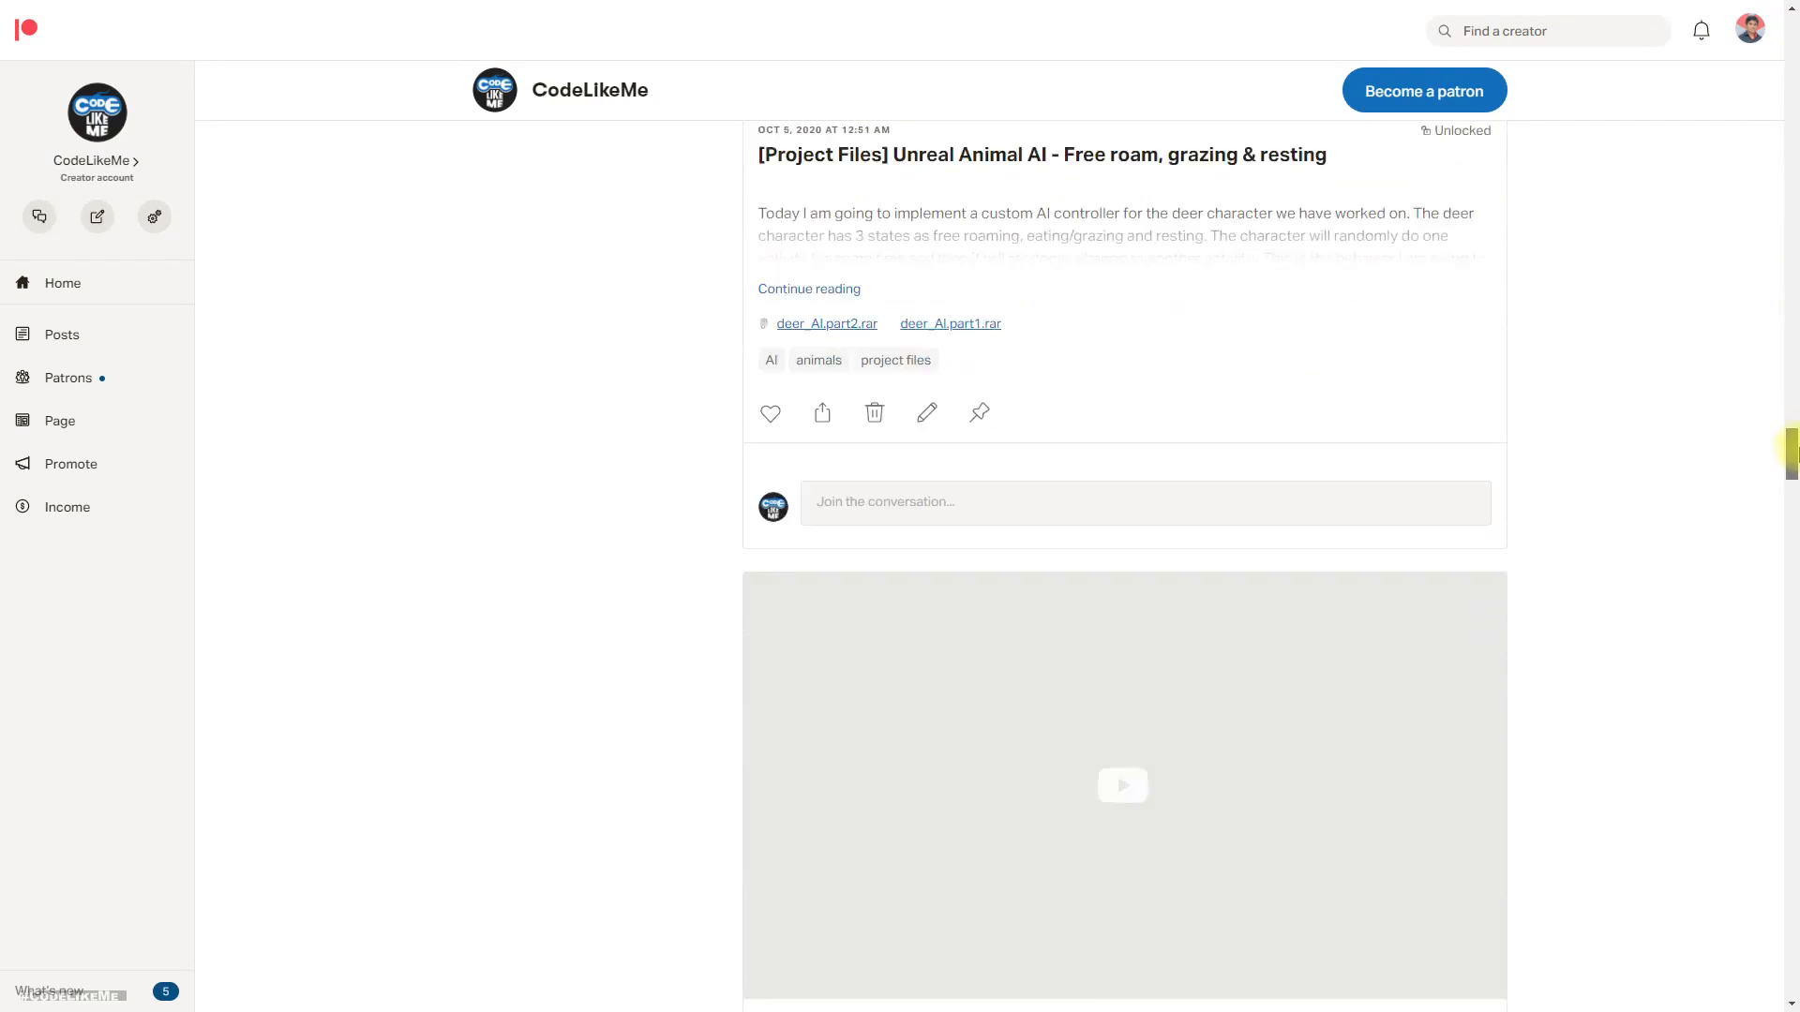
{"action": "scroll", "scroll_direction": "down", "scroll_amount": 3}
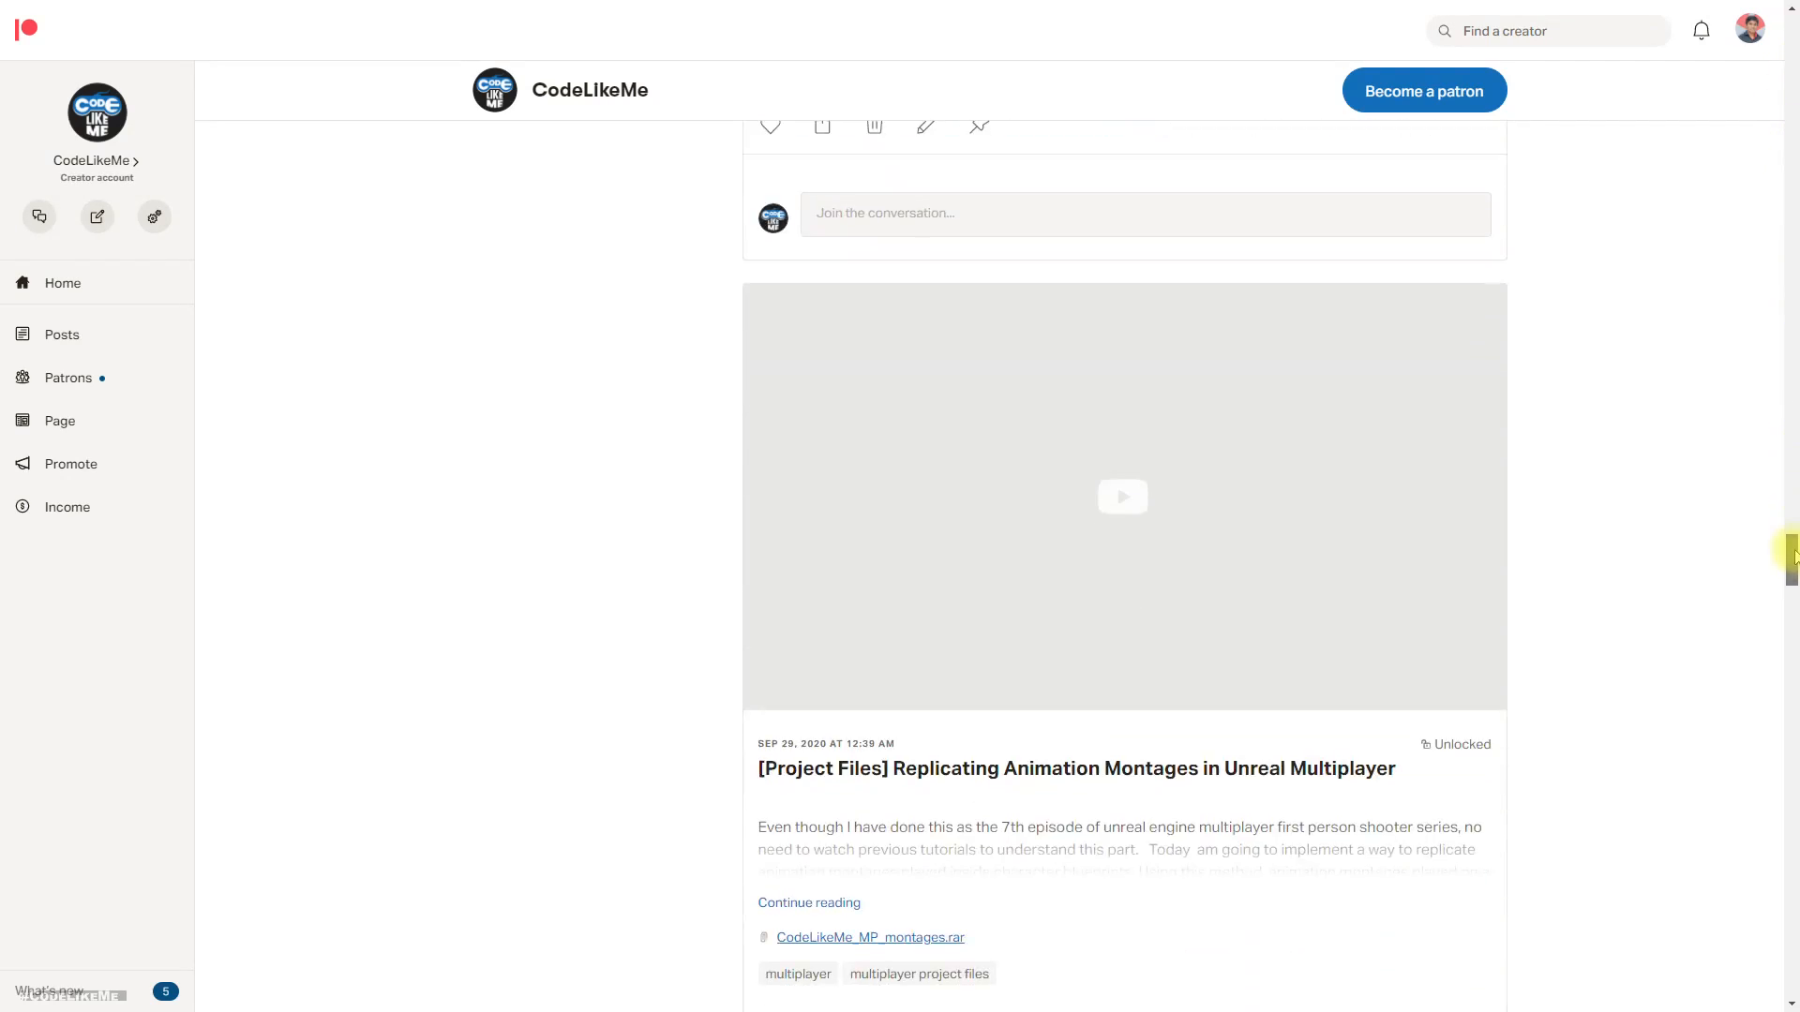